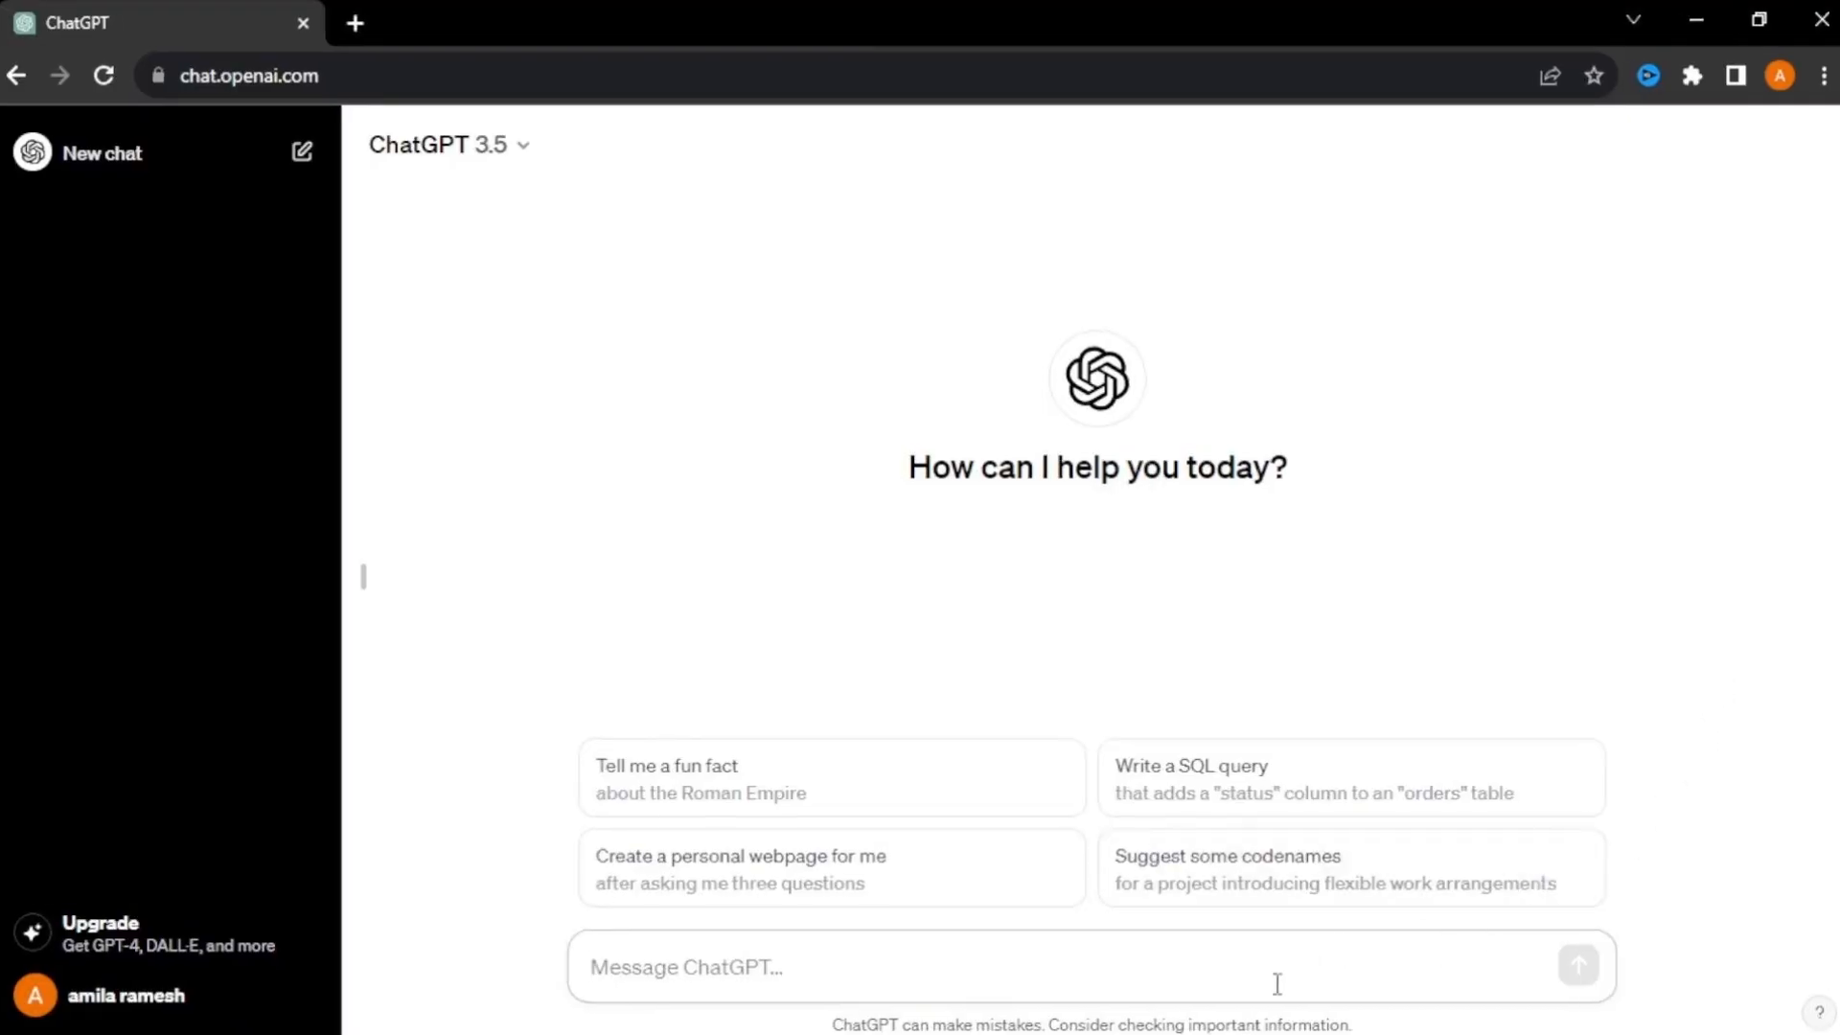
- Ask ChatGPT for to-do app code with add, edit and delete tasks, then open CodePen
{"action": "type", "text": "I want to build a to do list app that allows user to add ,edit and delete tasks. generate the mobile responsive HTML, CSS and Java Script codes. separate each code to copy"}
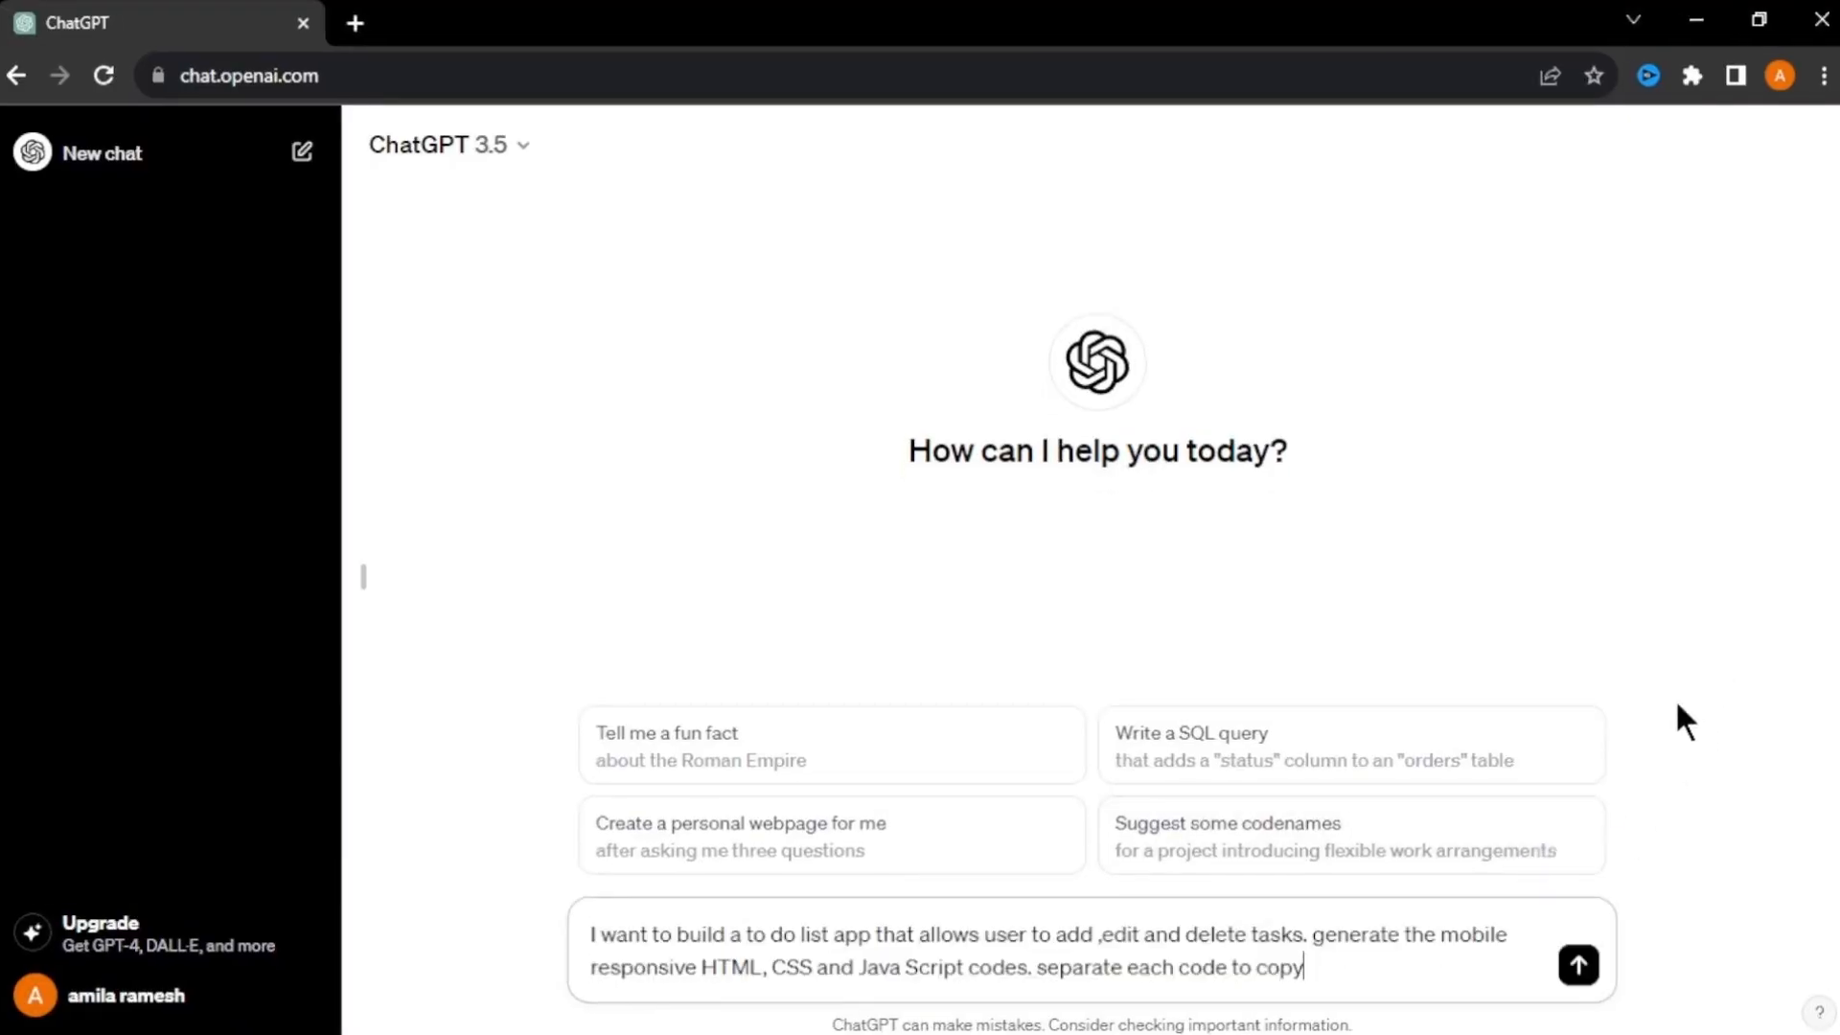
{"action": "left_click", "coordinate": [1578, 965]}
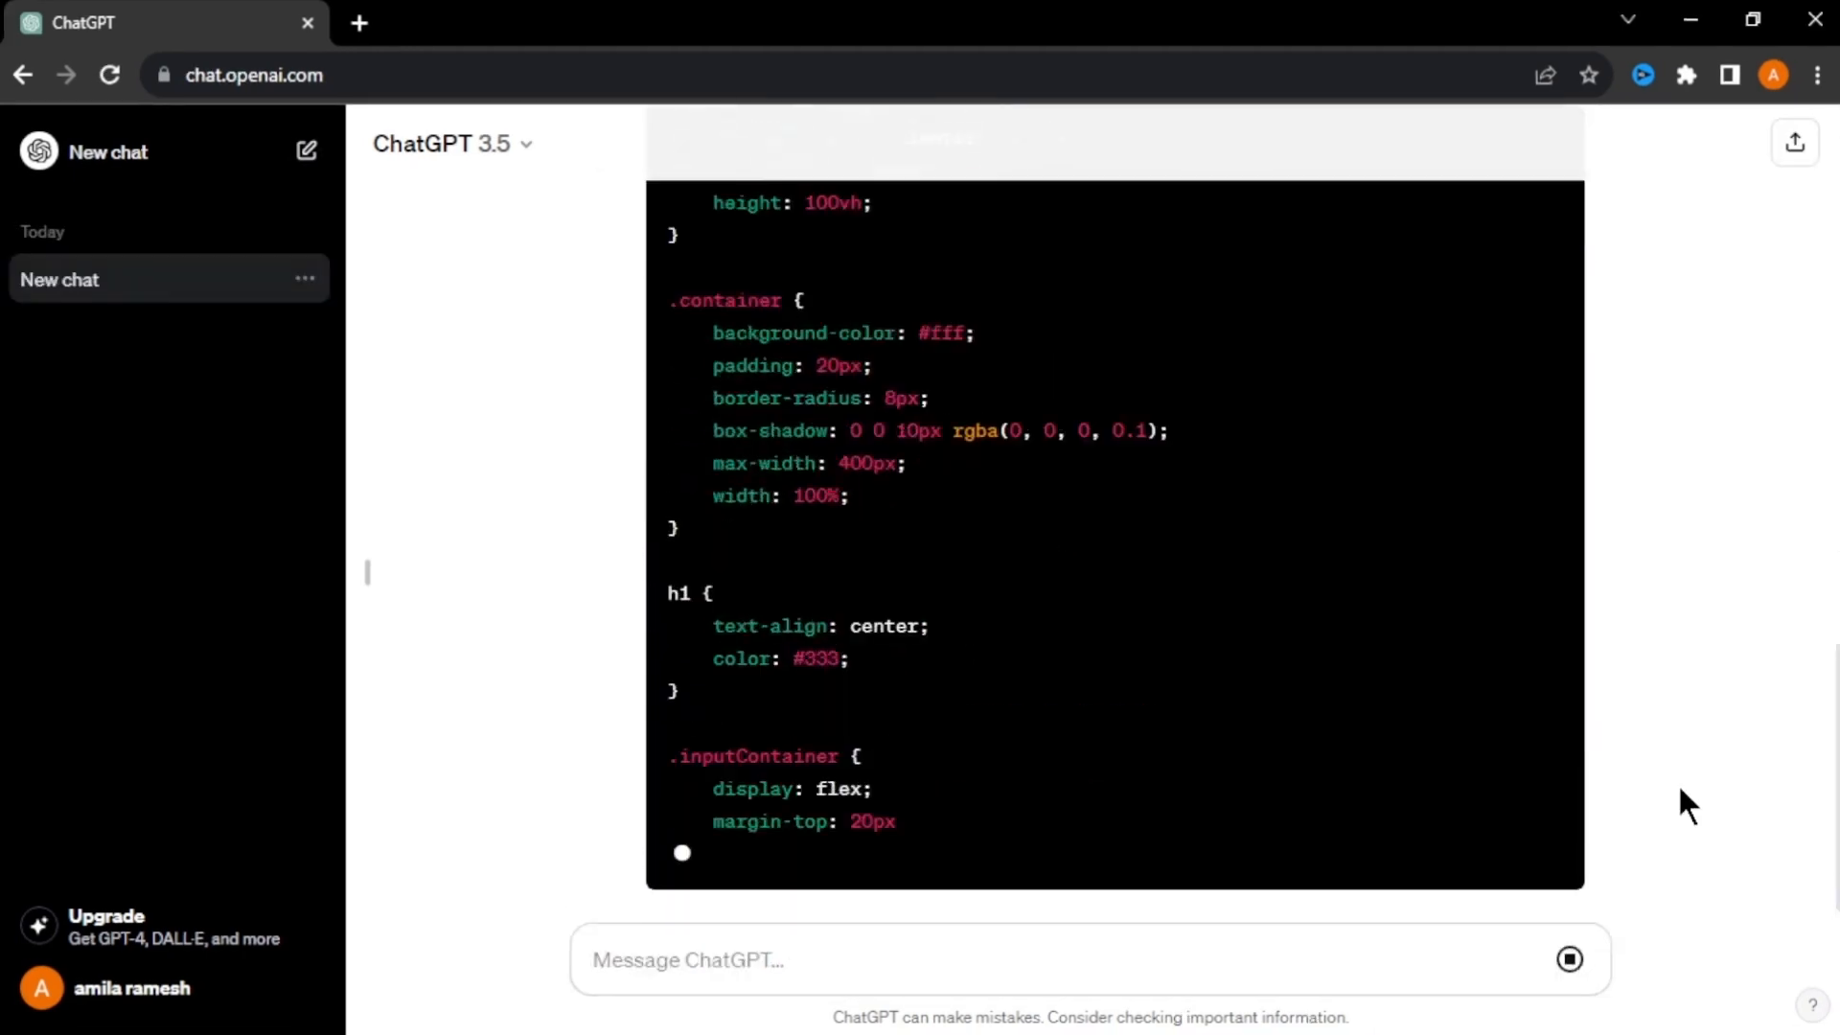
{"action": "scroll", "scroll_direction": "down", "scroll_amount": 3}
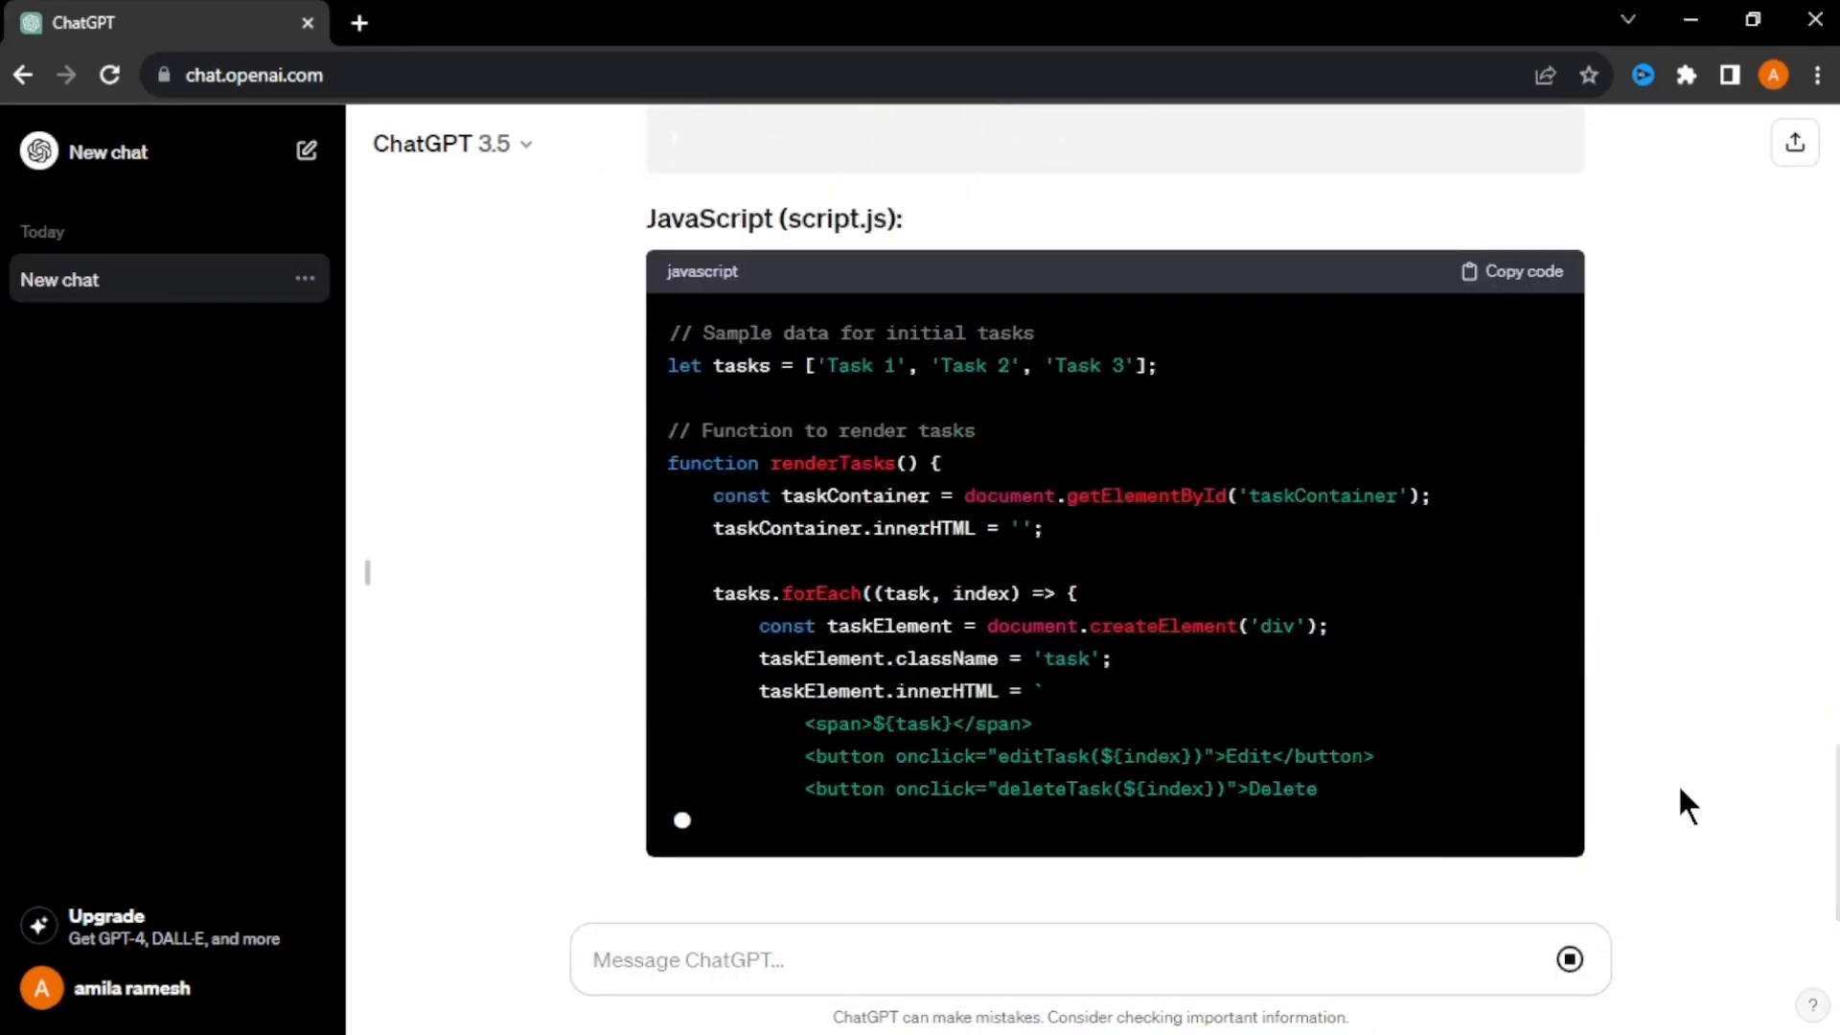
{"action": "scroll", "scroll_direction": "down", "scroll_amount": 3}
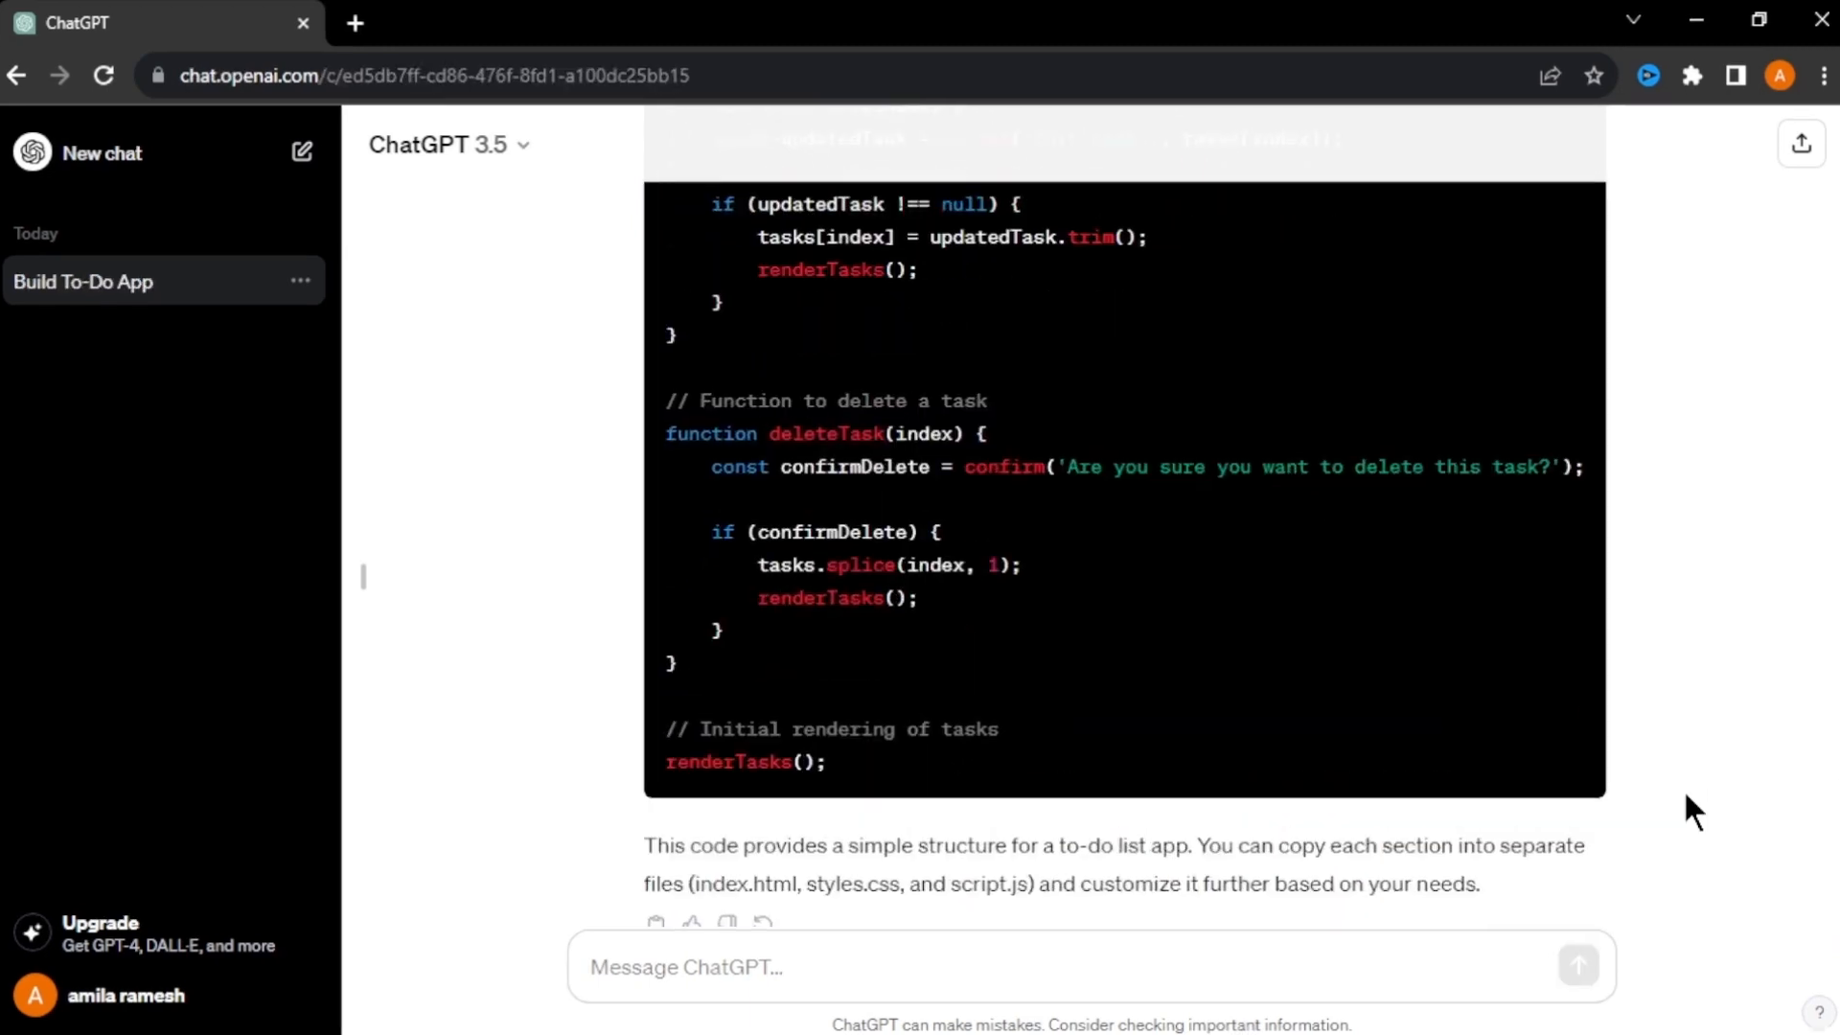
{"action": "left_click", "coordinate": [487, 22]}
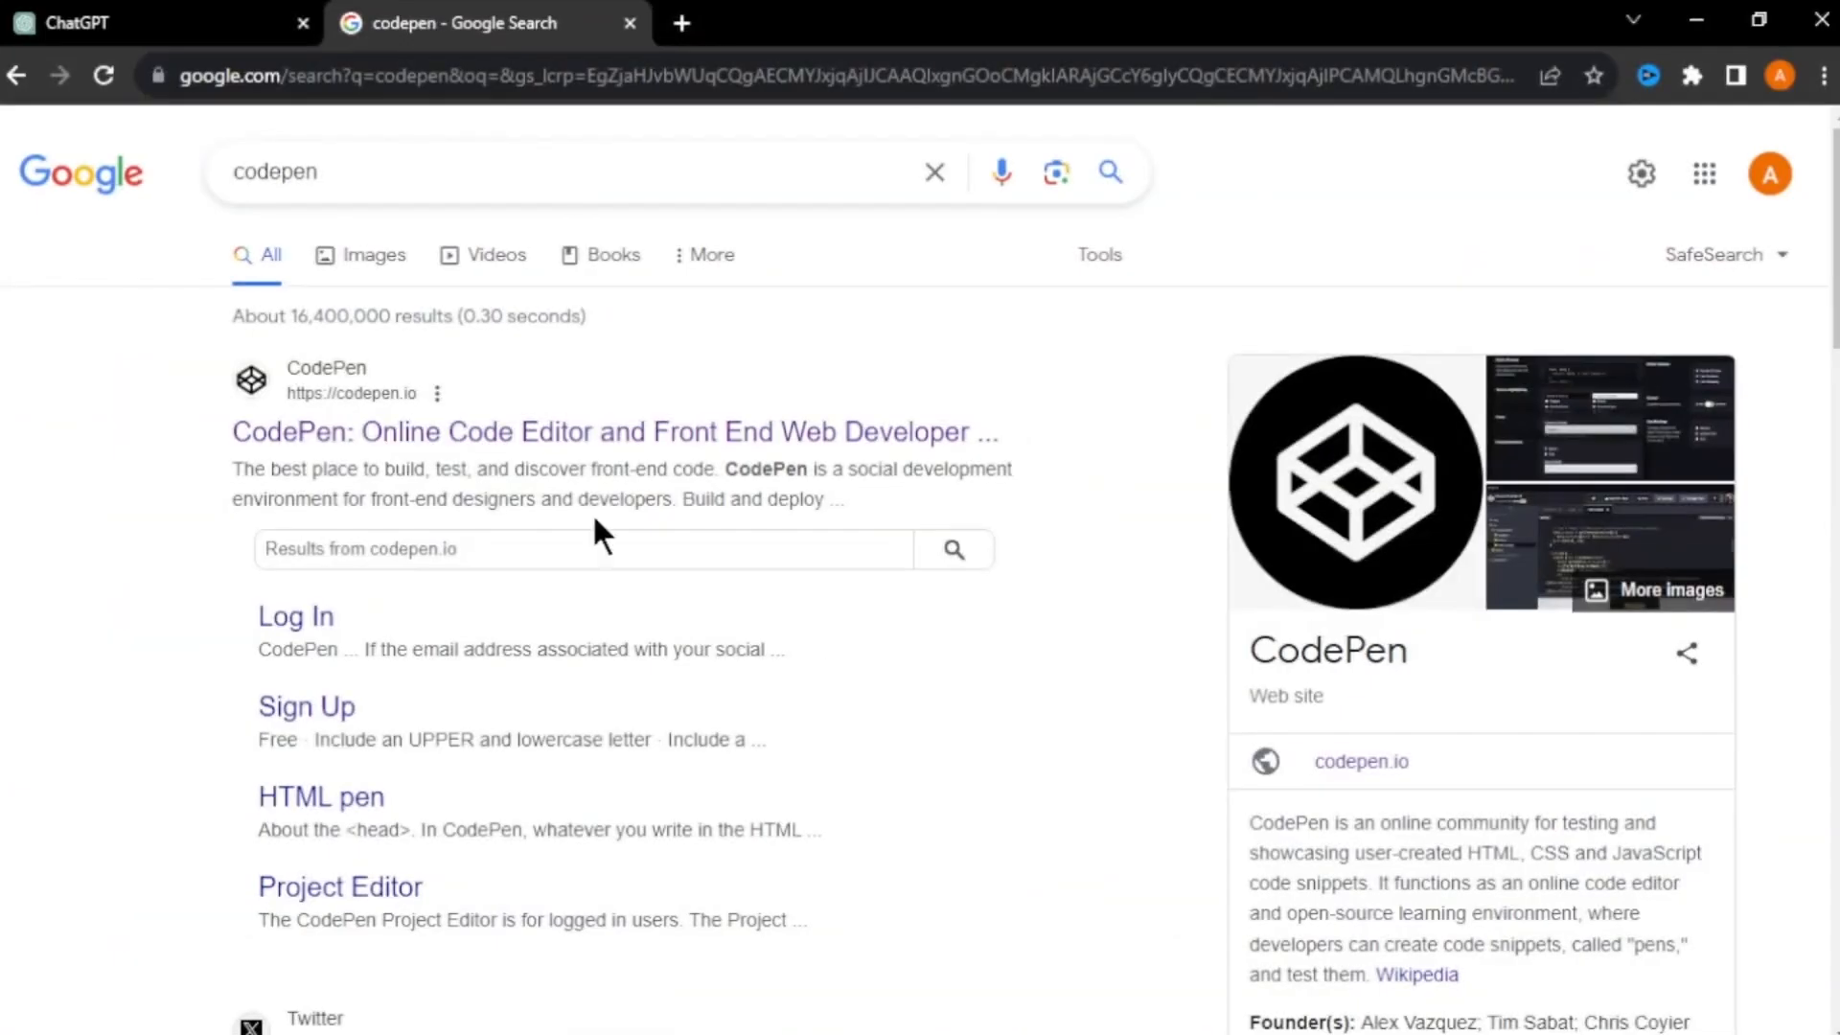
{"action": "mouse_move", "coordinate": [598, 432]}
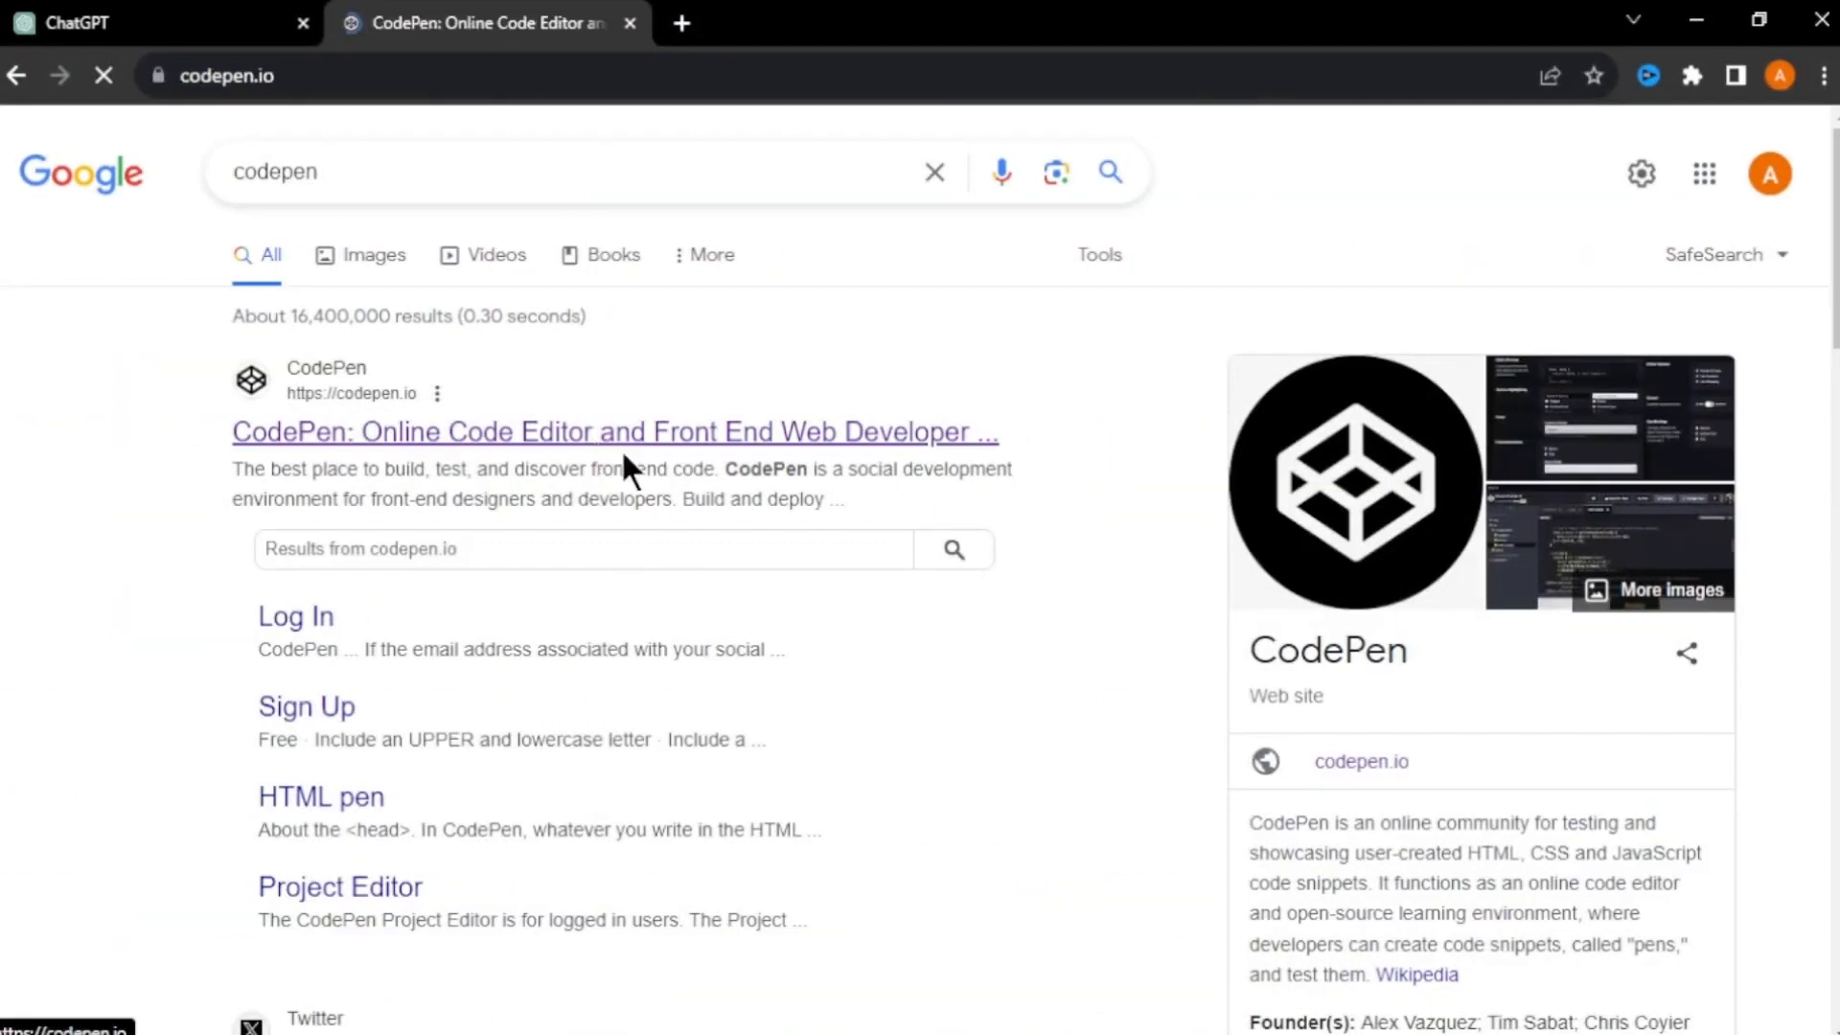
{"action": "left_click", "coordinate": [307, 705]}
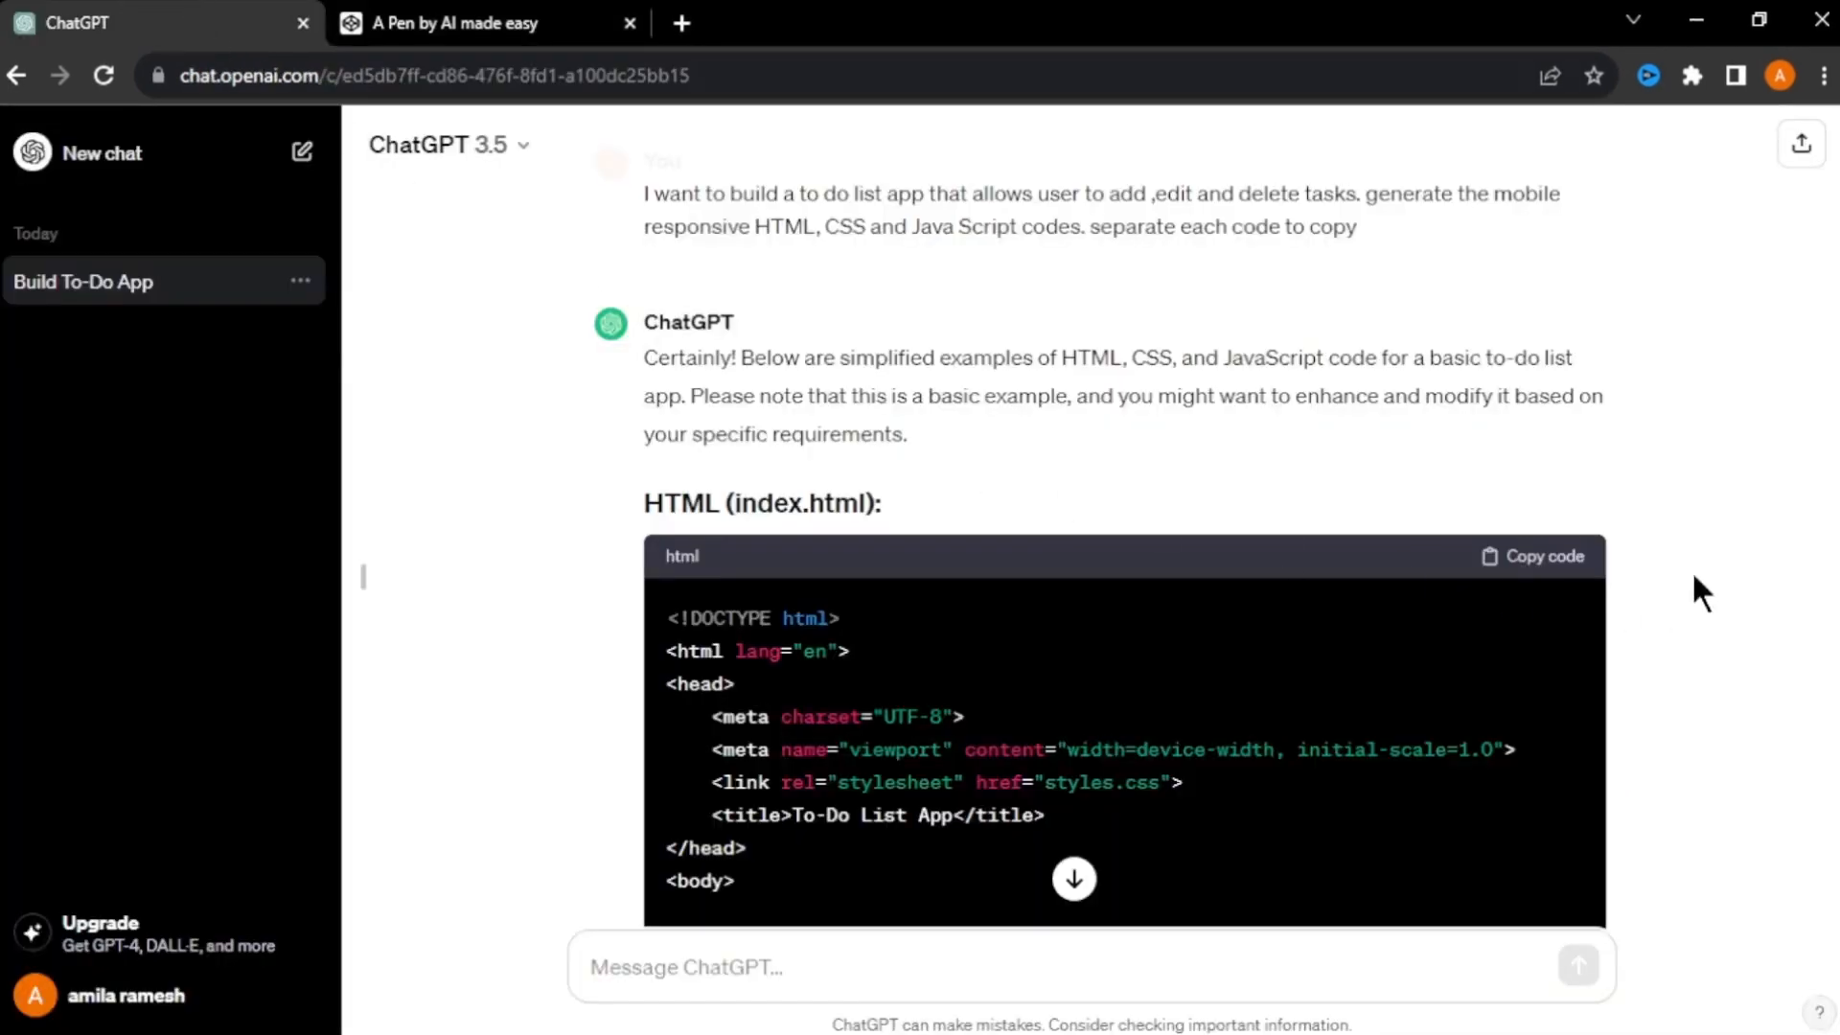
{"action": "mouse_move", "coordinate": [1561, 566]}
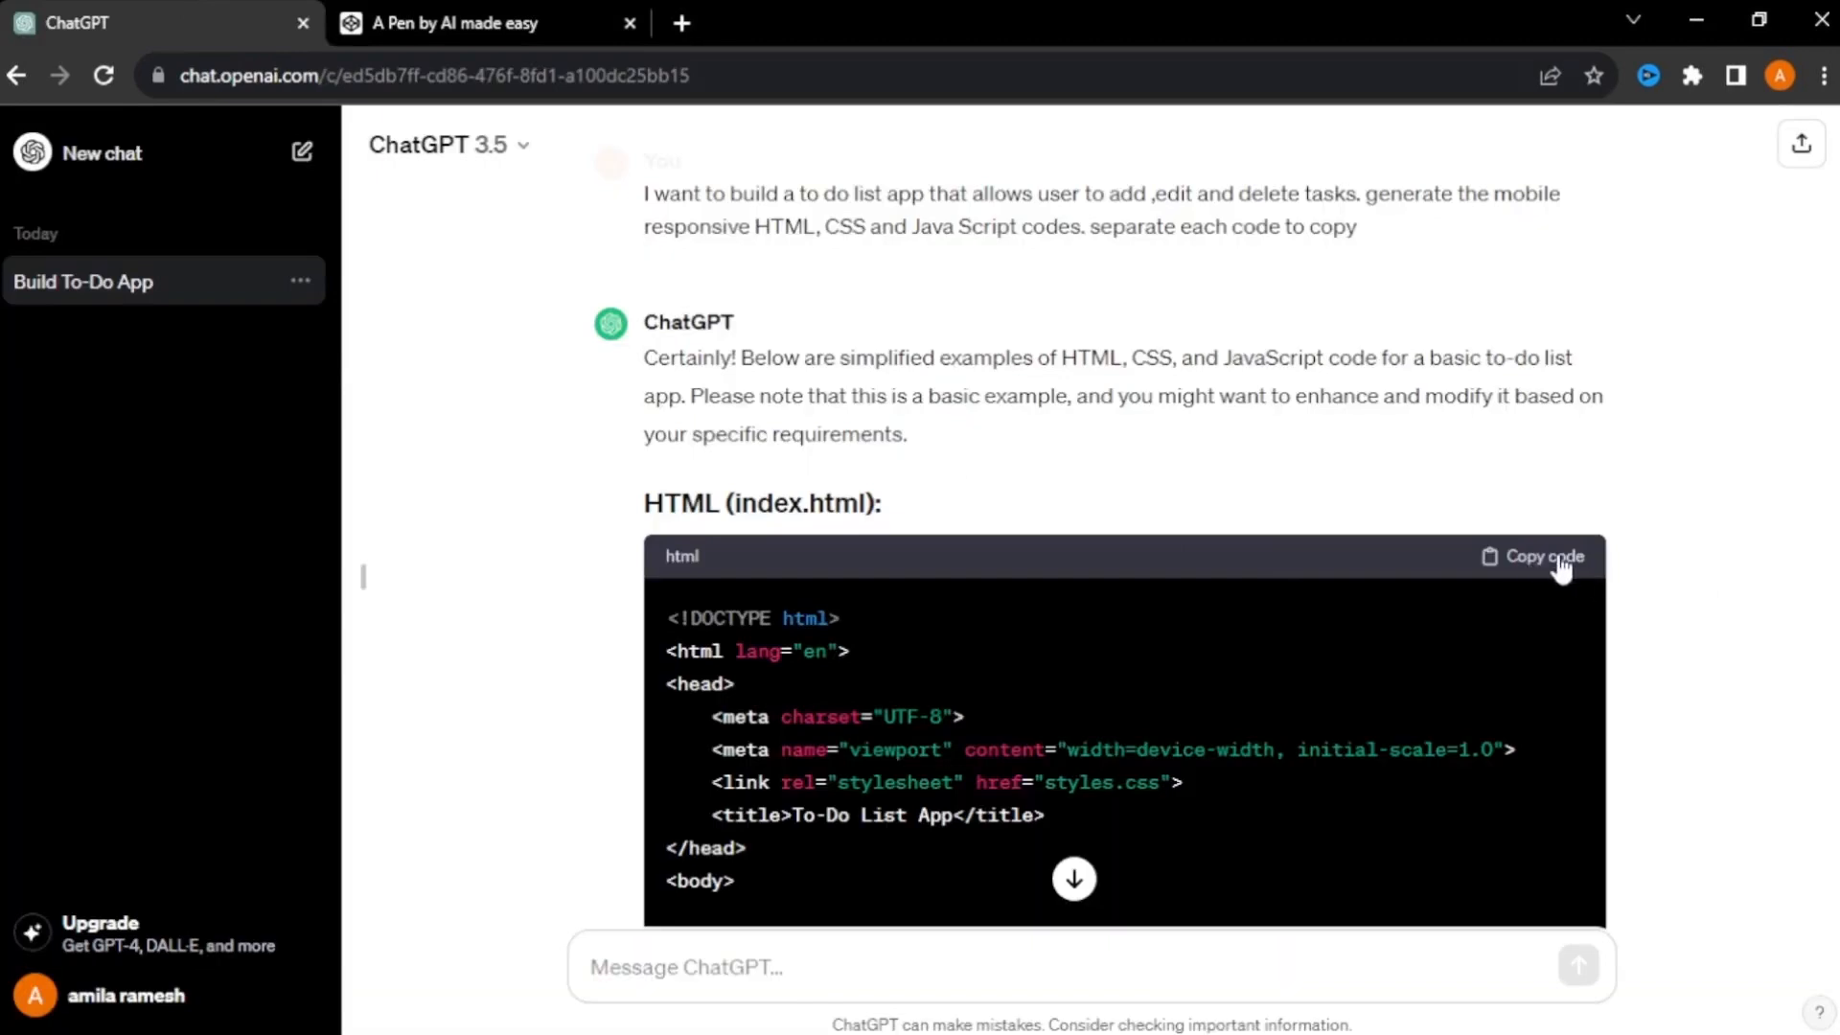
- Copy ChatGPT's HTML, CSS and JavaScript blocks into the pen's matching editors
{"action": "left_click", "coordinate": [487, 22]}
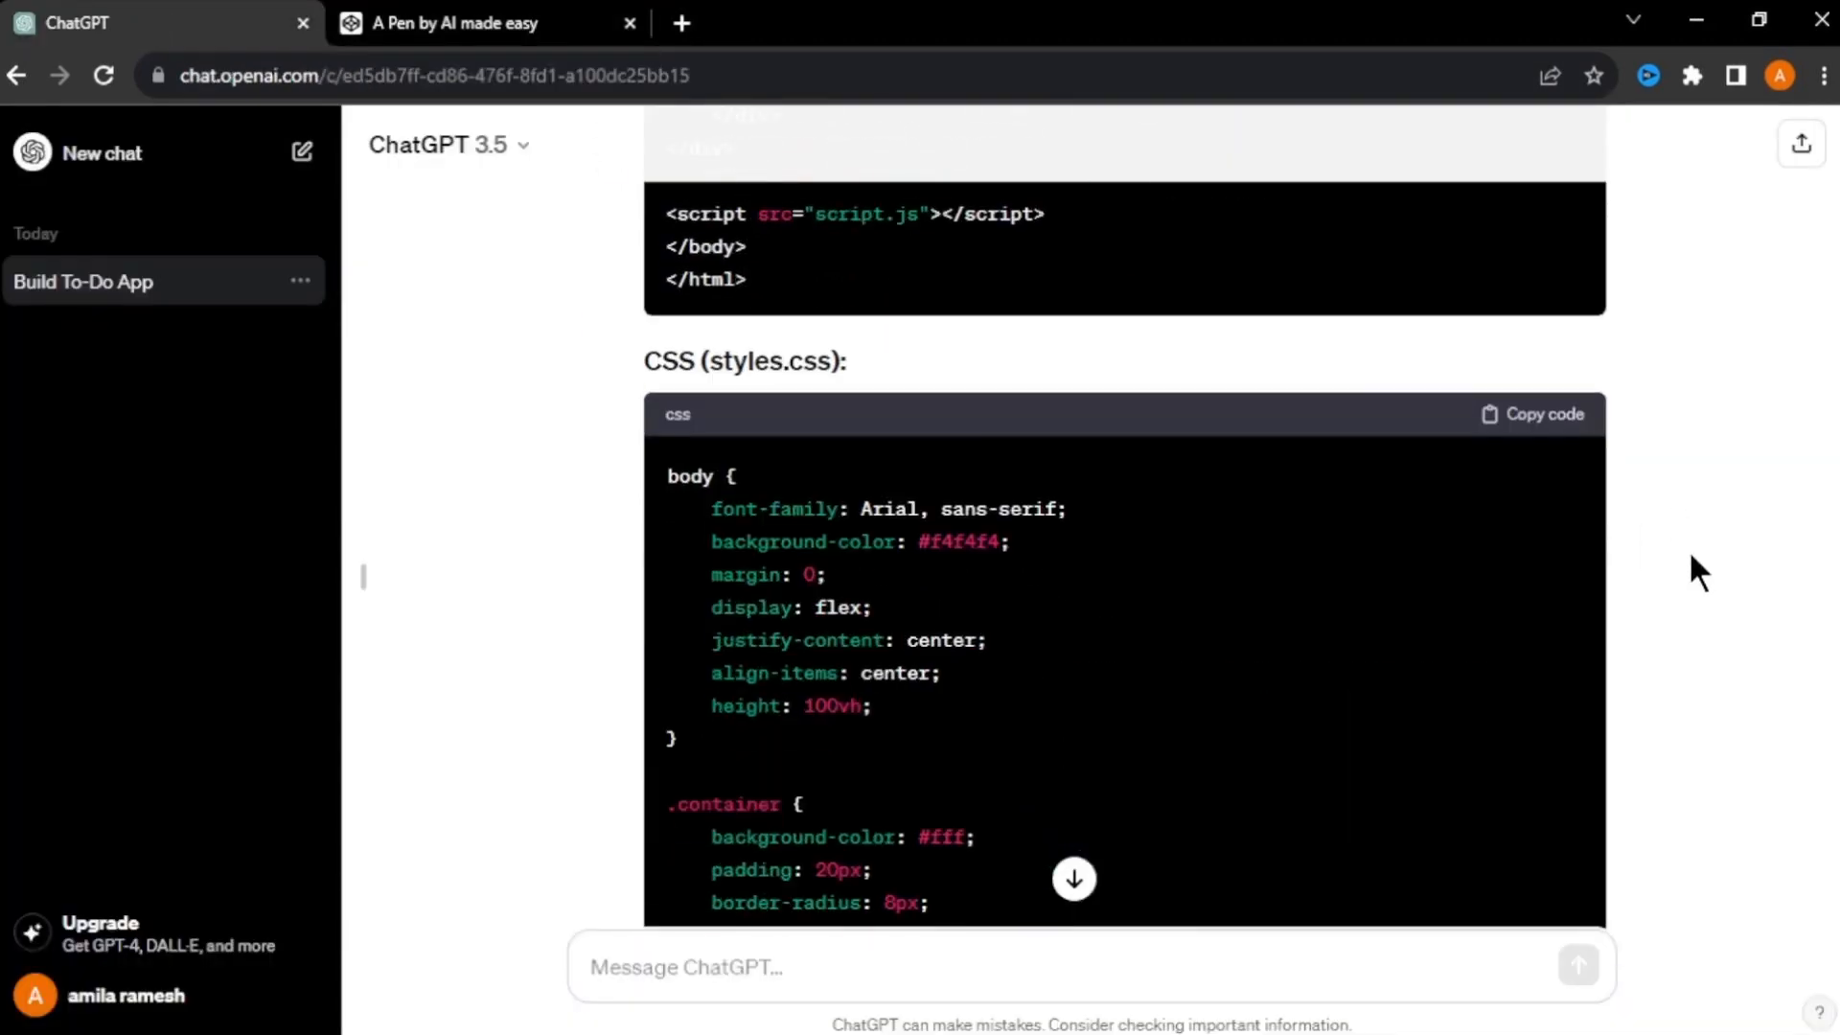
{"action": "left_click", "coordinate": [476, 22]}
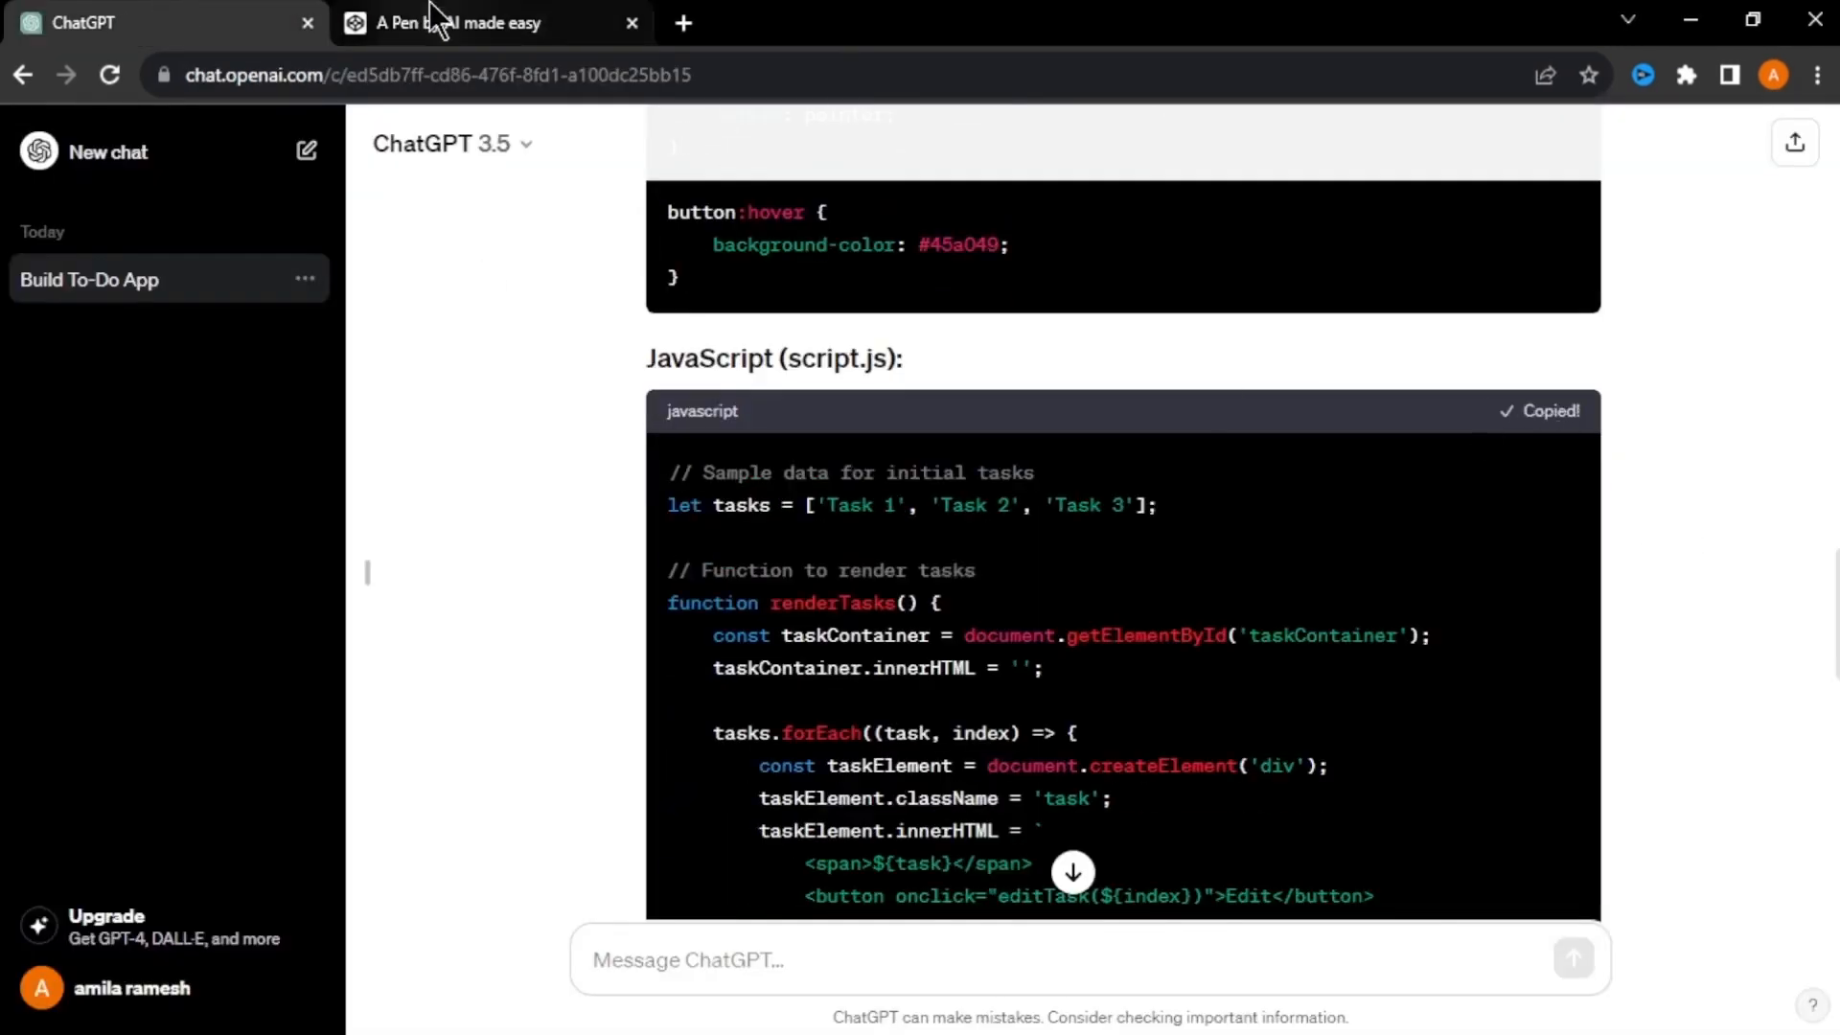
{"action": "left_click", "coordinate": [492, 22]}
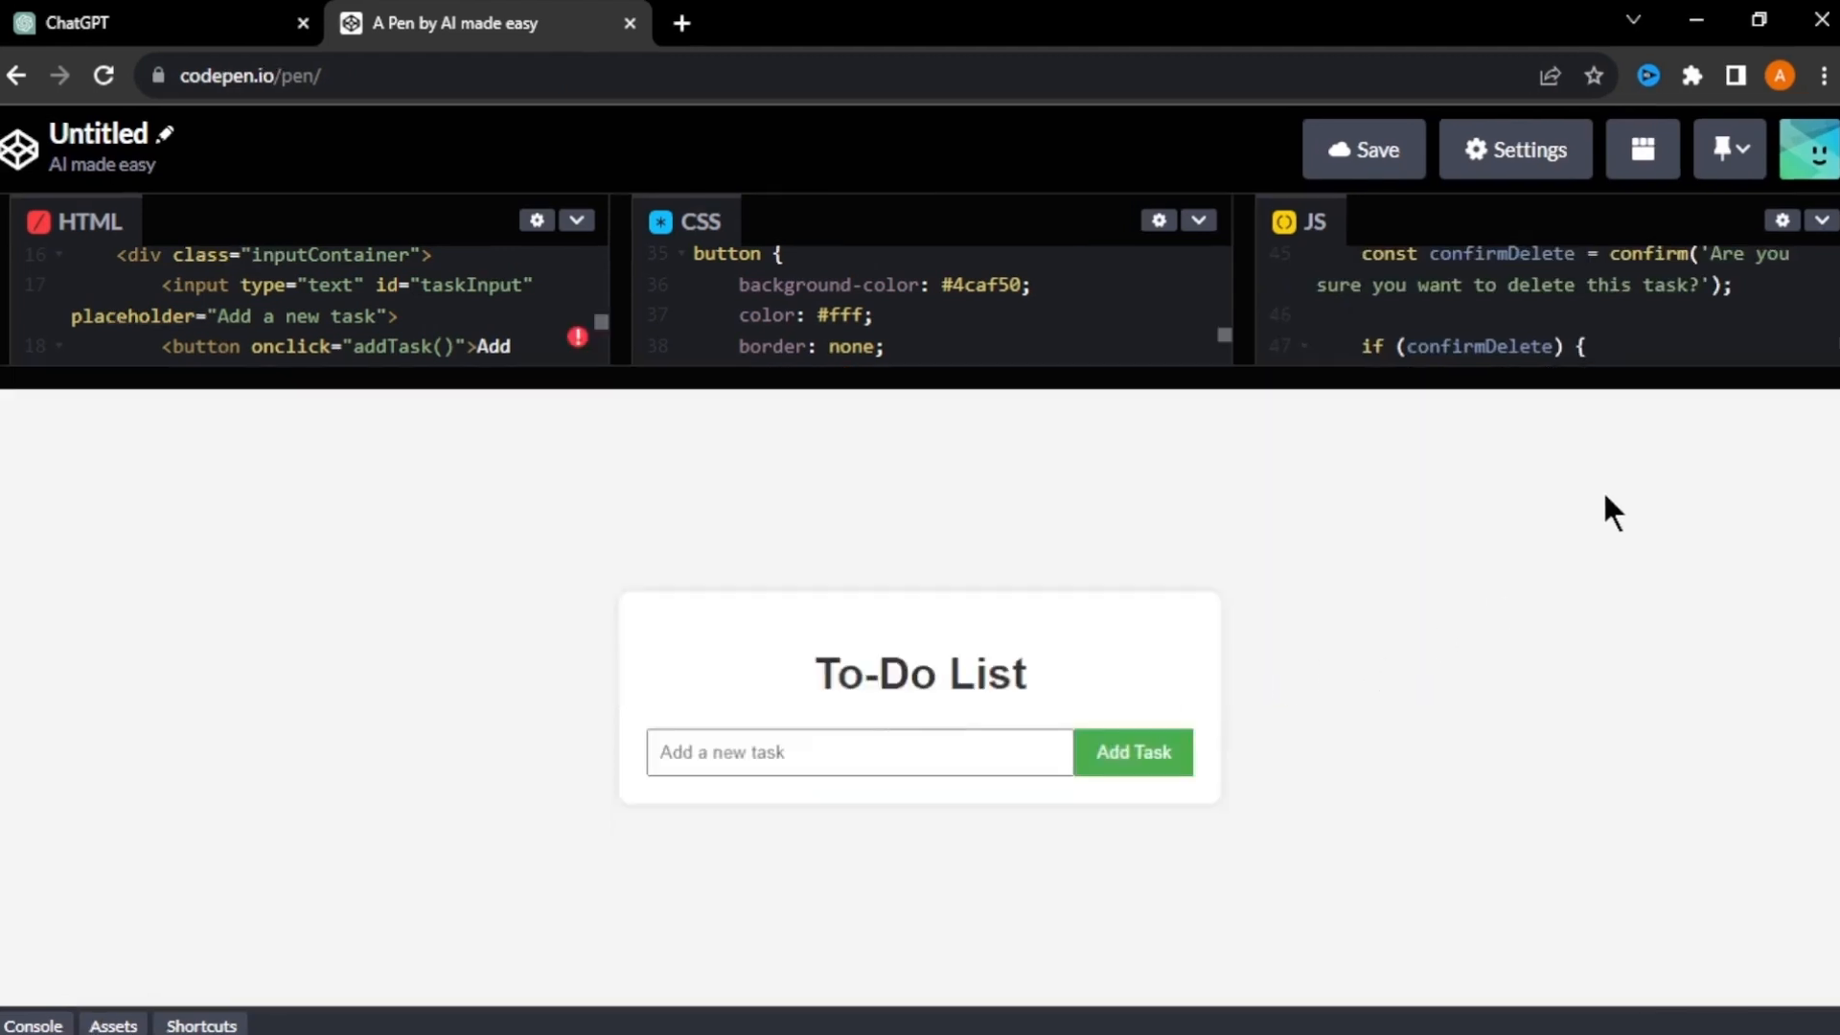
{"action": "mouse_move", "coordinate": [1519, 622]}
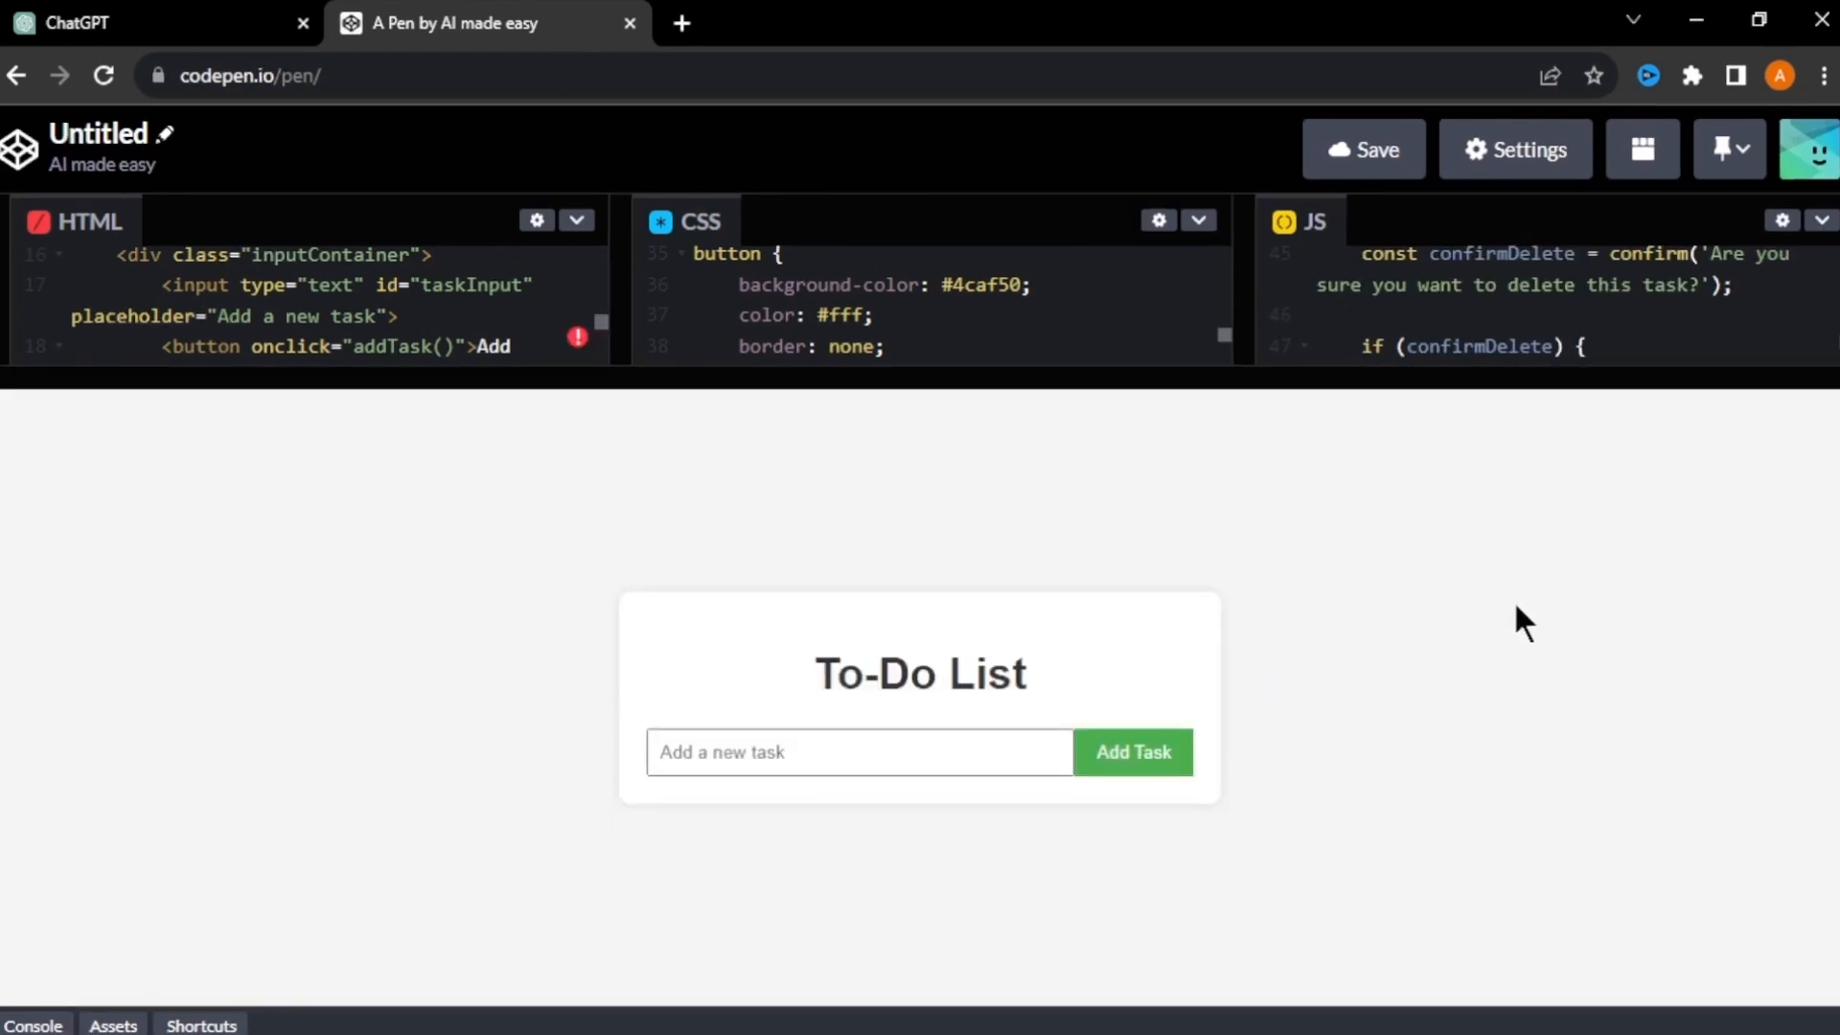
- Add the task 'go to the gym' in the CodePen preview
{"action": "left_click", "coordinate": [858, 751]}
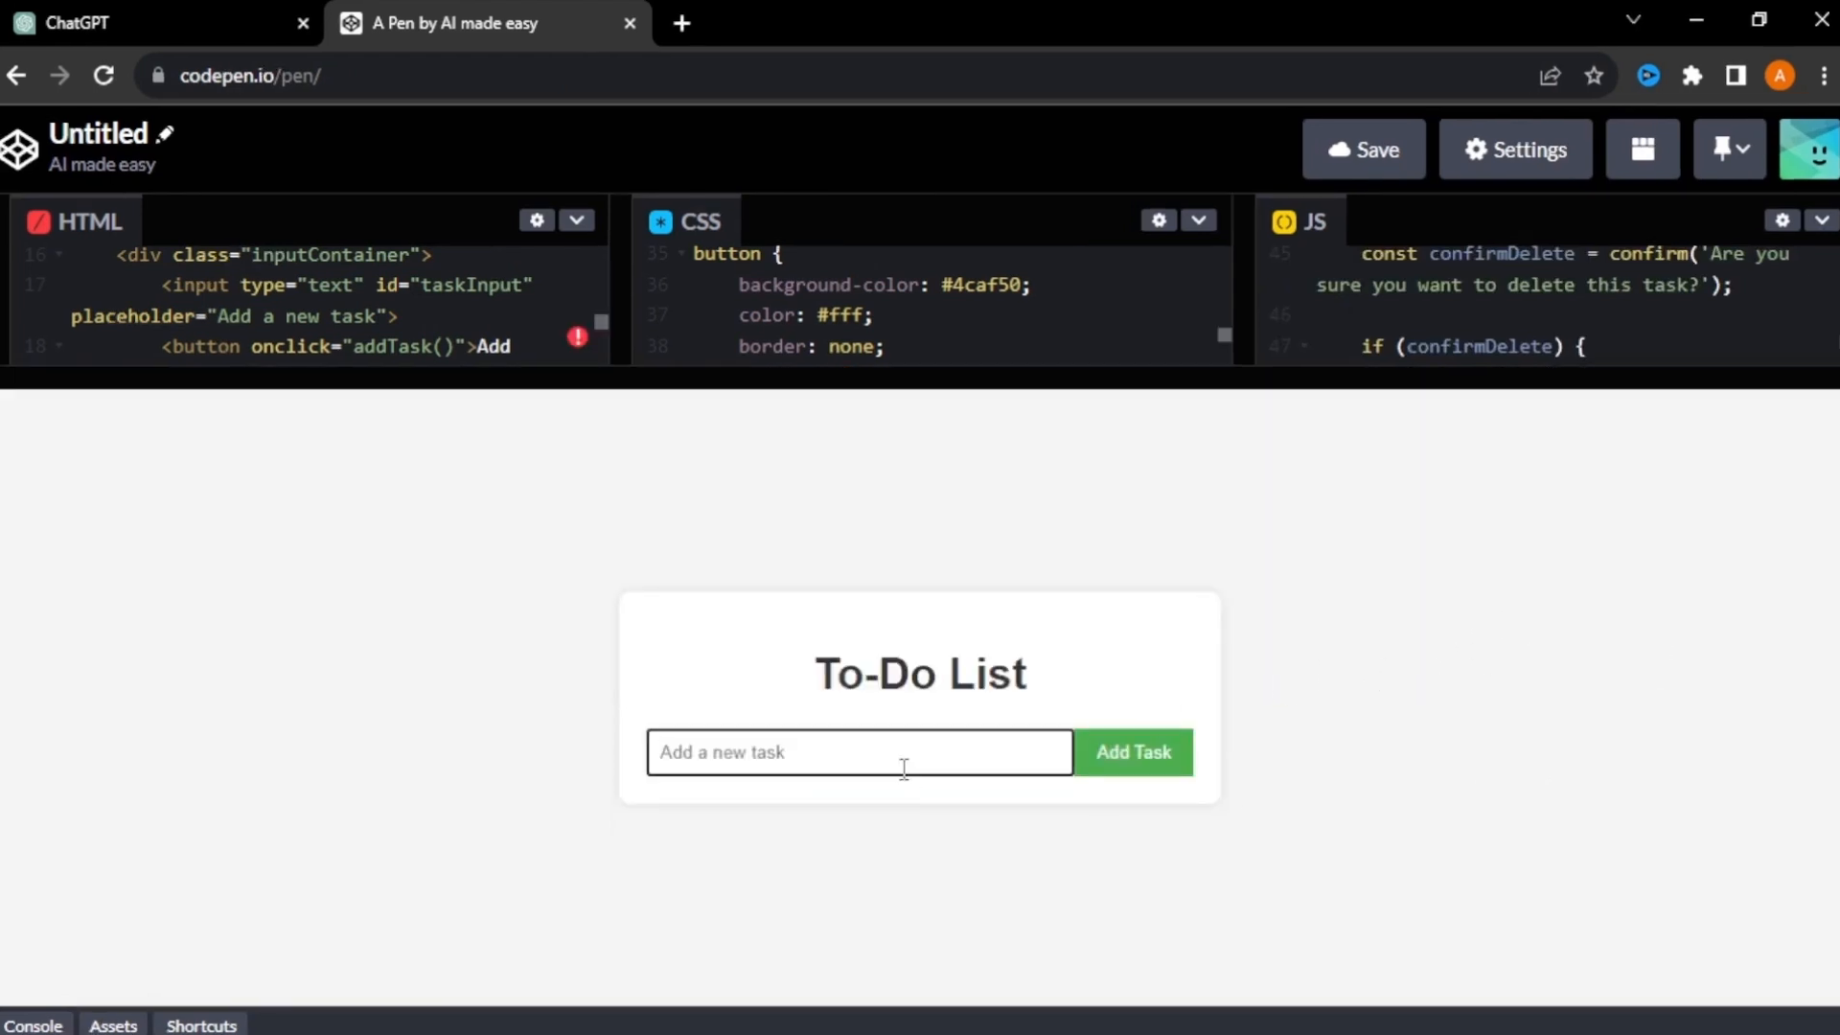
{"action": "left_click", "coordinate": [1130, 751]}
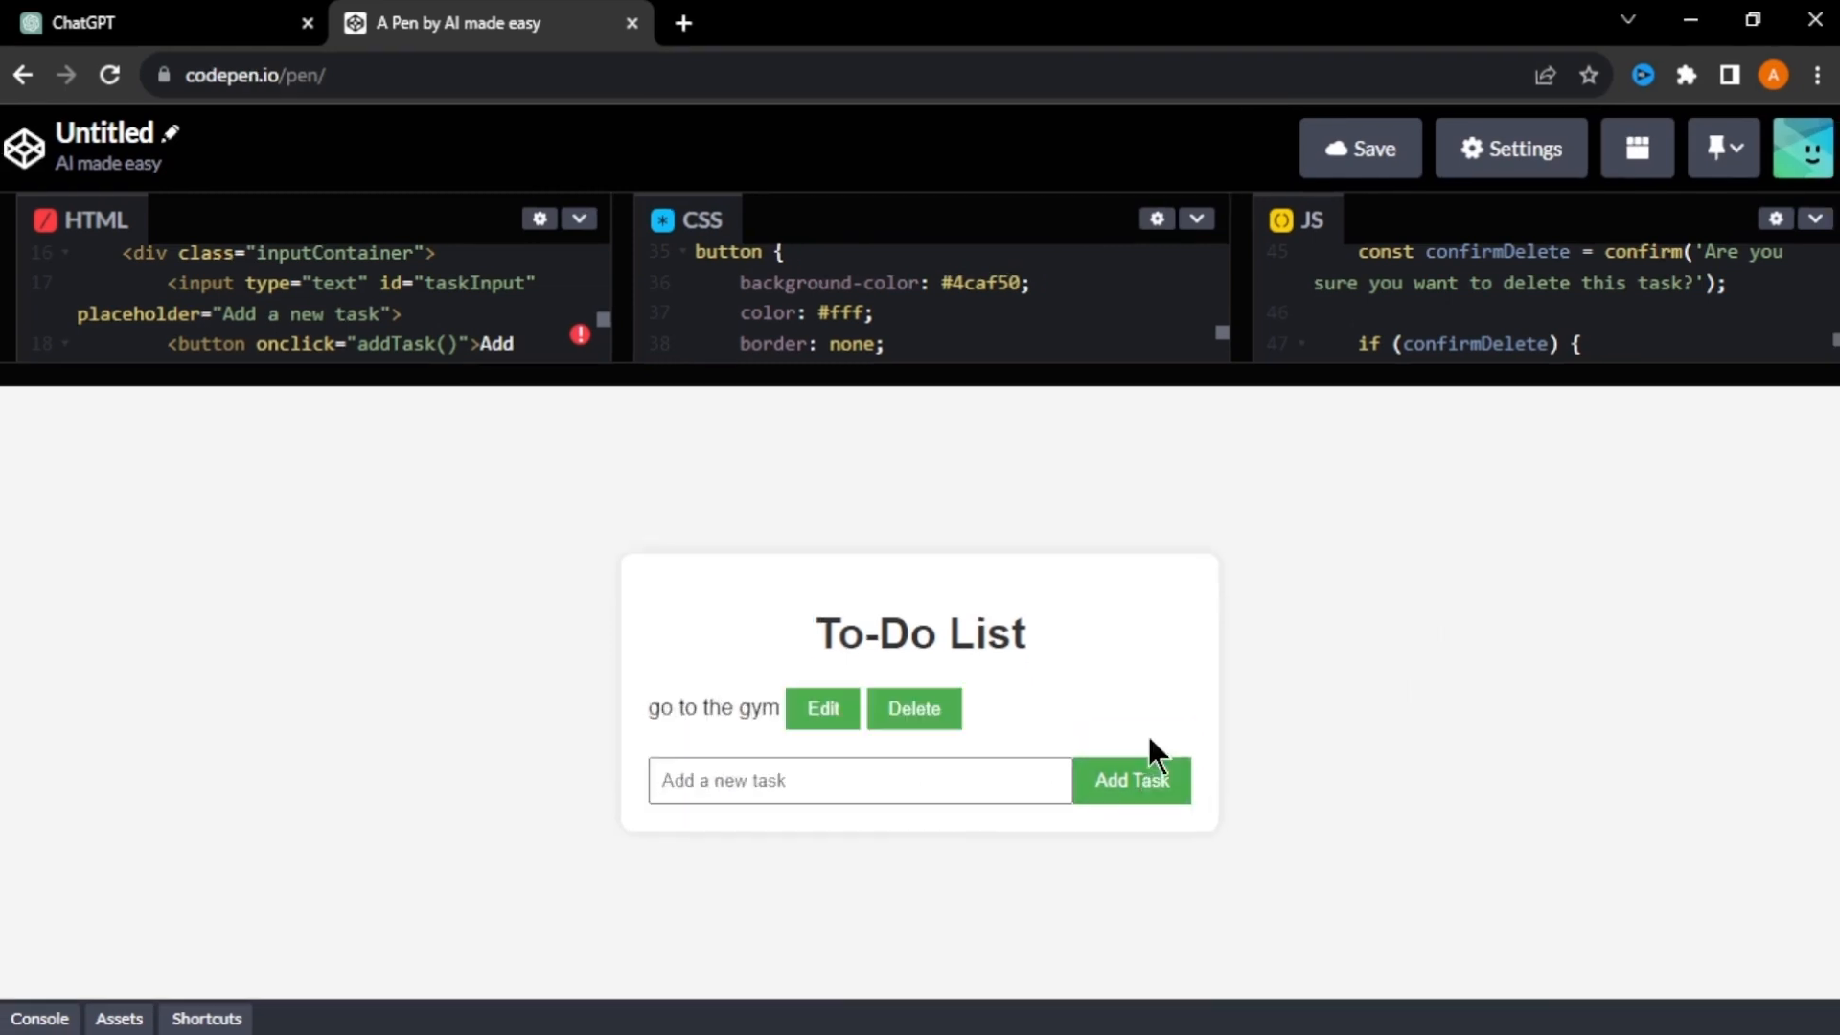
{"action": "mouse_move", "coordinate": [1284, 691]}
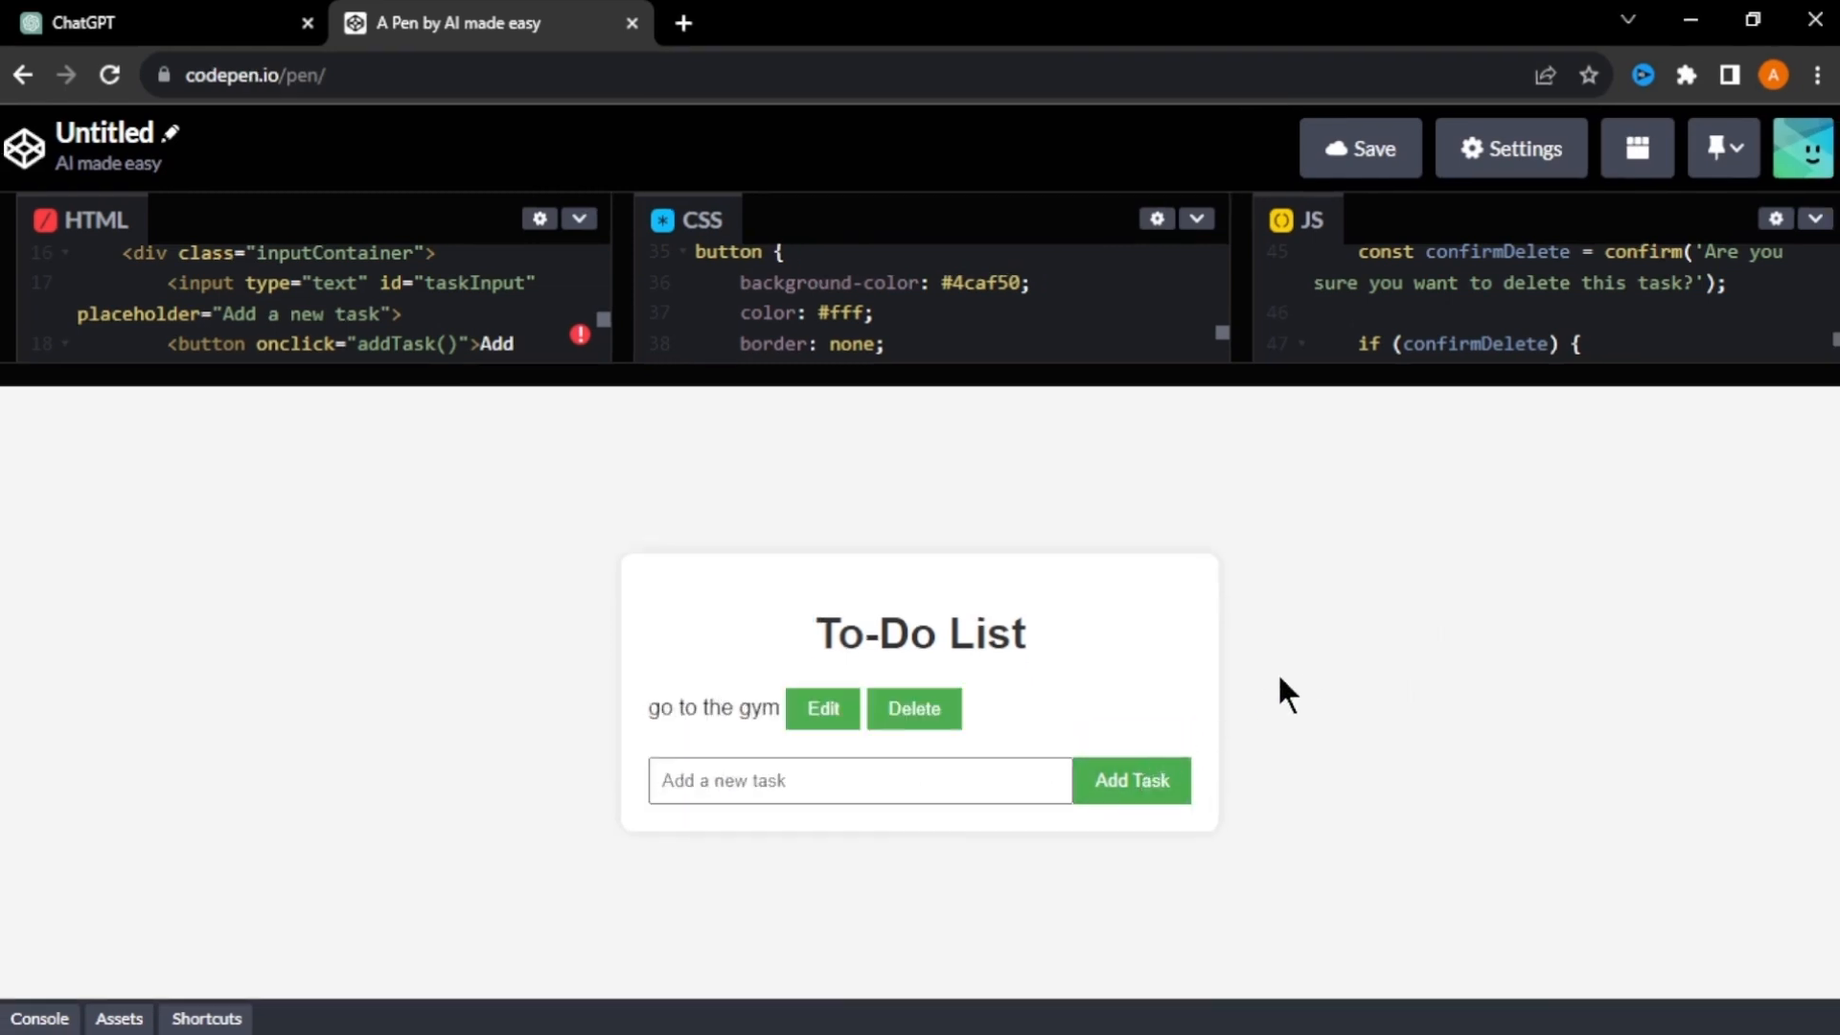
{"action": "mouse_move", "coordinate": [821, 709]}
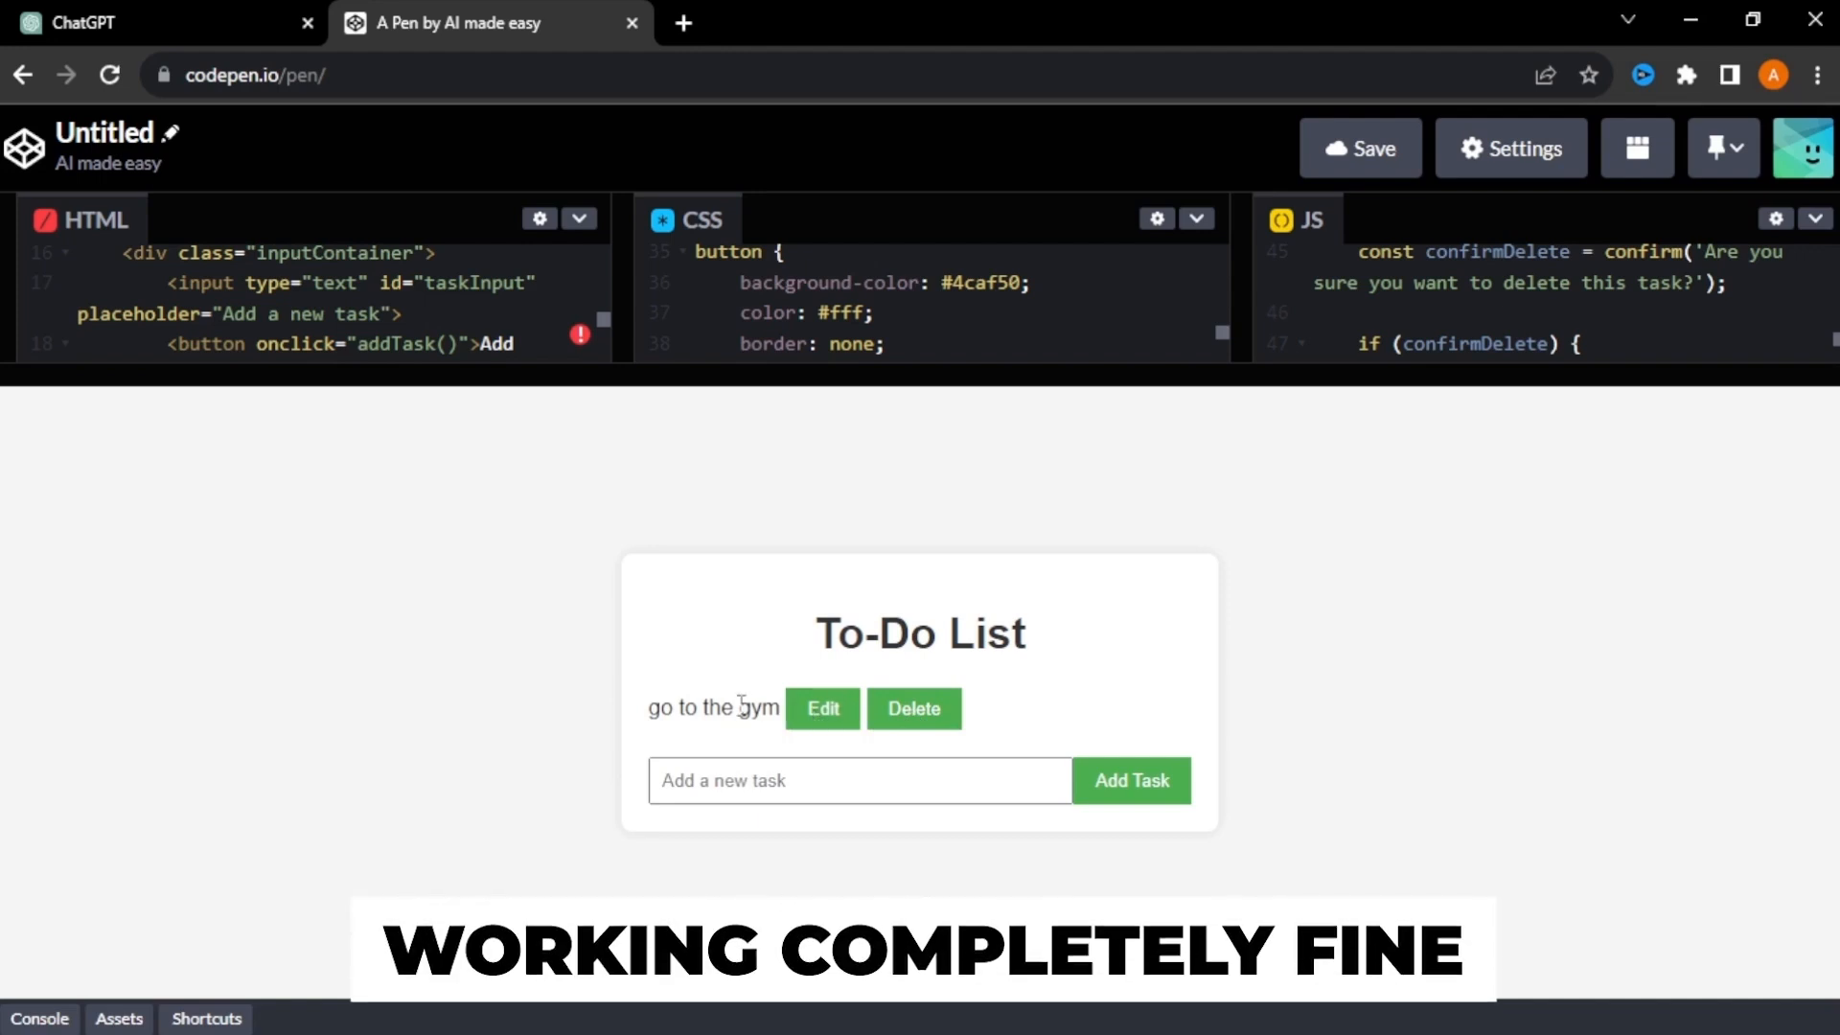
{"action": "mouse_move", "coordinate": [1275, 692]}
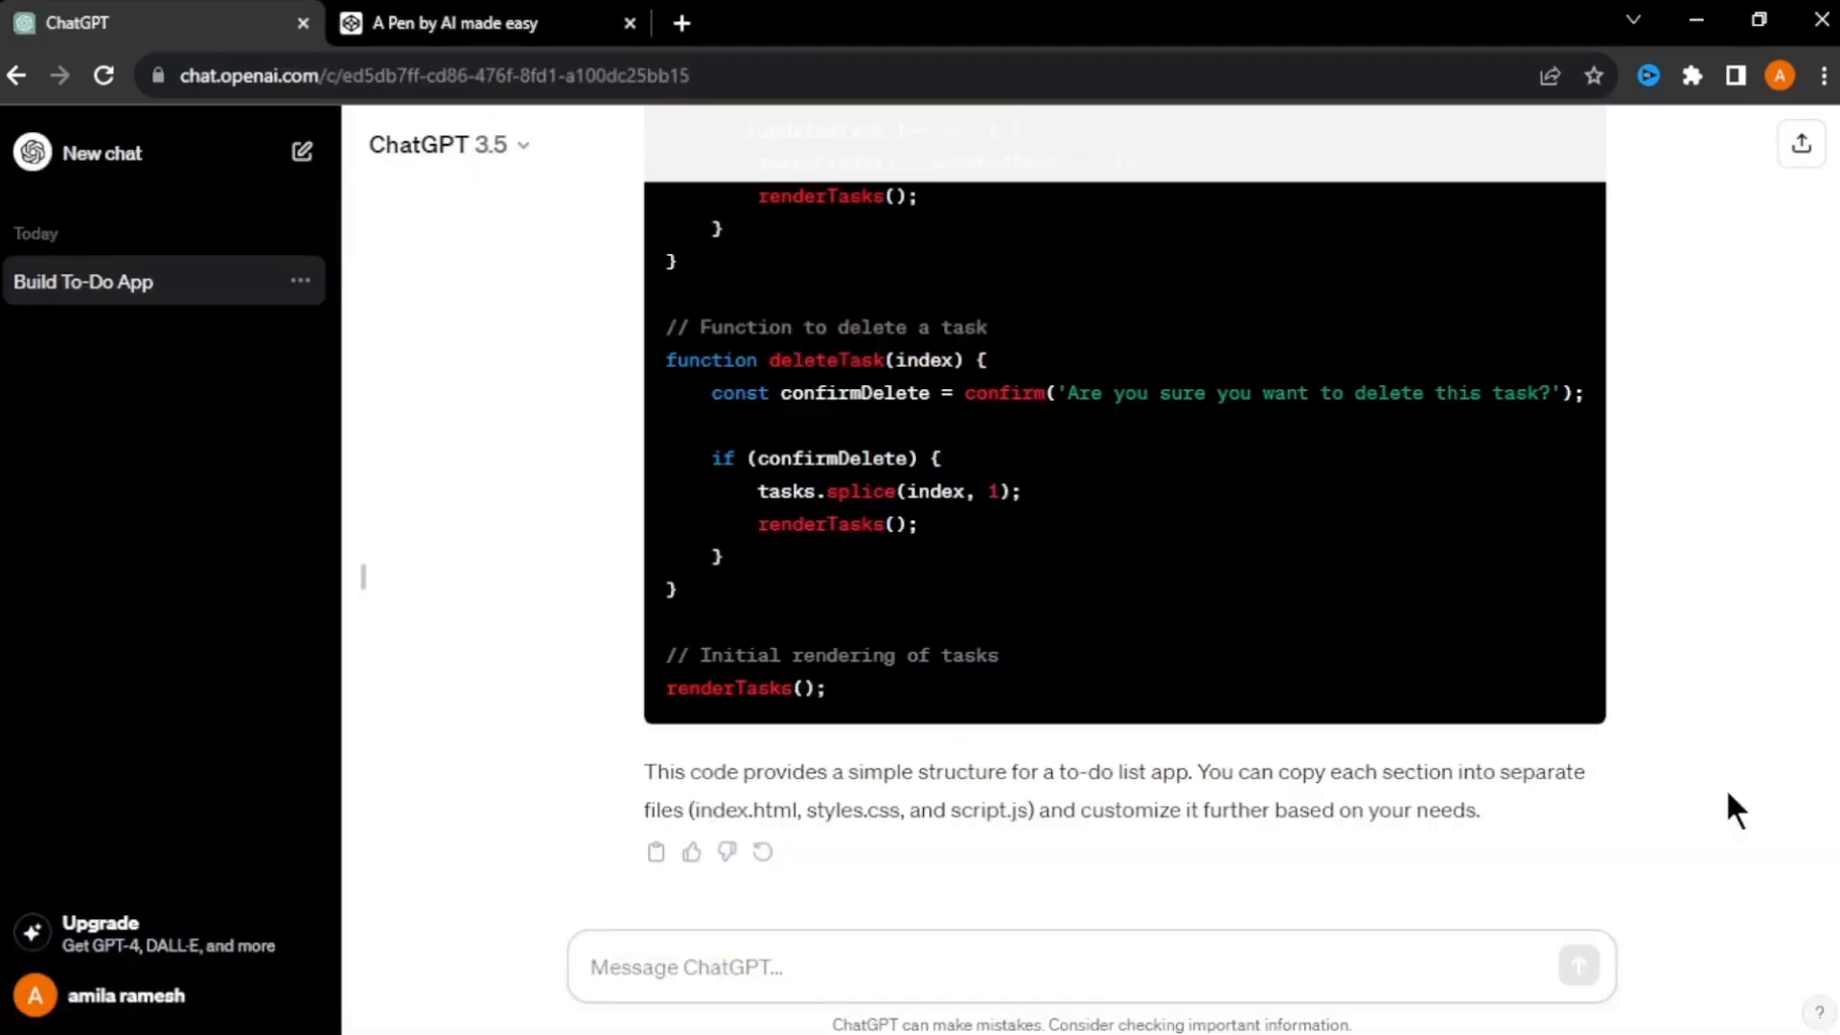
{"action": "mouse_move", "coordinate": [1118, 966]}
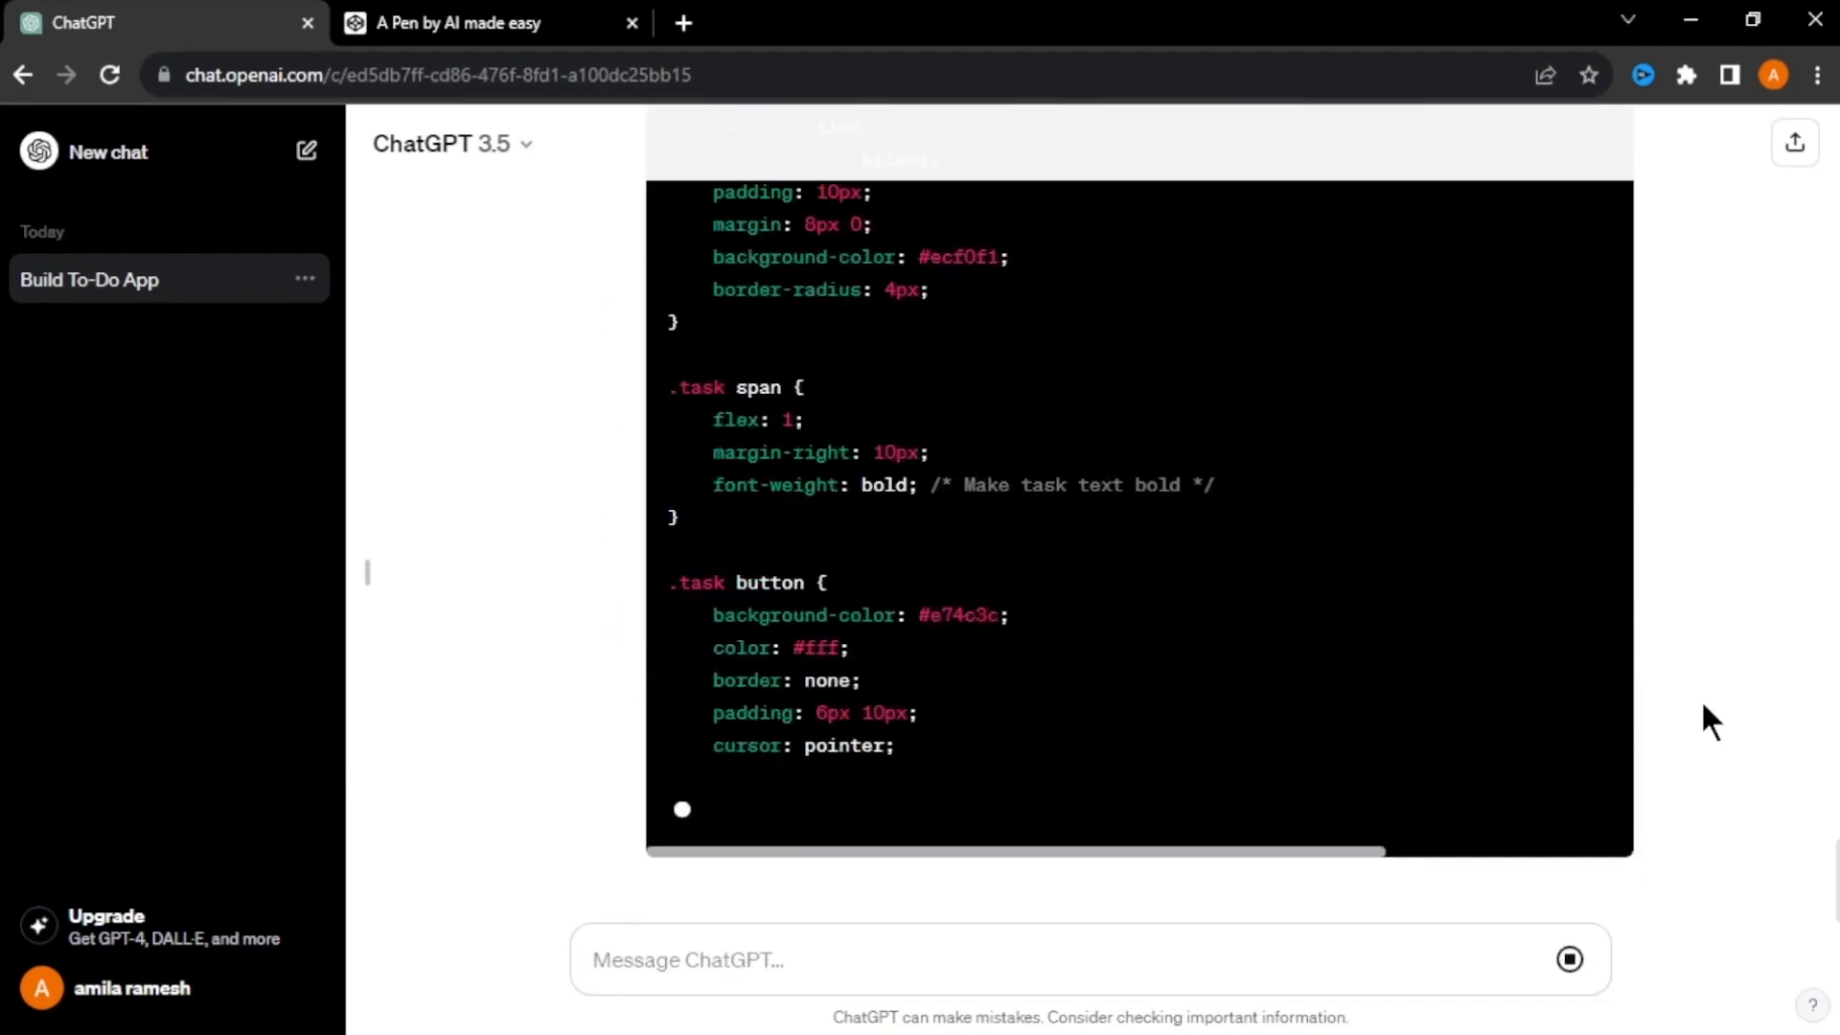
- Paste ChatGPT's updated HTML and JavaScript with the time field into the pen
{"action": "scroll", "scroll_direction": "down", "scroll_amount": 3}
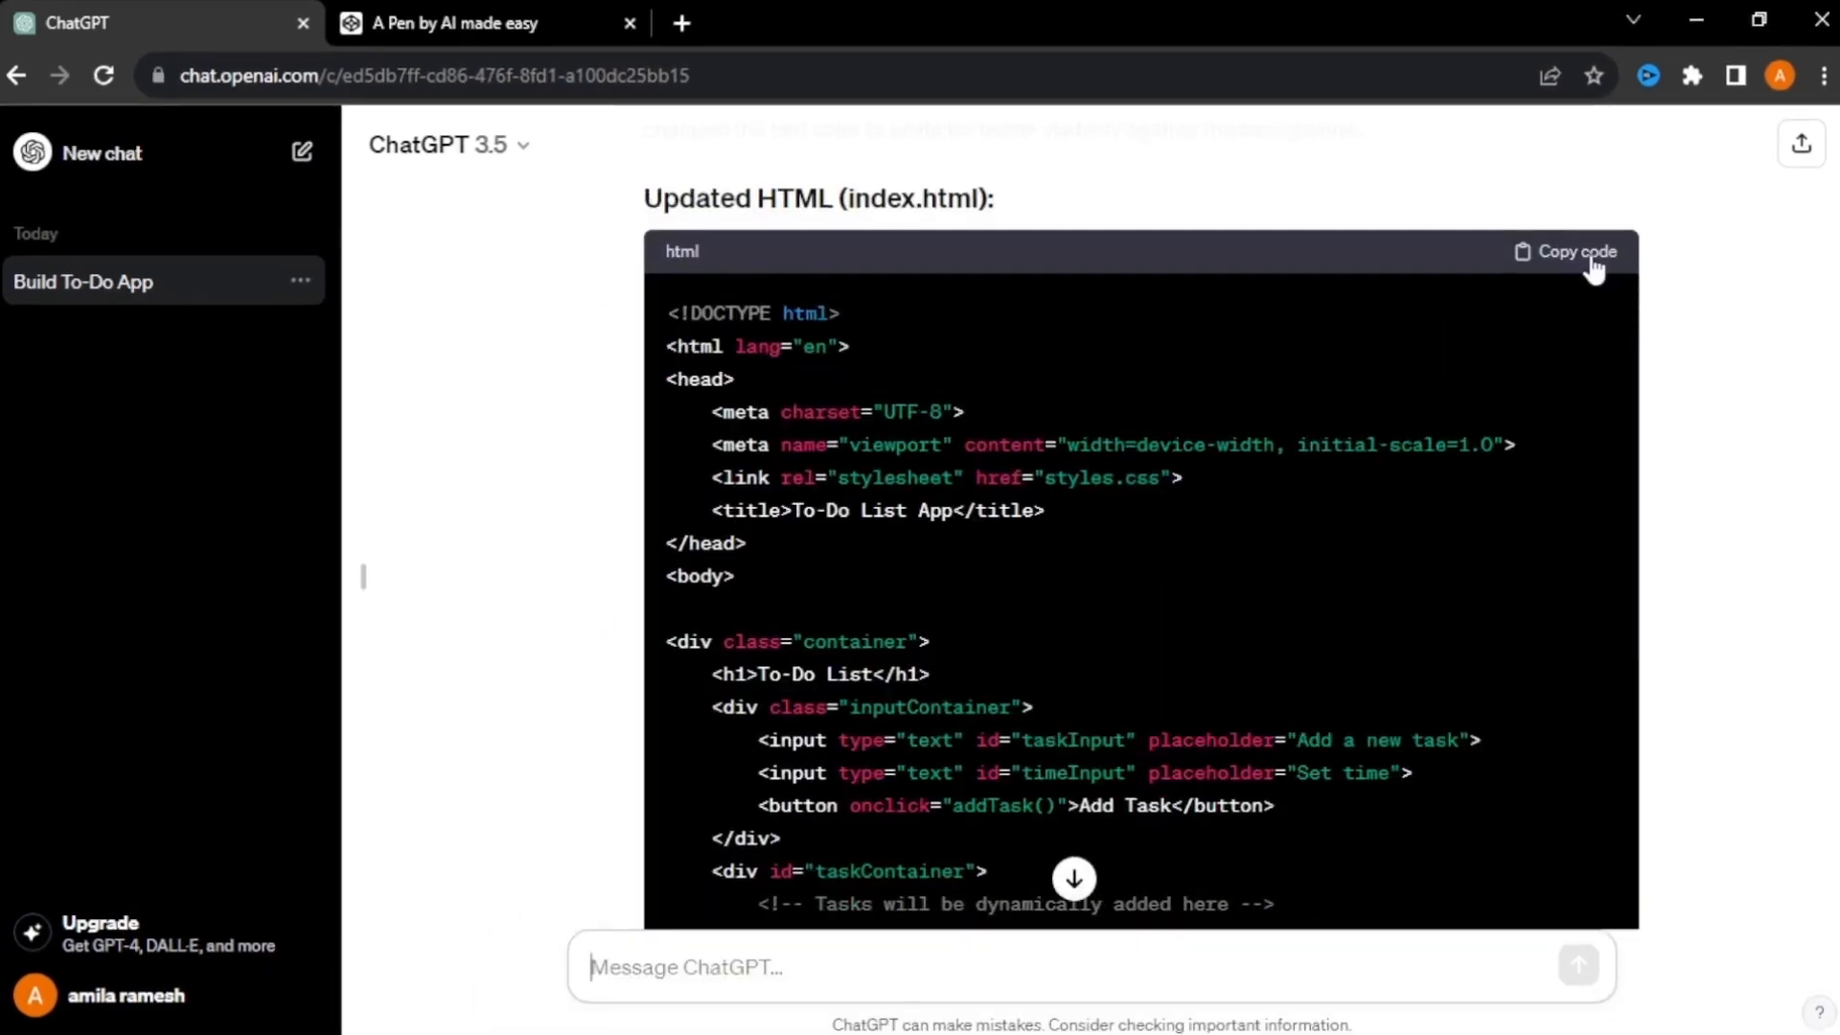
{"action": "left_click", "coordinate": [486, 22]}
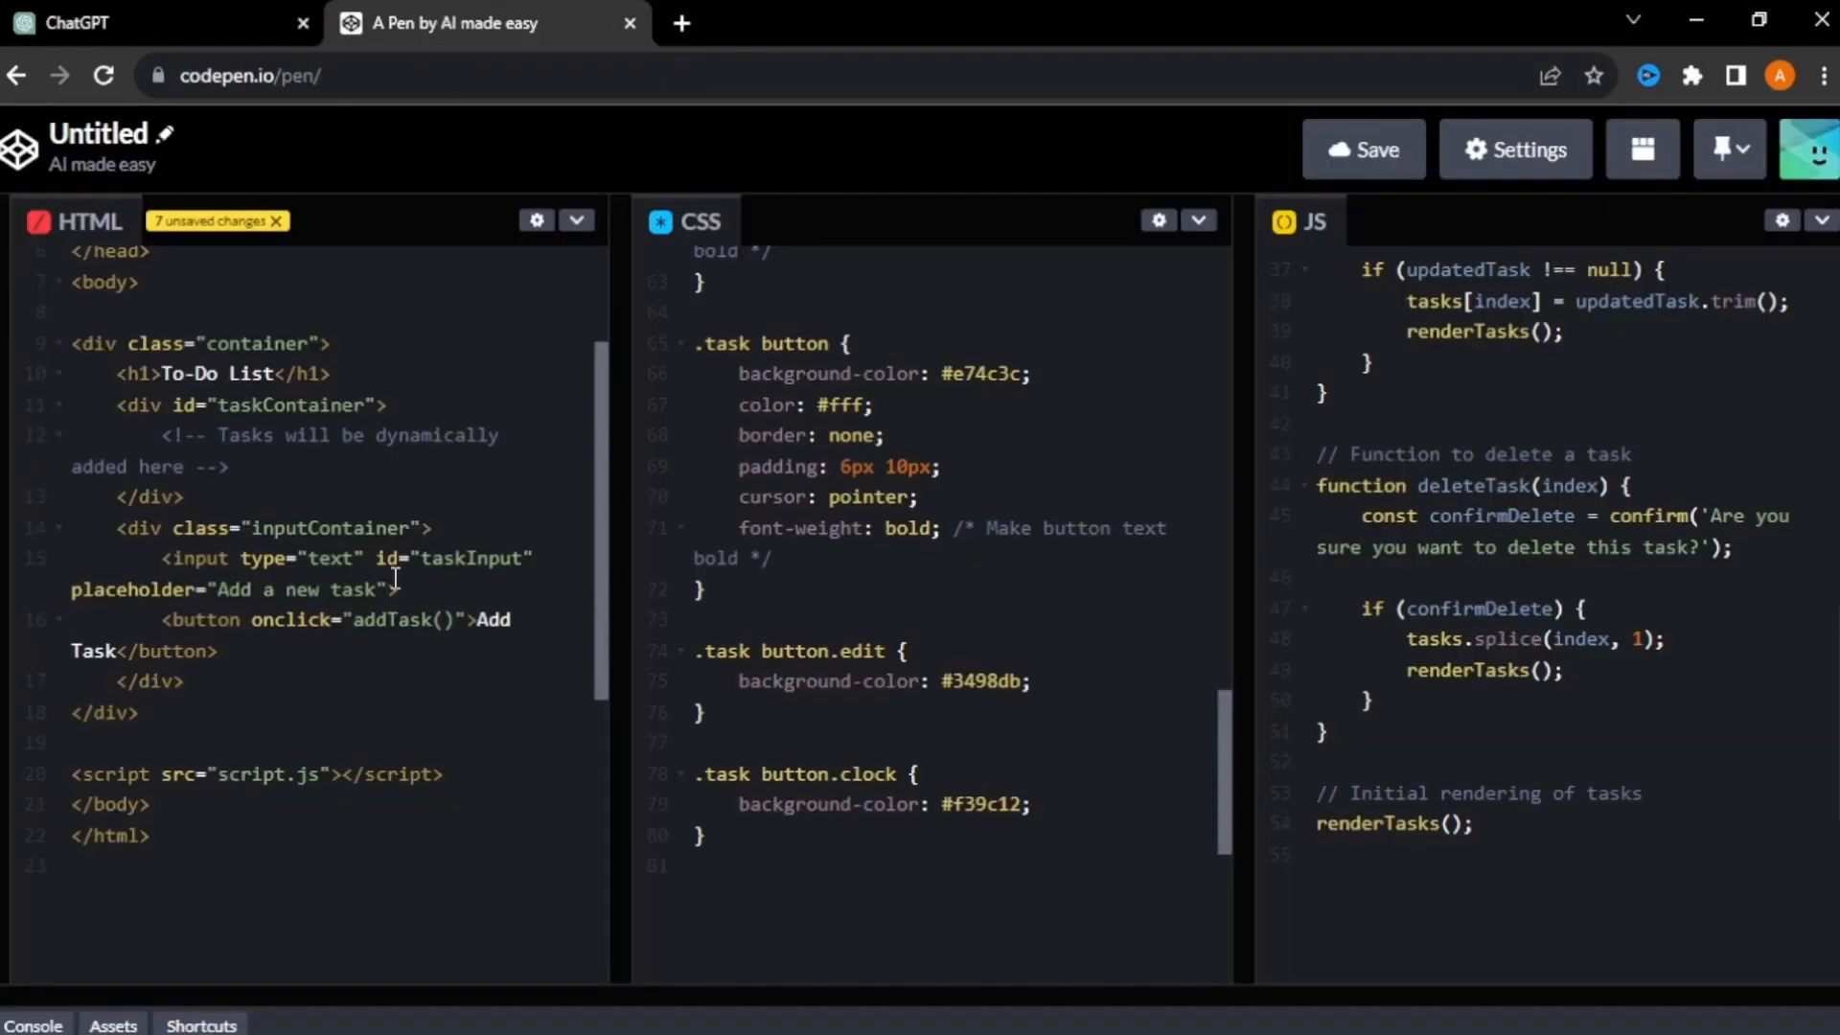
{"action": "key", "text": "ctrl+a"}
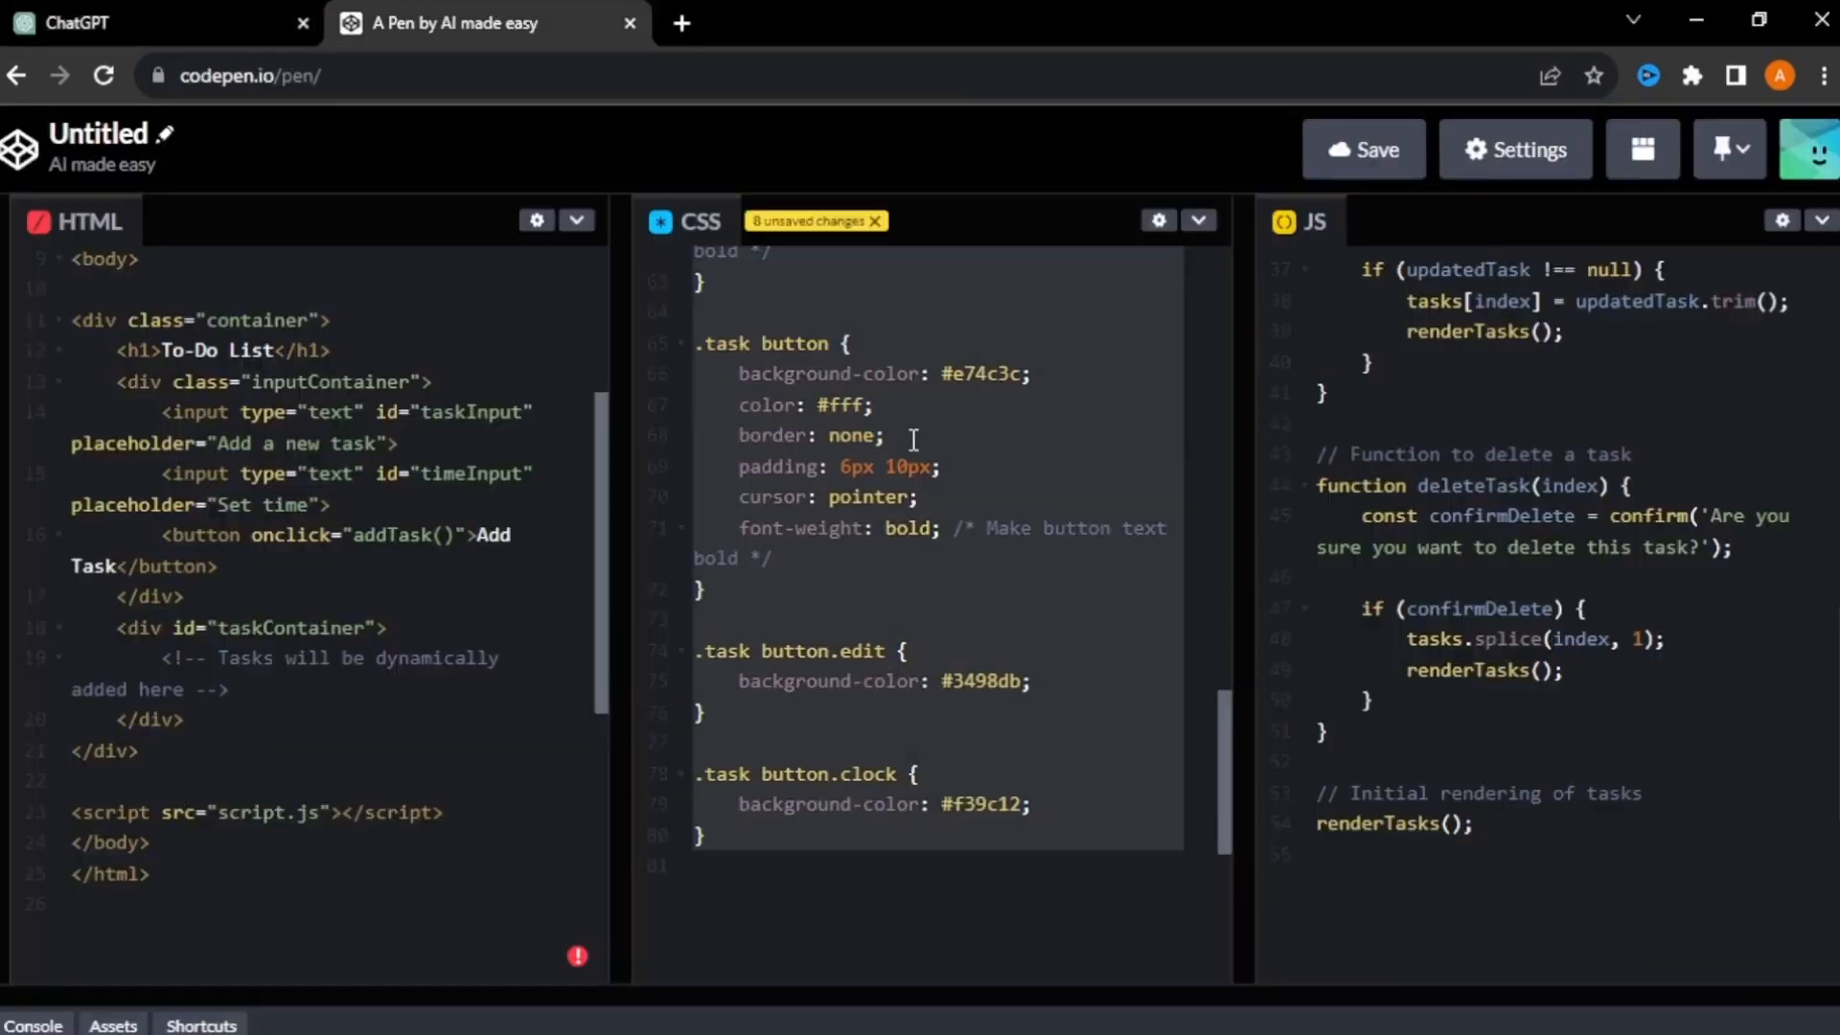
{"action": "left_click", "coordinate": [152, 22]}
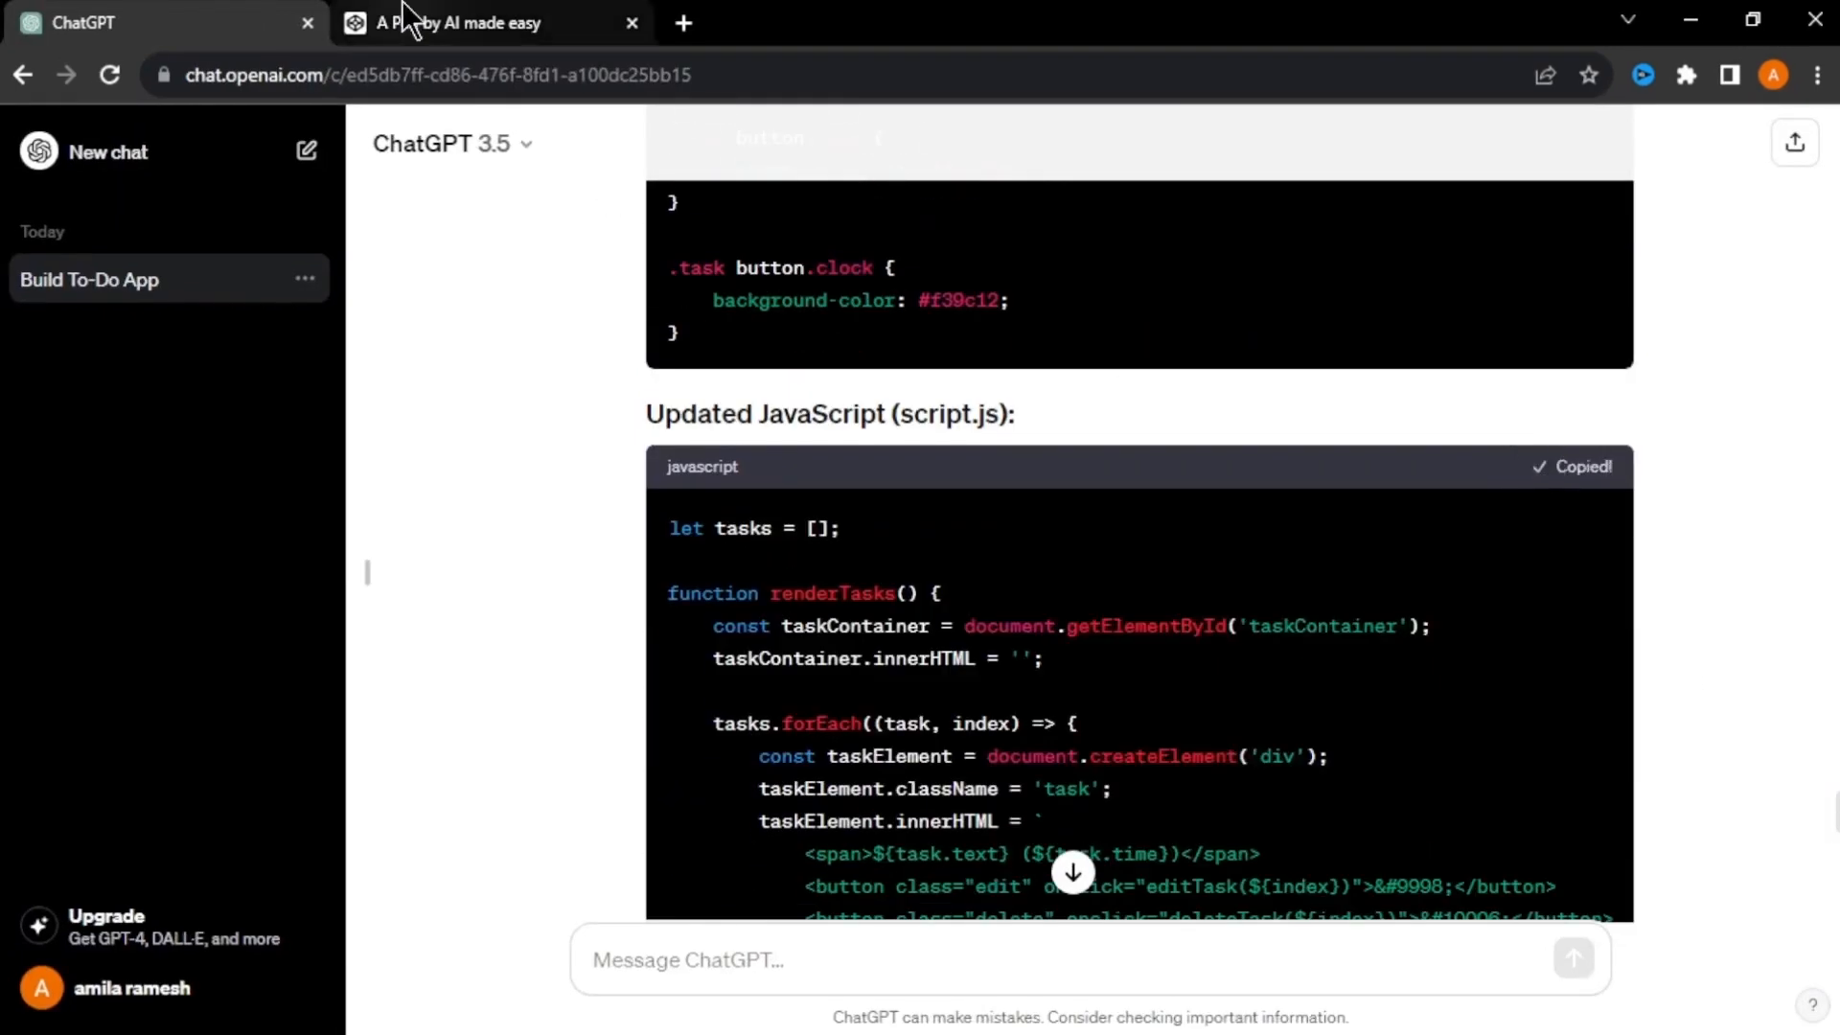
{"action": "left_click", "coordinate": [490, 22]}
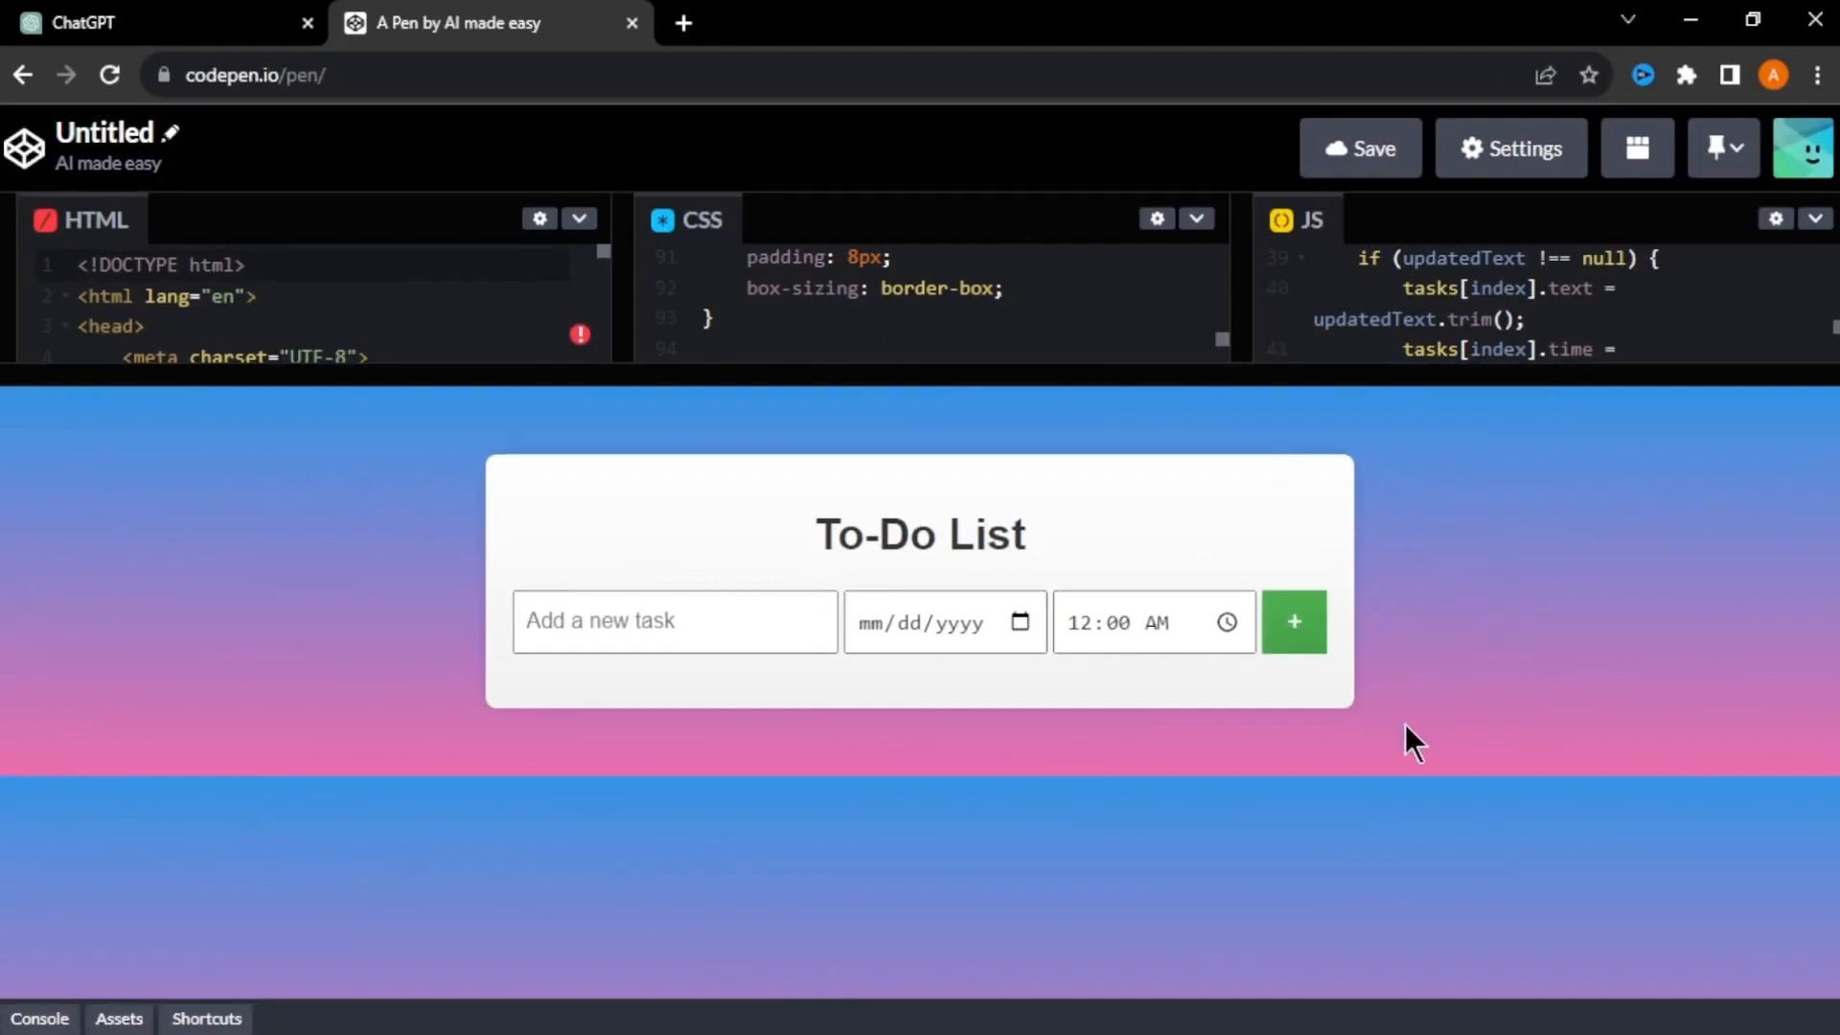
{"action": "mouse_move", "coordinate": [1407, 764]}
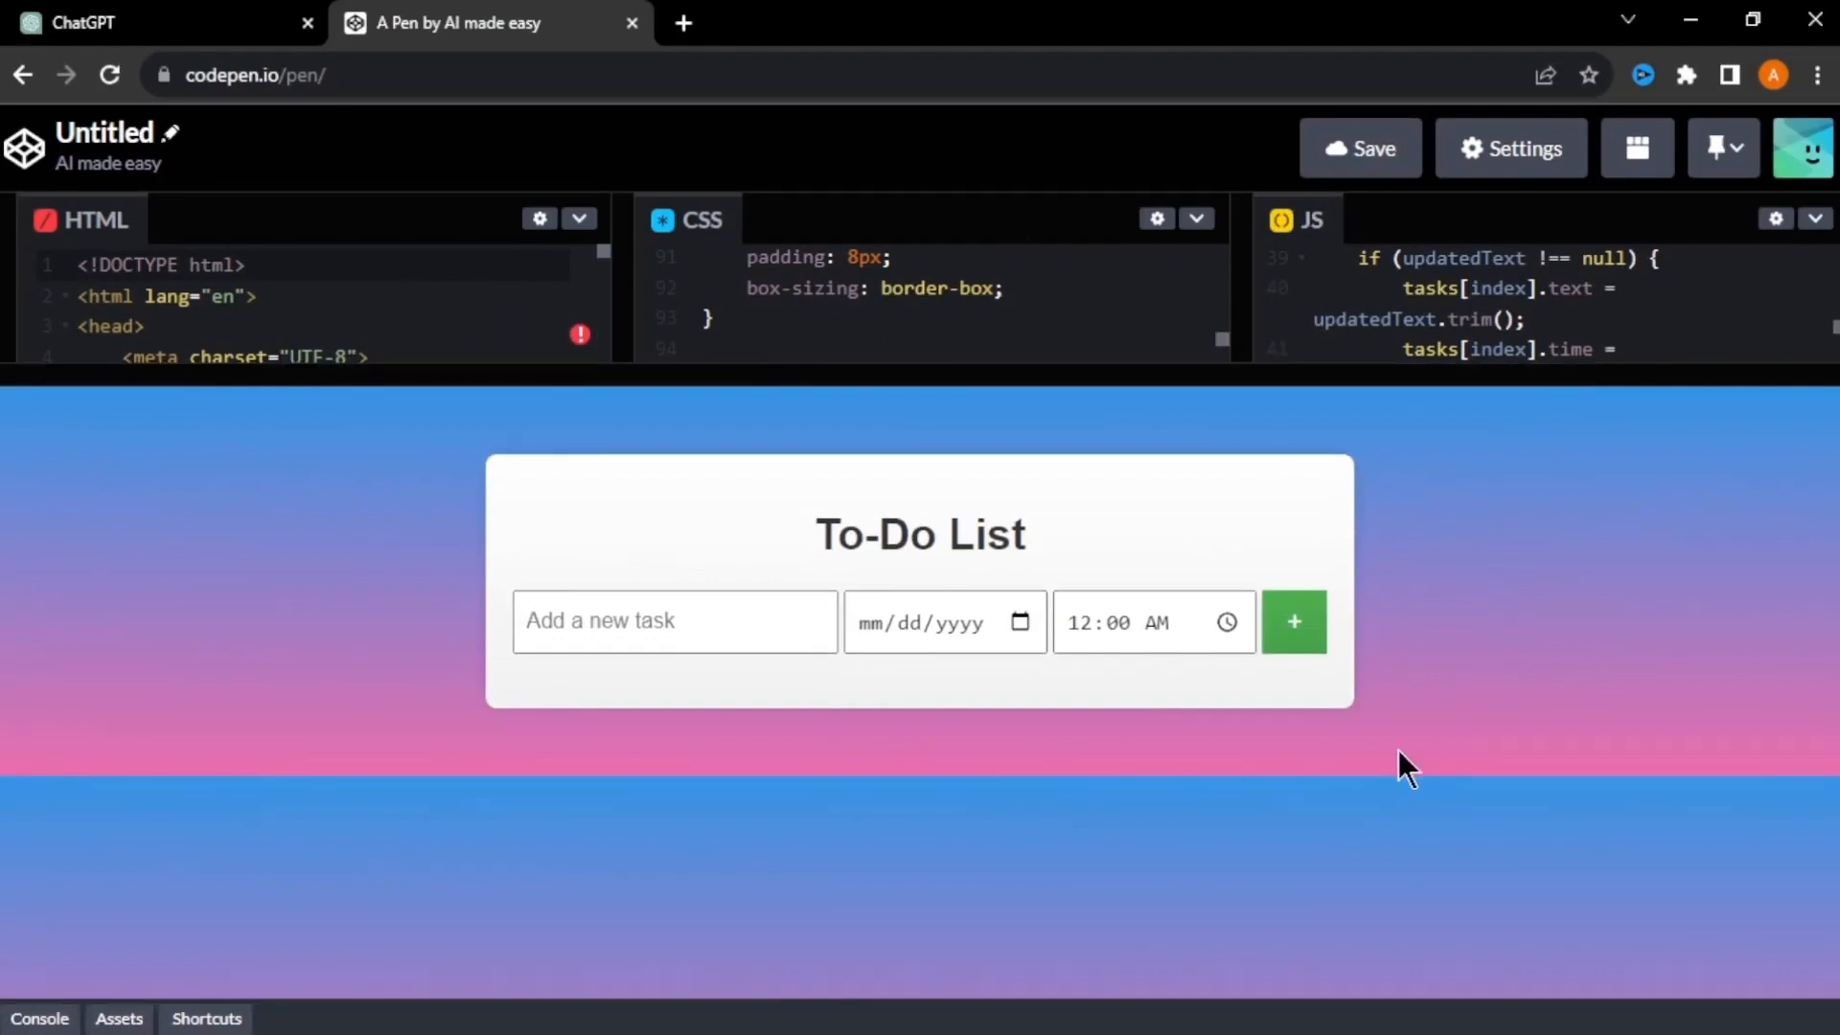
- Enter 'go to the gym' in the redesigned preview and save the pen
{"action": "type", "text": "go to the gym"}
{"action": "type", "text": "11/27/2023"}
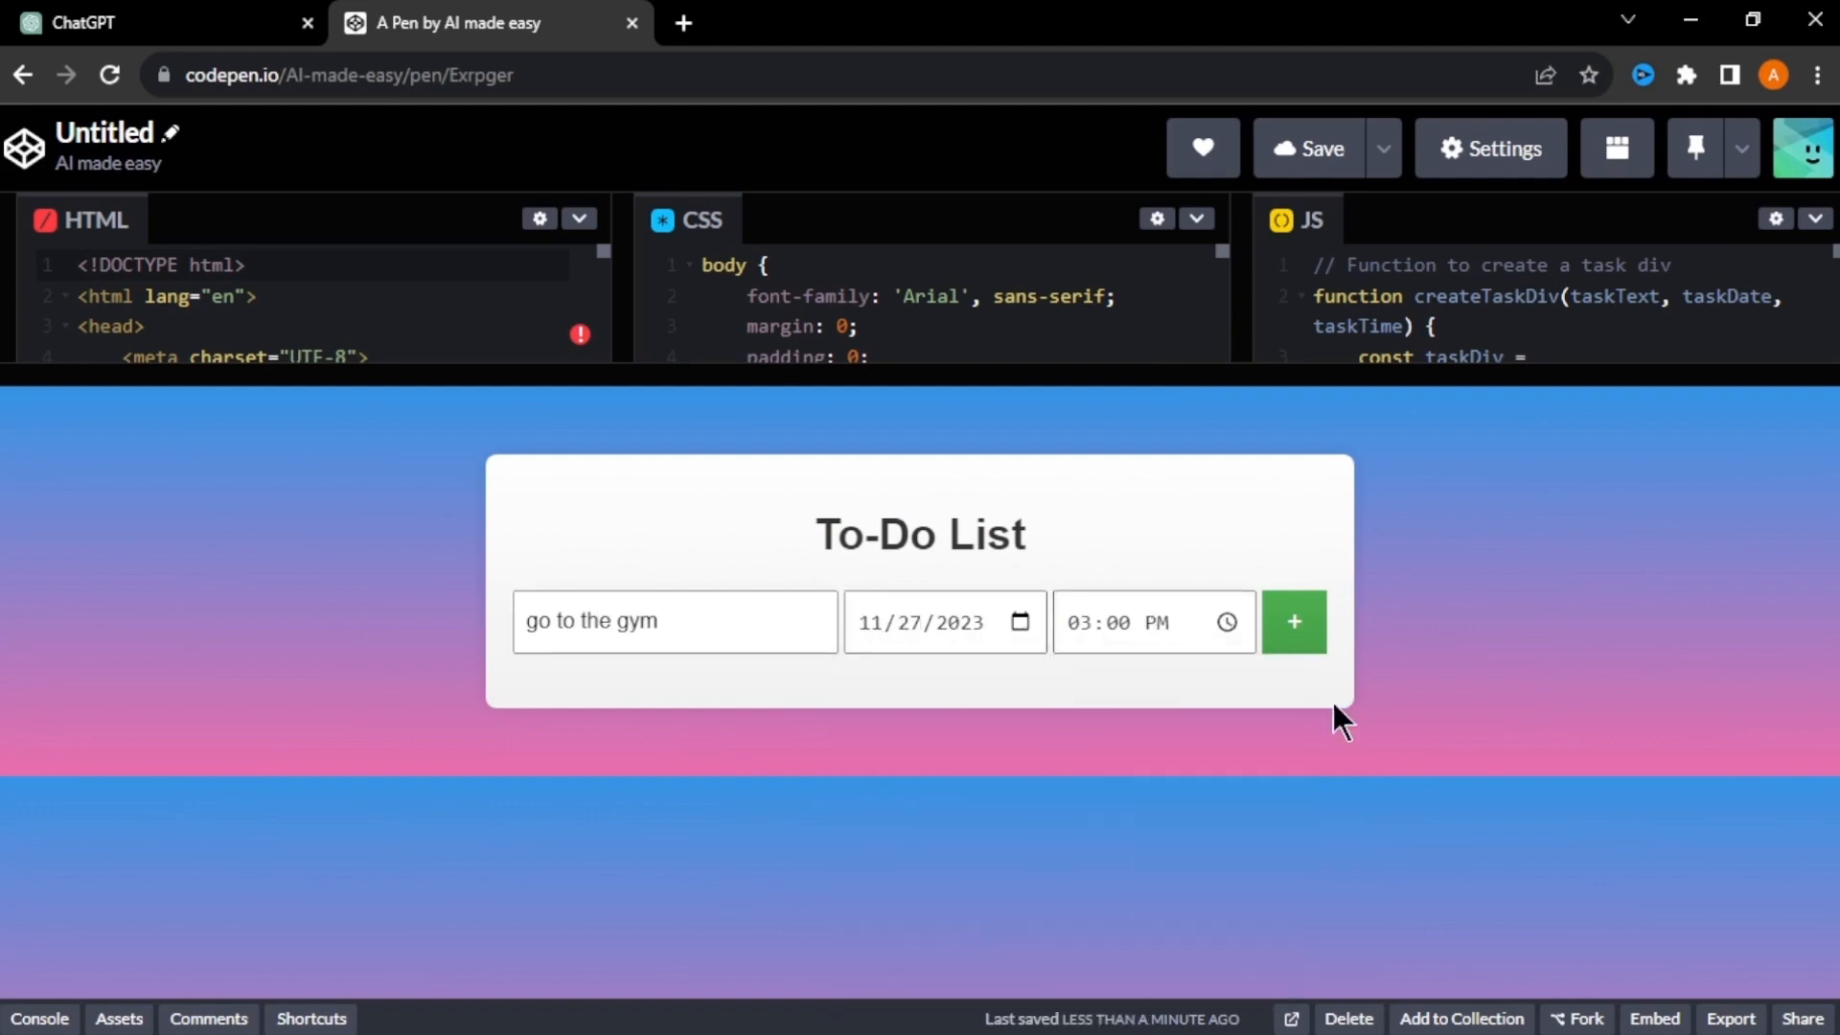
{"action": "left_click", "coordinate": [1292, 622]}
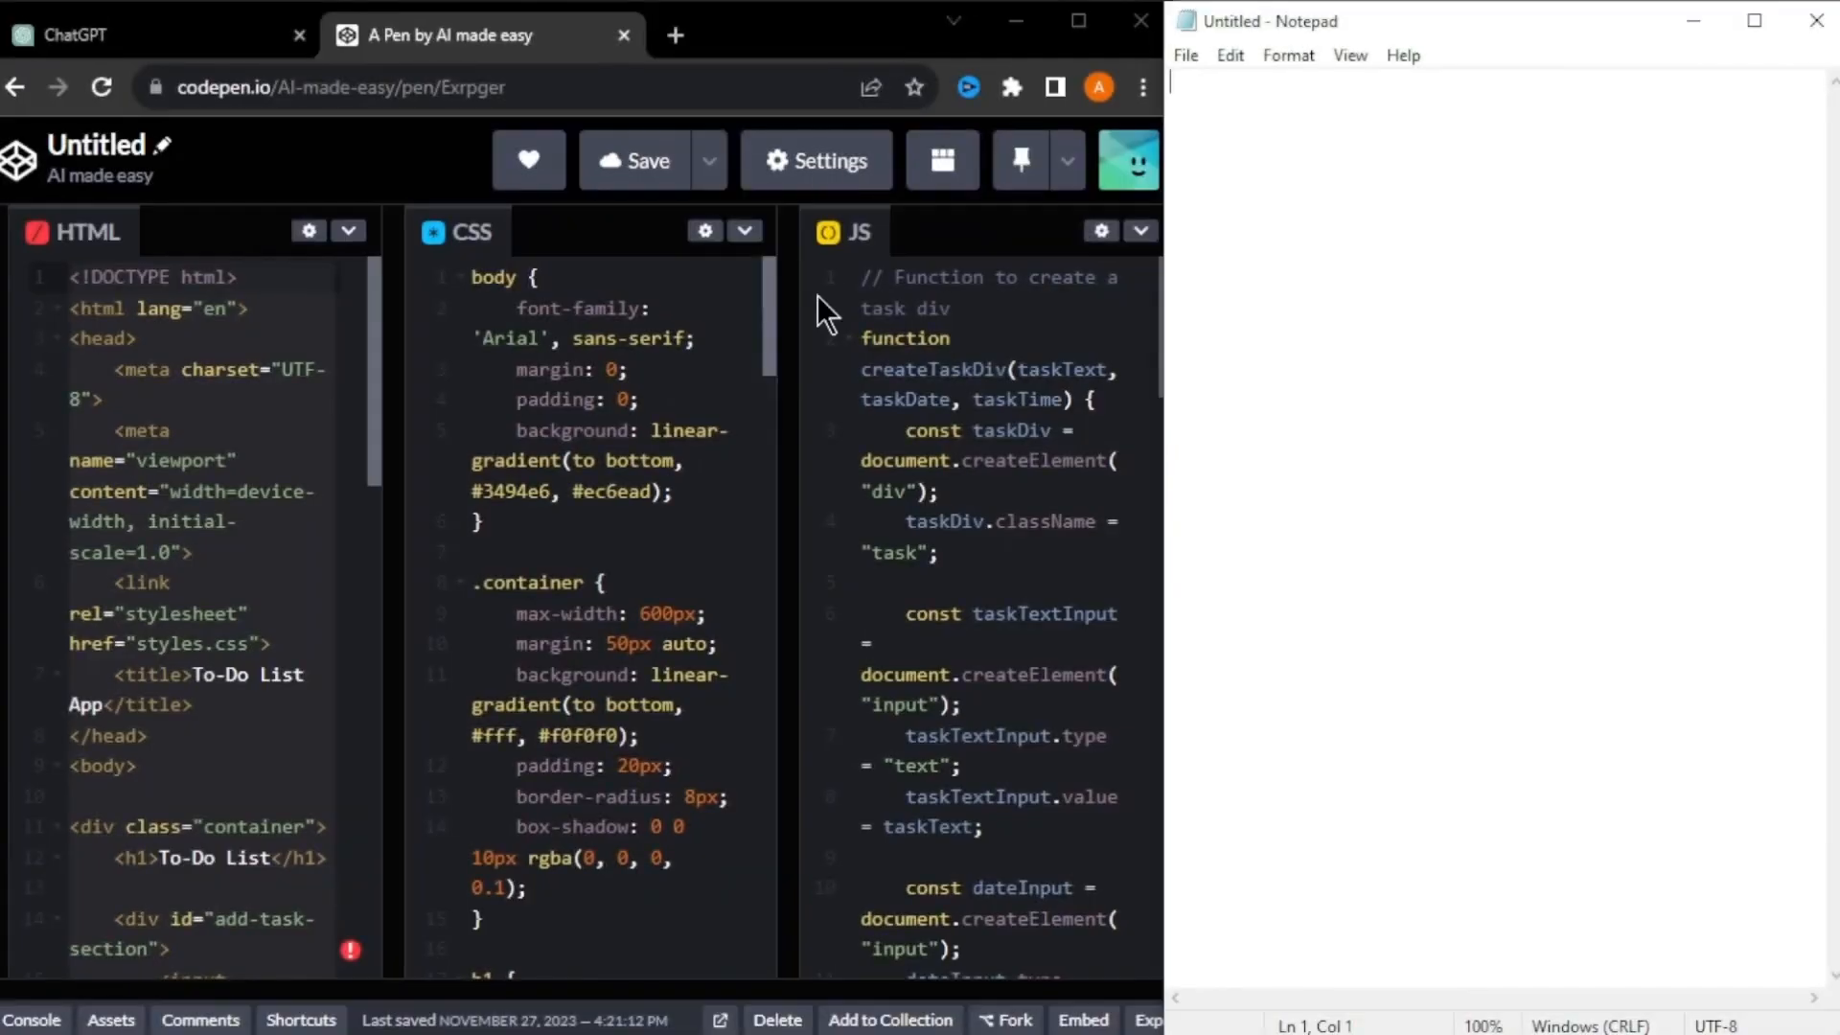
{"action": "mouse_move", "coordinate": [137, 450]}
{"action": "type", "text": "To do lis"}
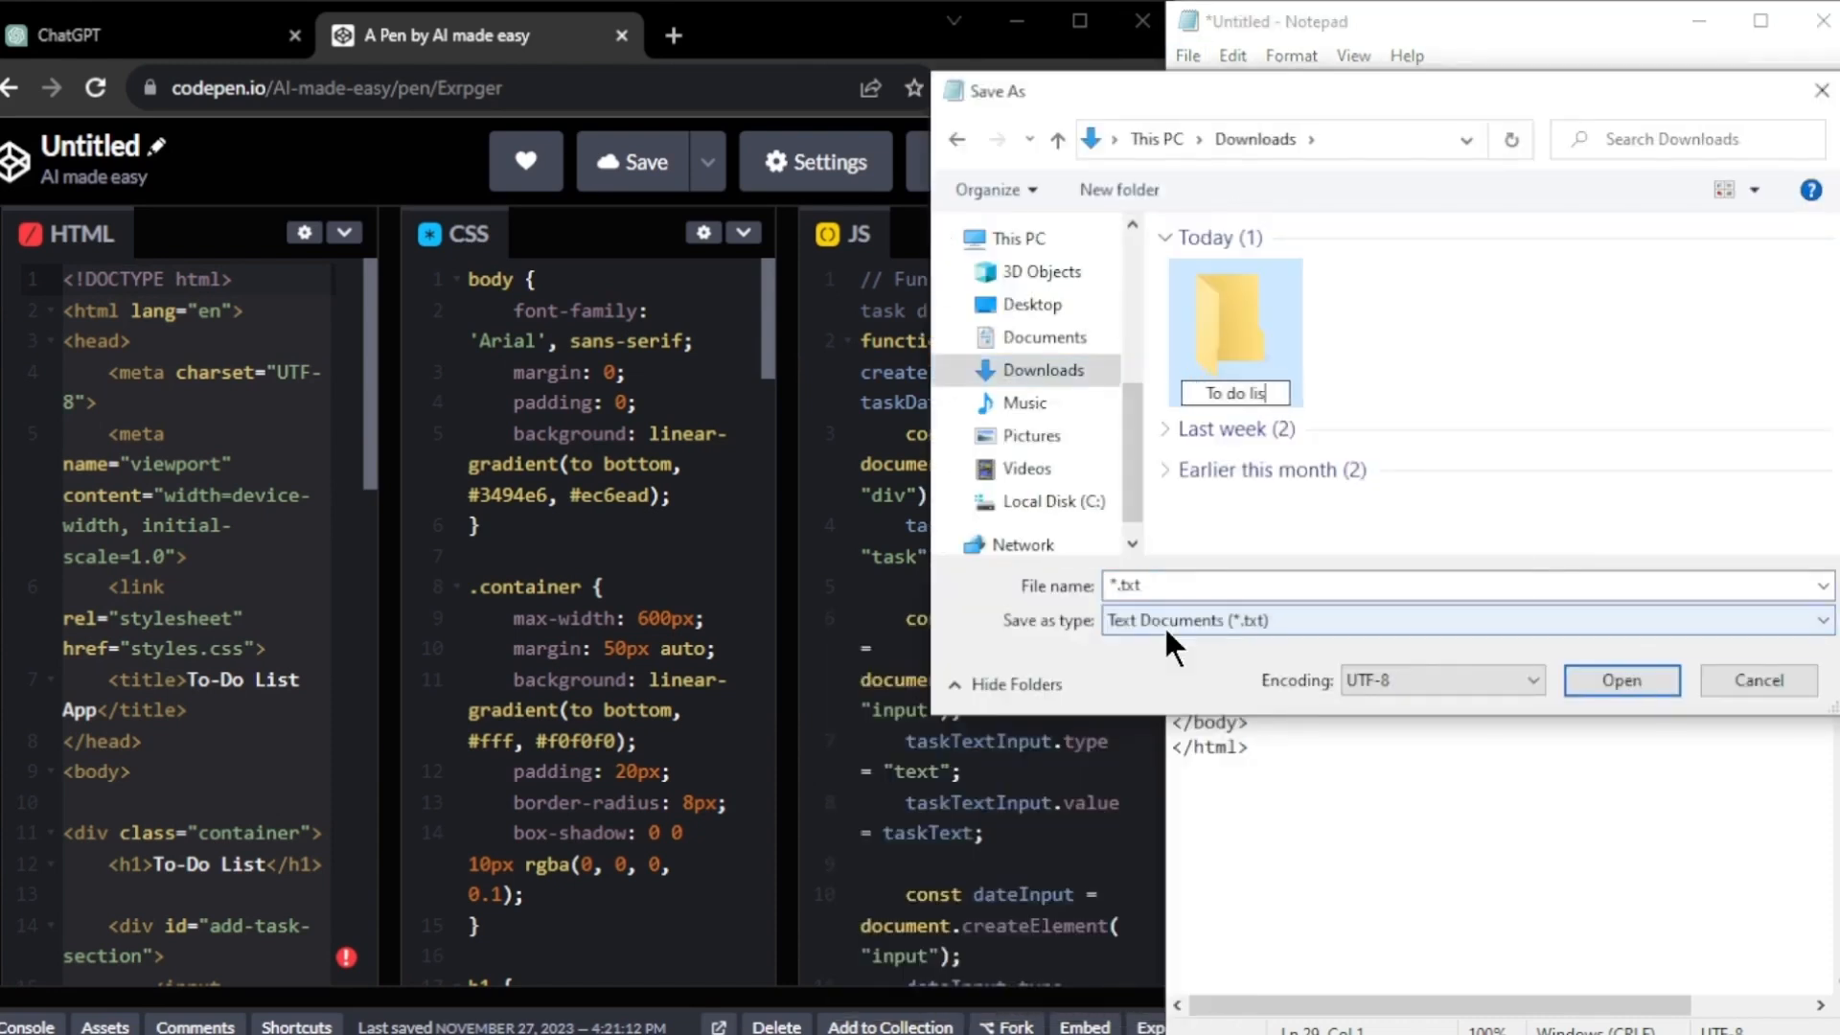
- Save the HTML code as index.html in the To do list APP folder
{"action": "double_click", "coordinate": [1234, 330]}
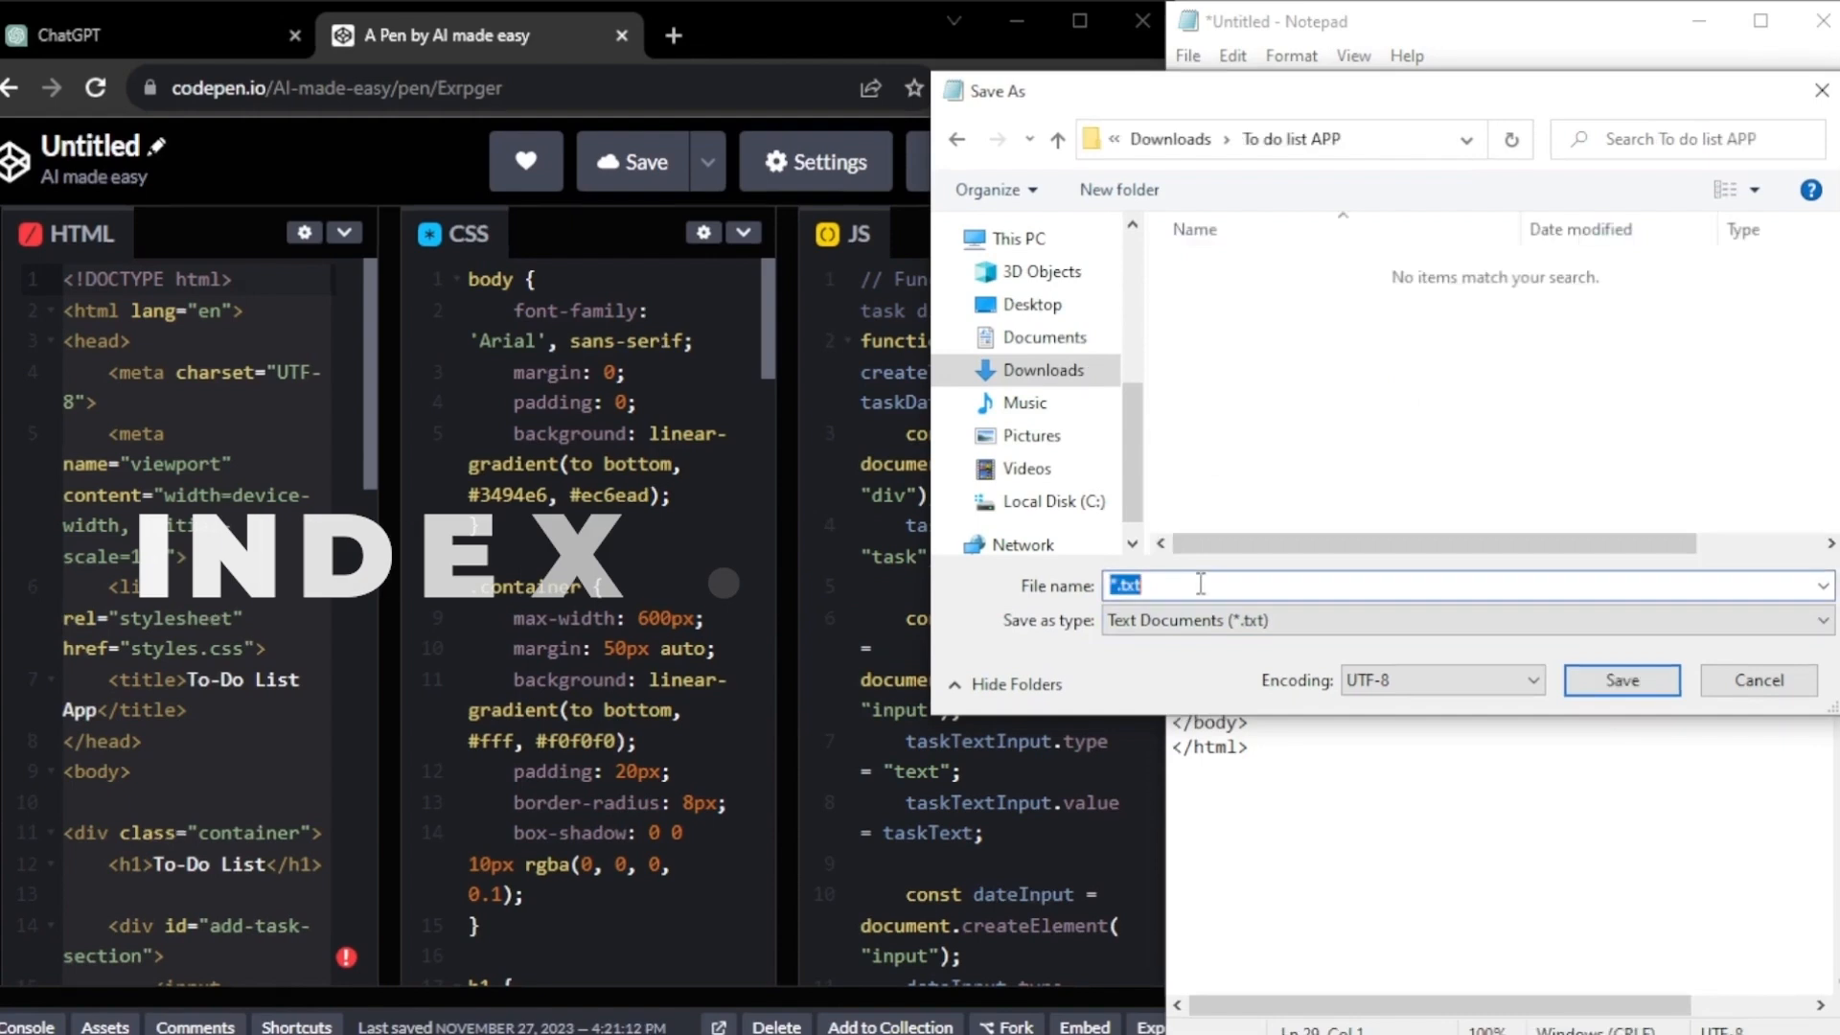
{"action": "type", "text": "index.html"}
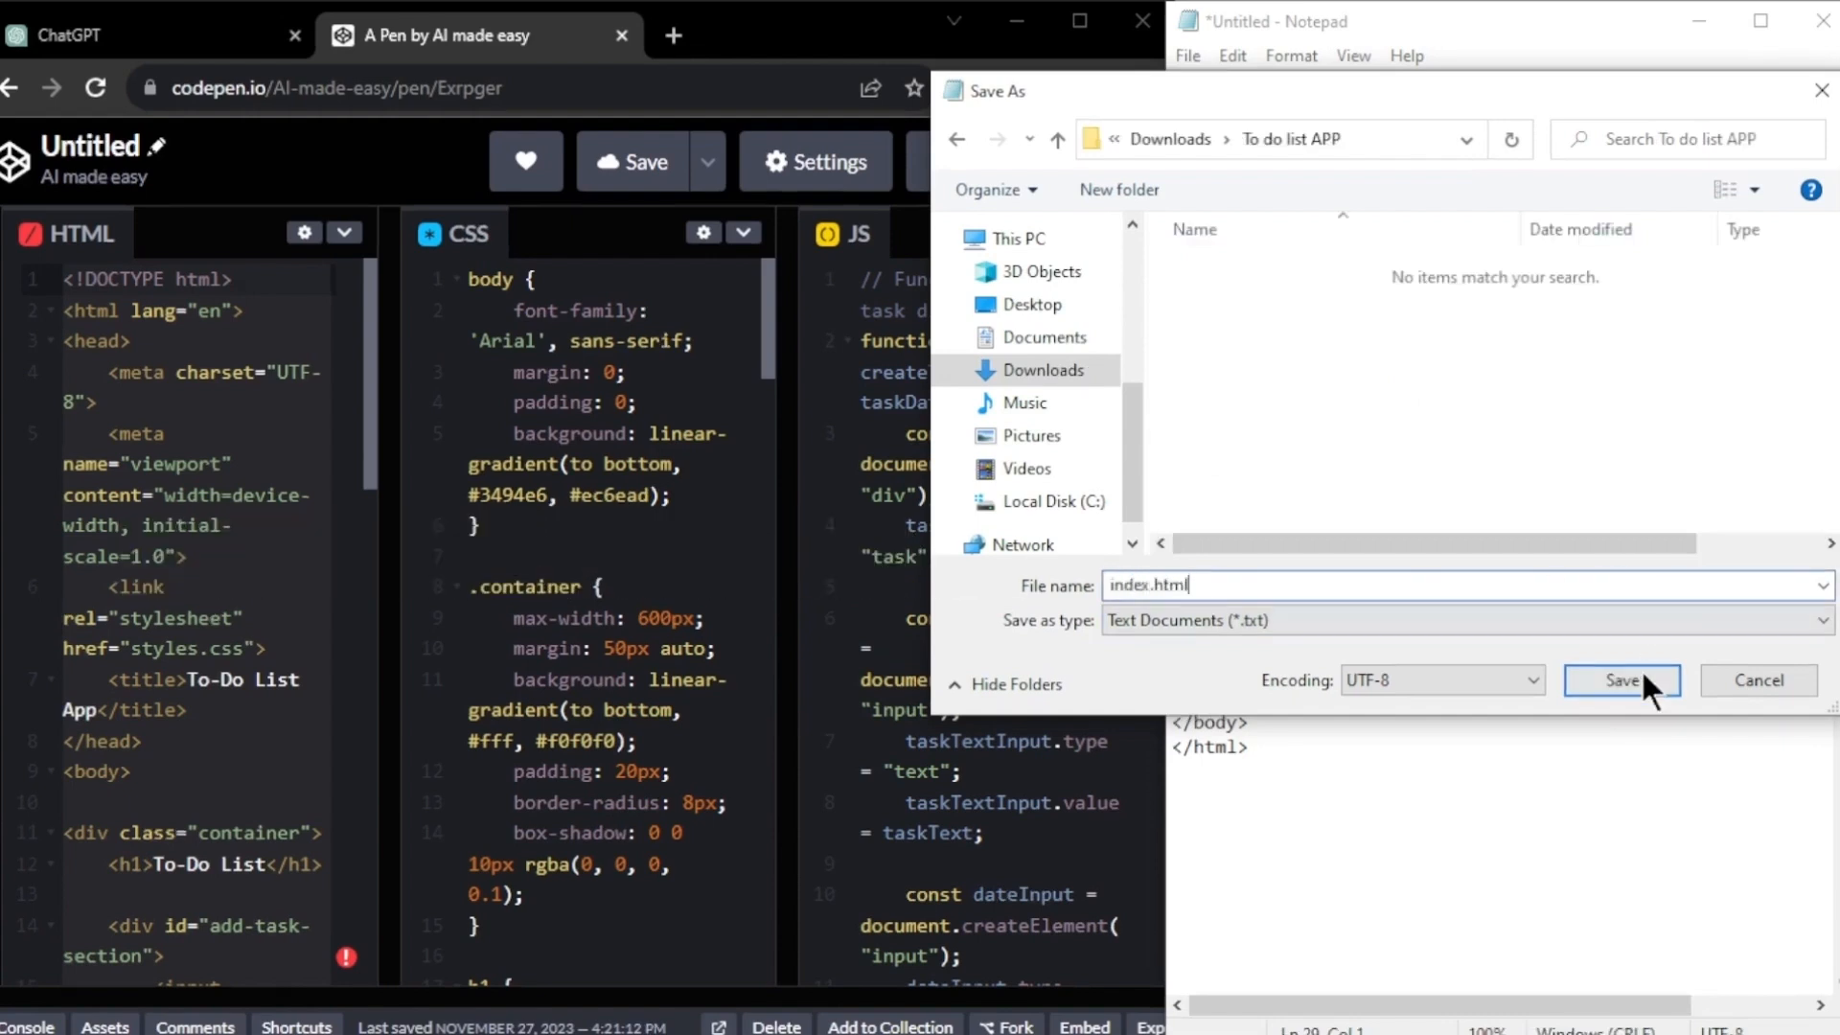
{"action": "left_click", "coordinate": [1621, 679]}
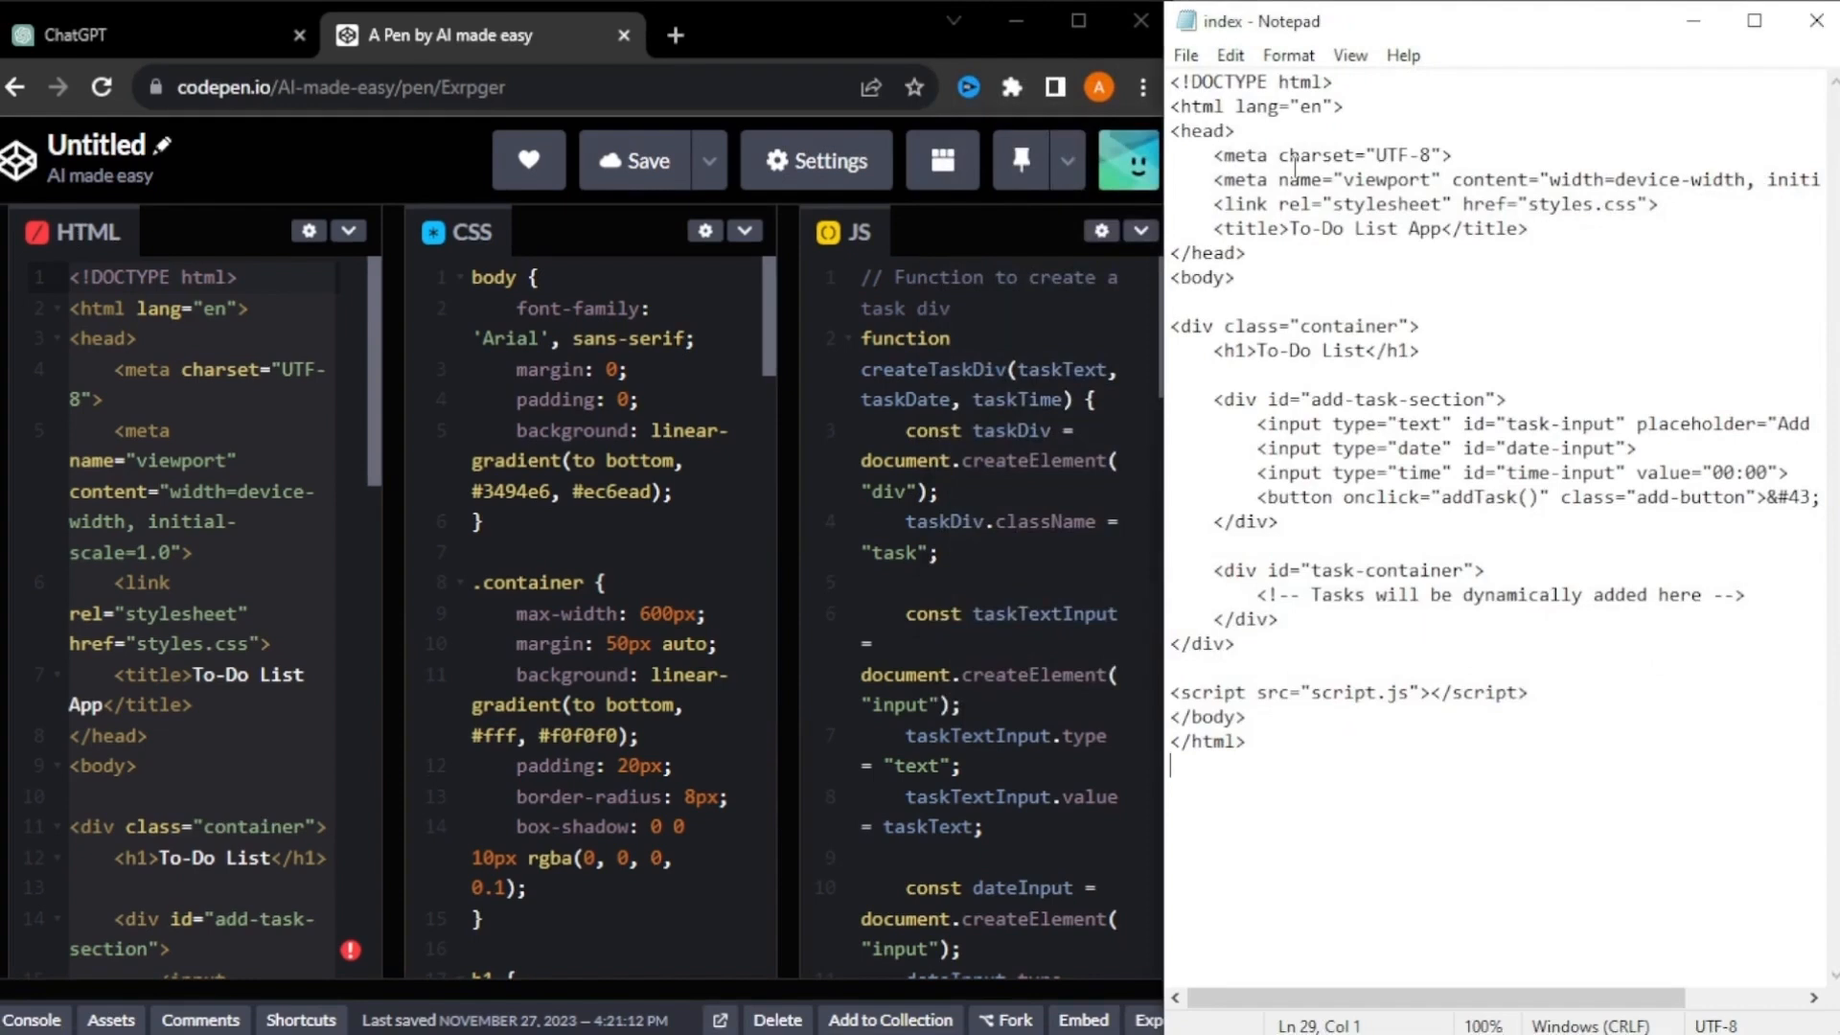
- Start a new Notepad document and save the JavaScript as script.js
{"action": "left_click", "coordinate": [1185, 55]}
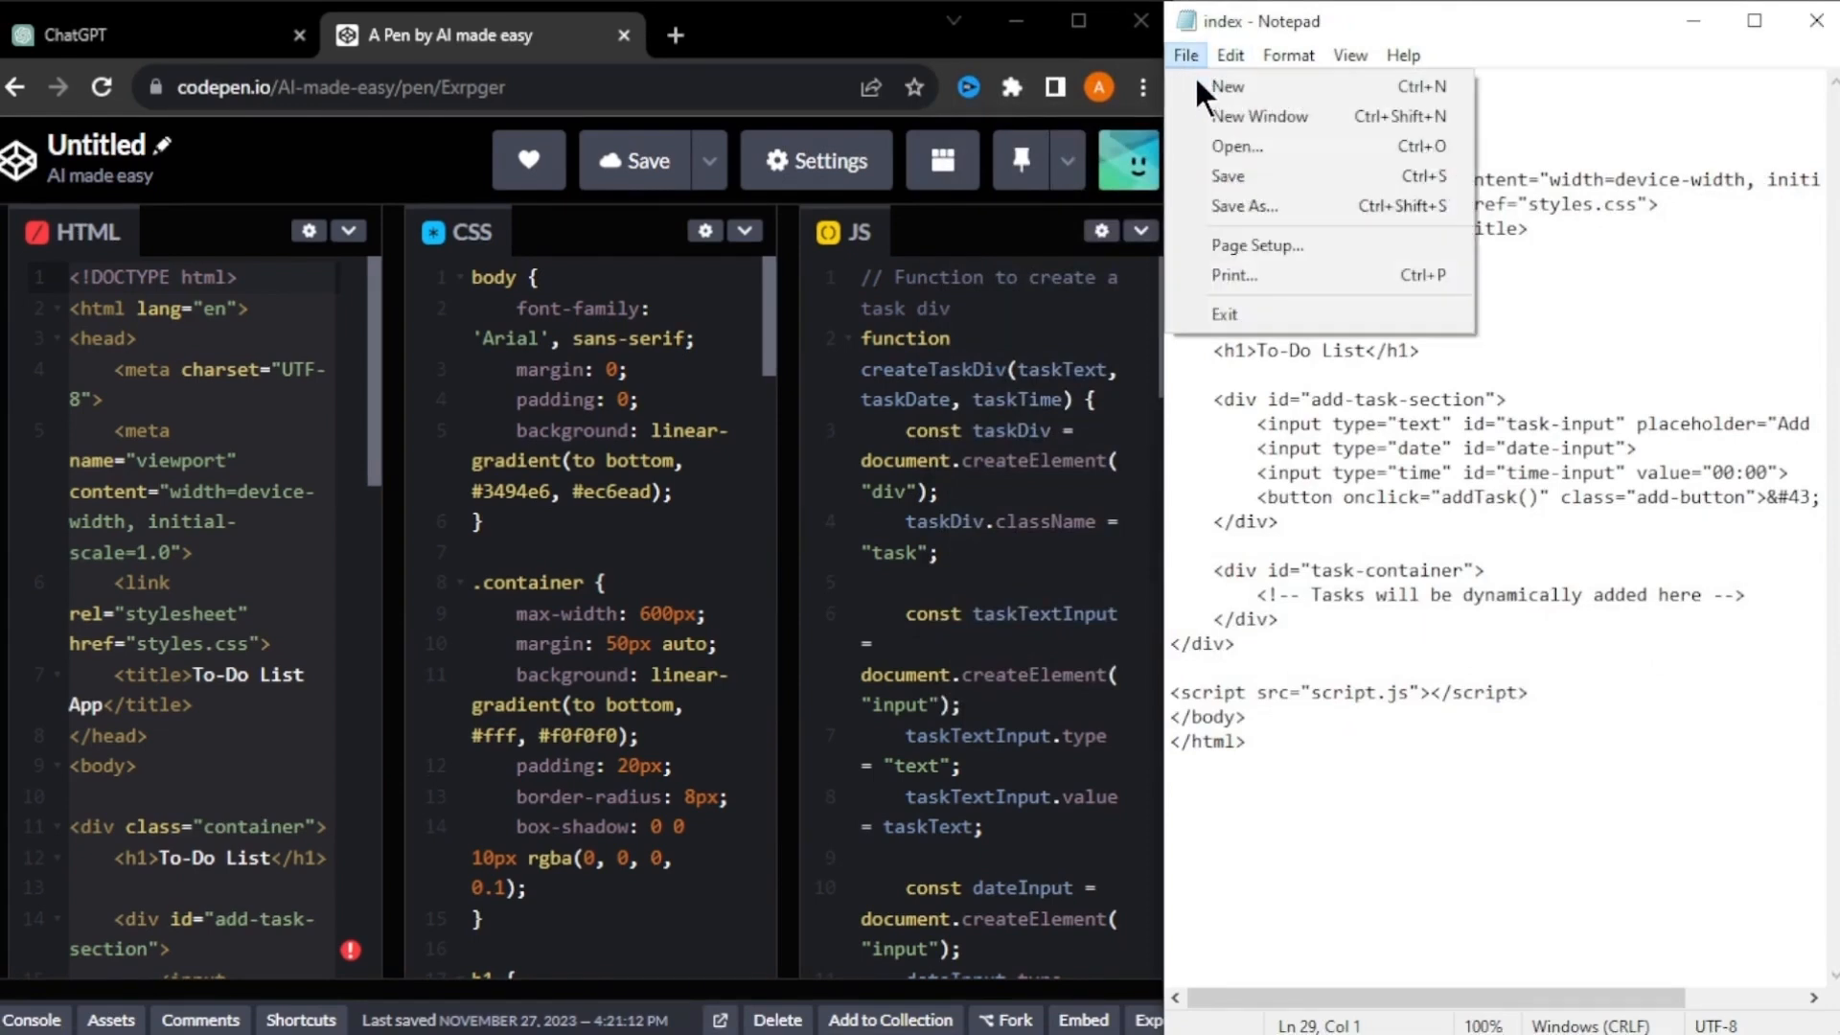
{"action": "left_click", "coordinate": [1226, 85]}
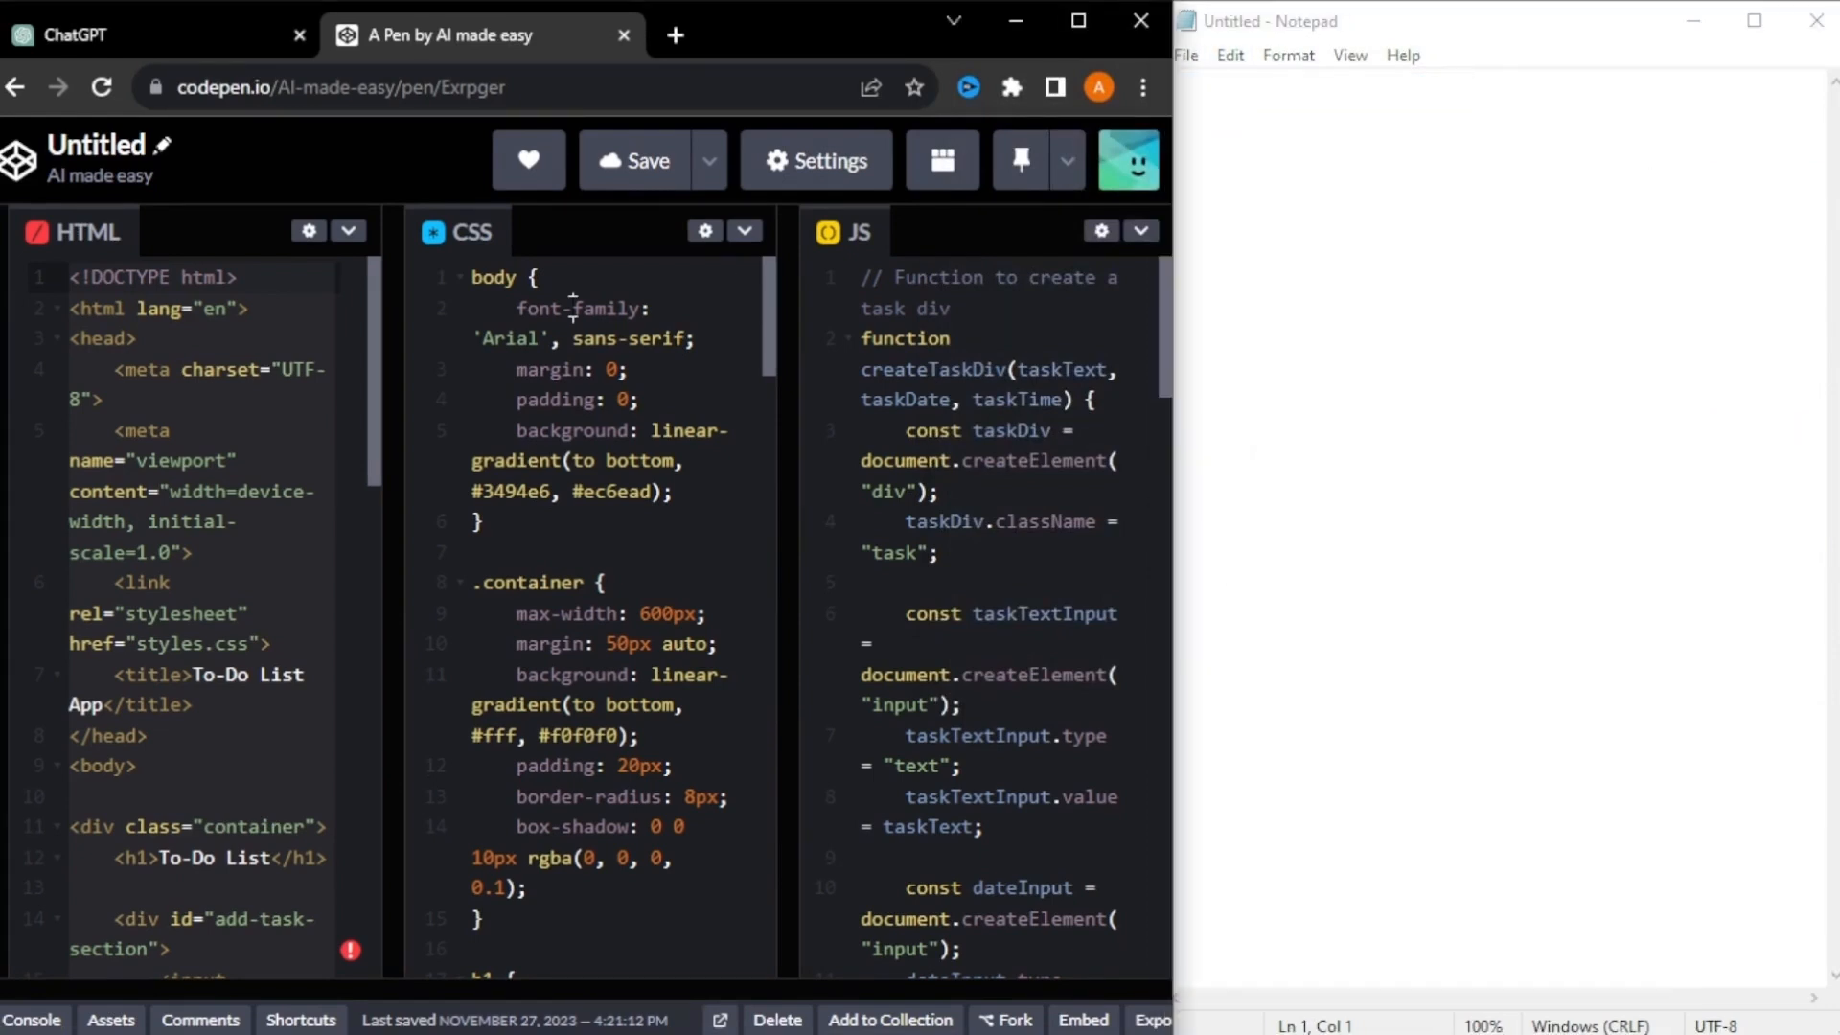
{"action": "left_click", "coordinate": [1186, 56]}
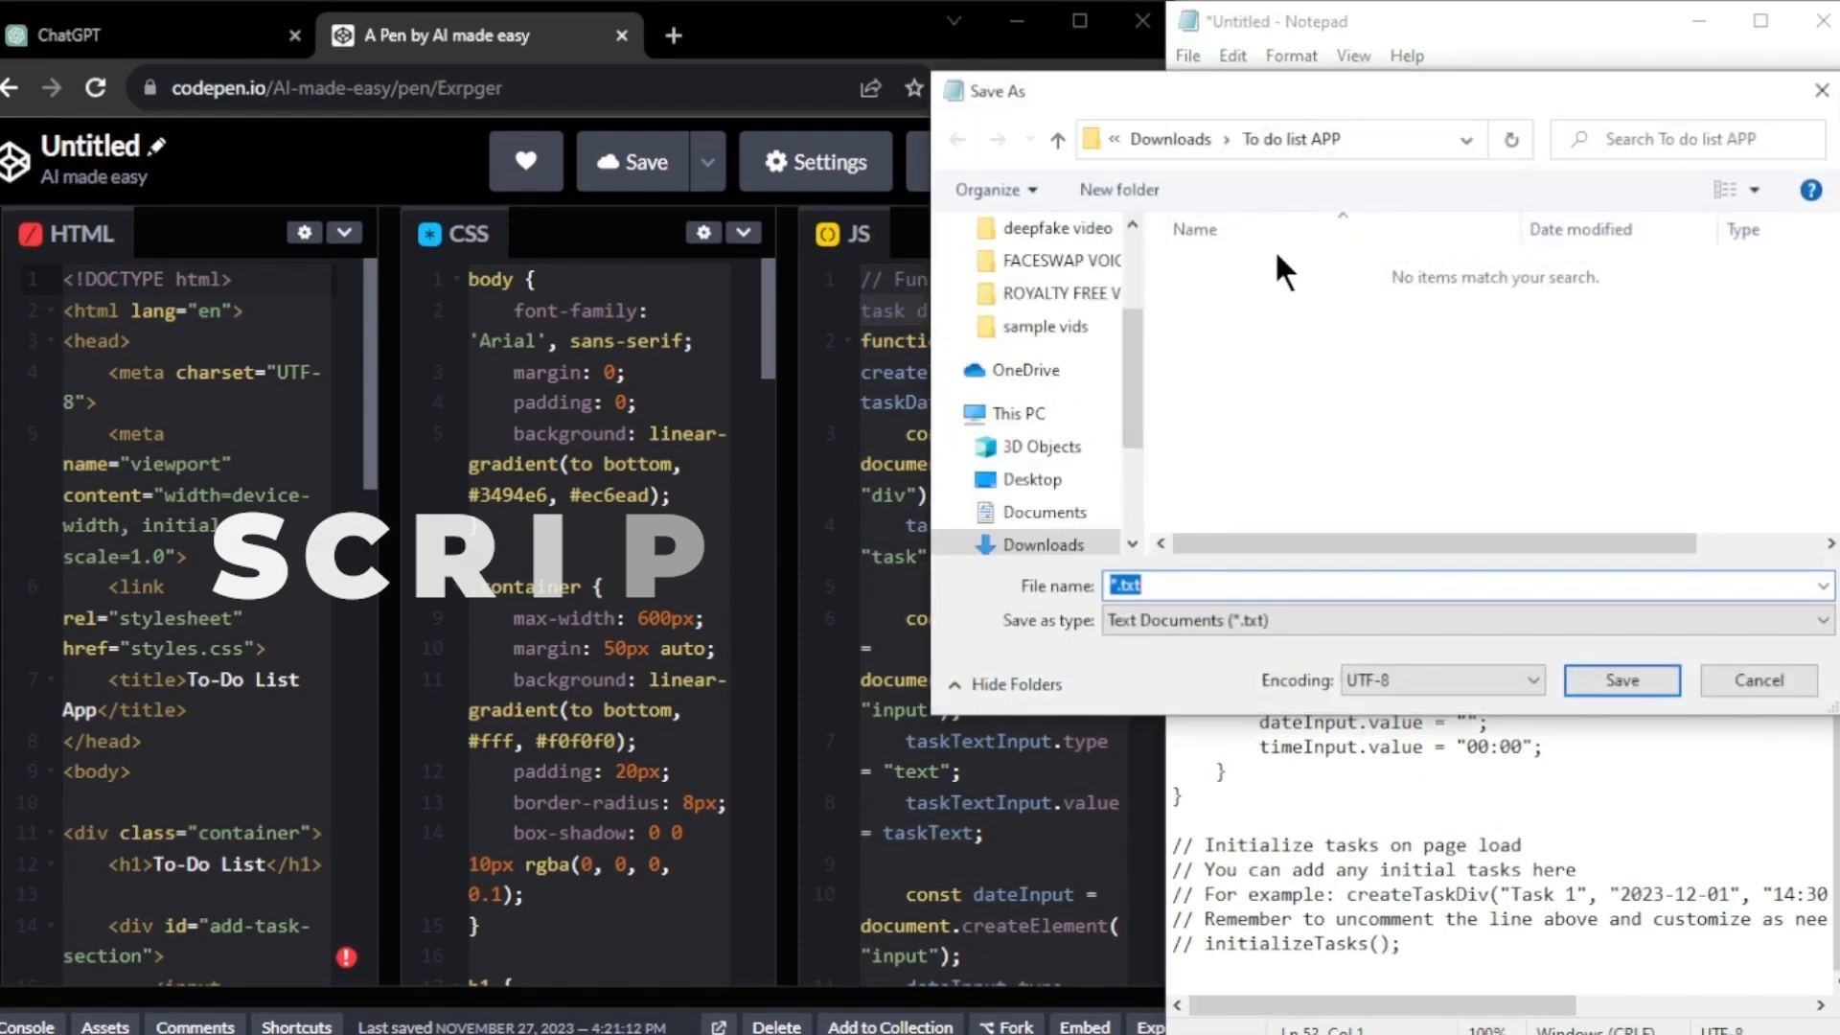
{"action": "type", "text": "script.js"}
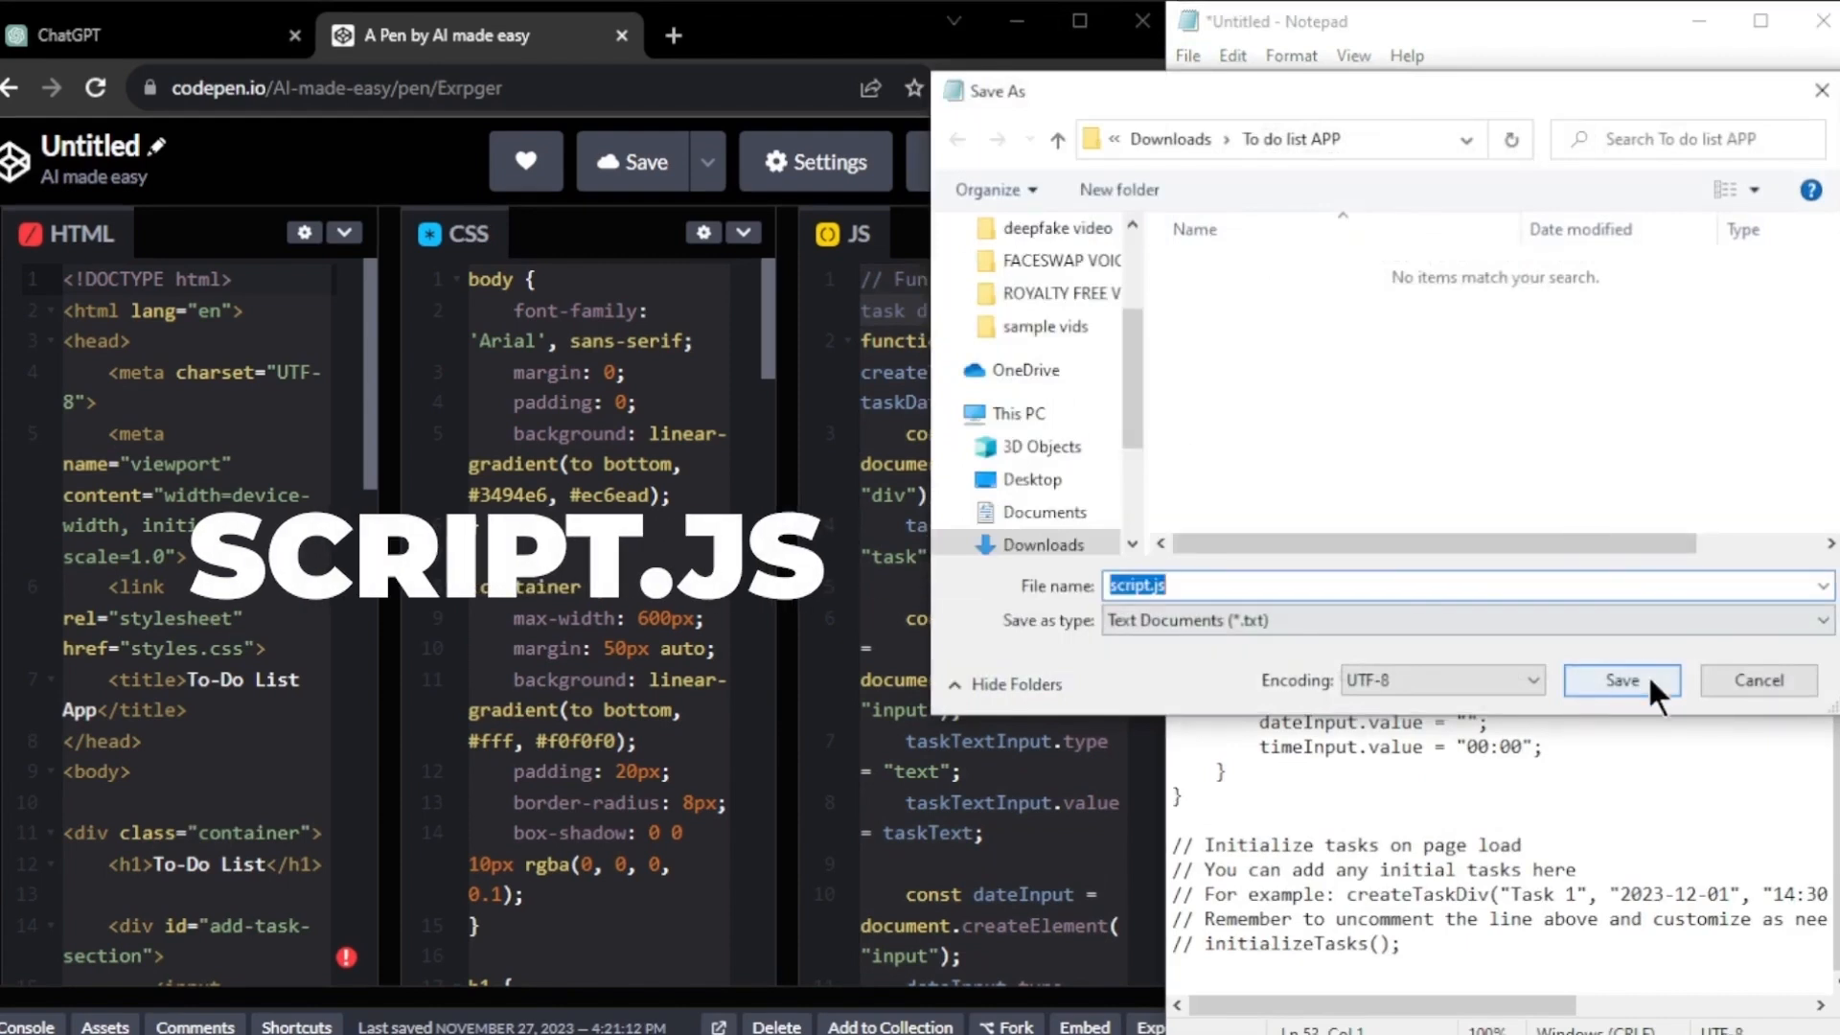
{"action": "left_click", "coordinate": [1621, 680]}
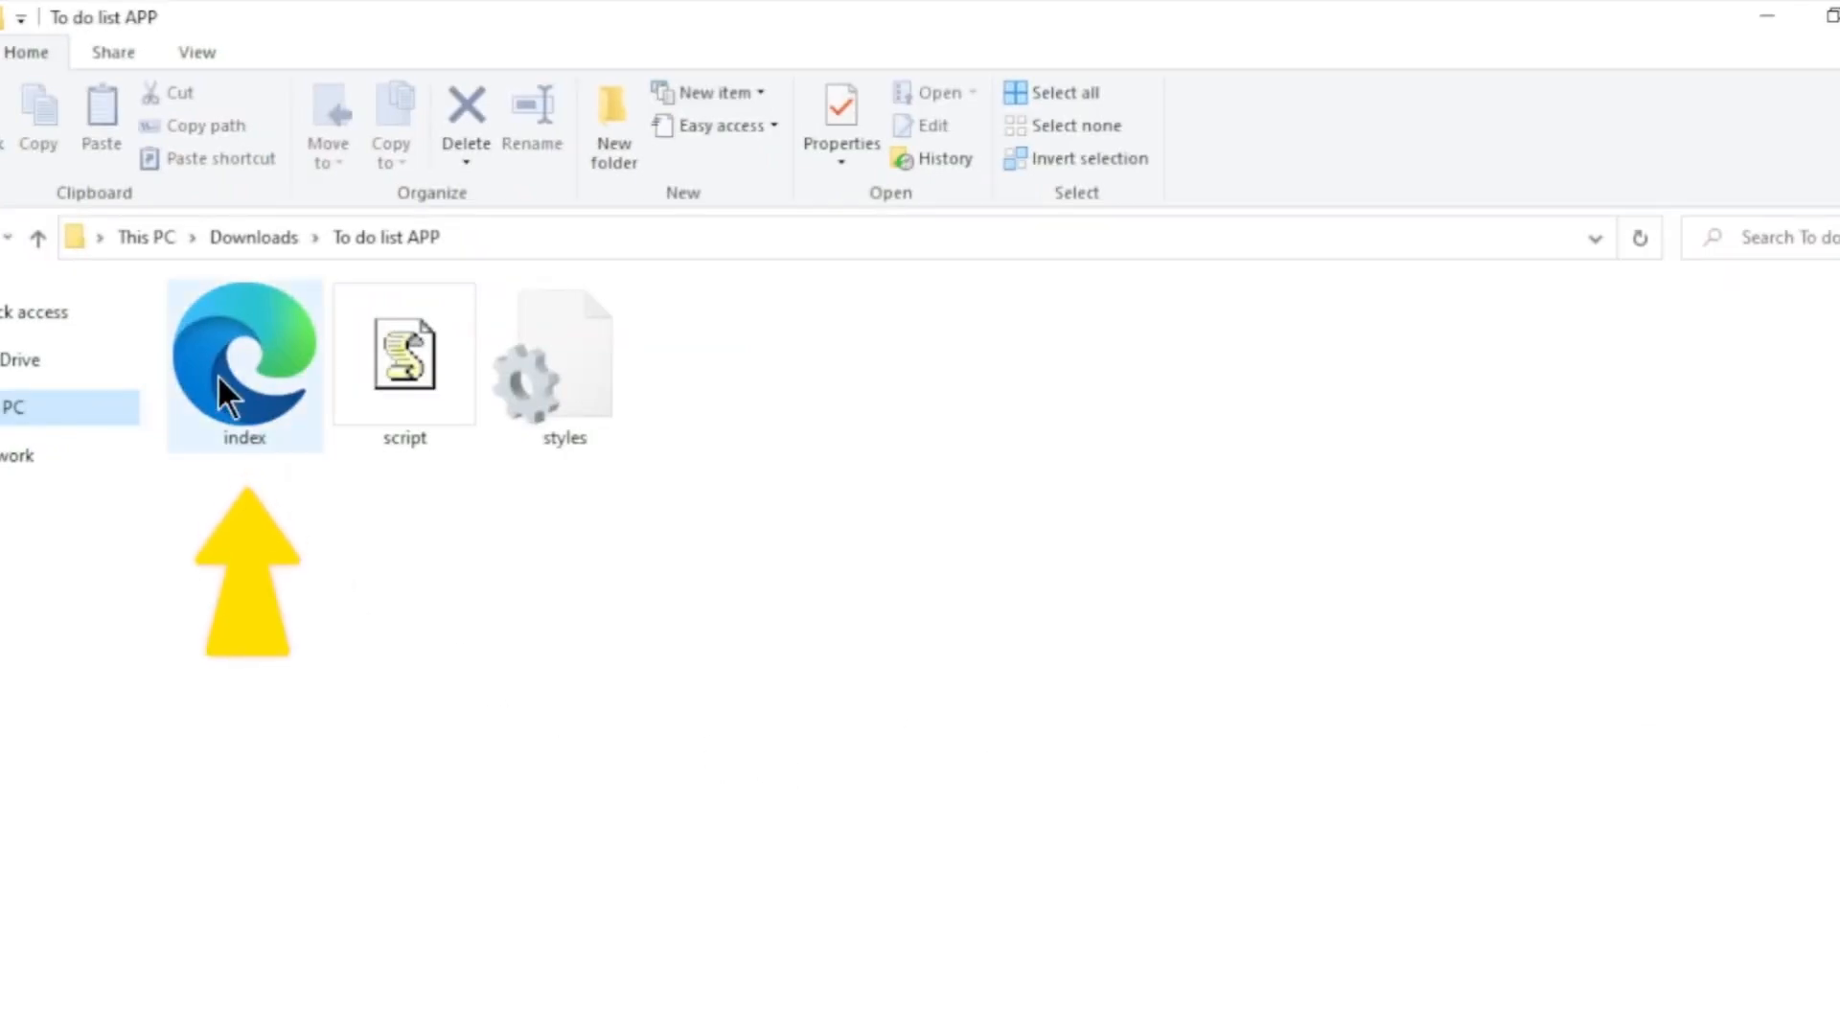
- Open index.html in Edge and pick a due date for a task
{"action": "double_click", "coordinate": [243, 361]}
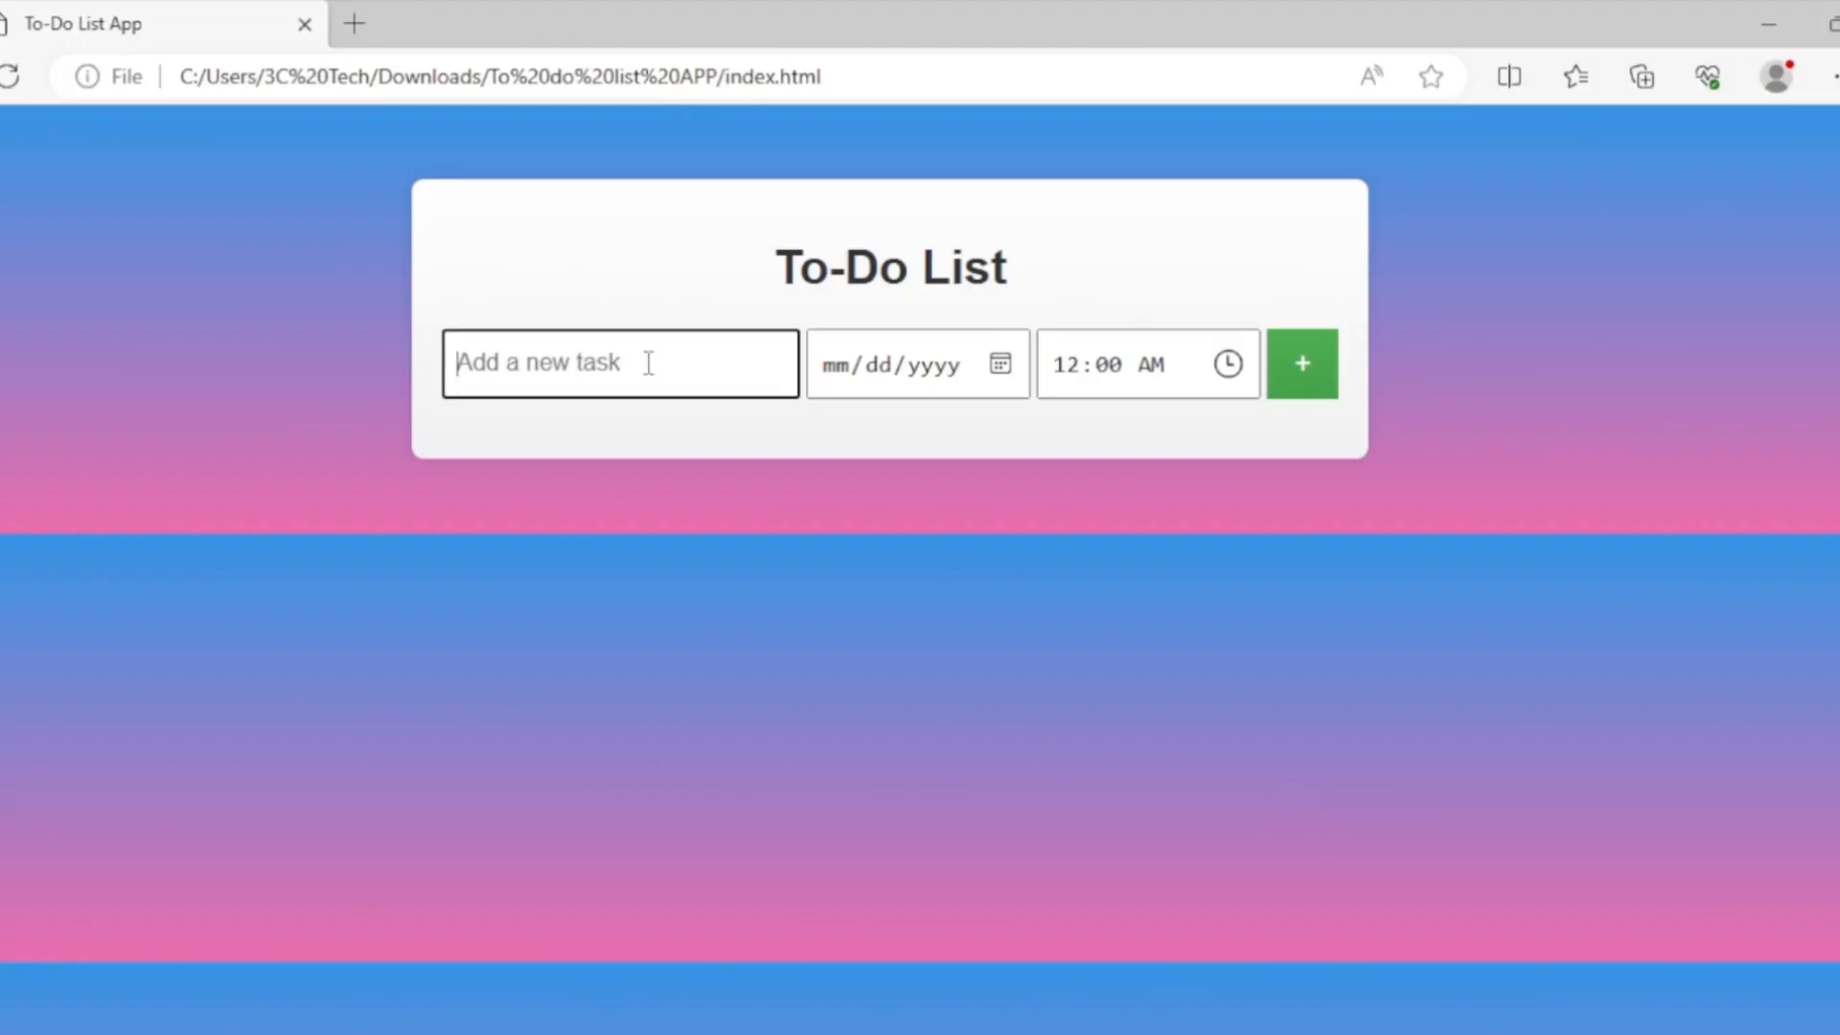
{"action": "left_click", "coordinate": [997, 361]}
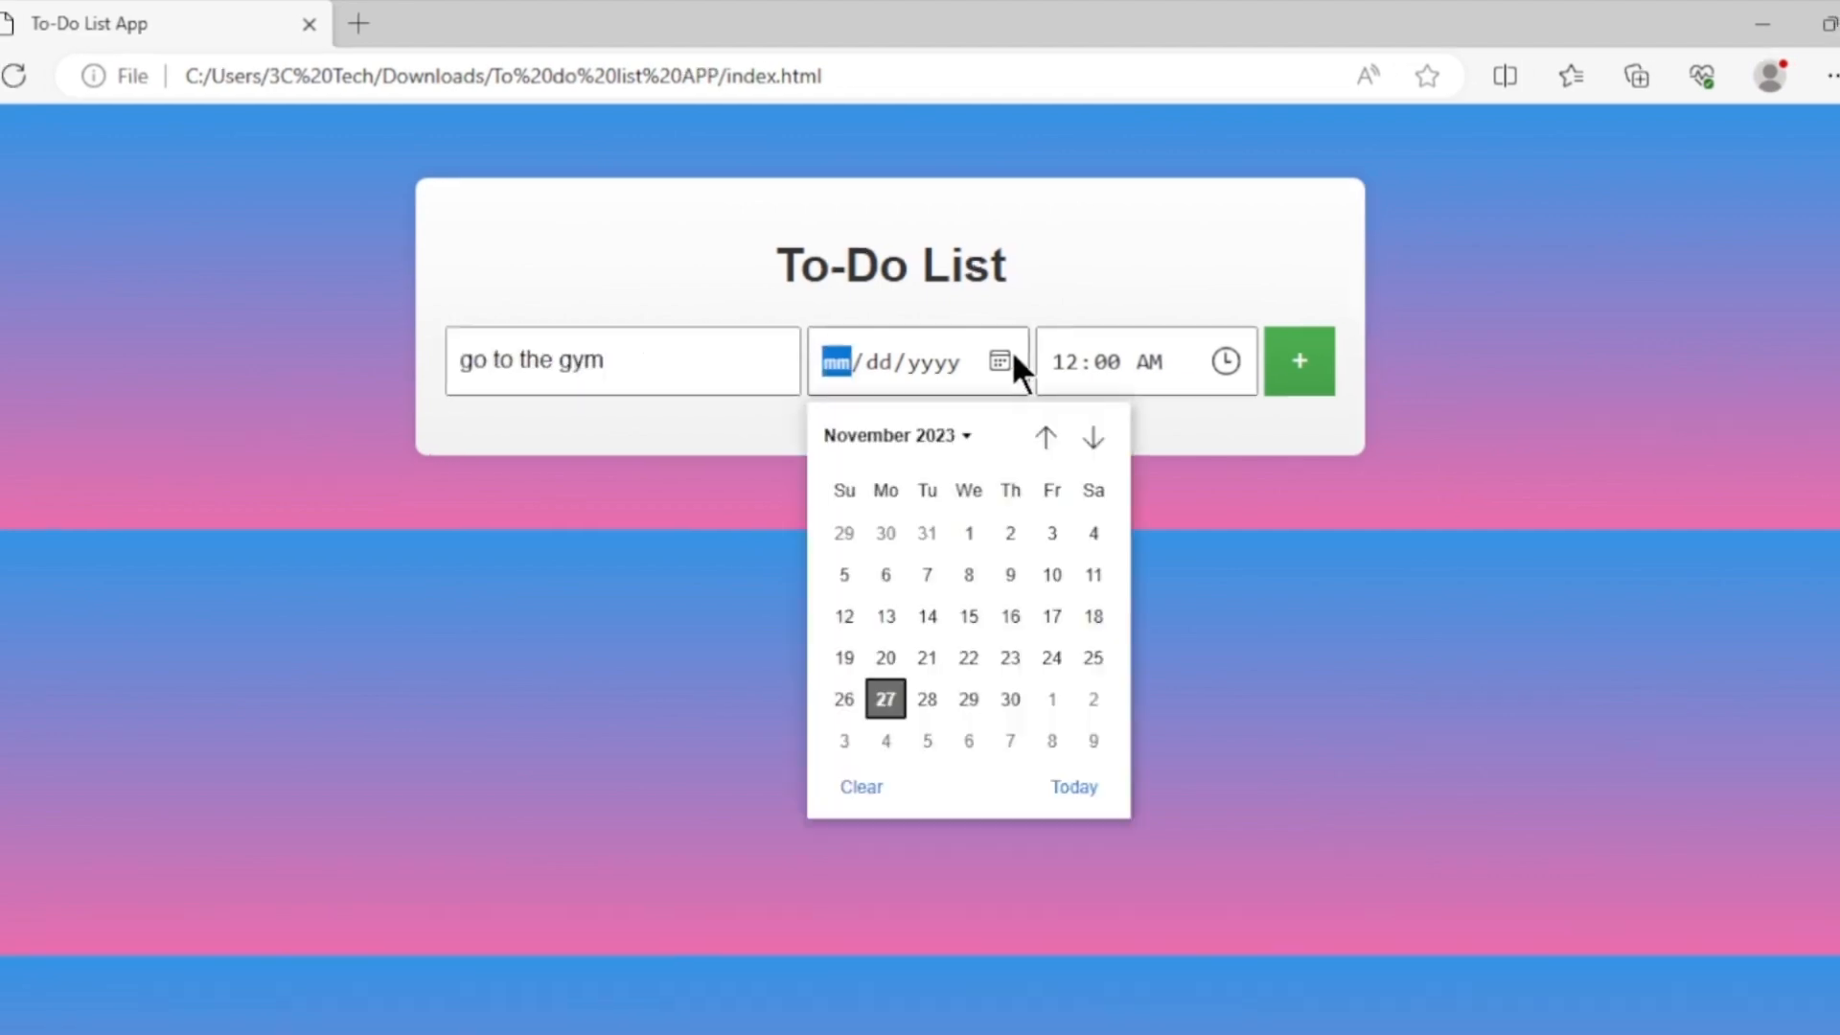
{"action": "left_click", "coordinate": [885, 699]}
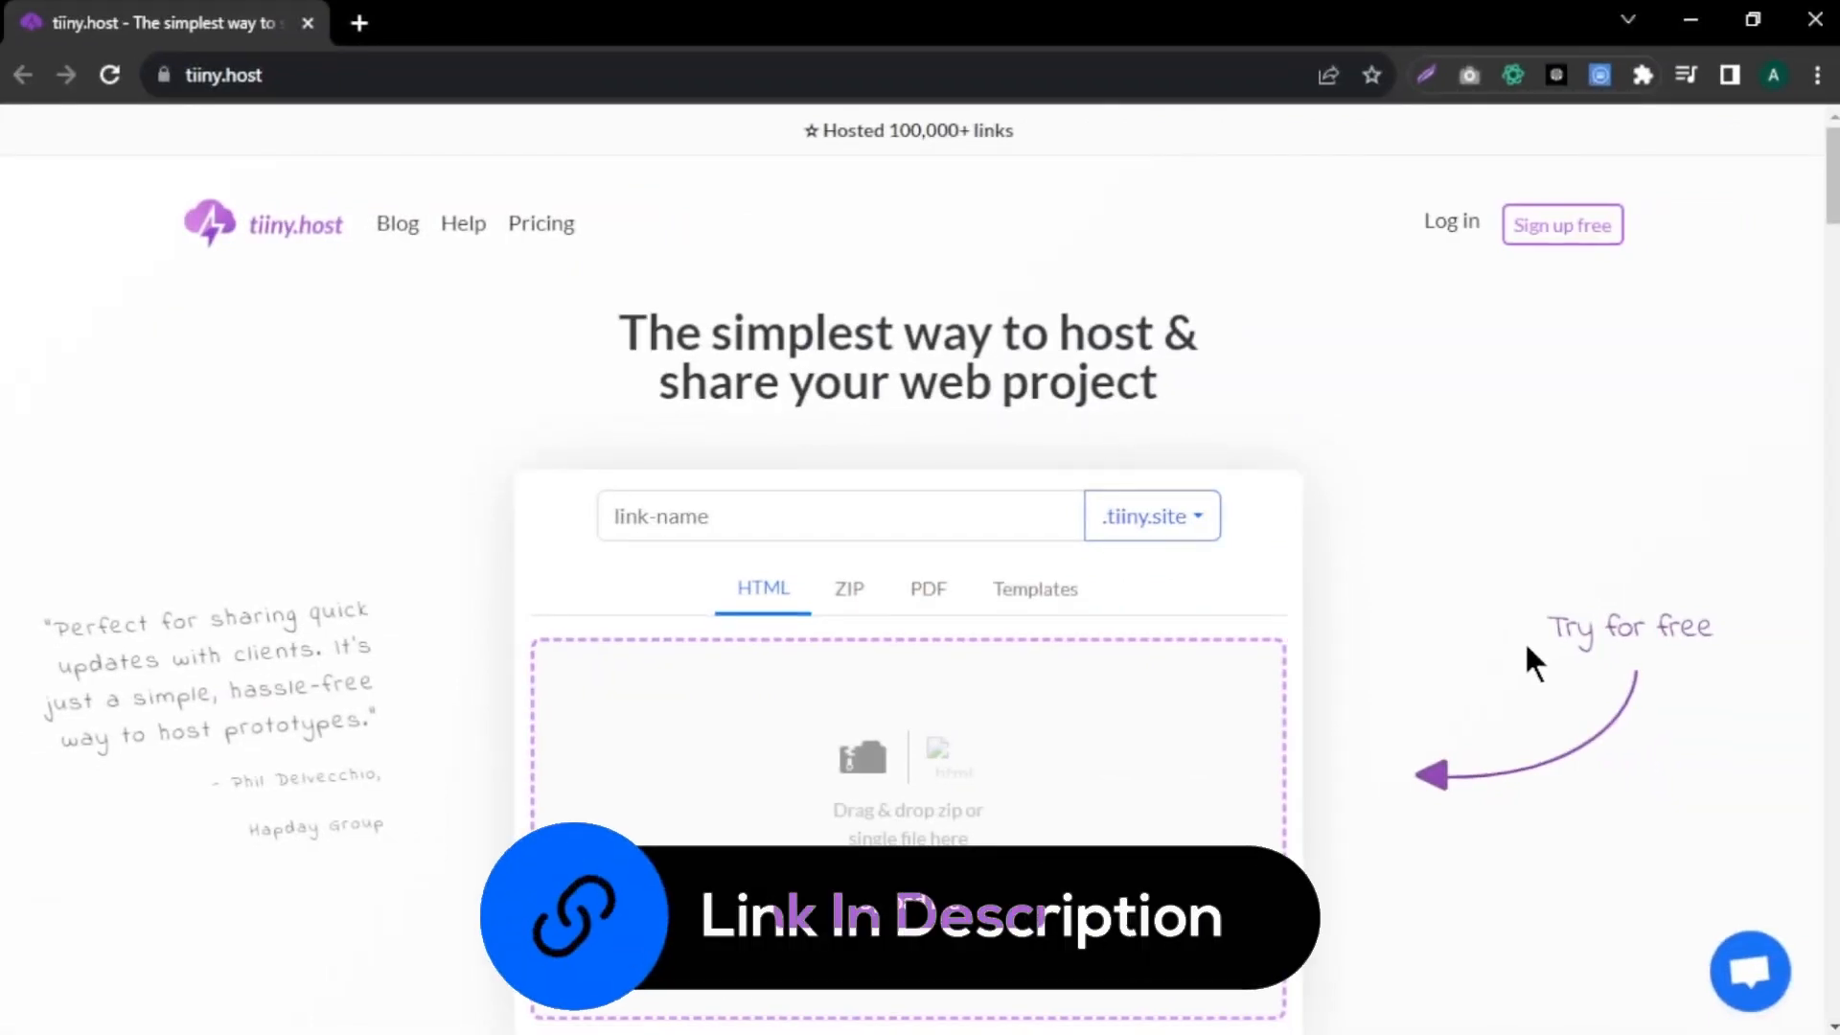
- Name the tiiny.host link and compress the To do list APP folder into a zip
{"action": "left_click", "coordinate": [839, 517]}
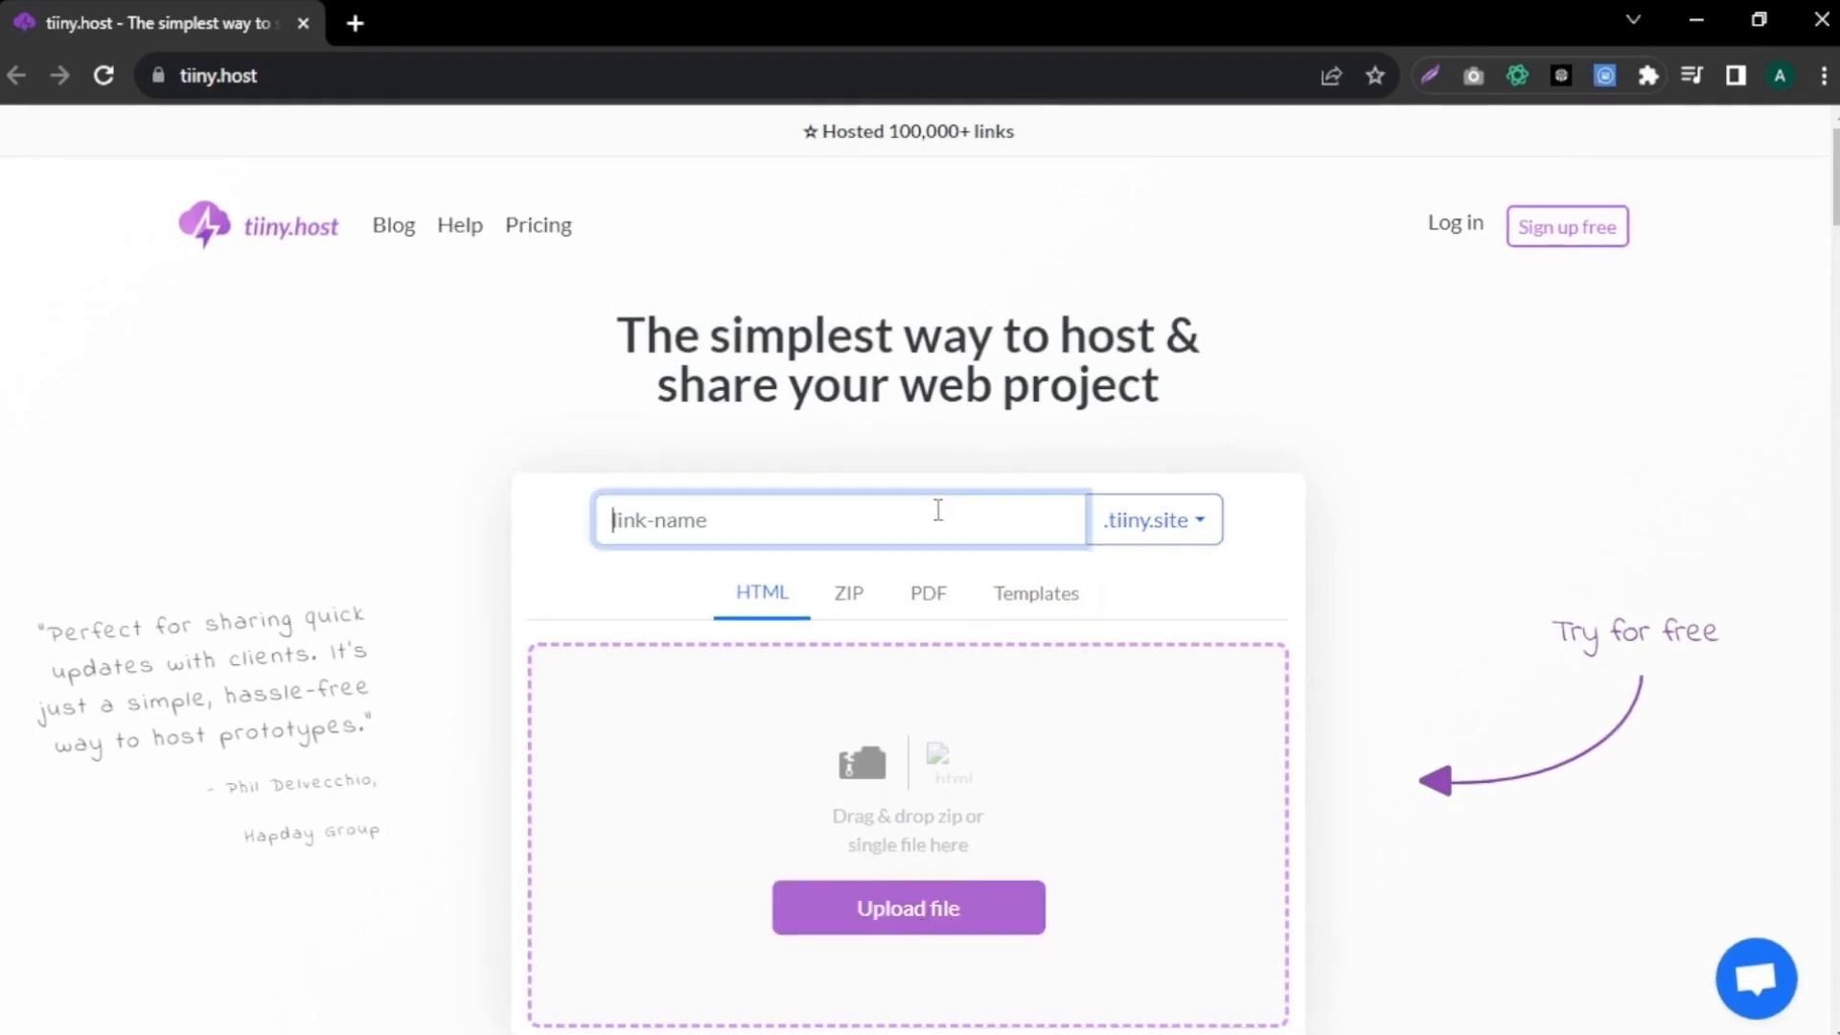
{"action": "left_click", "coordinate": [907, 908]}
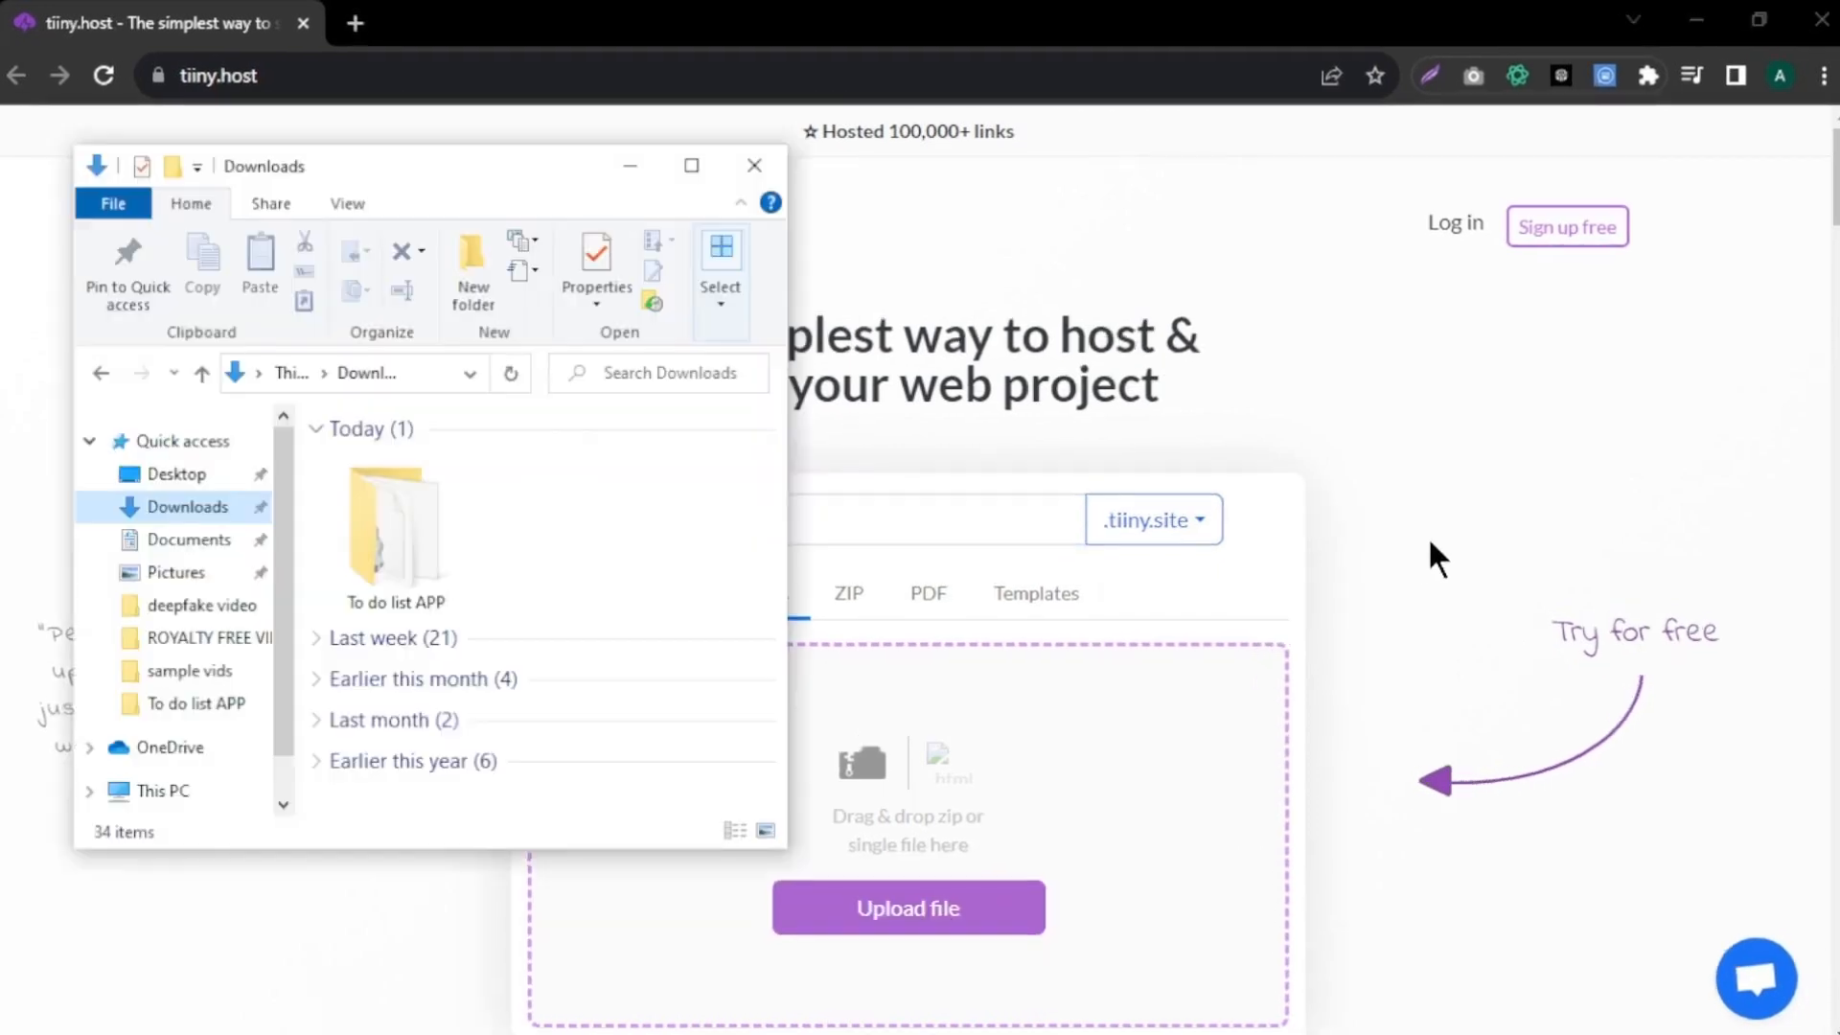
{"action": "left_click", "coordinate": [394, 528]}
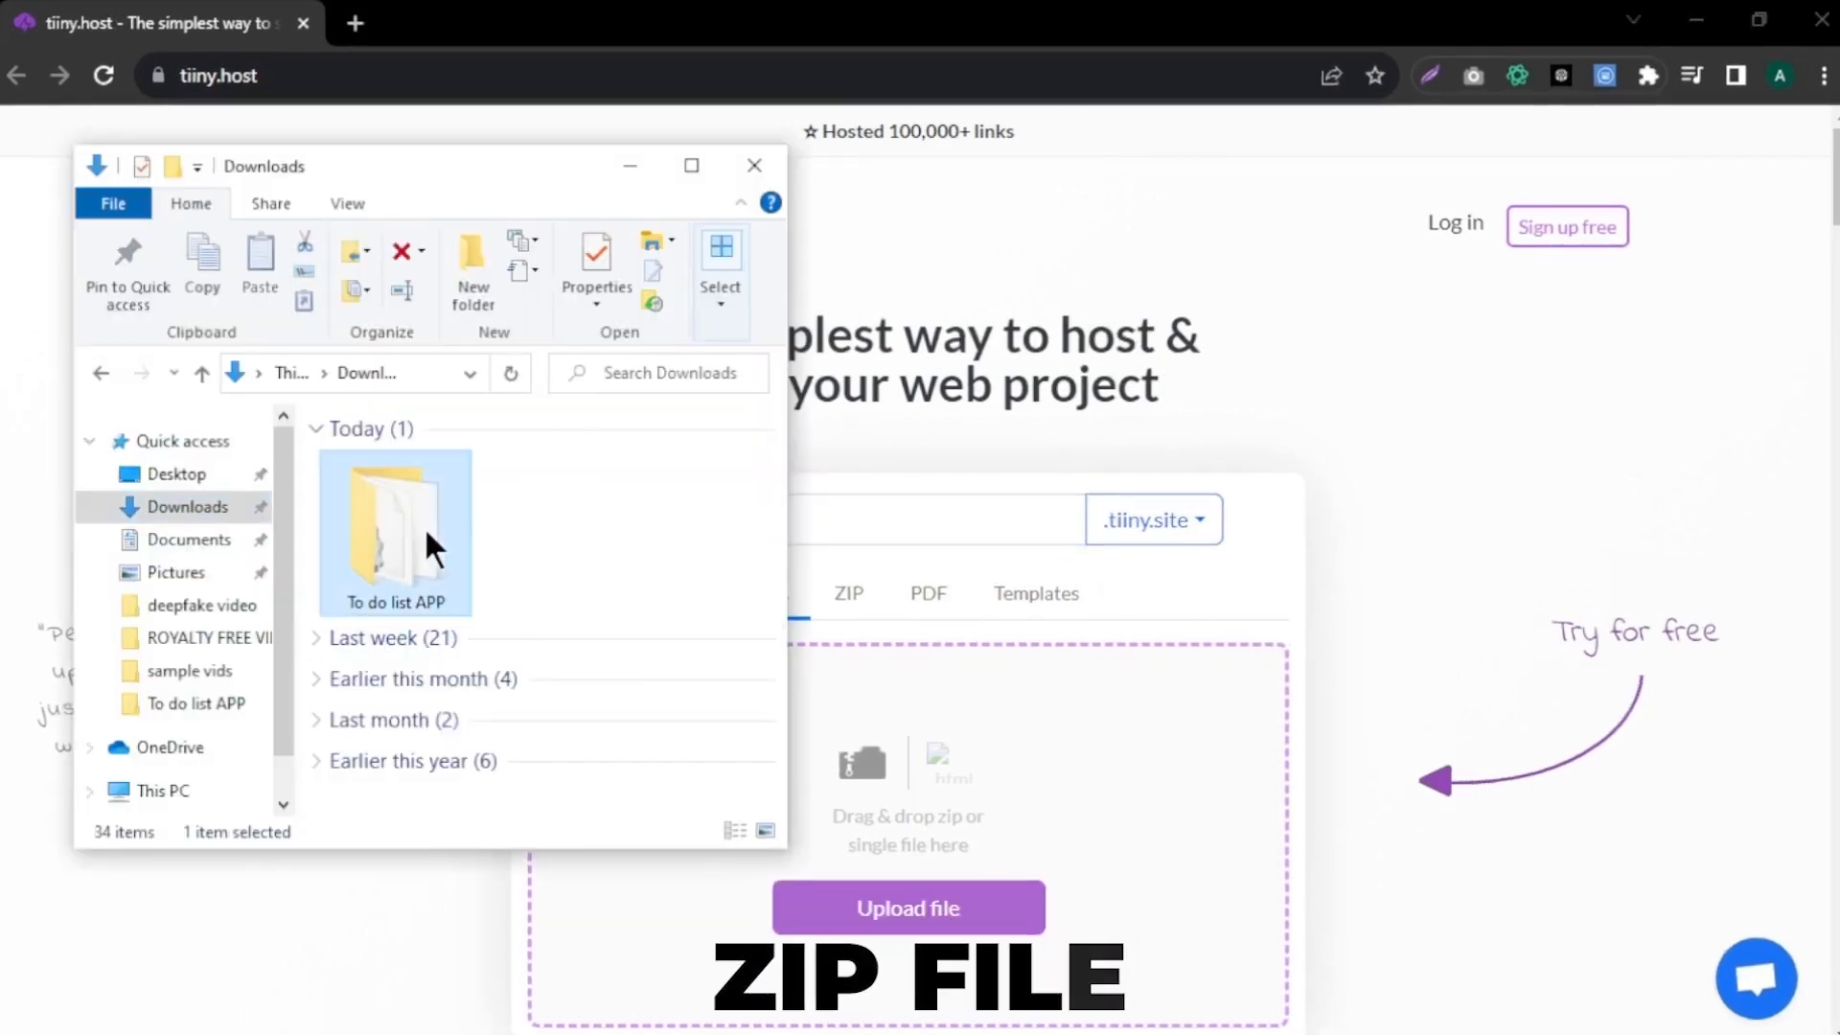
{"action": "right_click", "coordinate": [396, 534]}
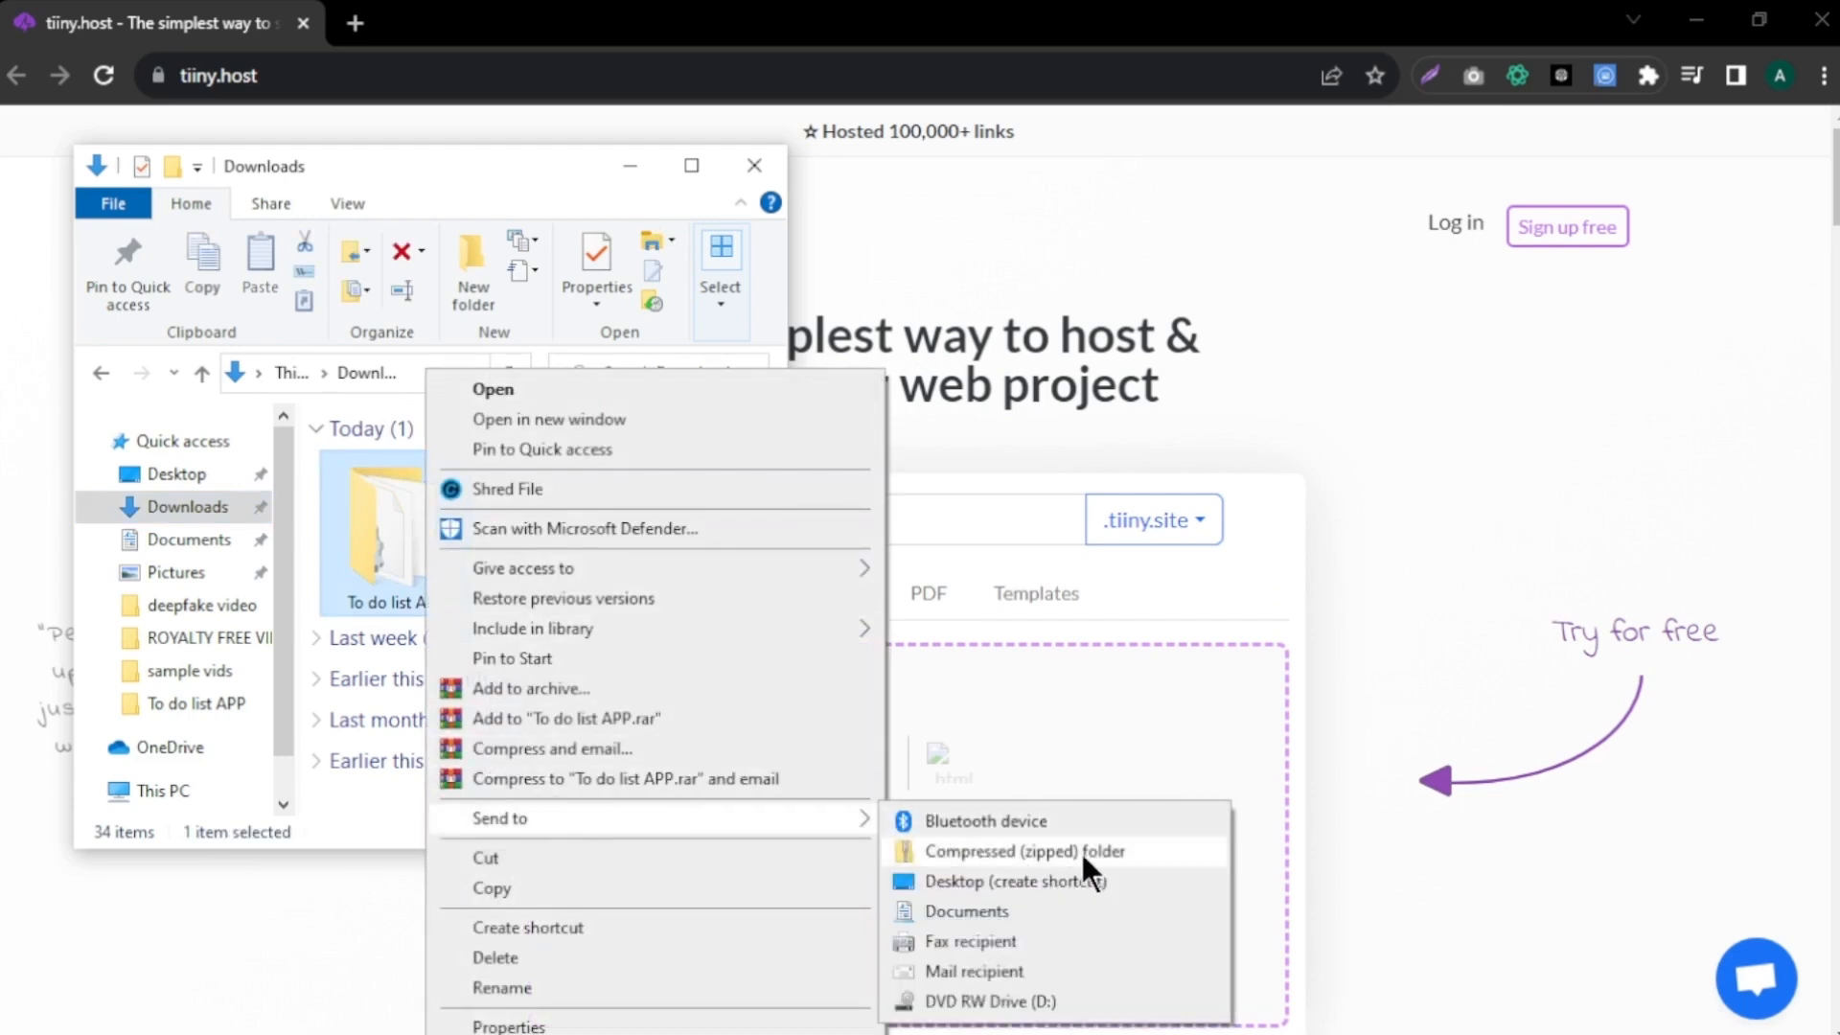
{"action": "left_click", "coordinate": [1016, 851]}
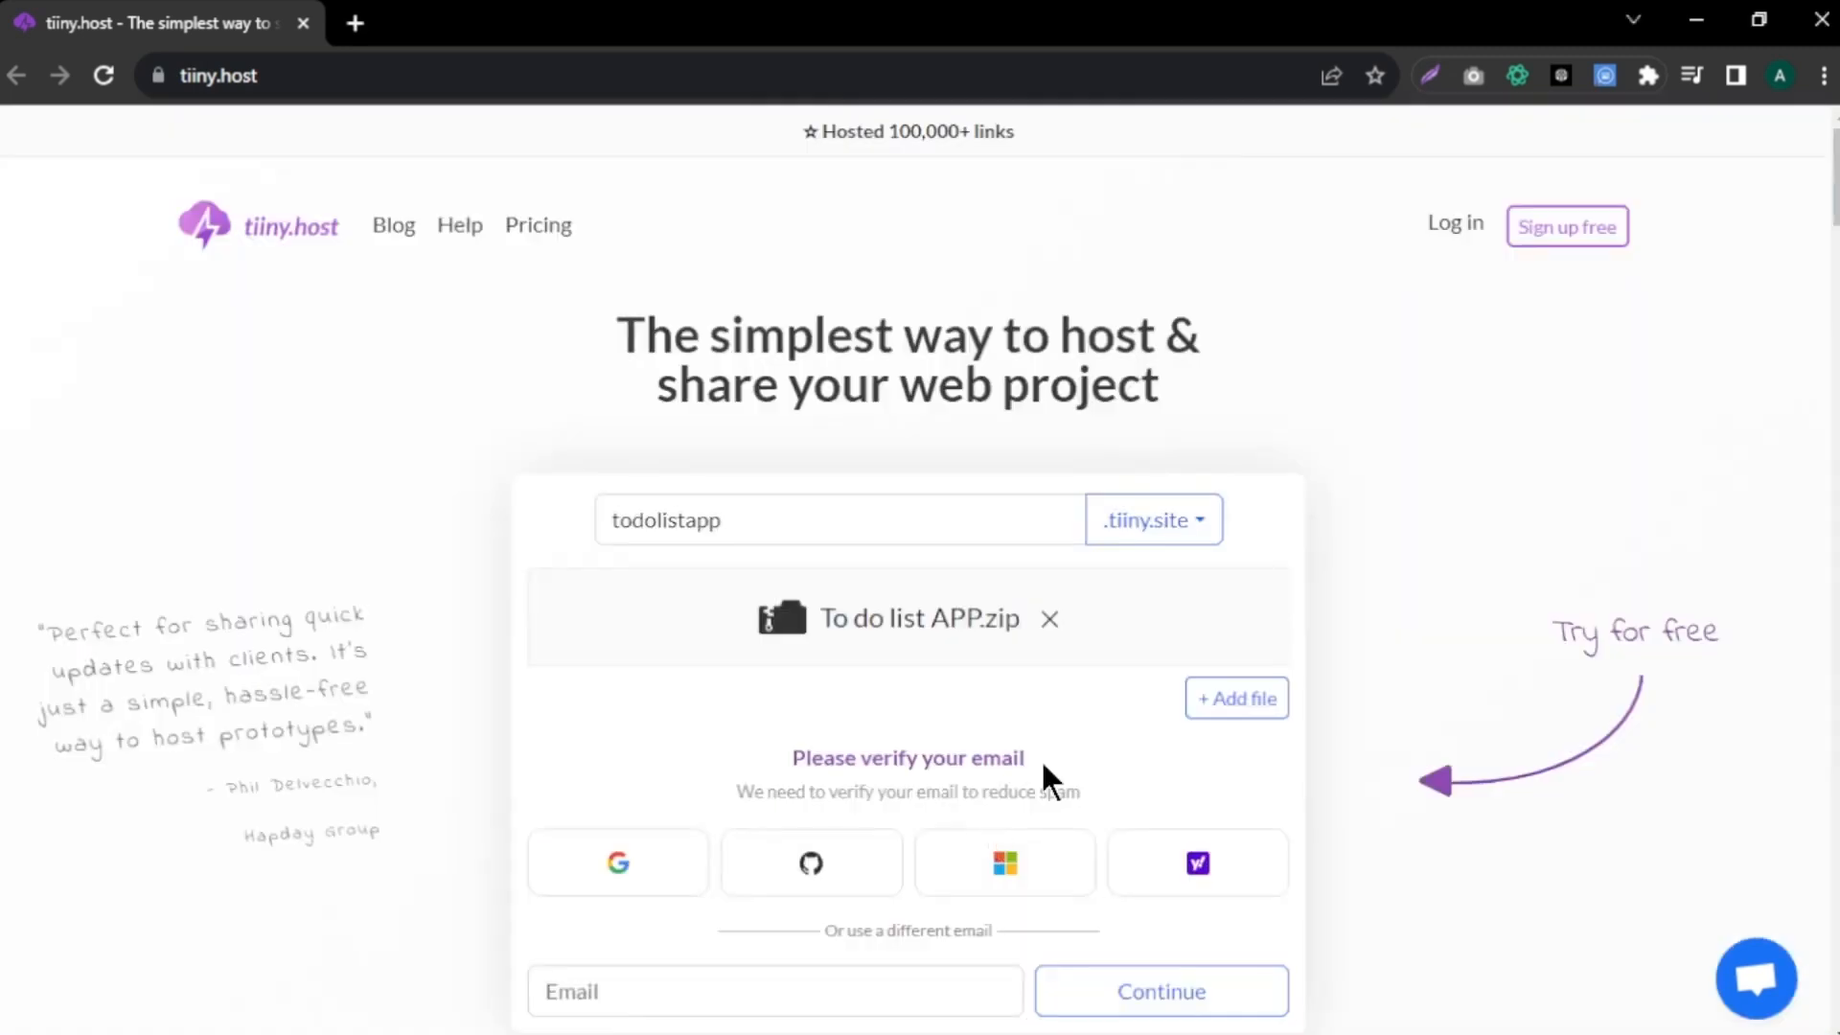
- Verify the email to publish the upload and submit the welcome questionnaire
{"action": "scroll", "scroll_direction": "down", "scroll_amount": 3}
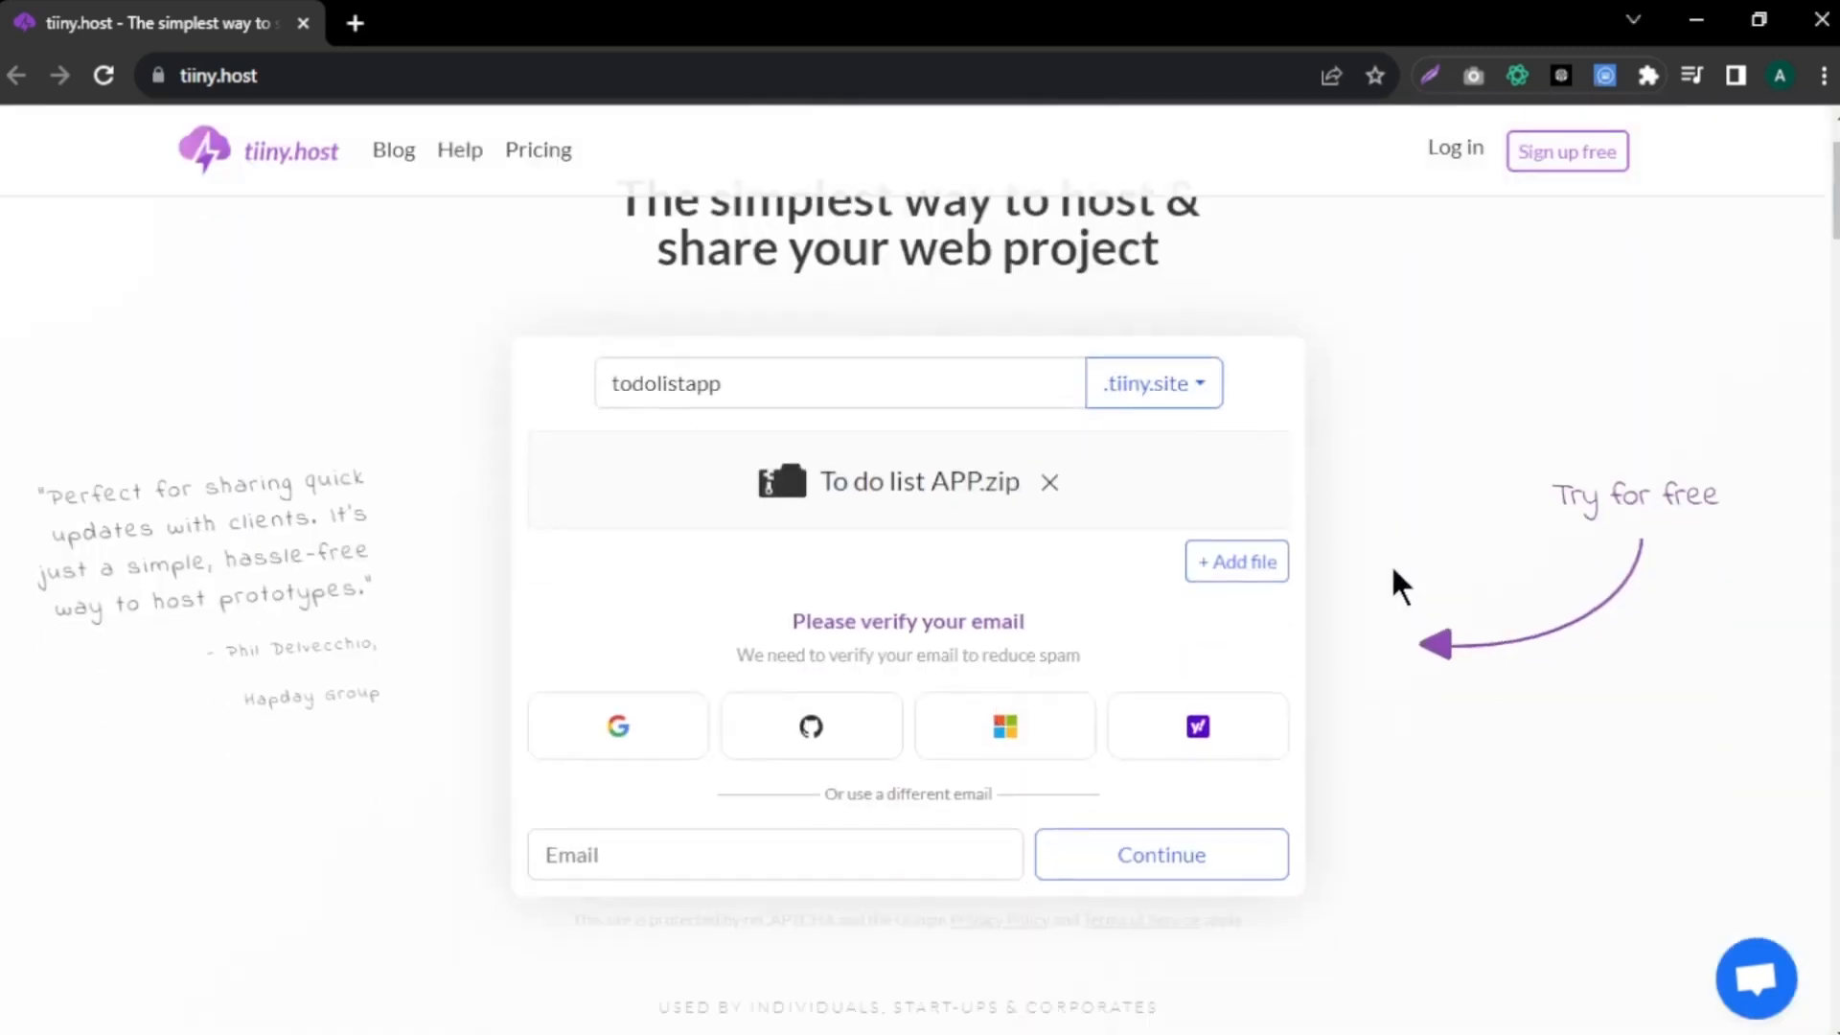
{"action": "left_click", "coordinate": [617, 725]}
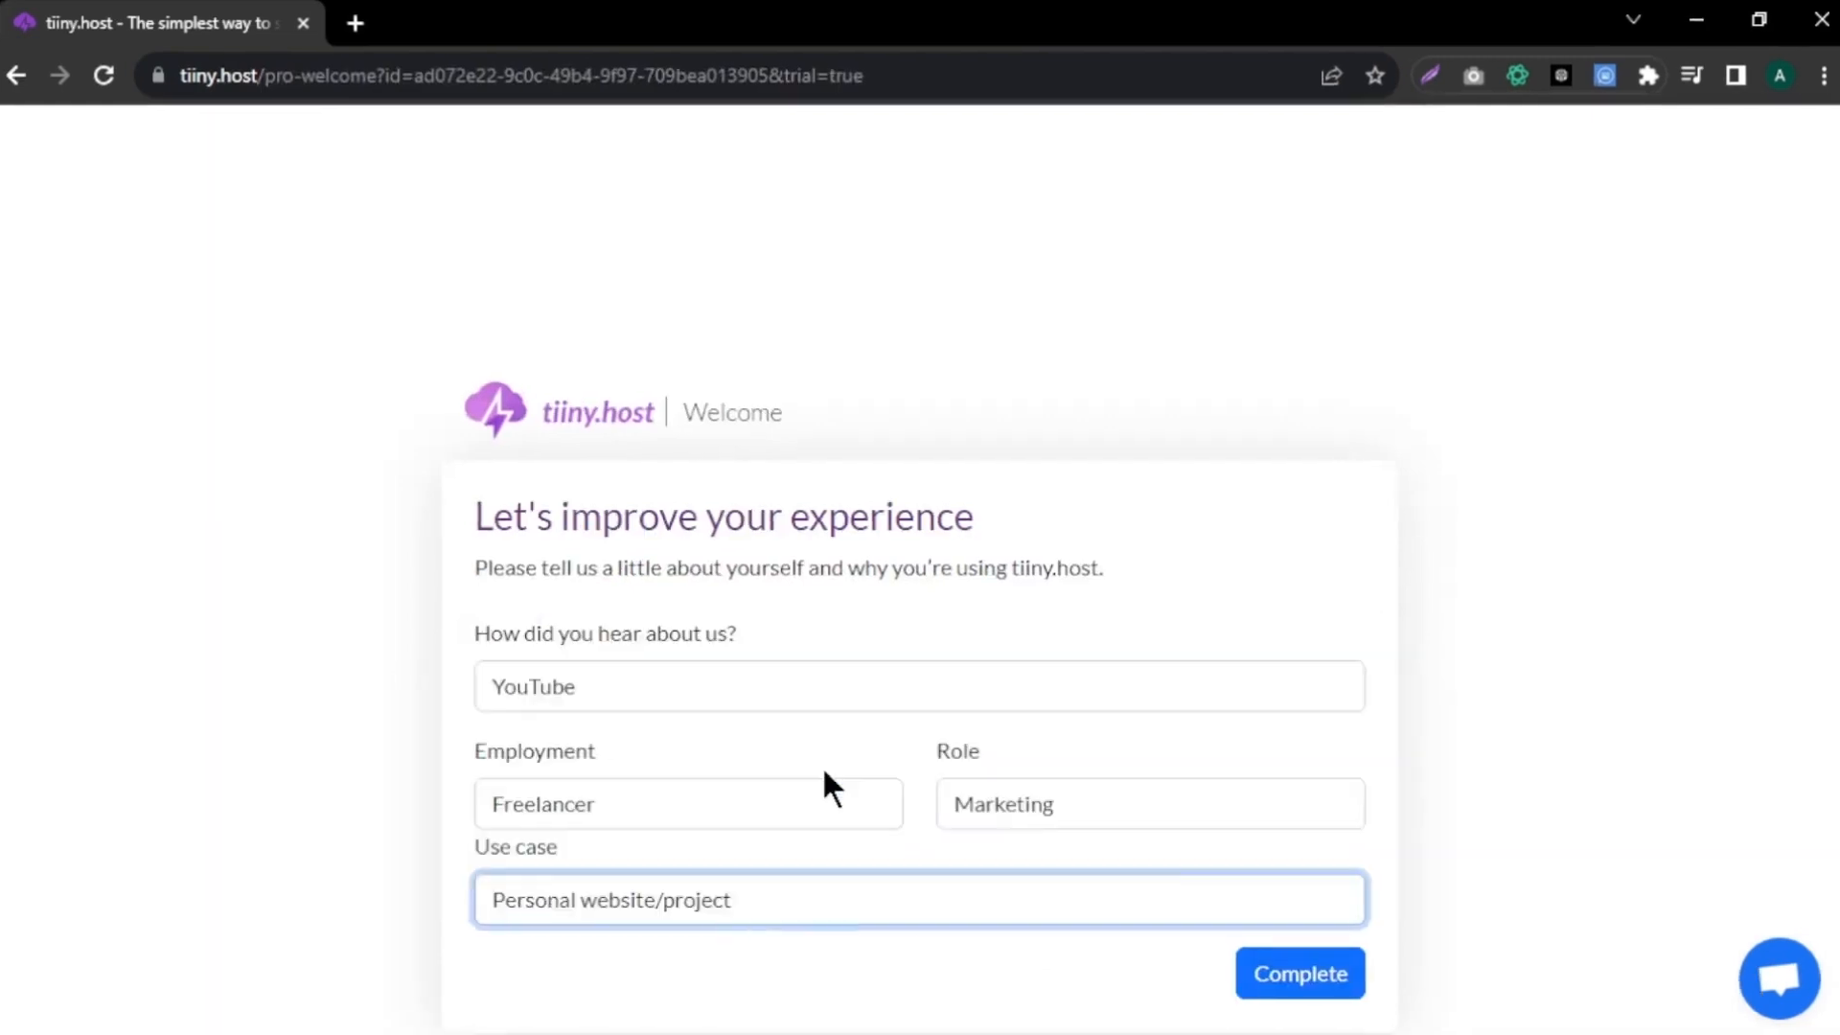
{"action": "left_click", "coordinate": [1297, 972]}
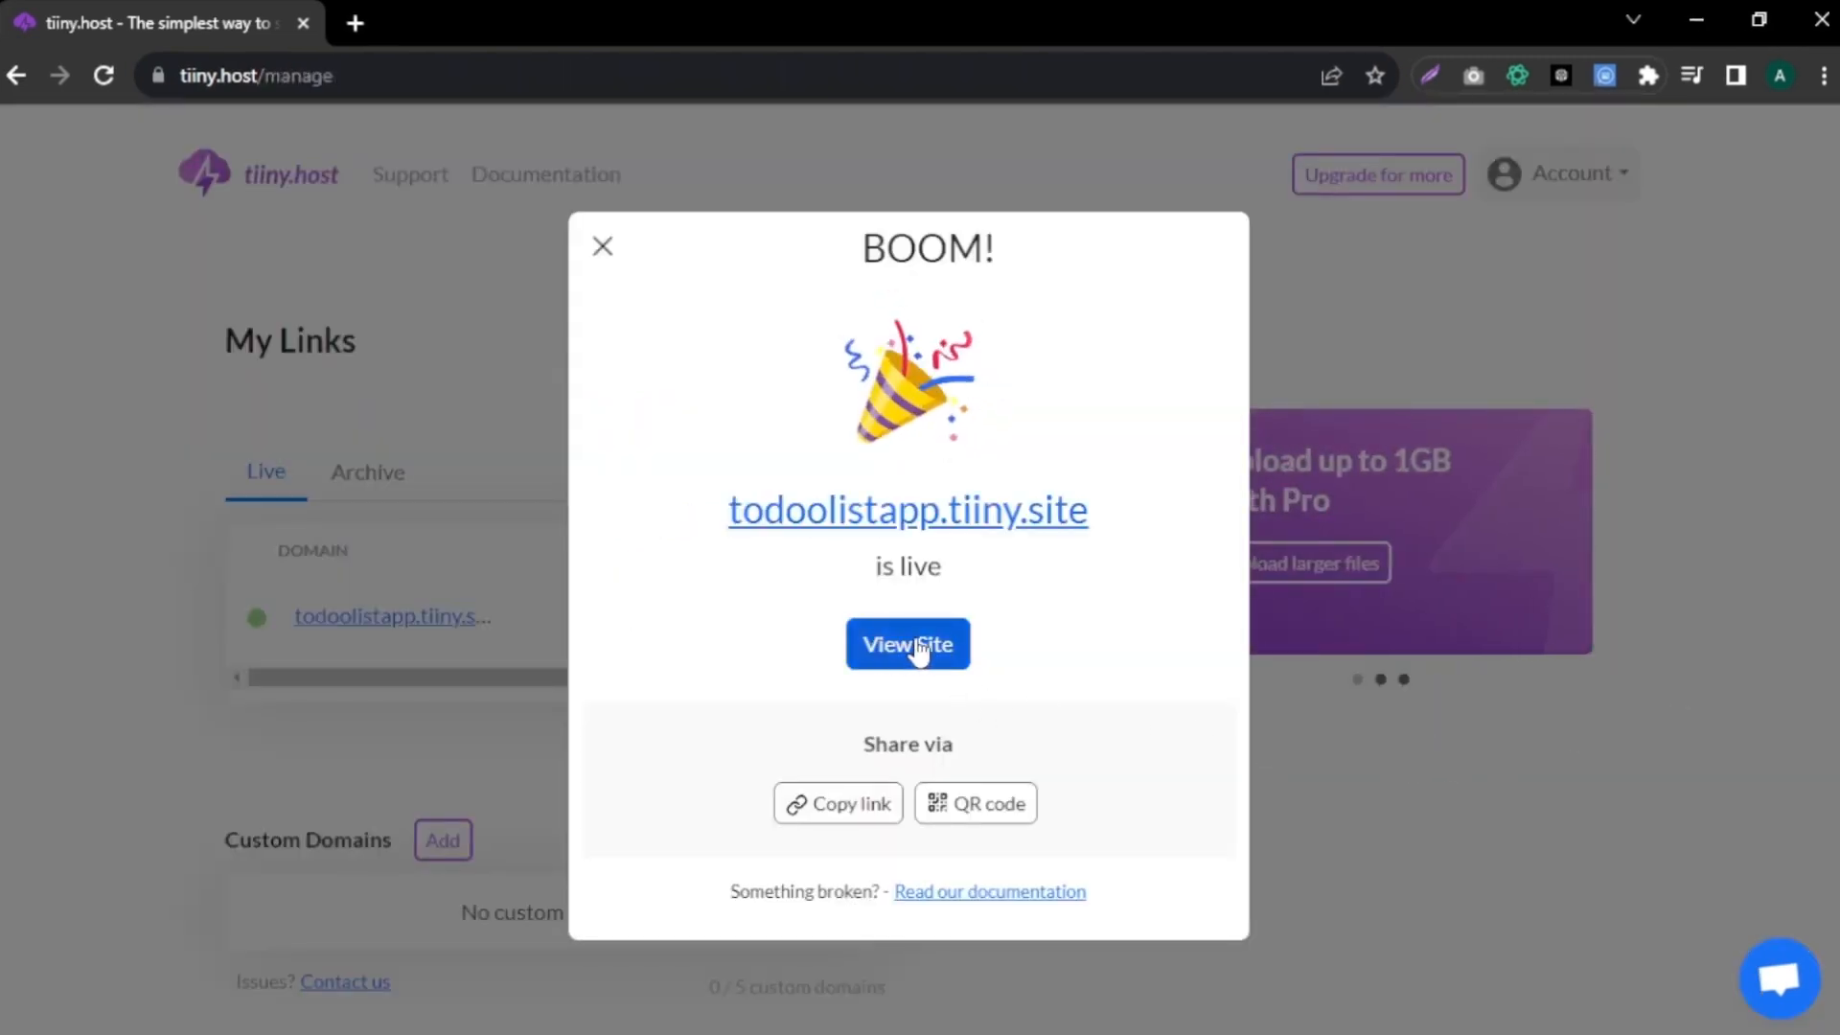
- View the published todoolistapp.tiiny.site To-Do List site
{"action": "left_click", "coordinate": [905, 644]}
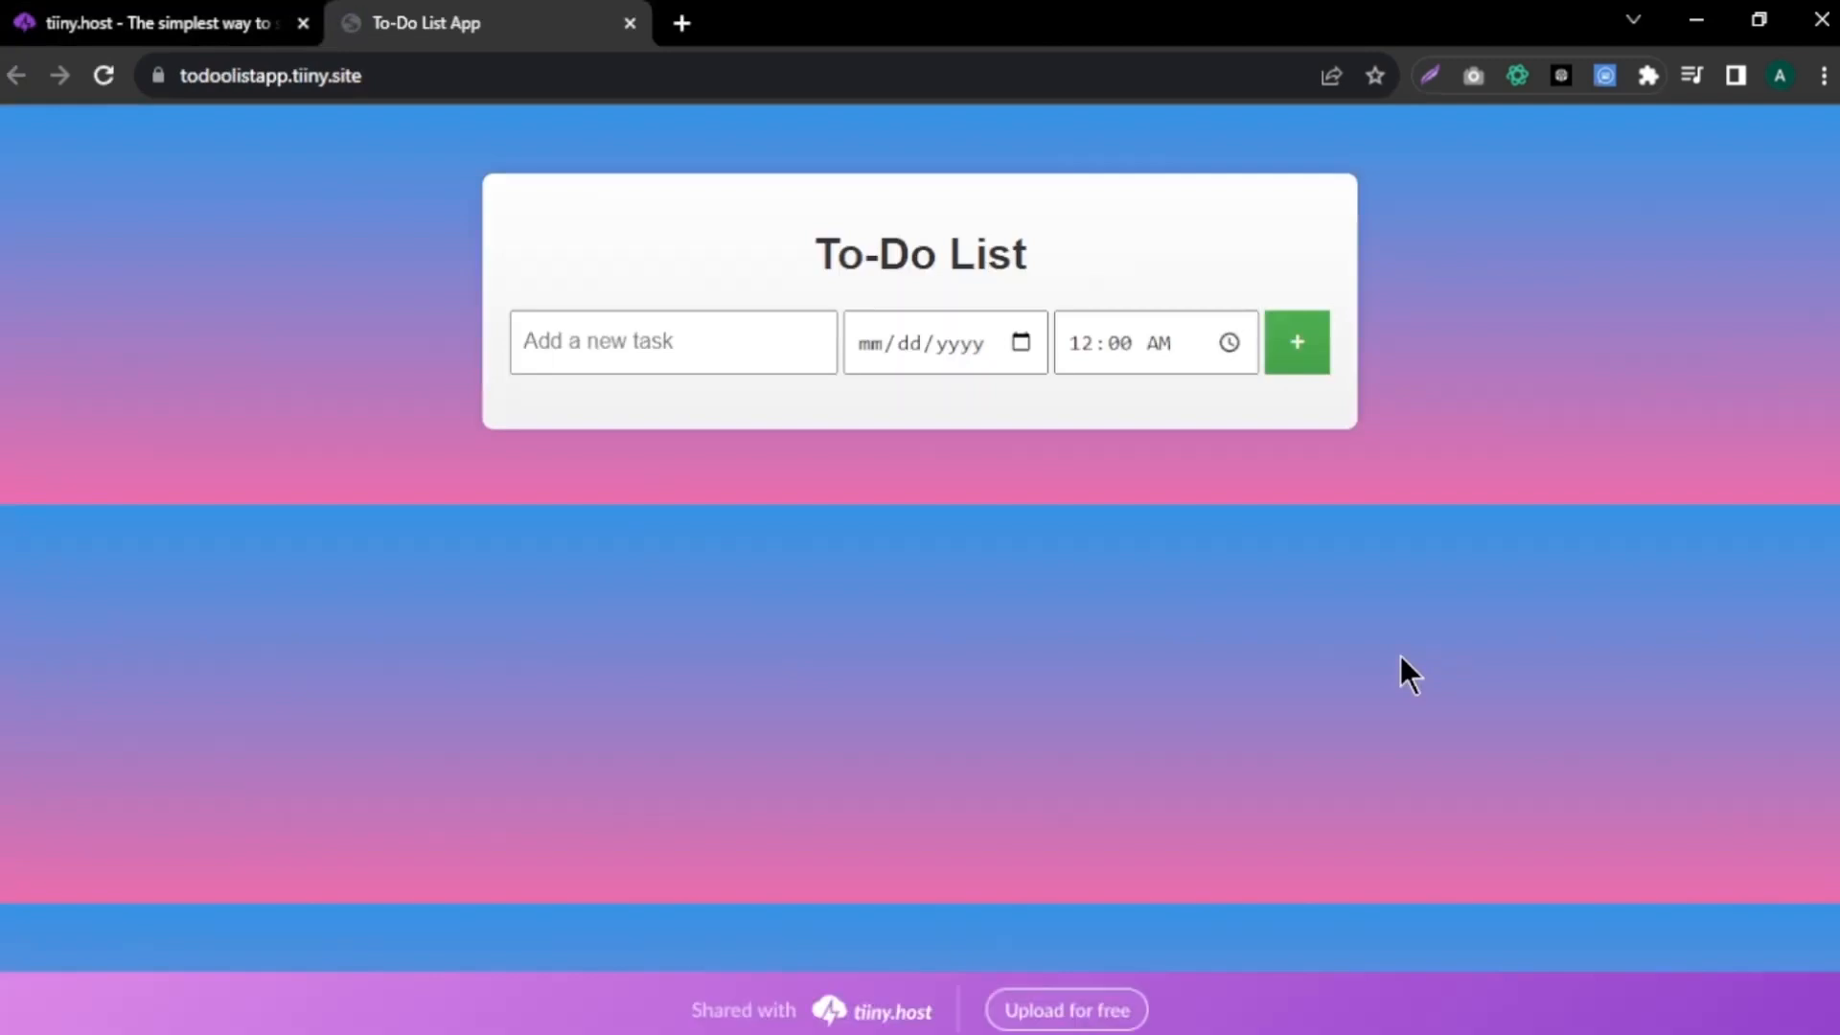
{"action": "mouse_move", "coordinate": [1423, 670]}
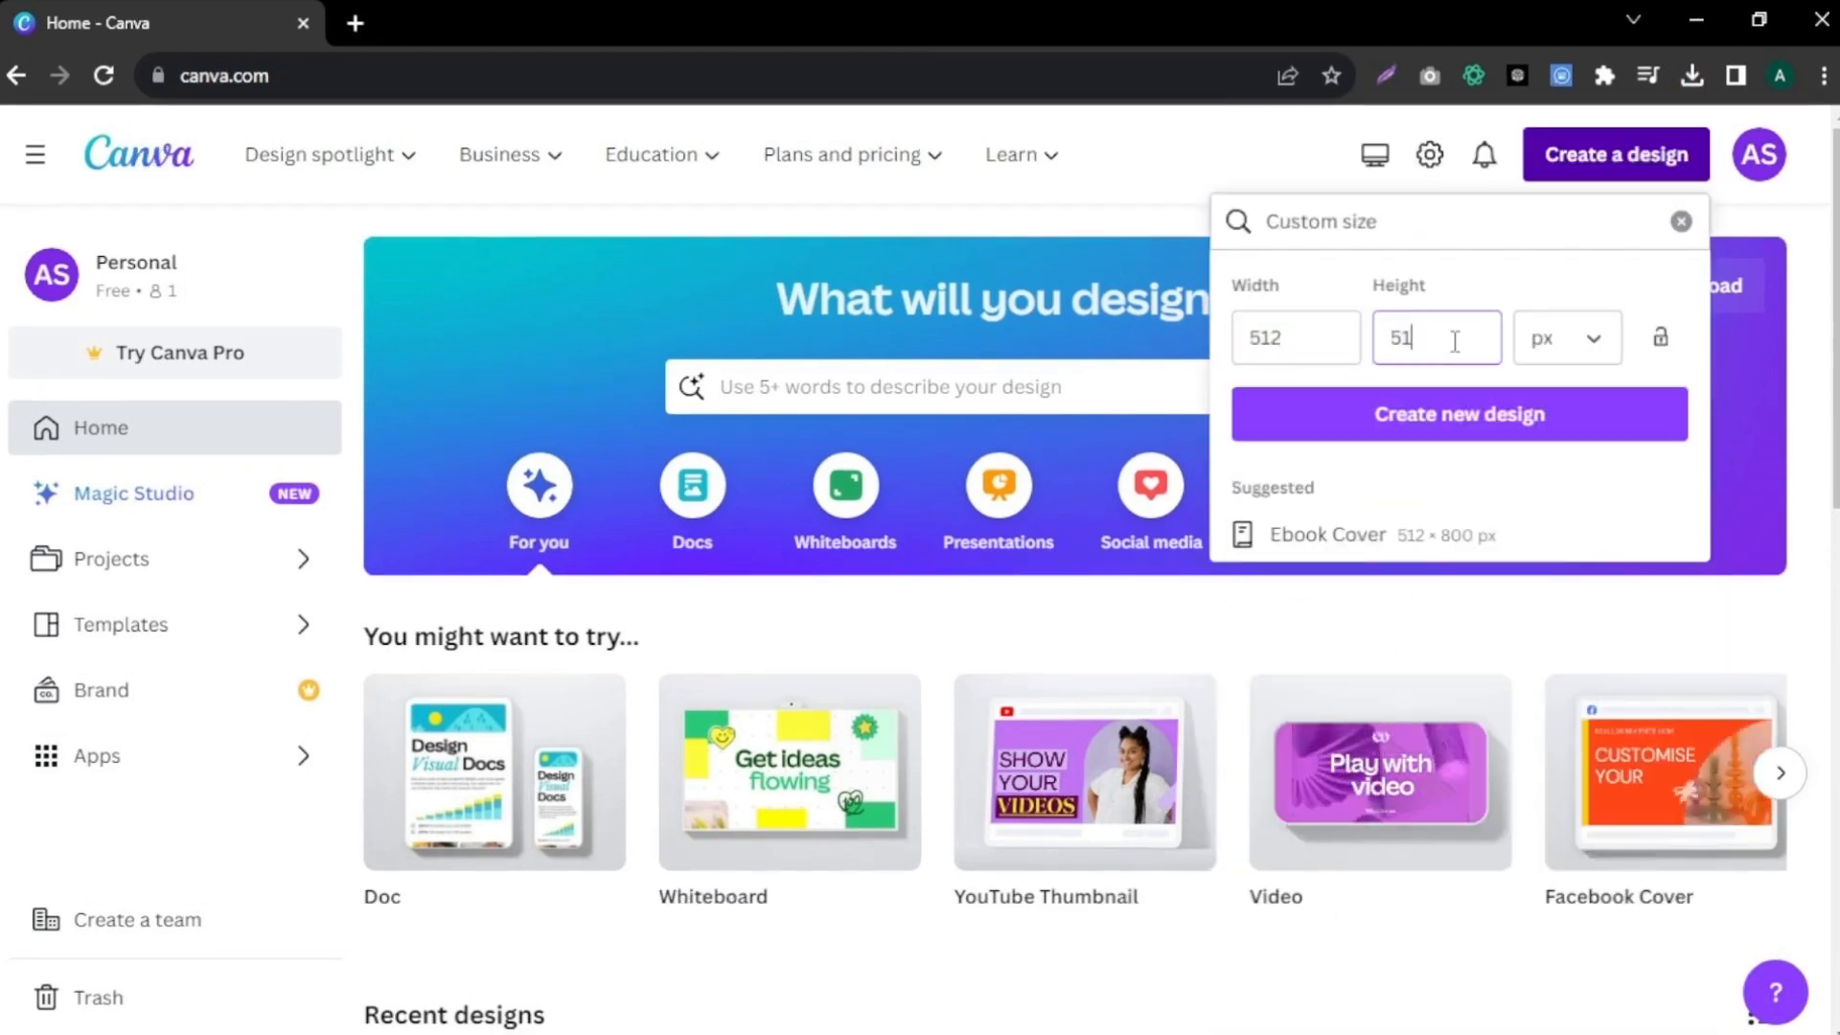
- Design a 512×512 icon: purple-to-orange gradient circle with a clipboard graphic on black
{"action": "left_click", "coordinate": [1457, 413]}
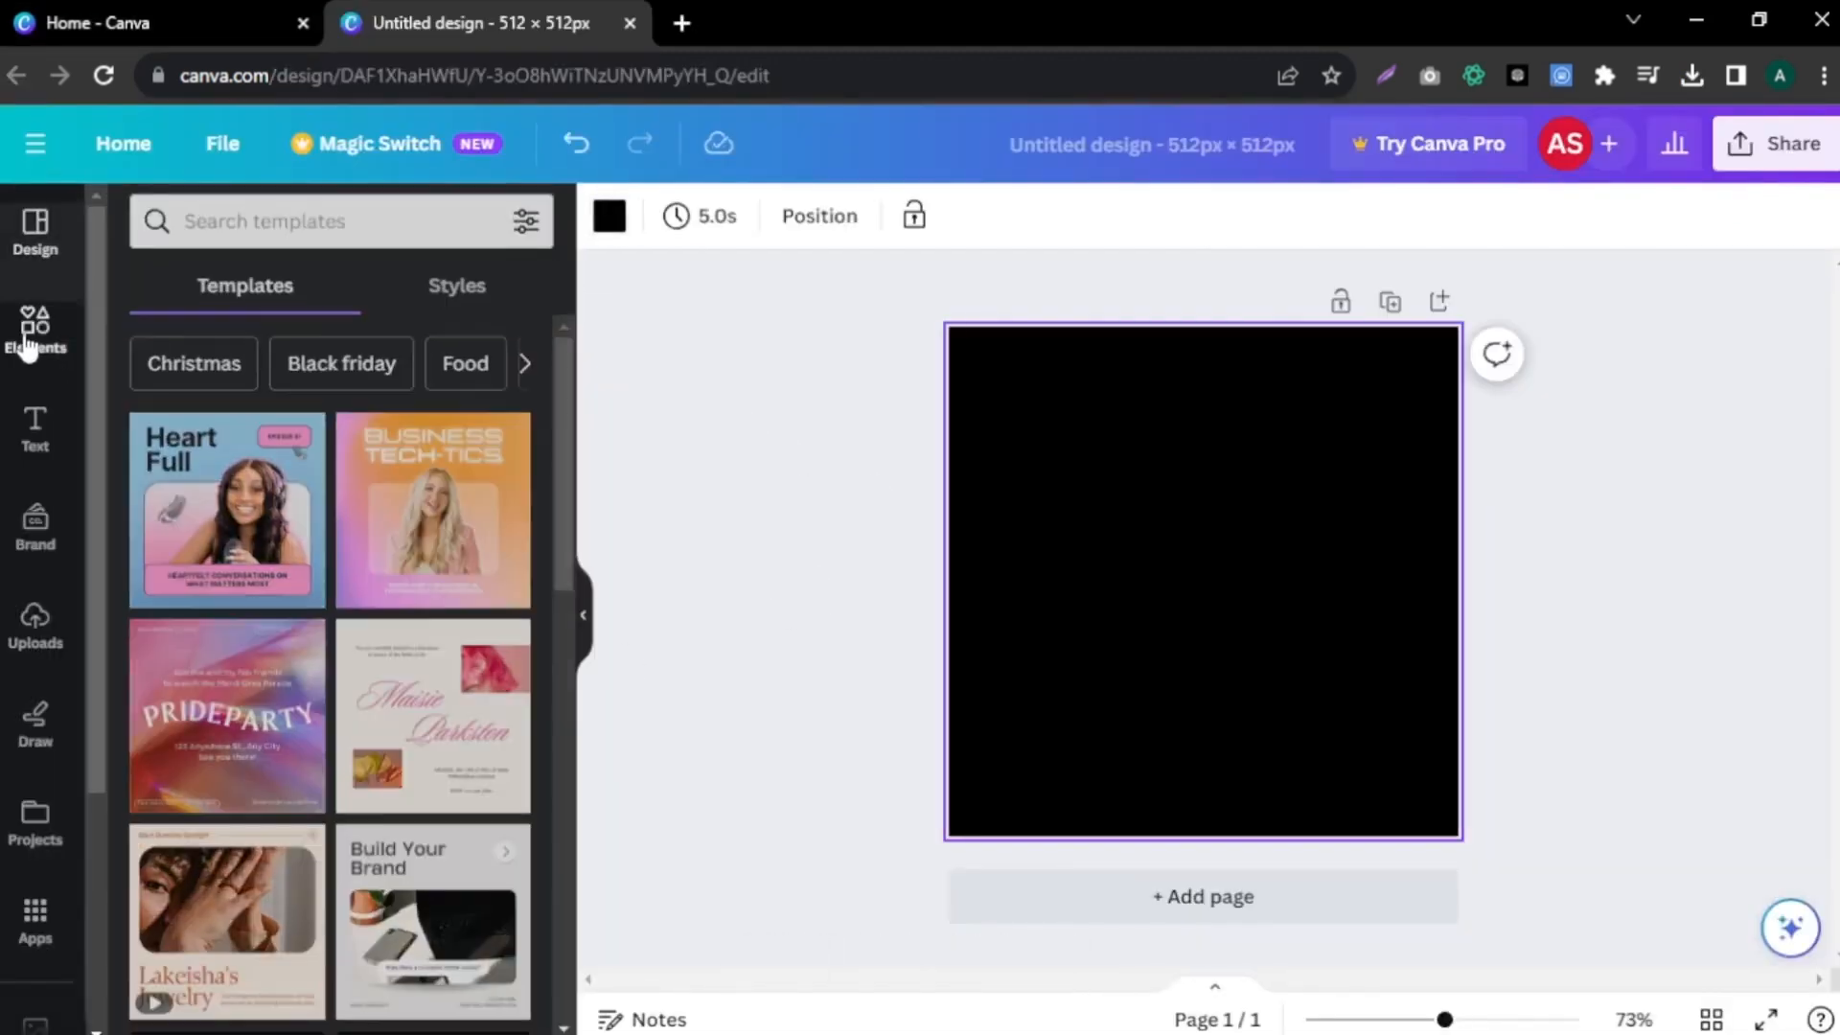
{"action": "left_click", "coordinate": [35, 332]}
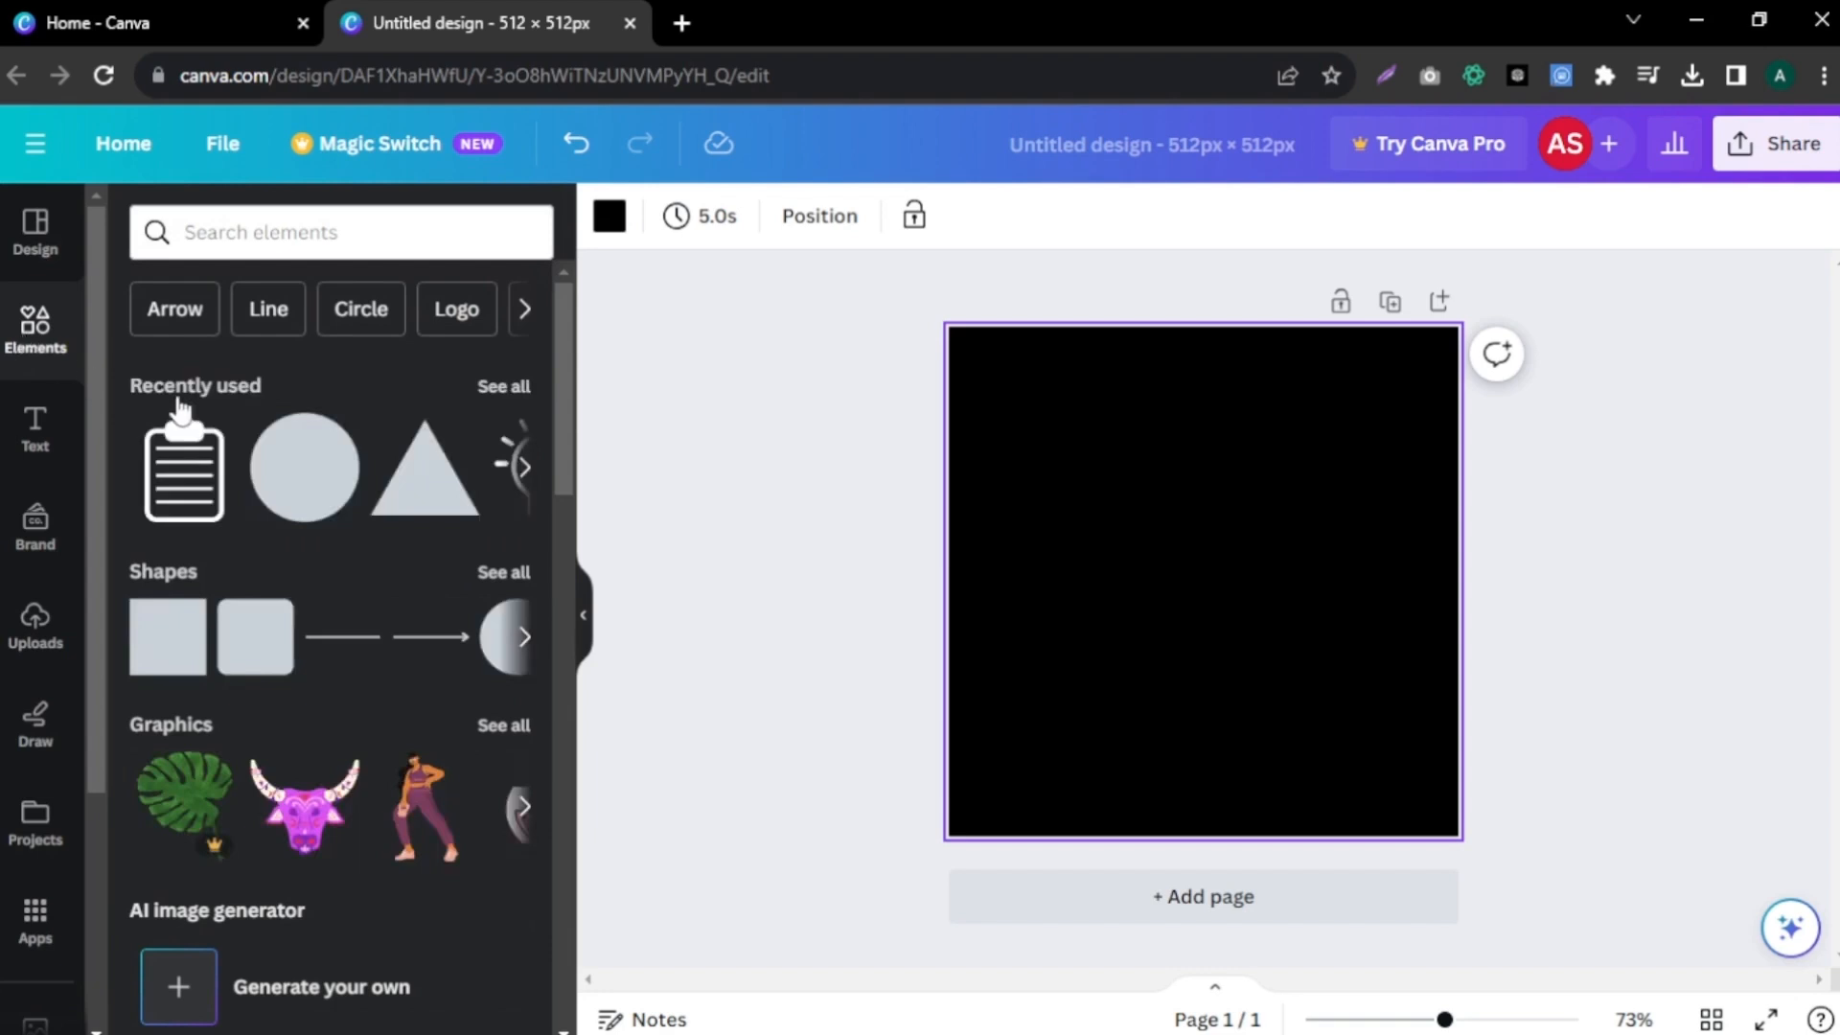
{"action": "left_click", "coordinate": [301, 467]}
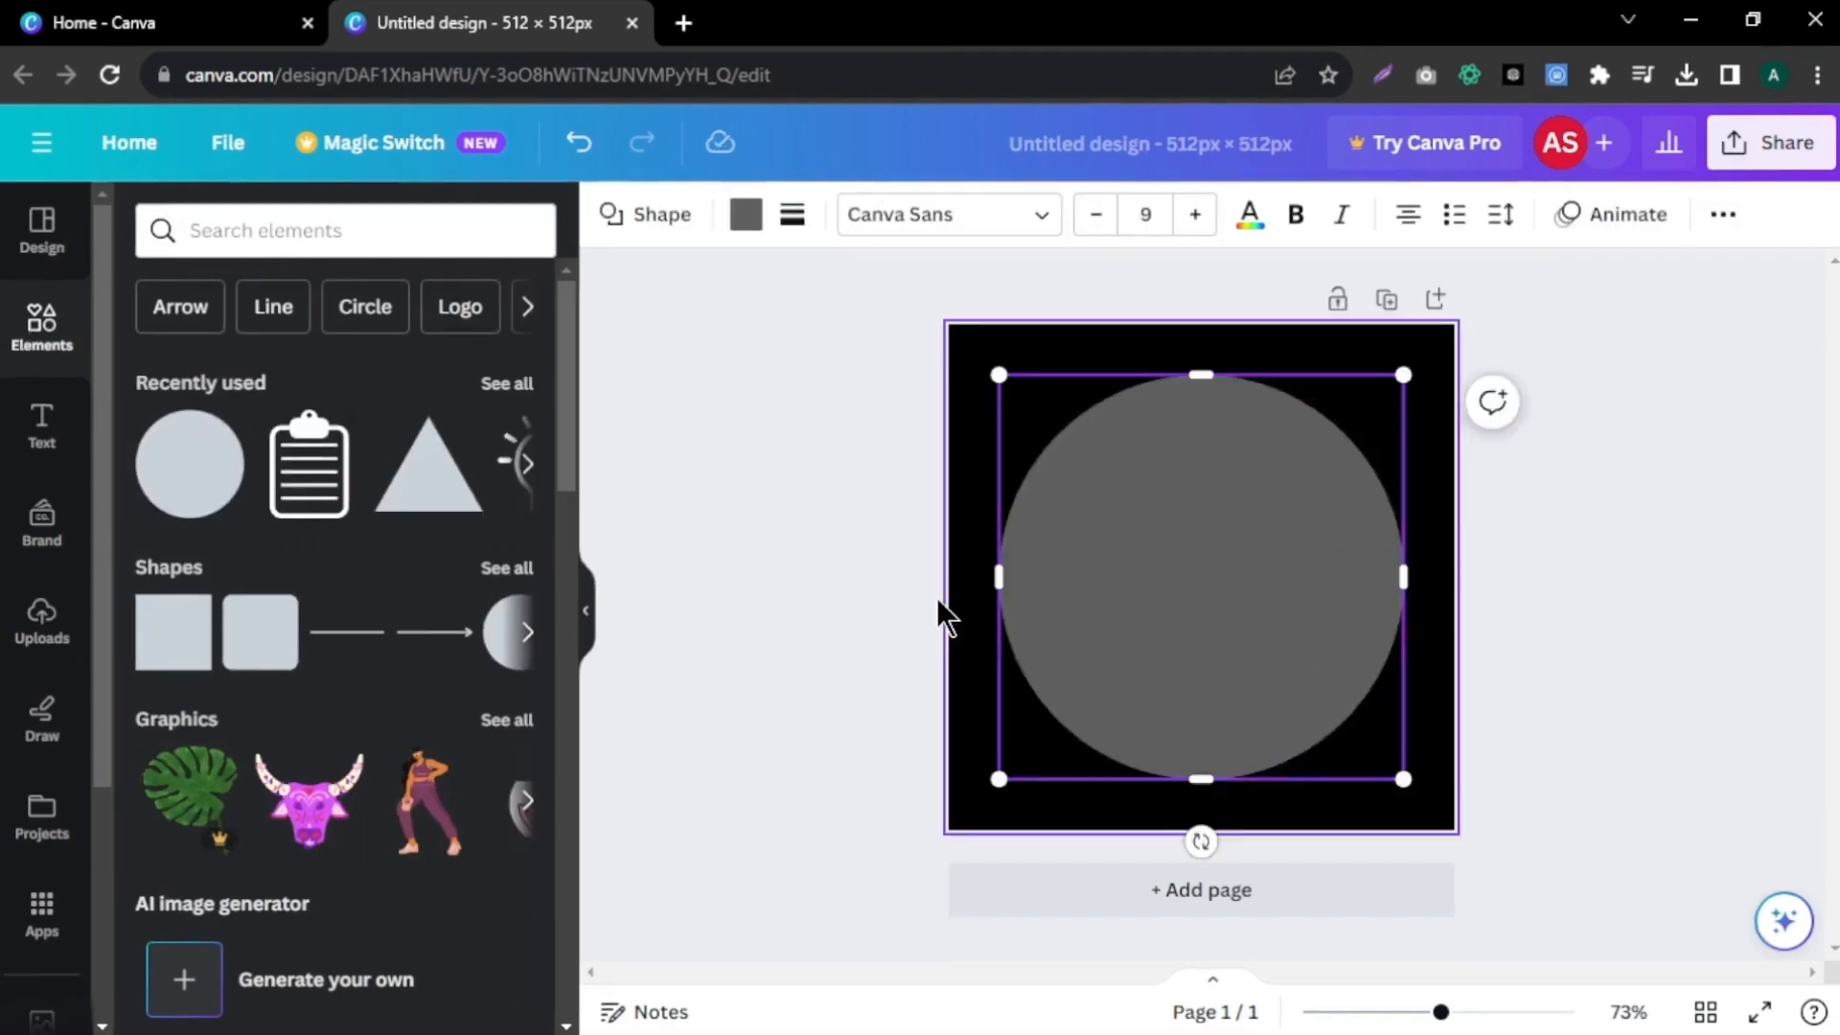
{"action": "left_click", "coordinate": [745, 214]}
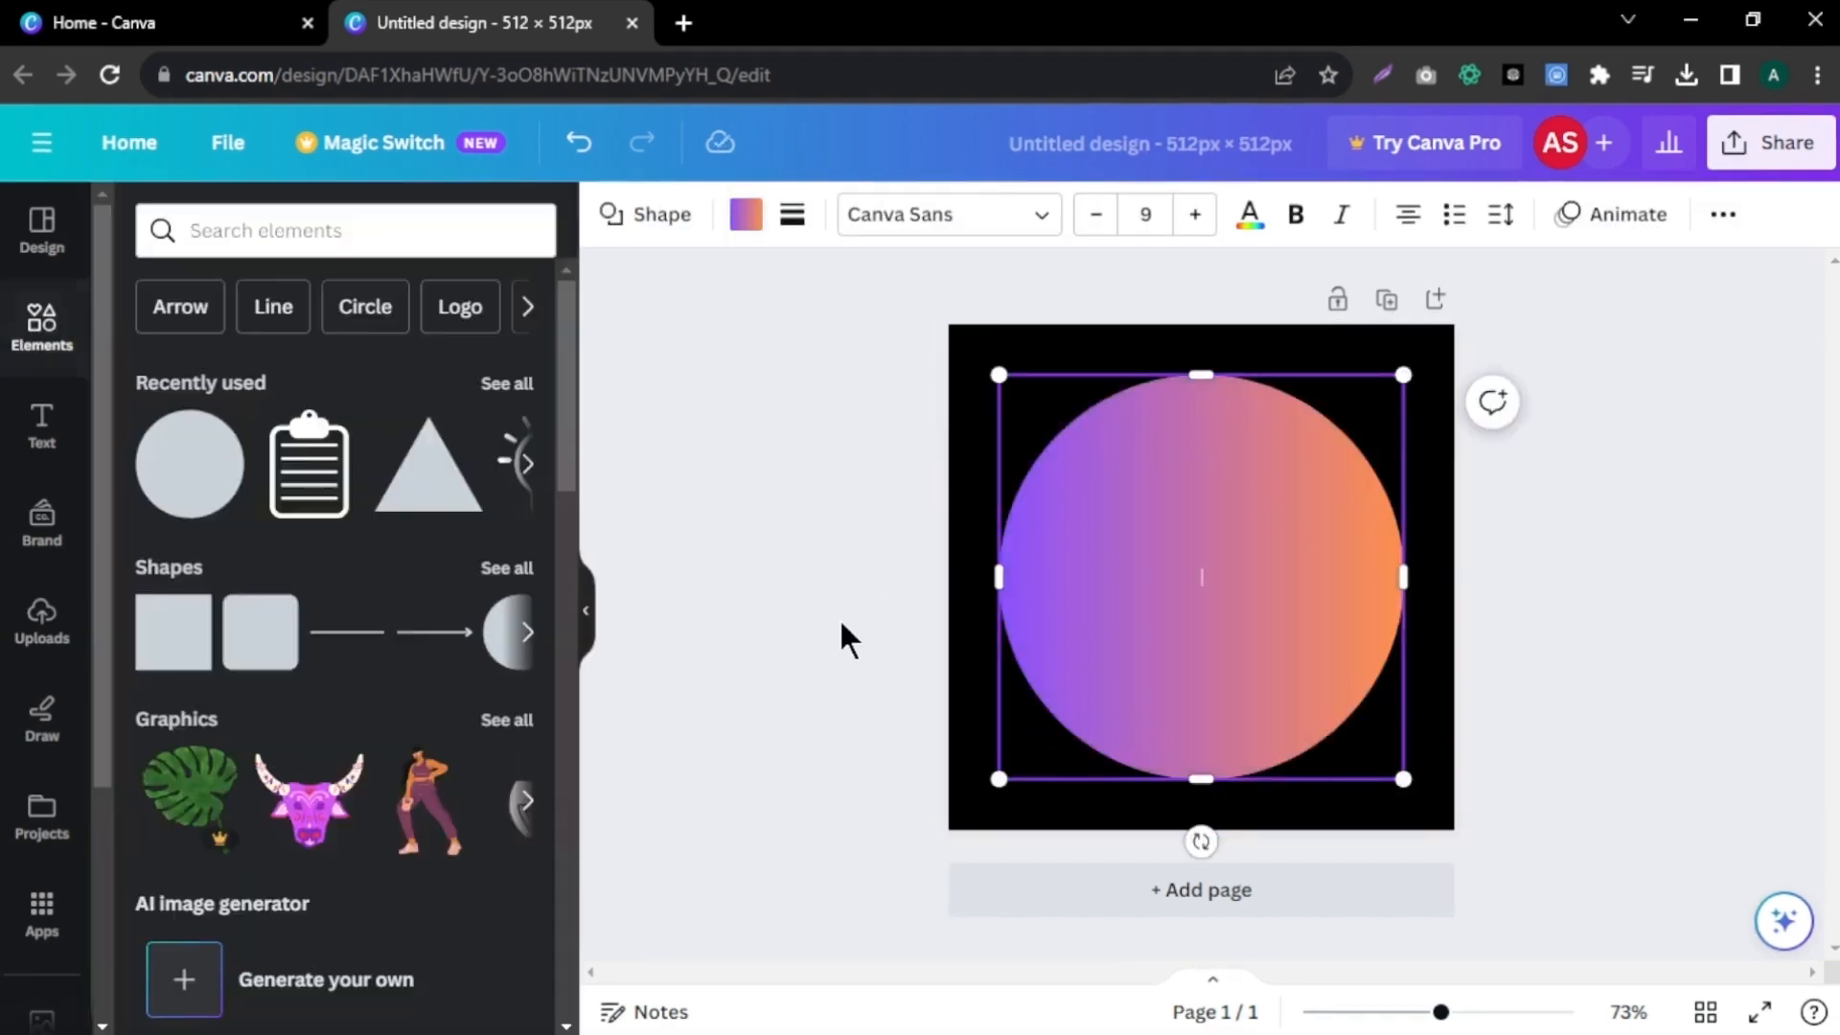
{"action": "type", "text": "list"}
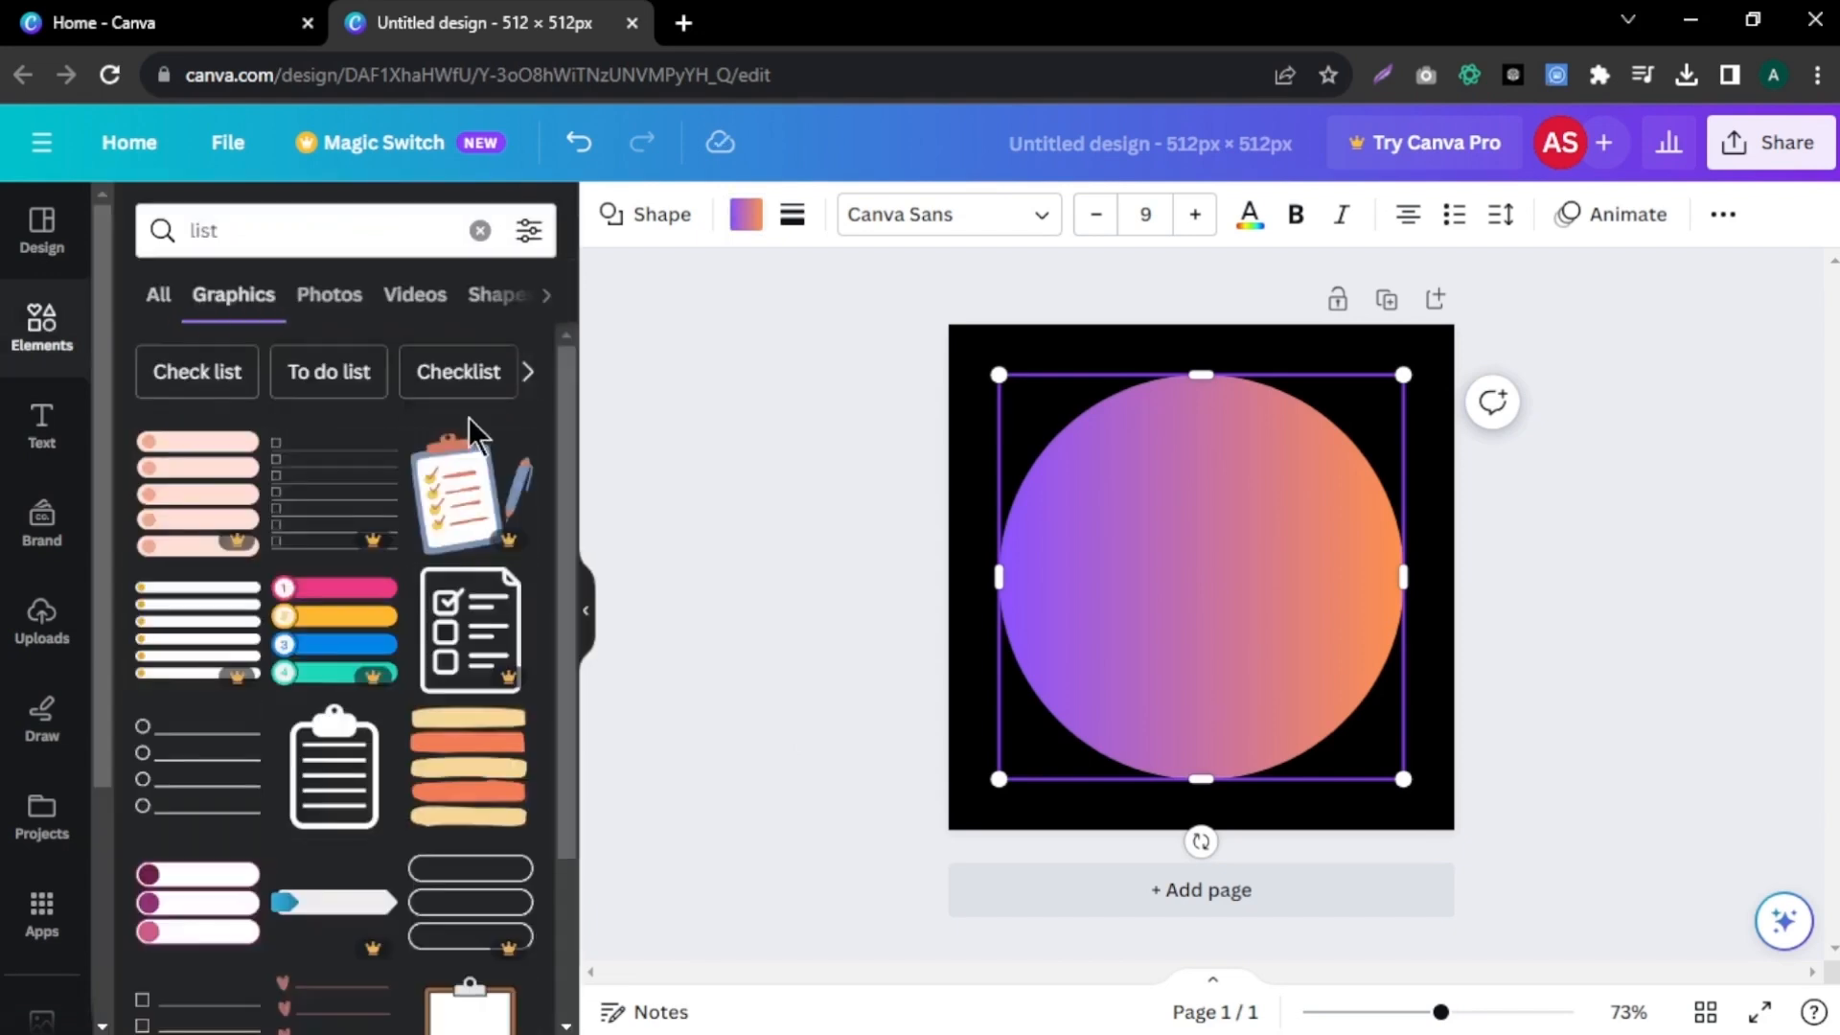
{"action": "left_click", "coordinate": [330, 499]}
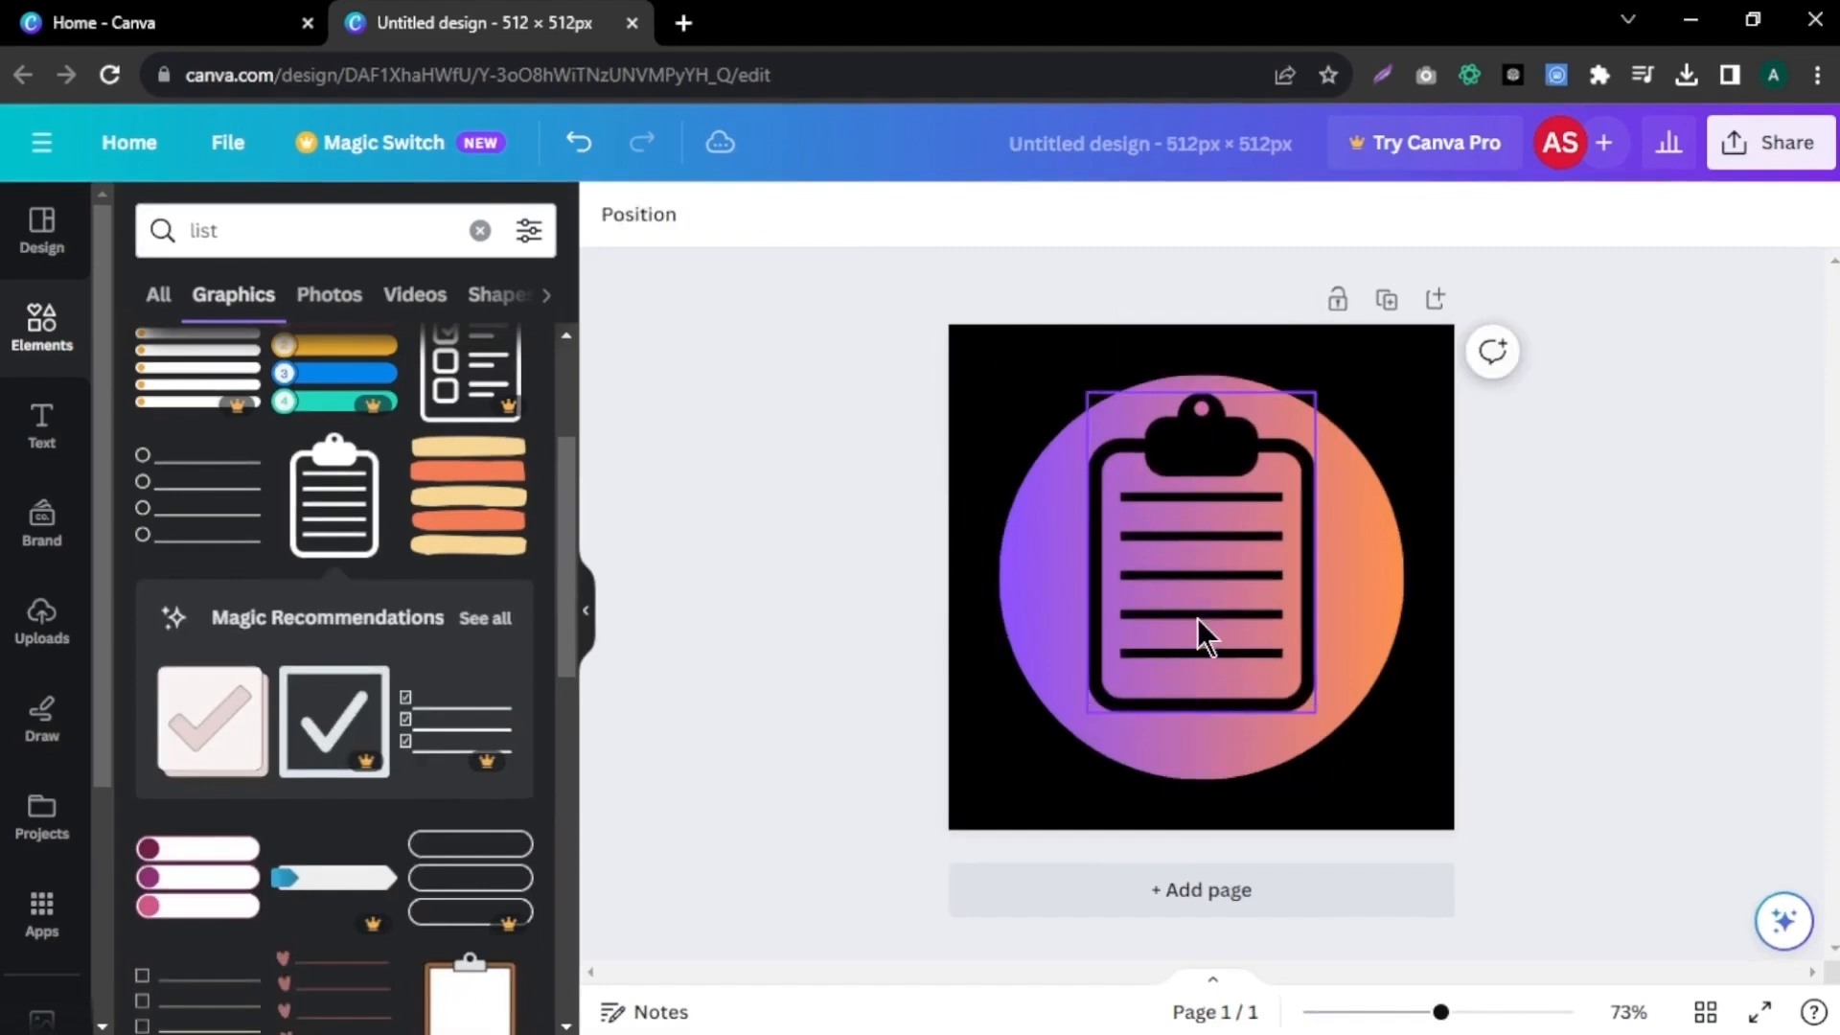
- Download the Canva icon as a PNG
{"action": "left_click", "coordinate": [1770, 142]}
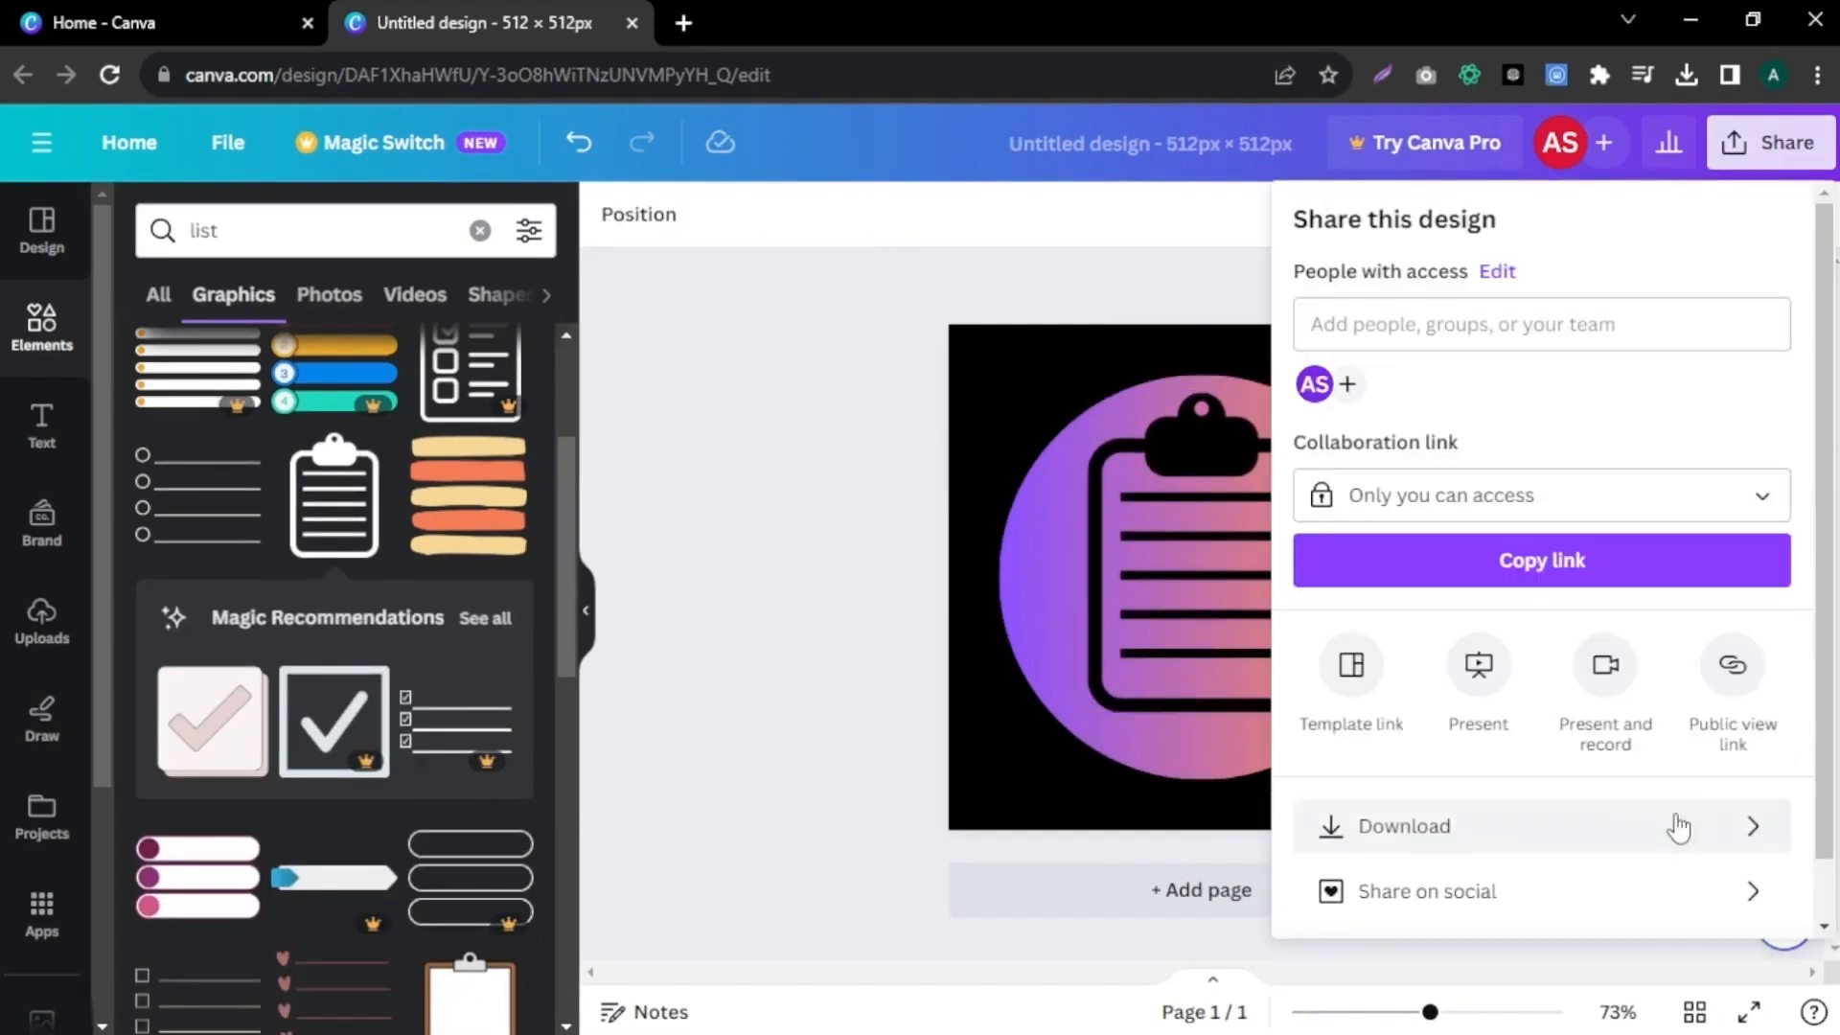
{"action": "left_click", "coordinate": [1401, 826]}
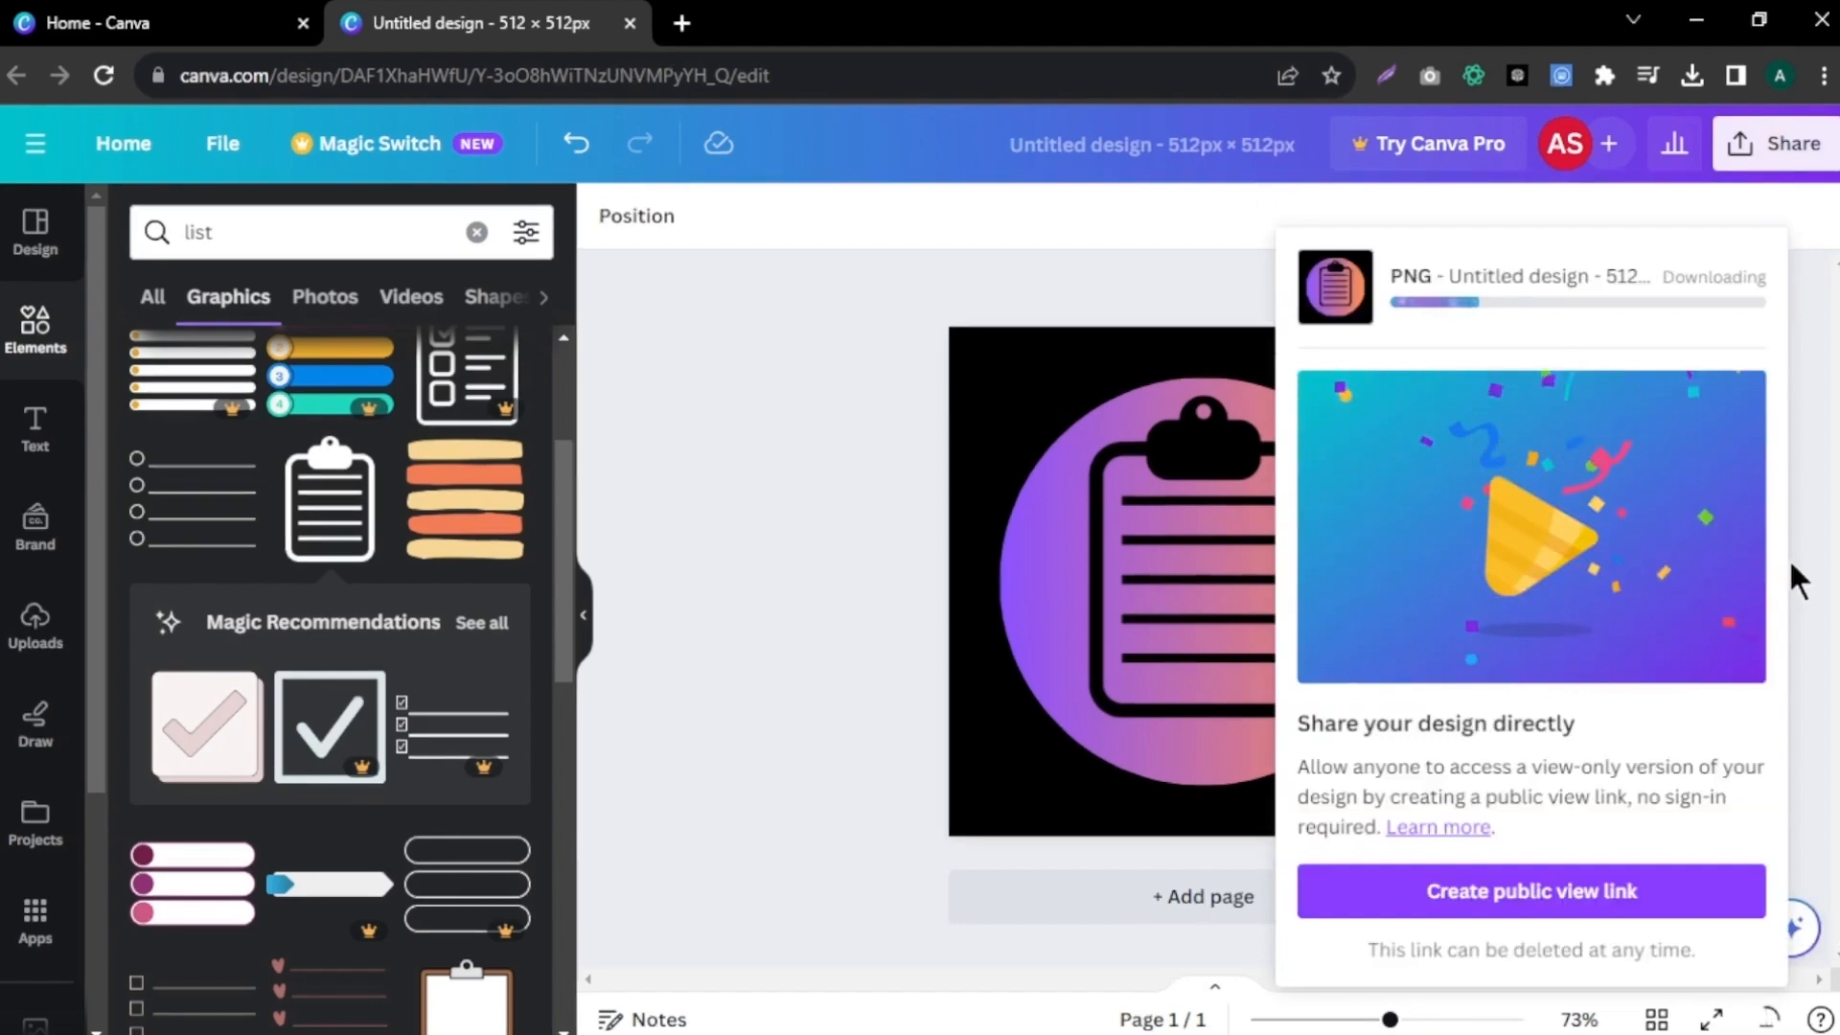
{"action": "left_click", "coordinate": [698, 23]}
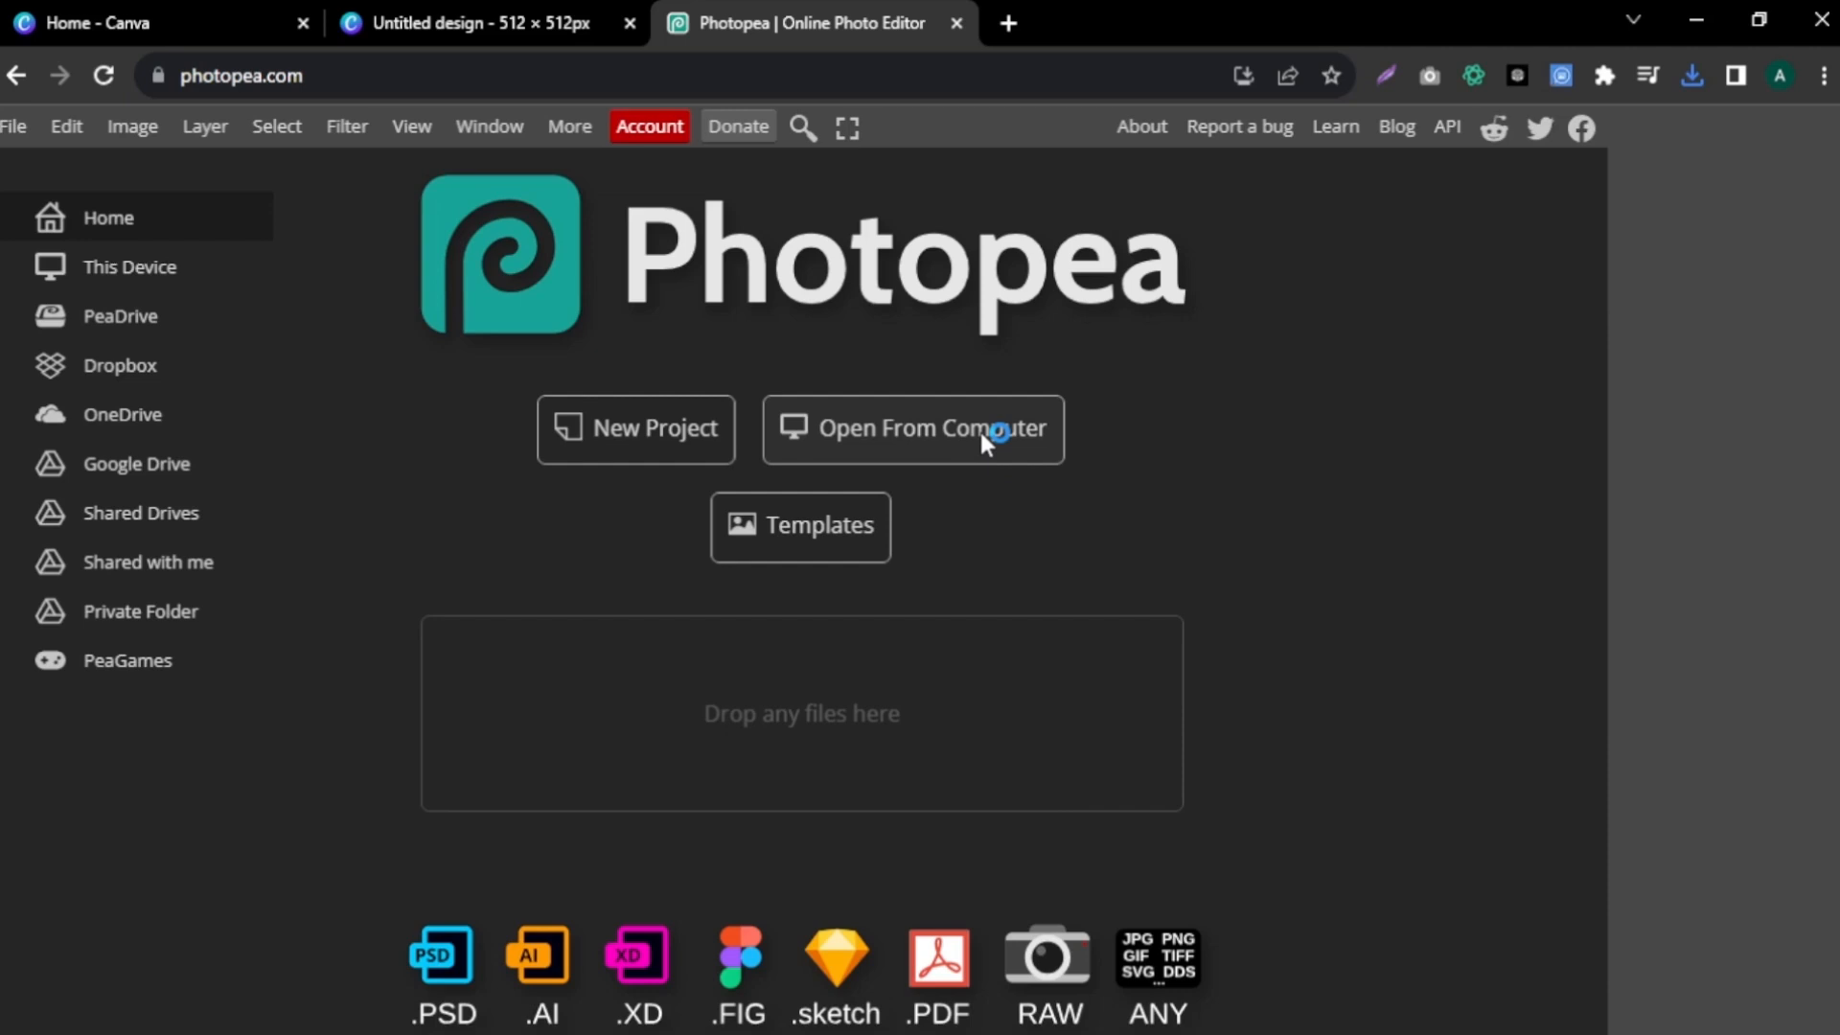
- Delete the clipboard icon's black background and save it as a 512×512 PNG
{"action": "left_click", "coordinate": [911, 427]}
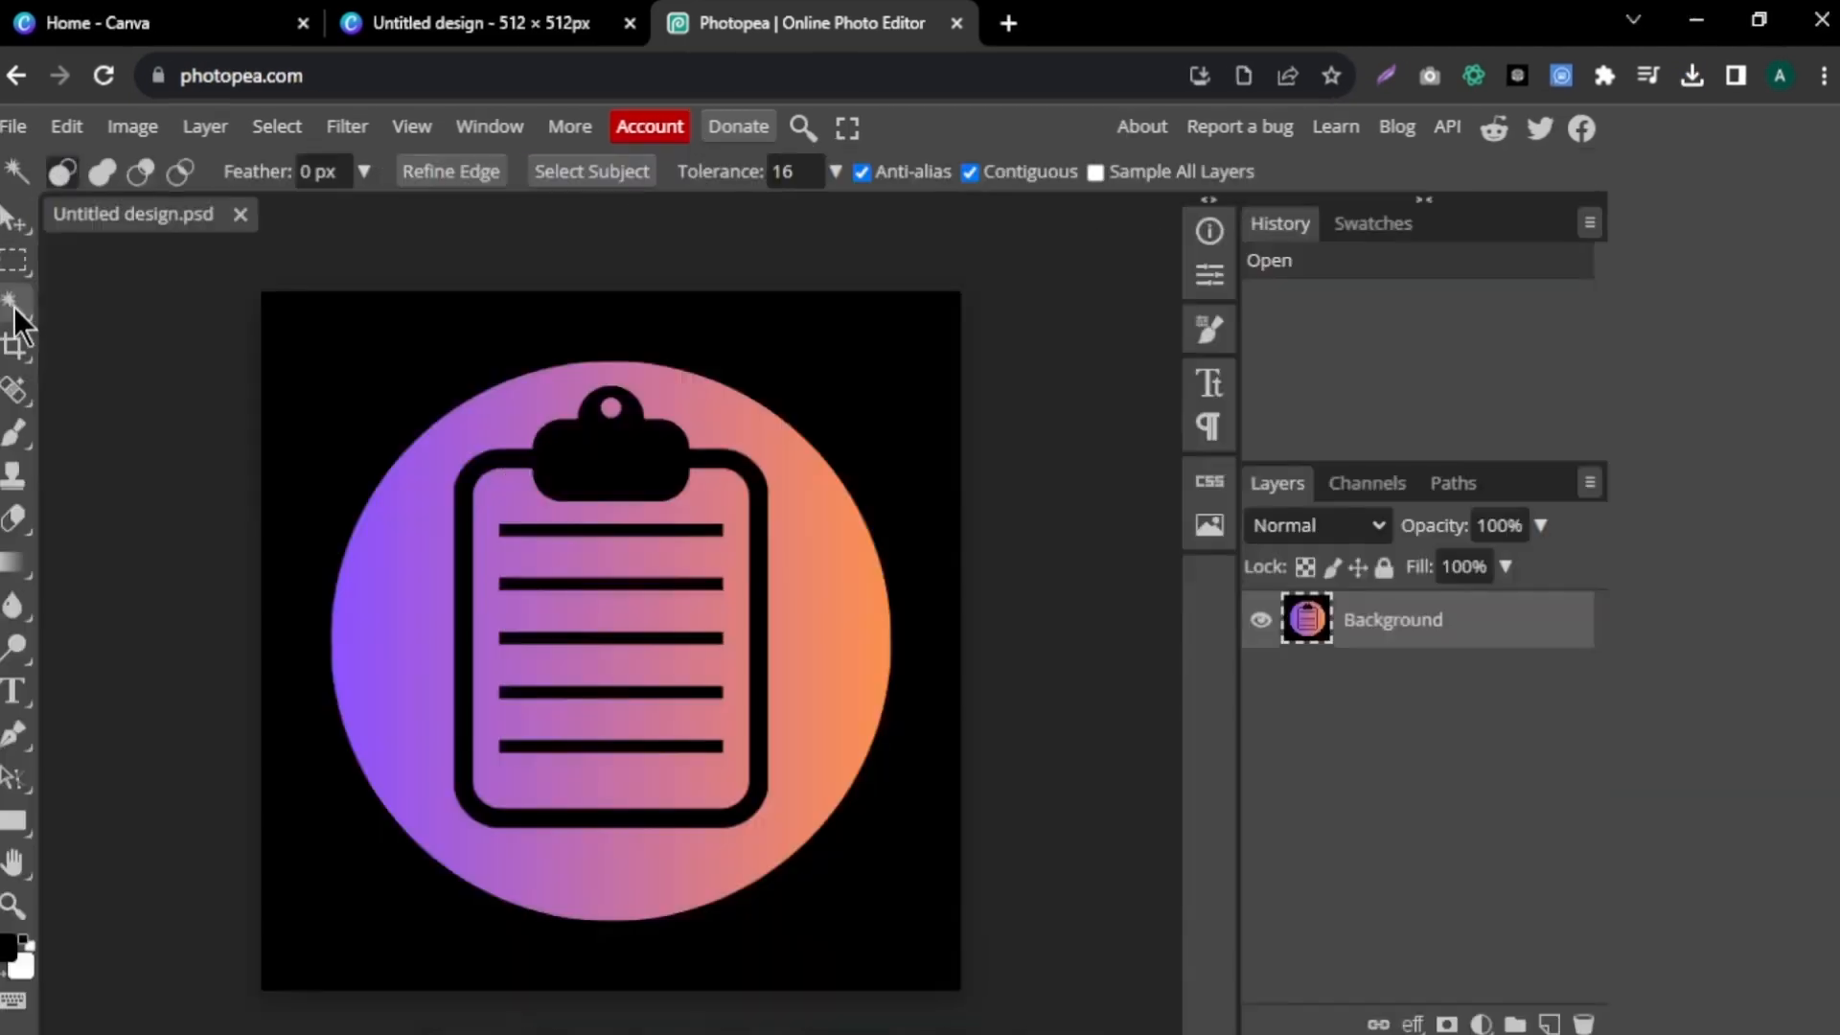
{"action": "mouse_move", "coordinate": [175, 324]}
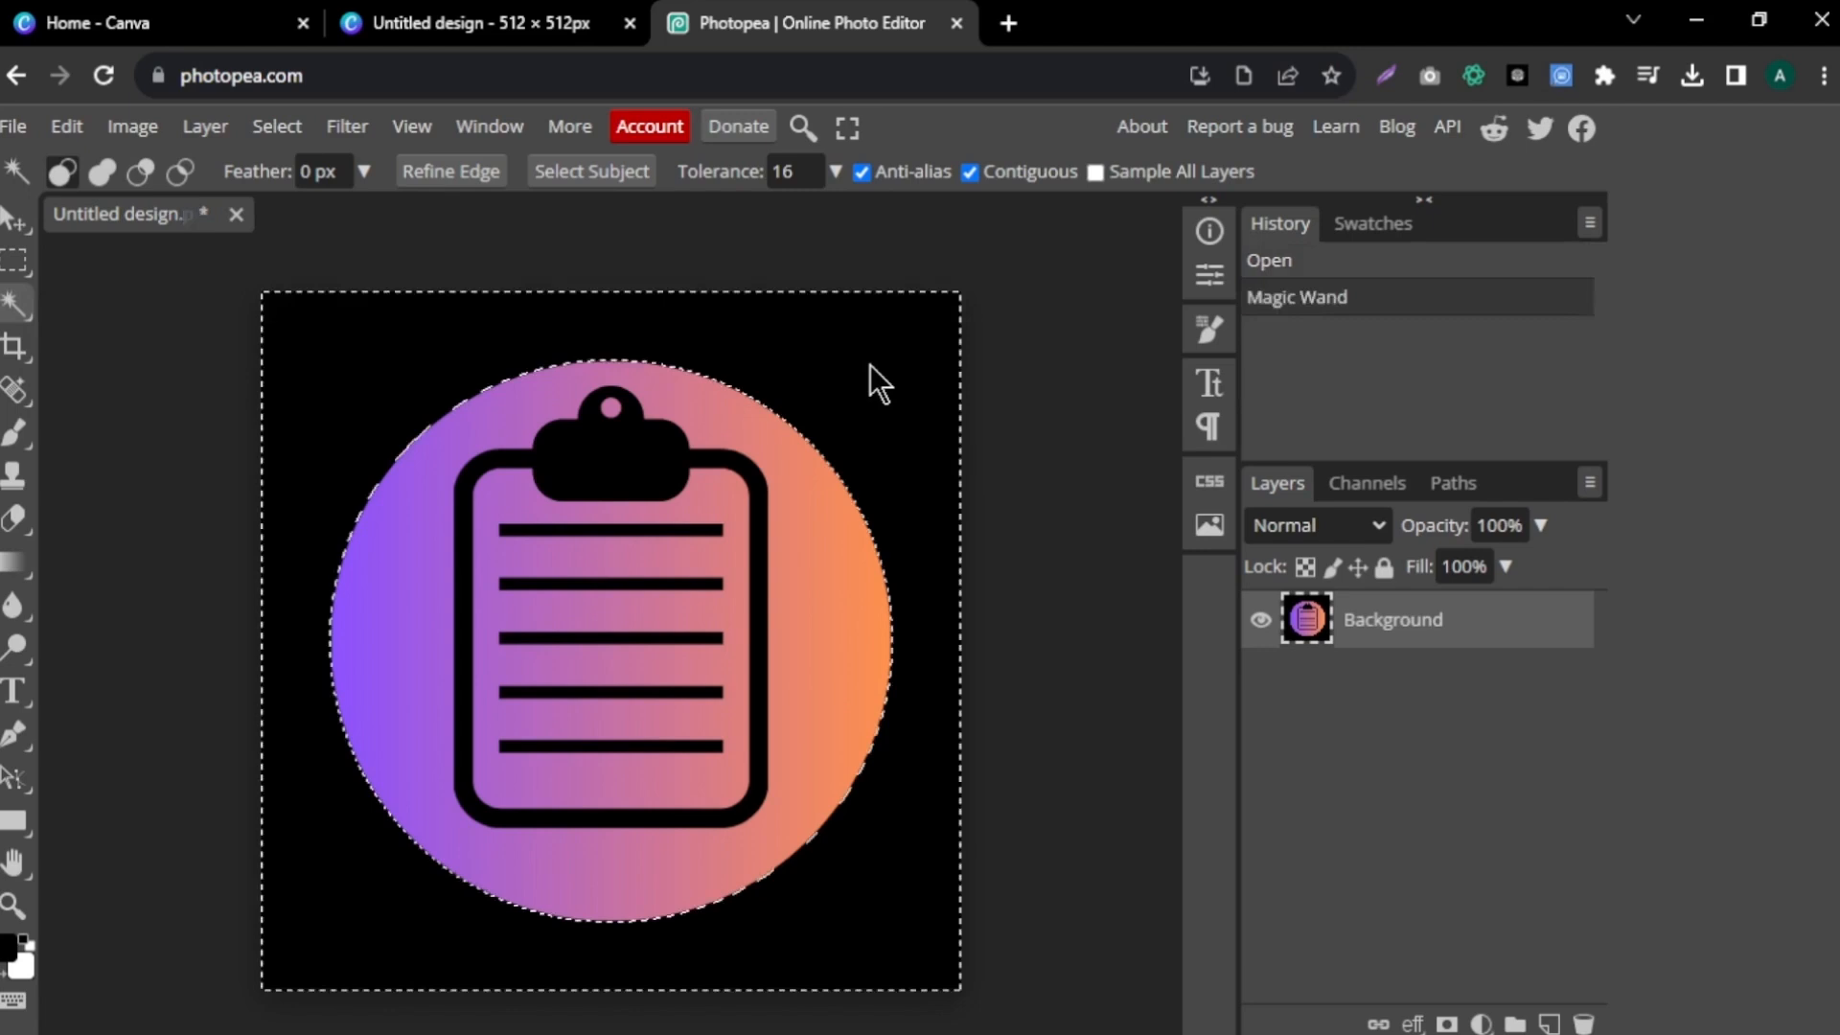
{"action": "key", "text": "Delete"}
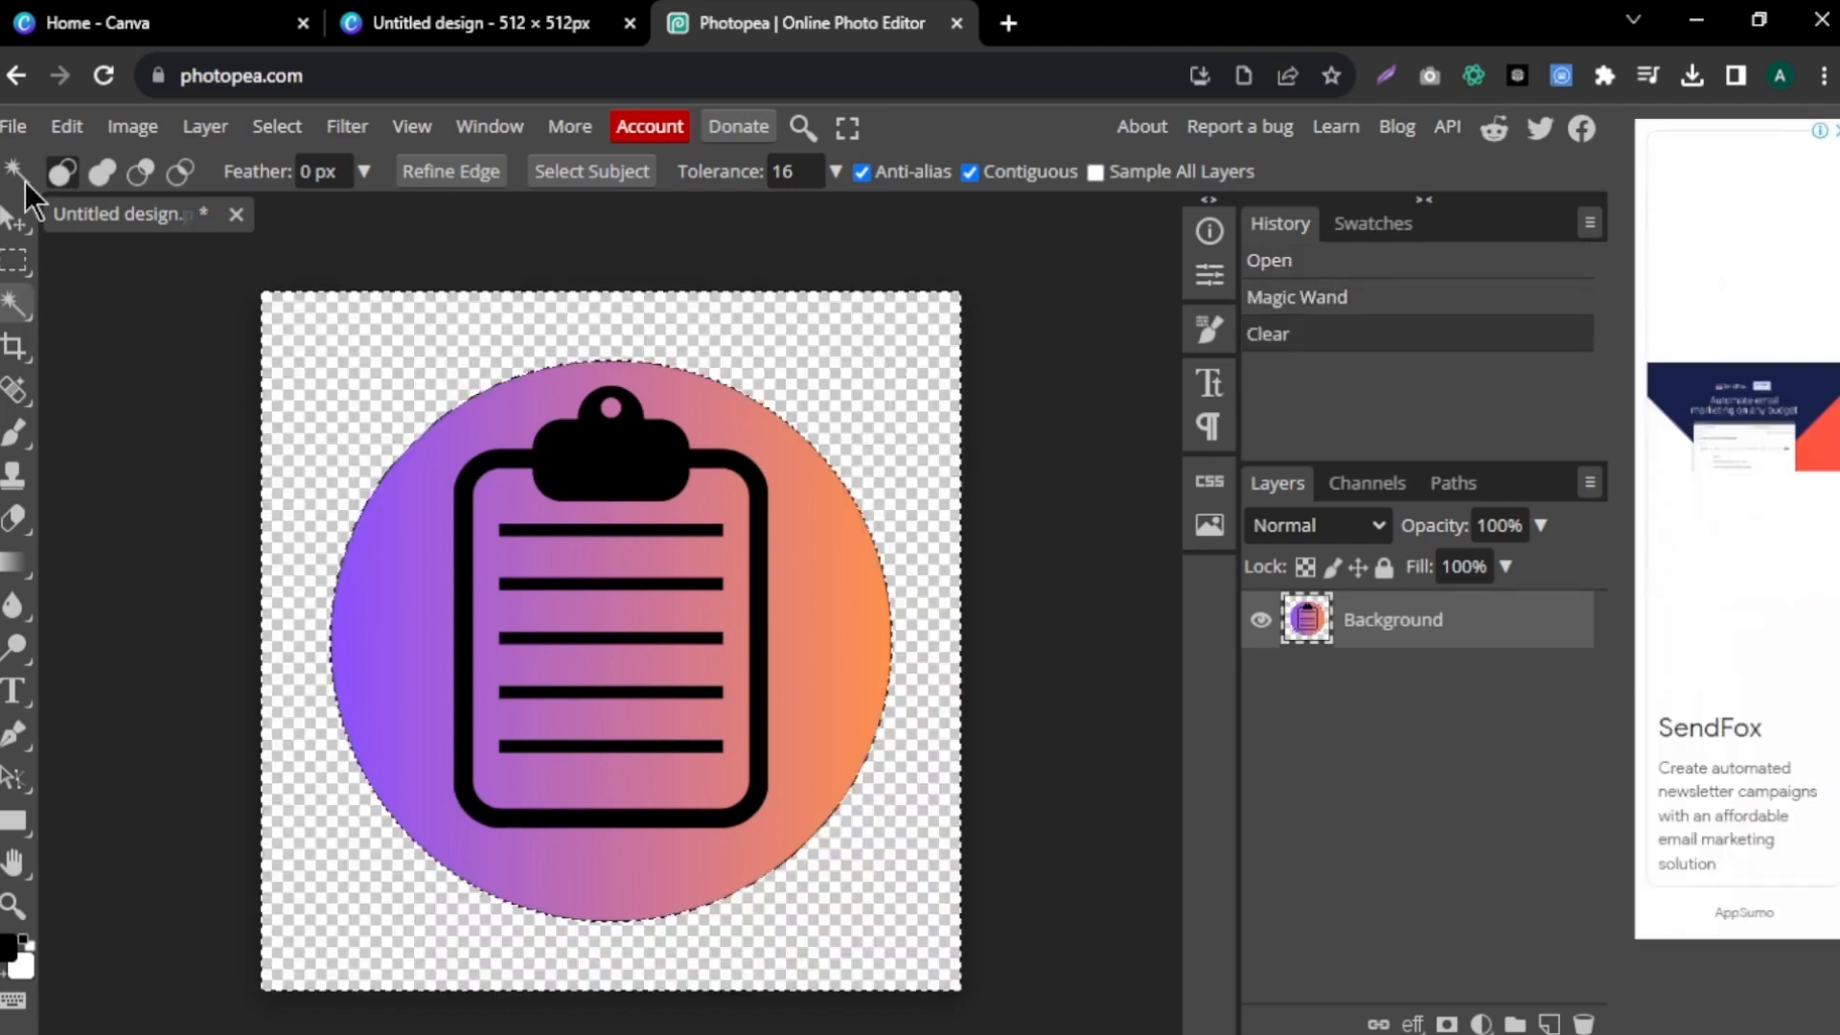
{"action": "left_click", "coordinate": [15, 125]}
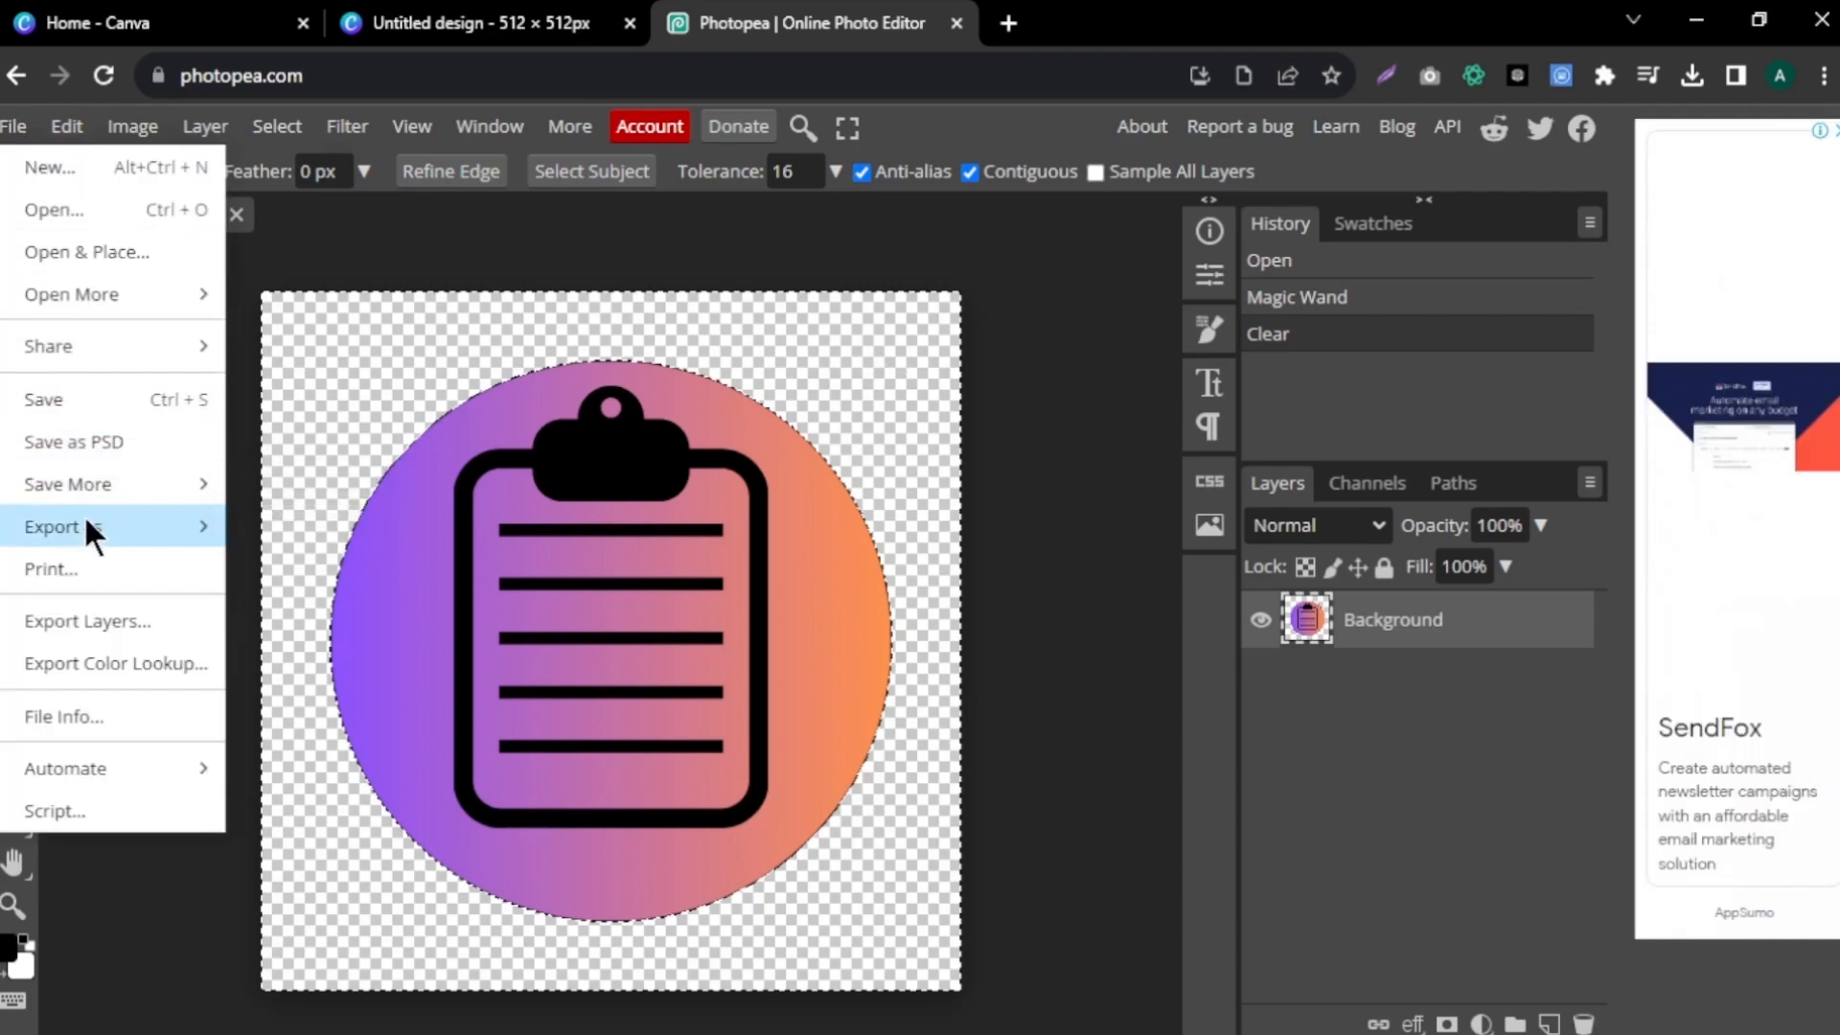
{"action": "left_click", "coordinate": [52, 526]}
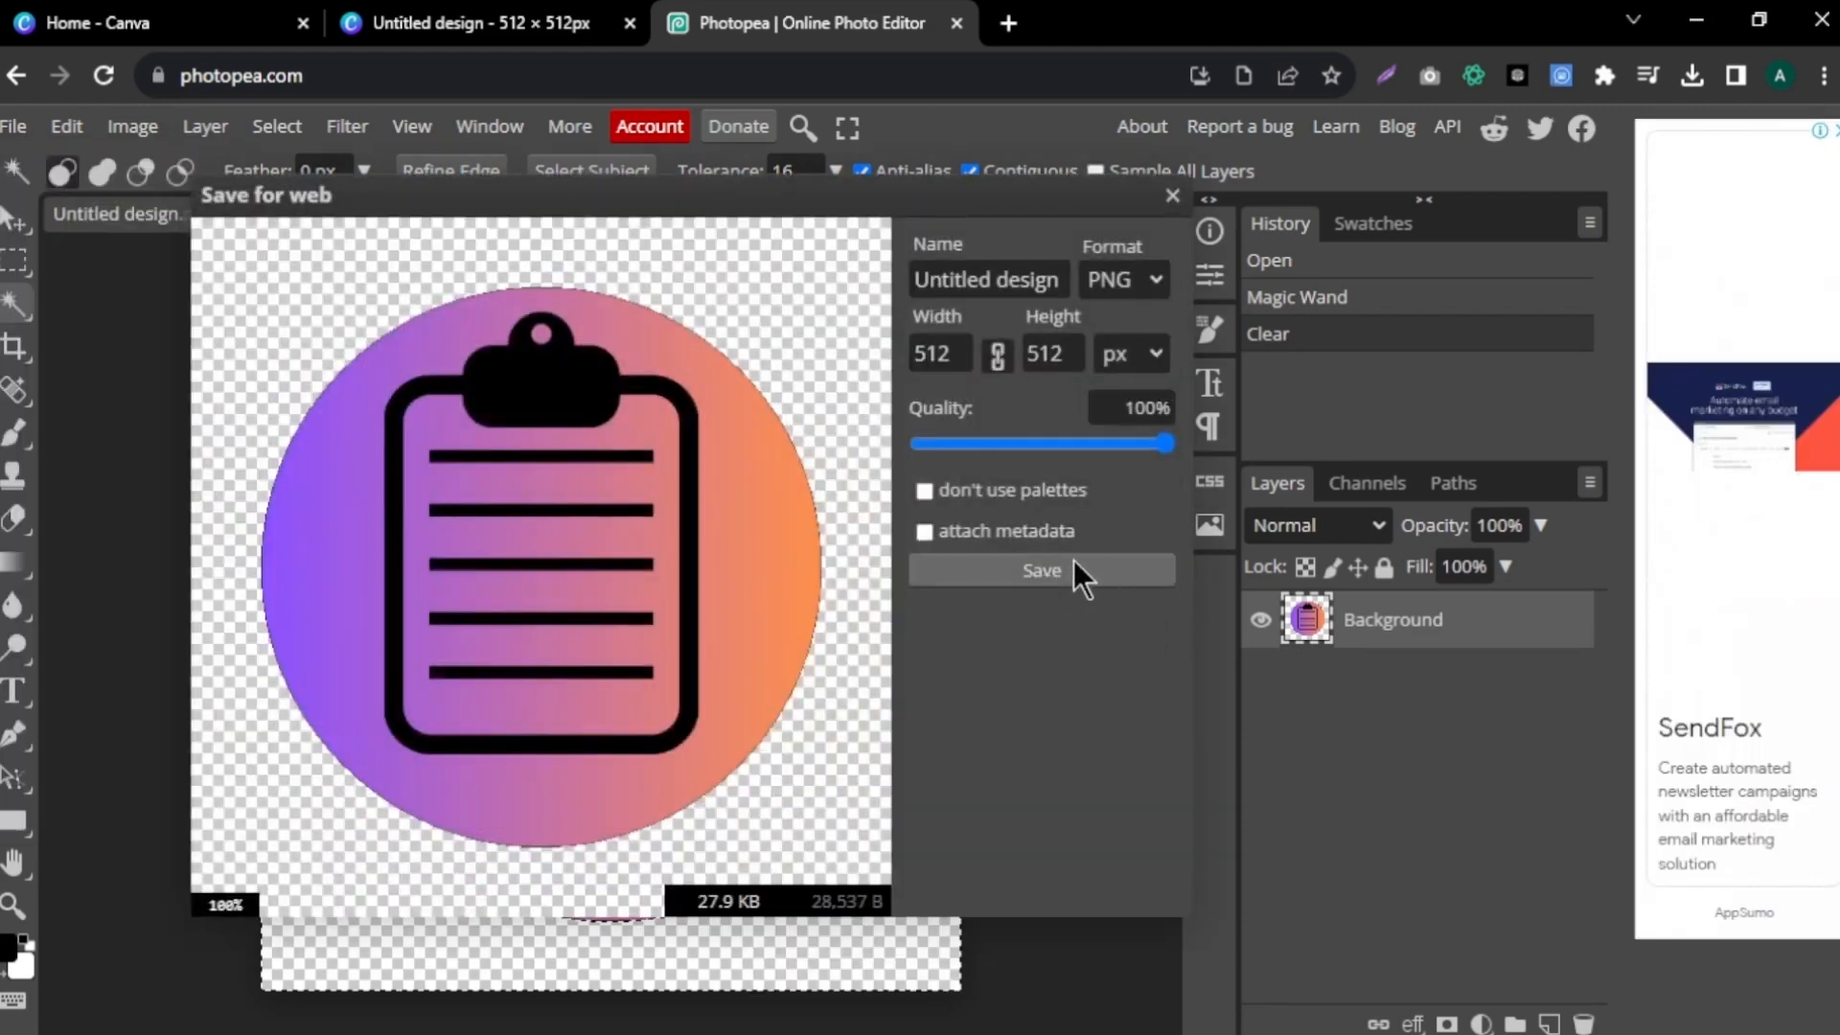
{"action": "left_click", "coordinate": [1040, 574]}
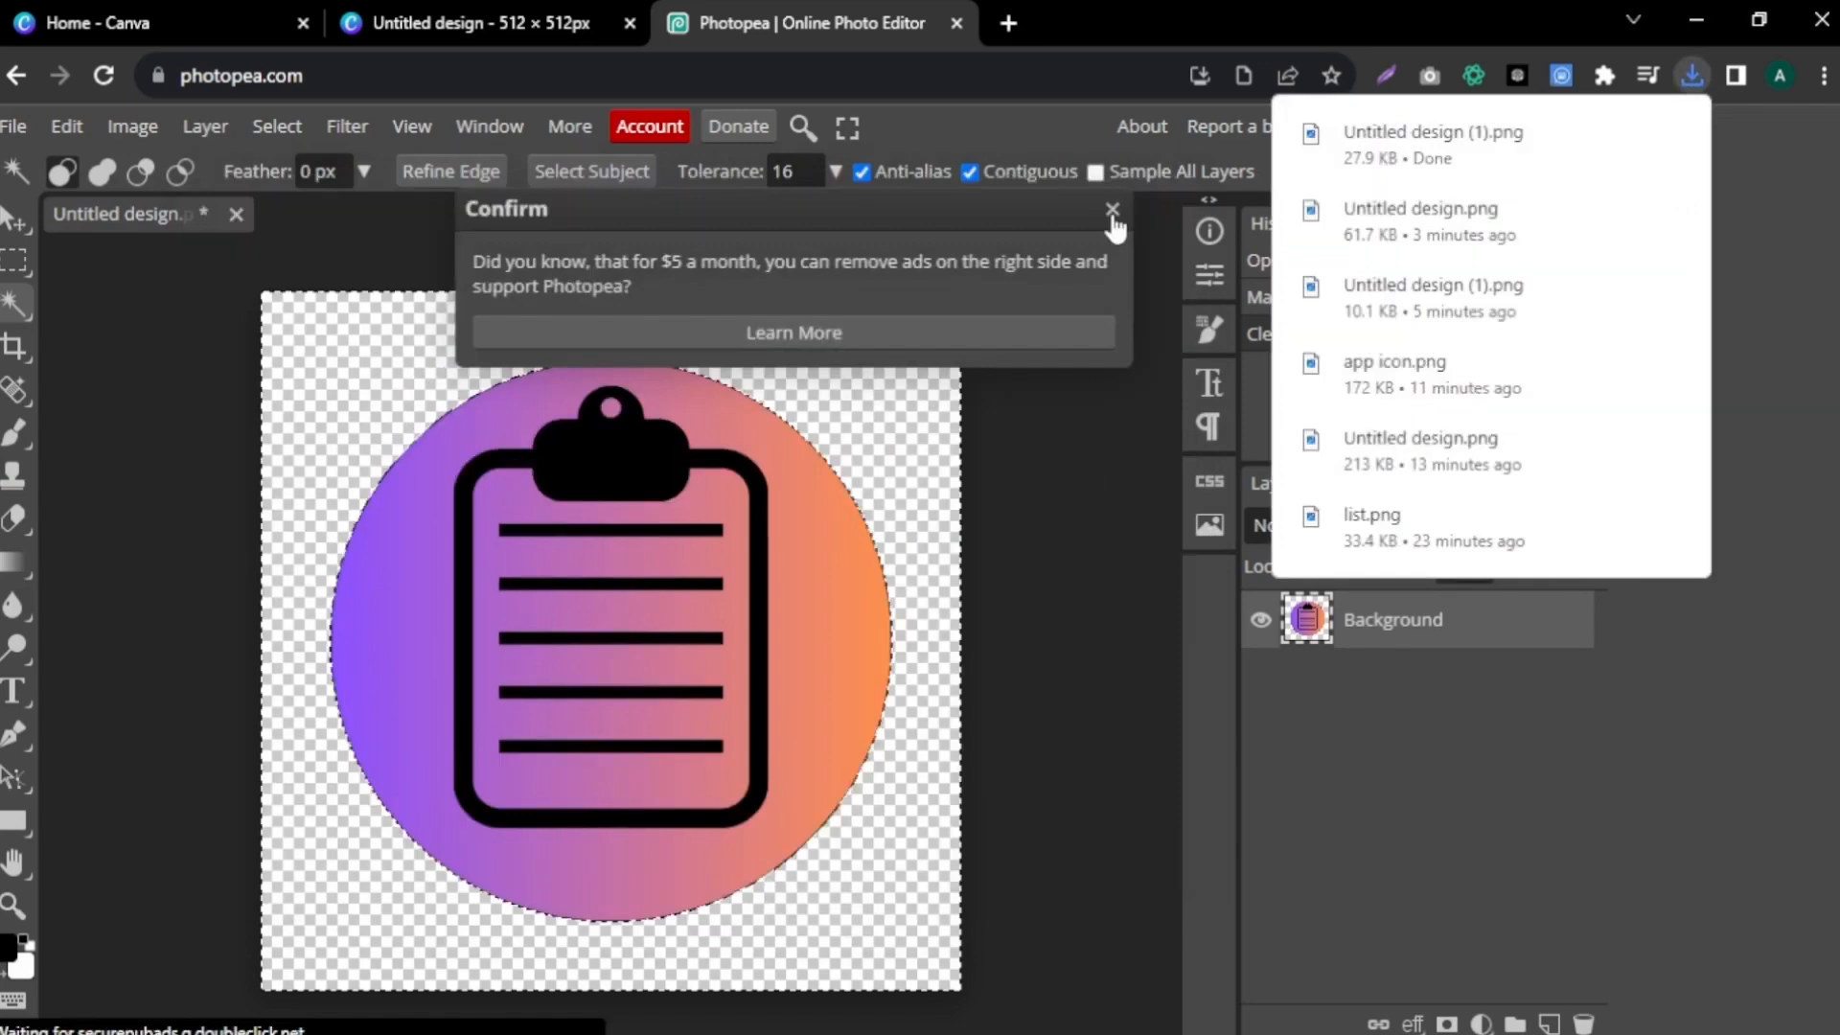
{"action": "left_click", "coordinate": [481, 22]}
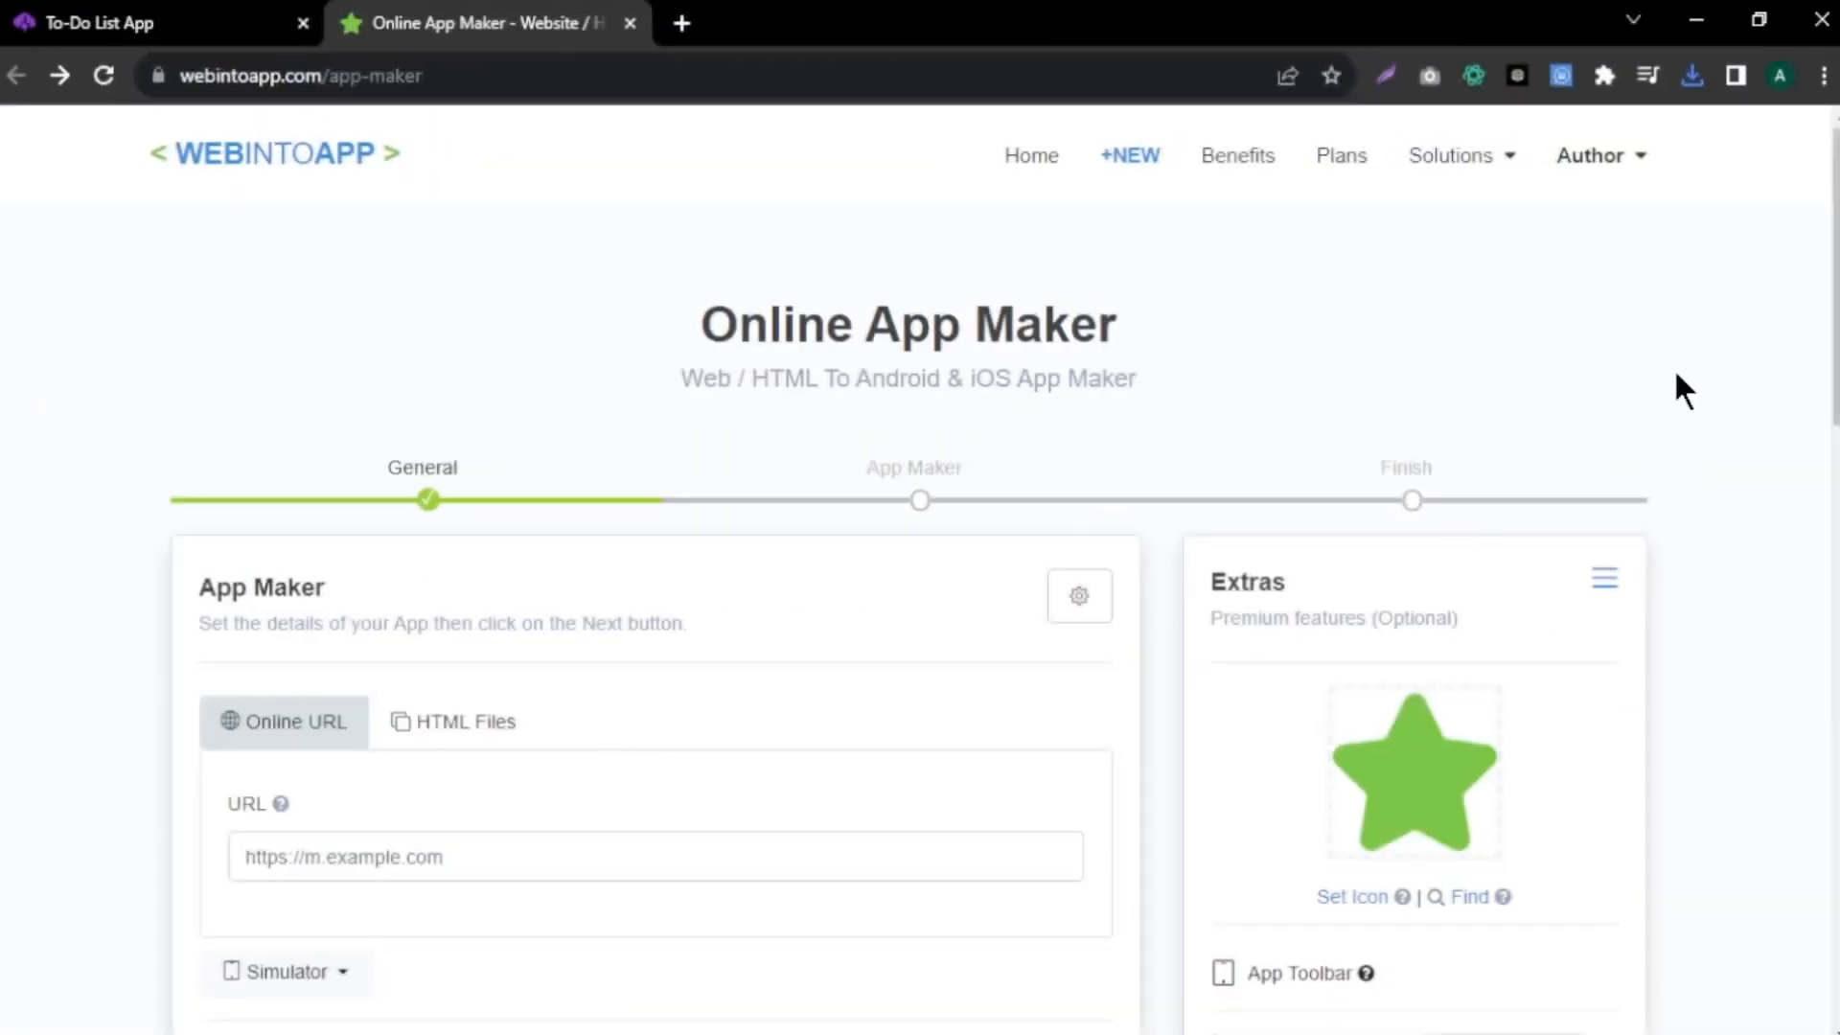
- Enter the todoolistapp.tiiny.site URL as the source and name the app todolist
{"action": "scroll", "scroll_direction": "down", "scroll_amount": 3}
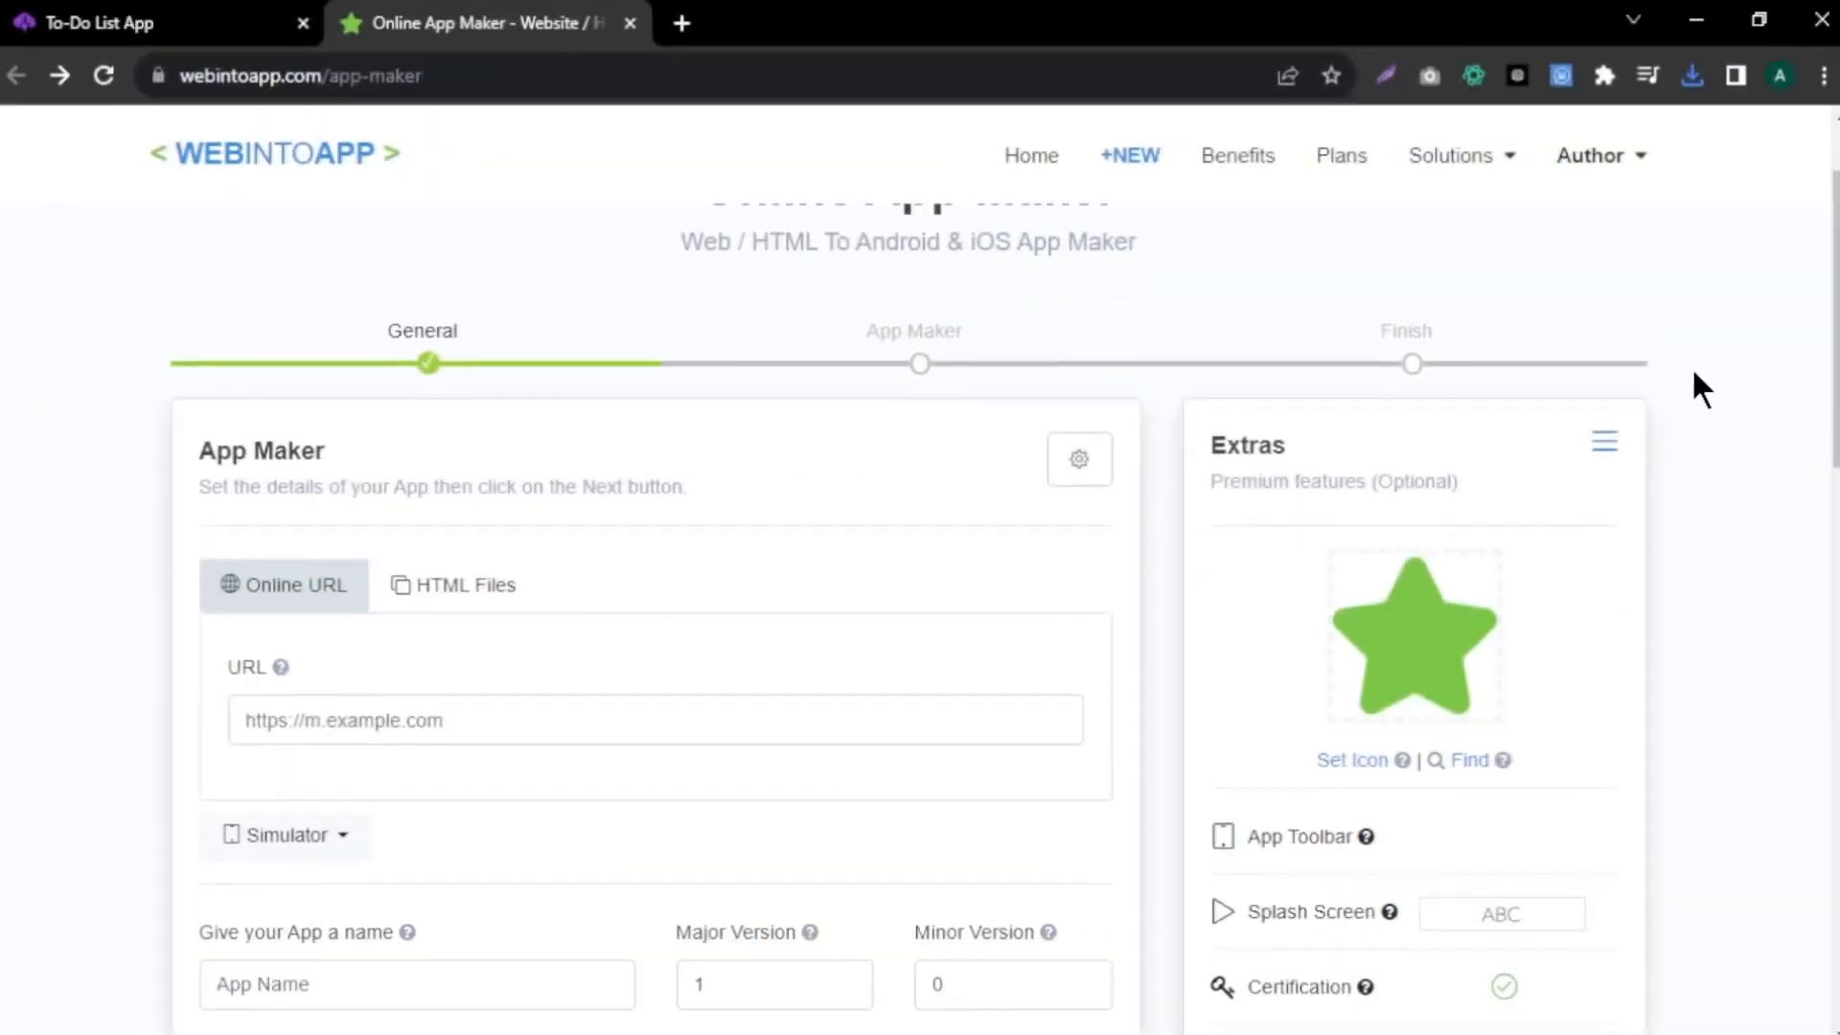
{"action": "scroll", "scroll_direction": "down", "scroll_amount": 3}
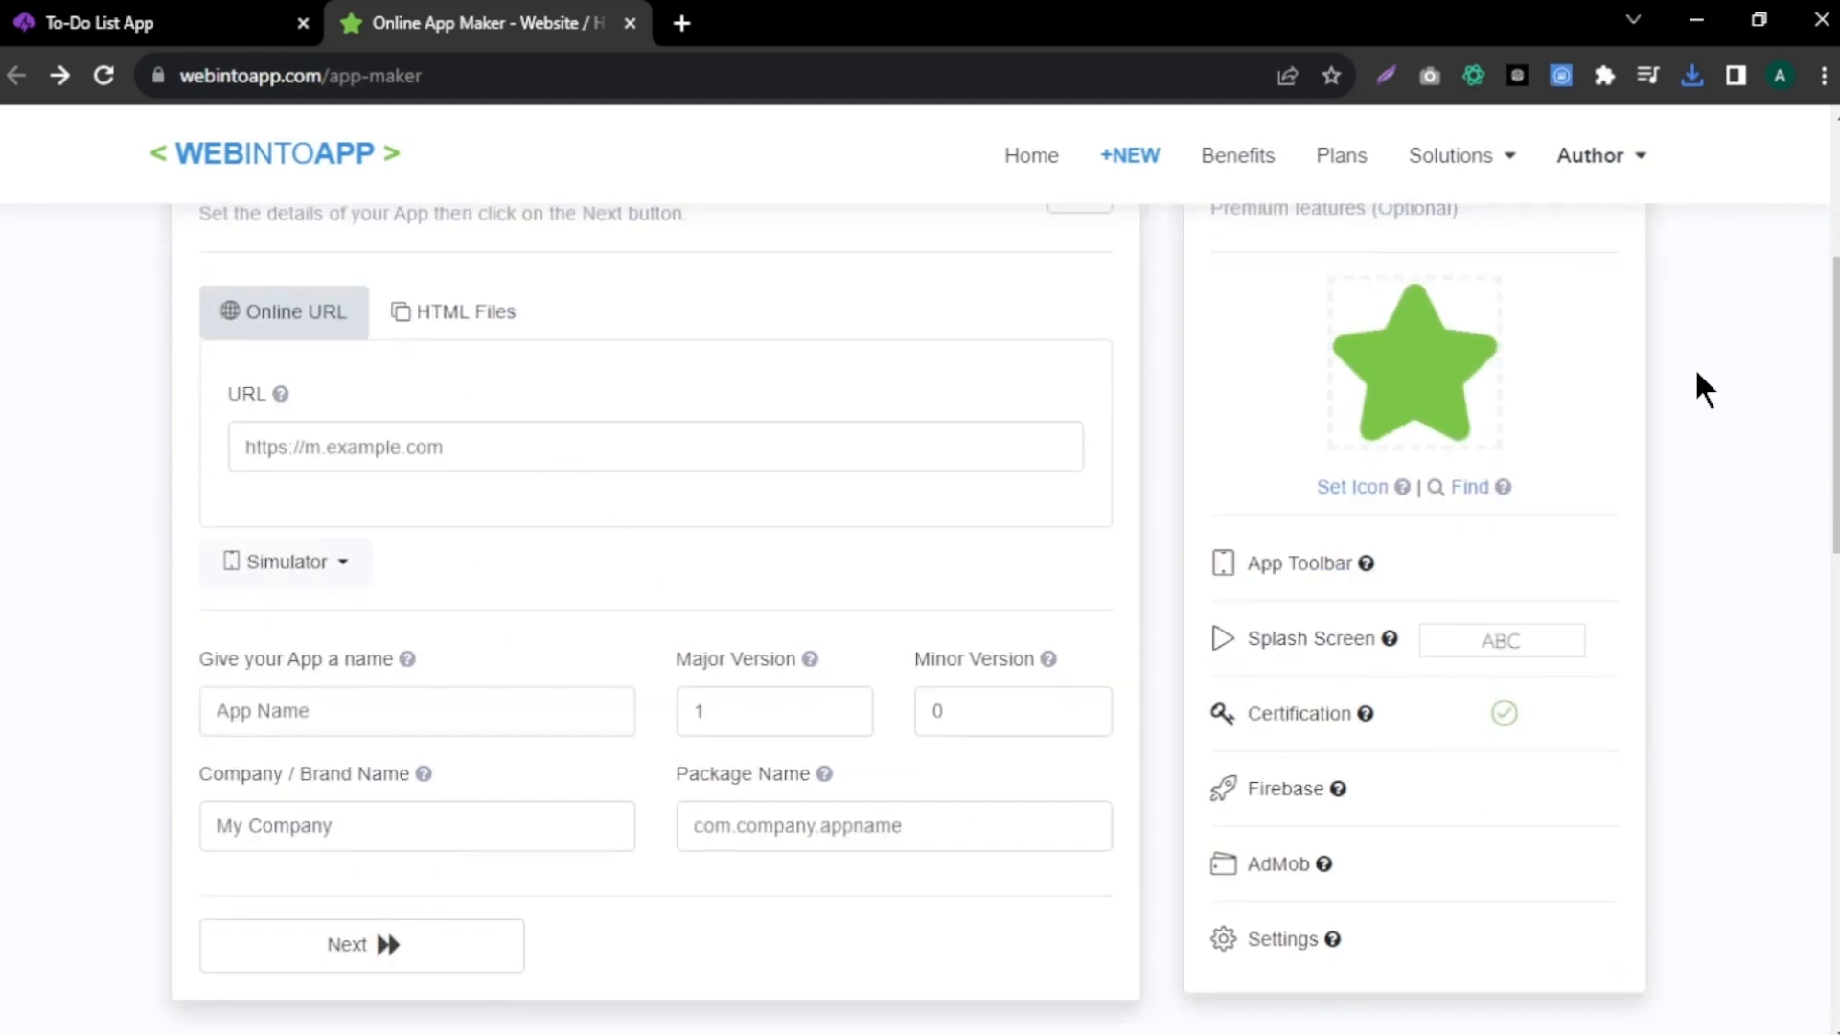
{"action": "left_click", "coordinate": [152, 22]}
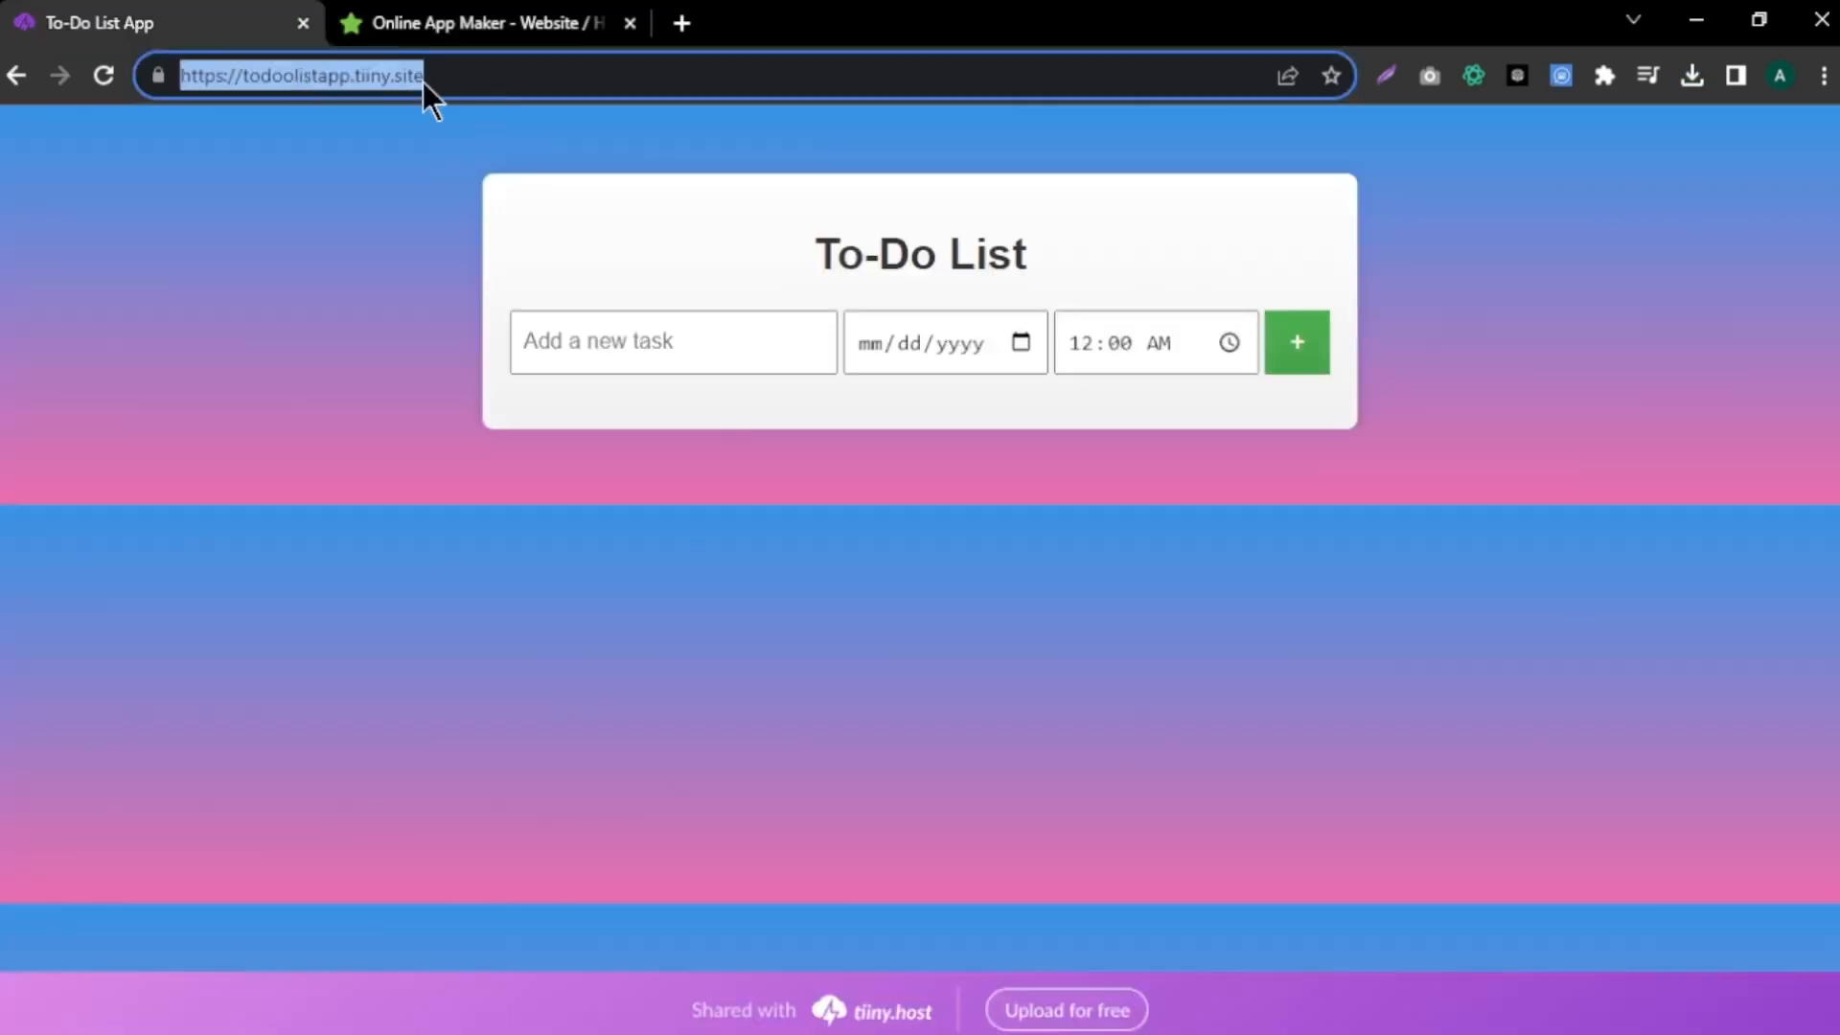
{"action": "left_click", "coordinate": [481, 22]}
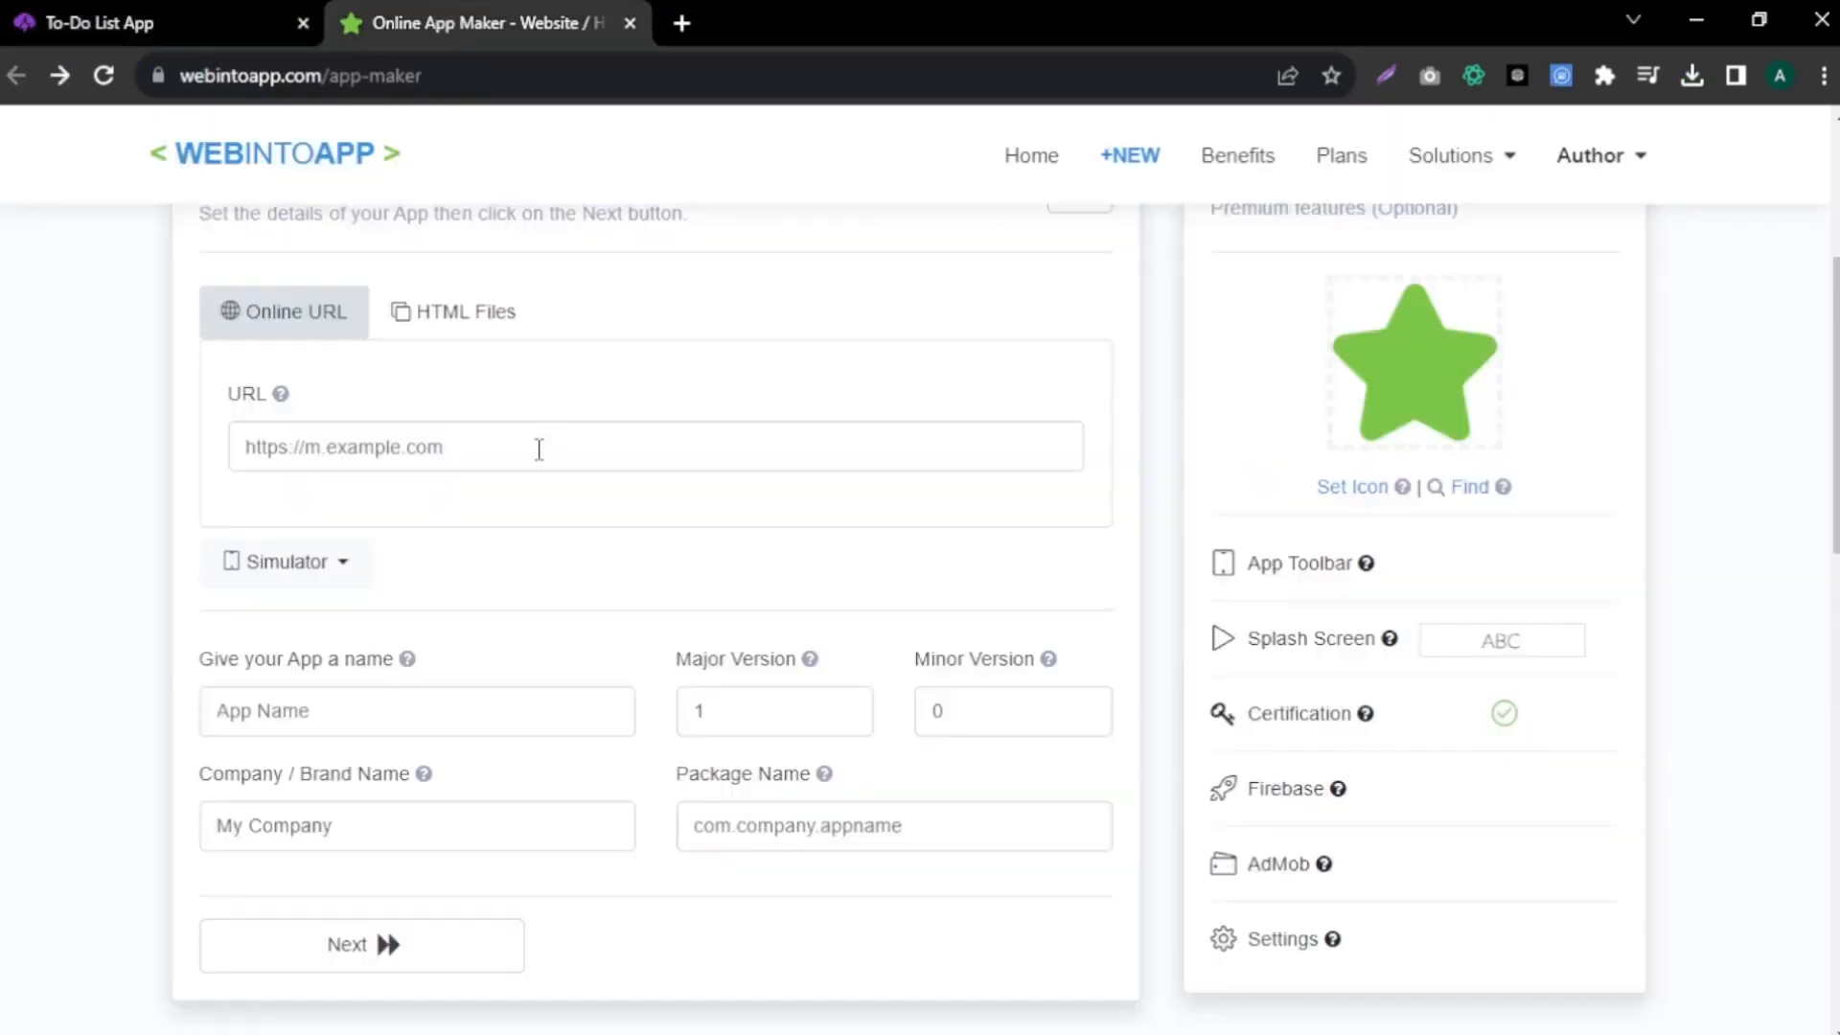
{"action": "type", "text": "todolist"}
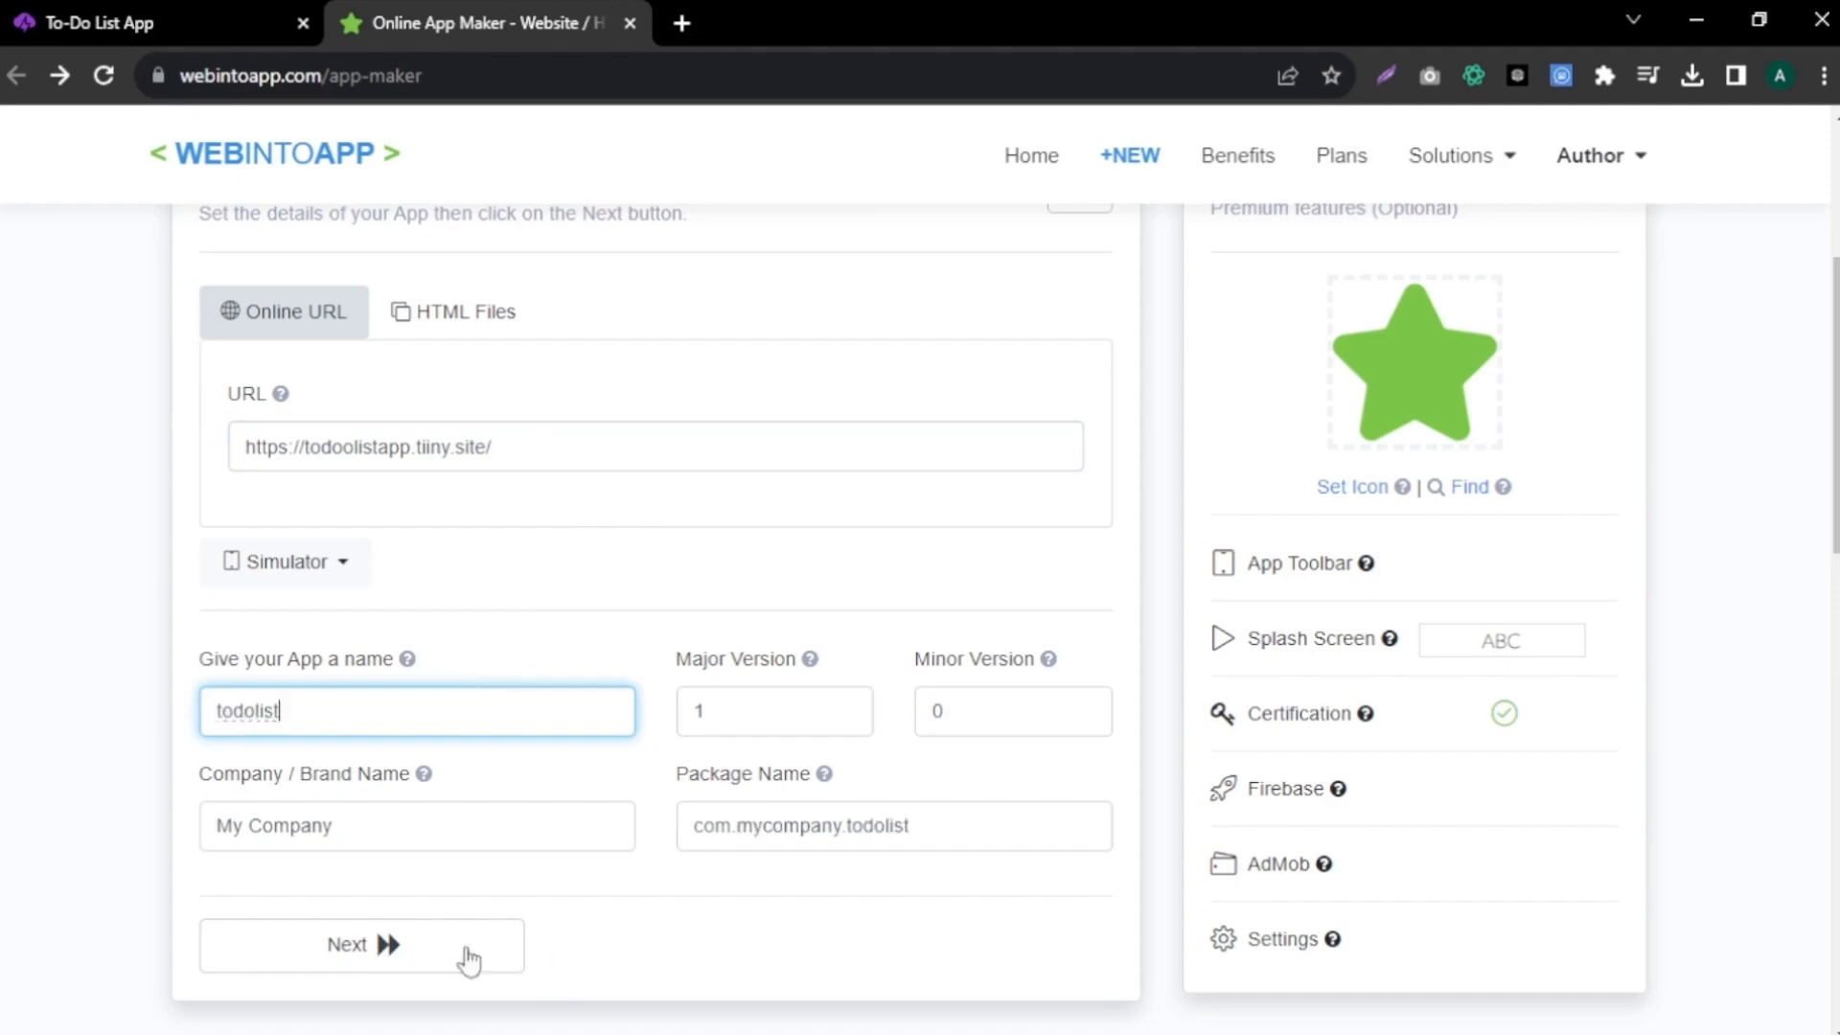
- Set the clipboard PNG as the app icon and build a free Android app
{"action": "left_click", "coordinate": [360, 945]}
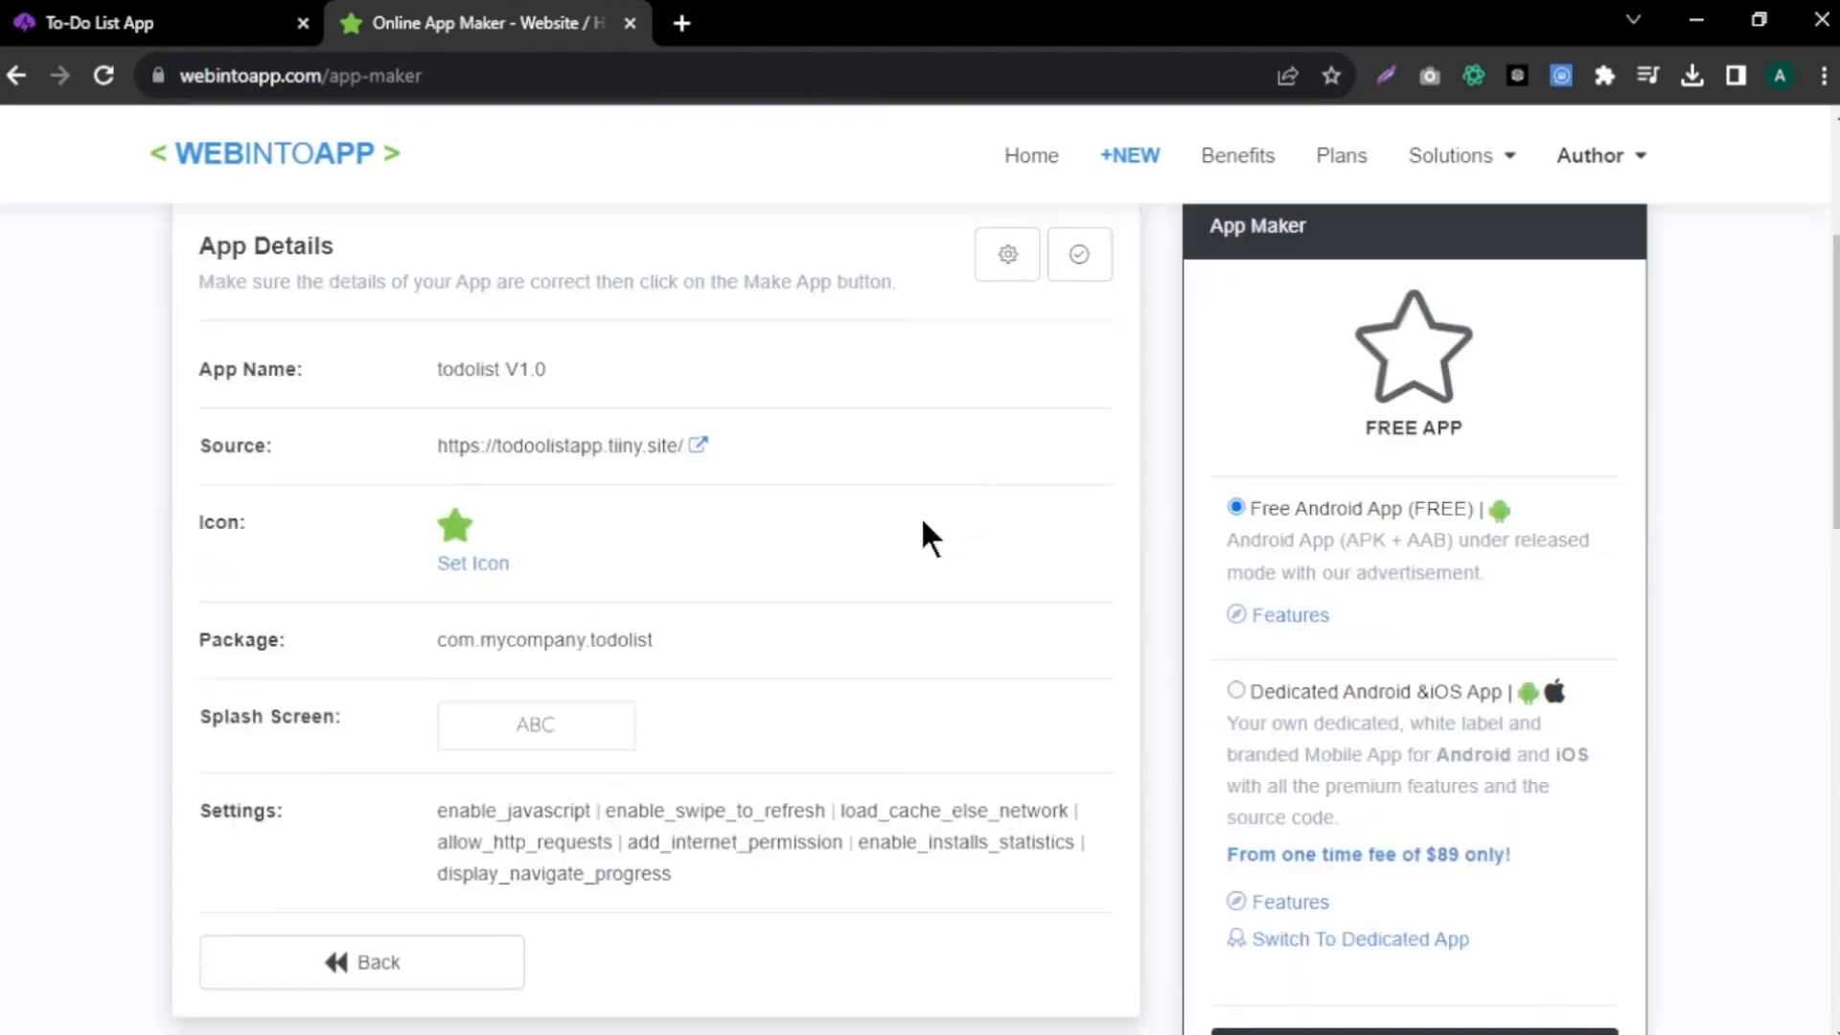
{"action": "left_click", "coordinate": [471, 564]}
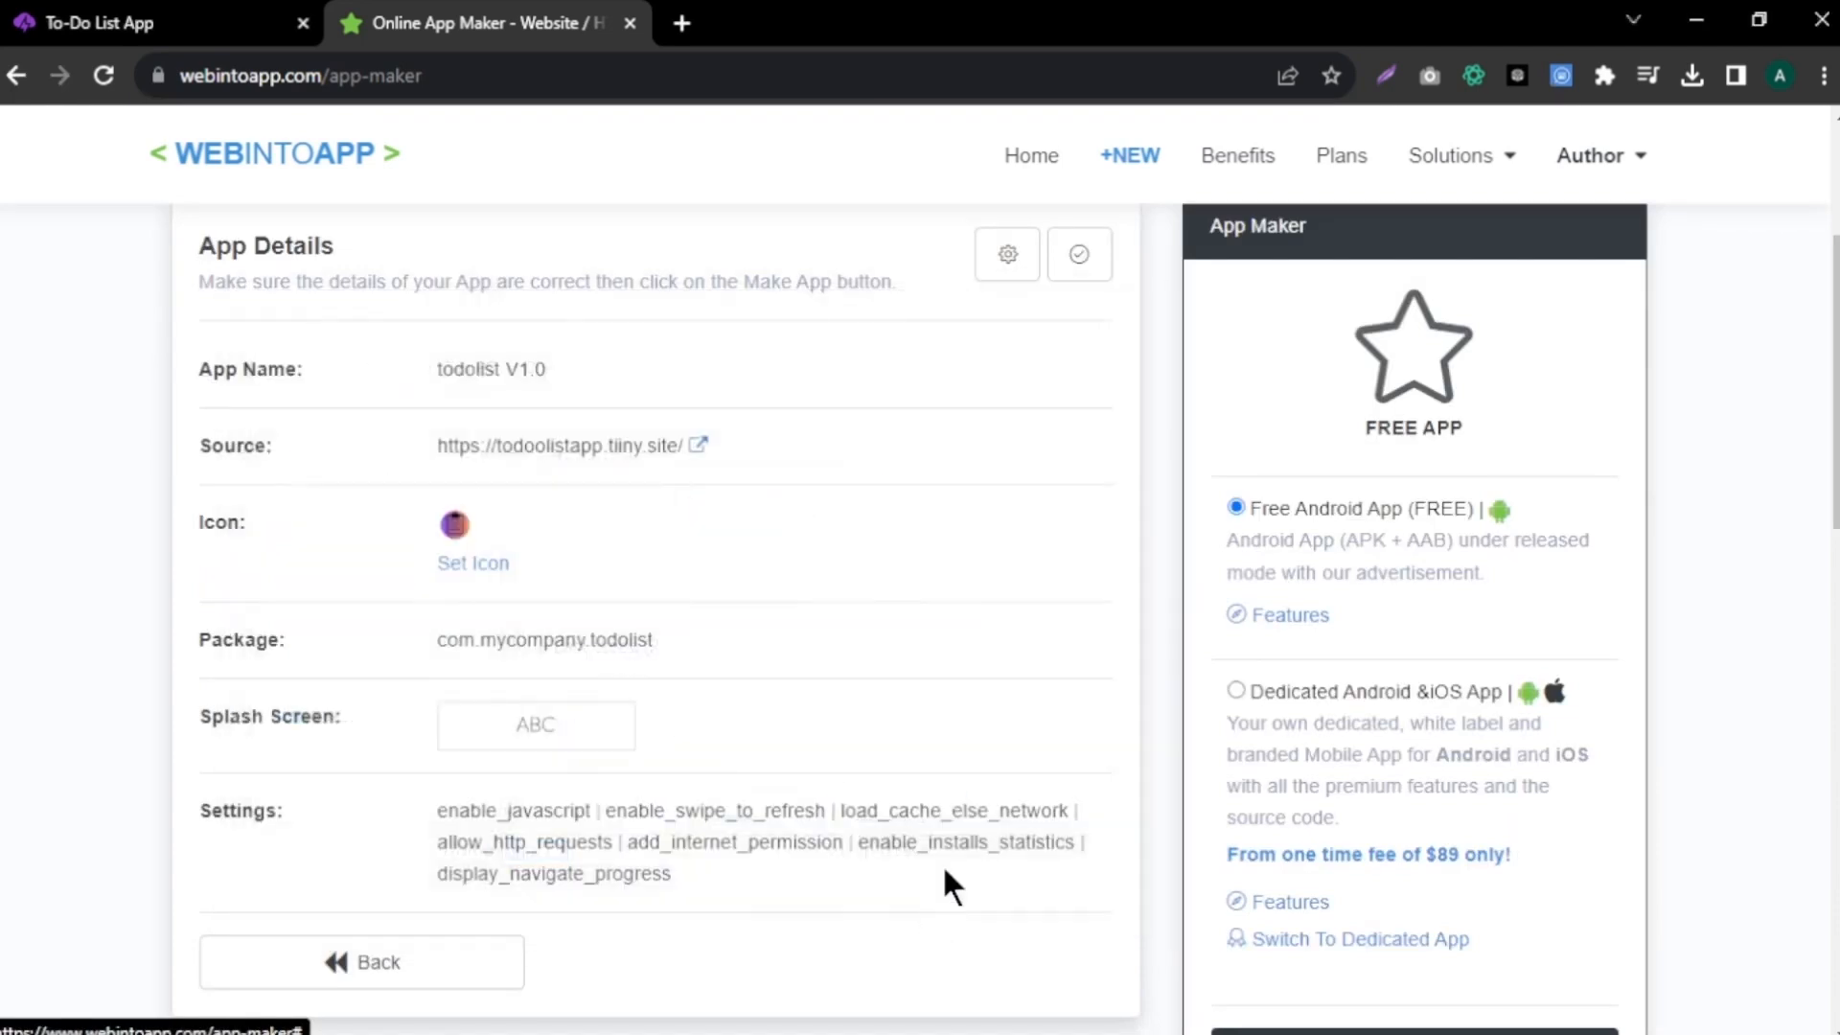
{"action": "scroll", "scroll_direction": "down", "scroll_amount": 3}
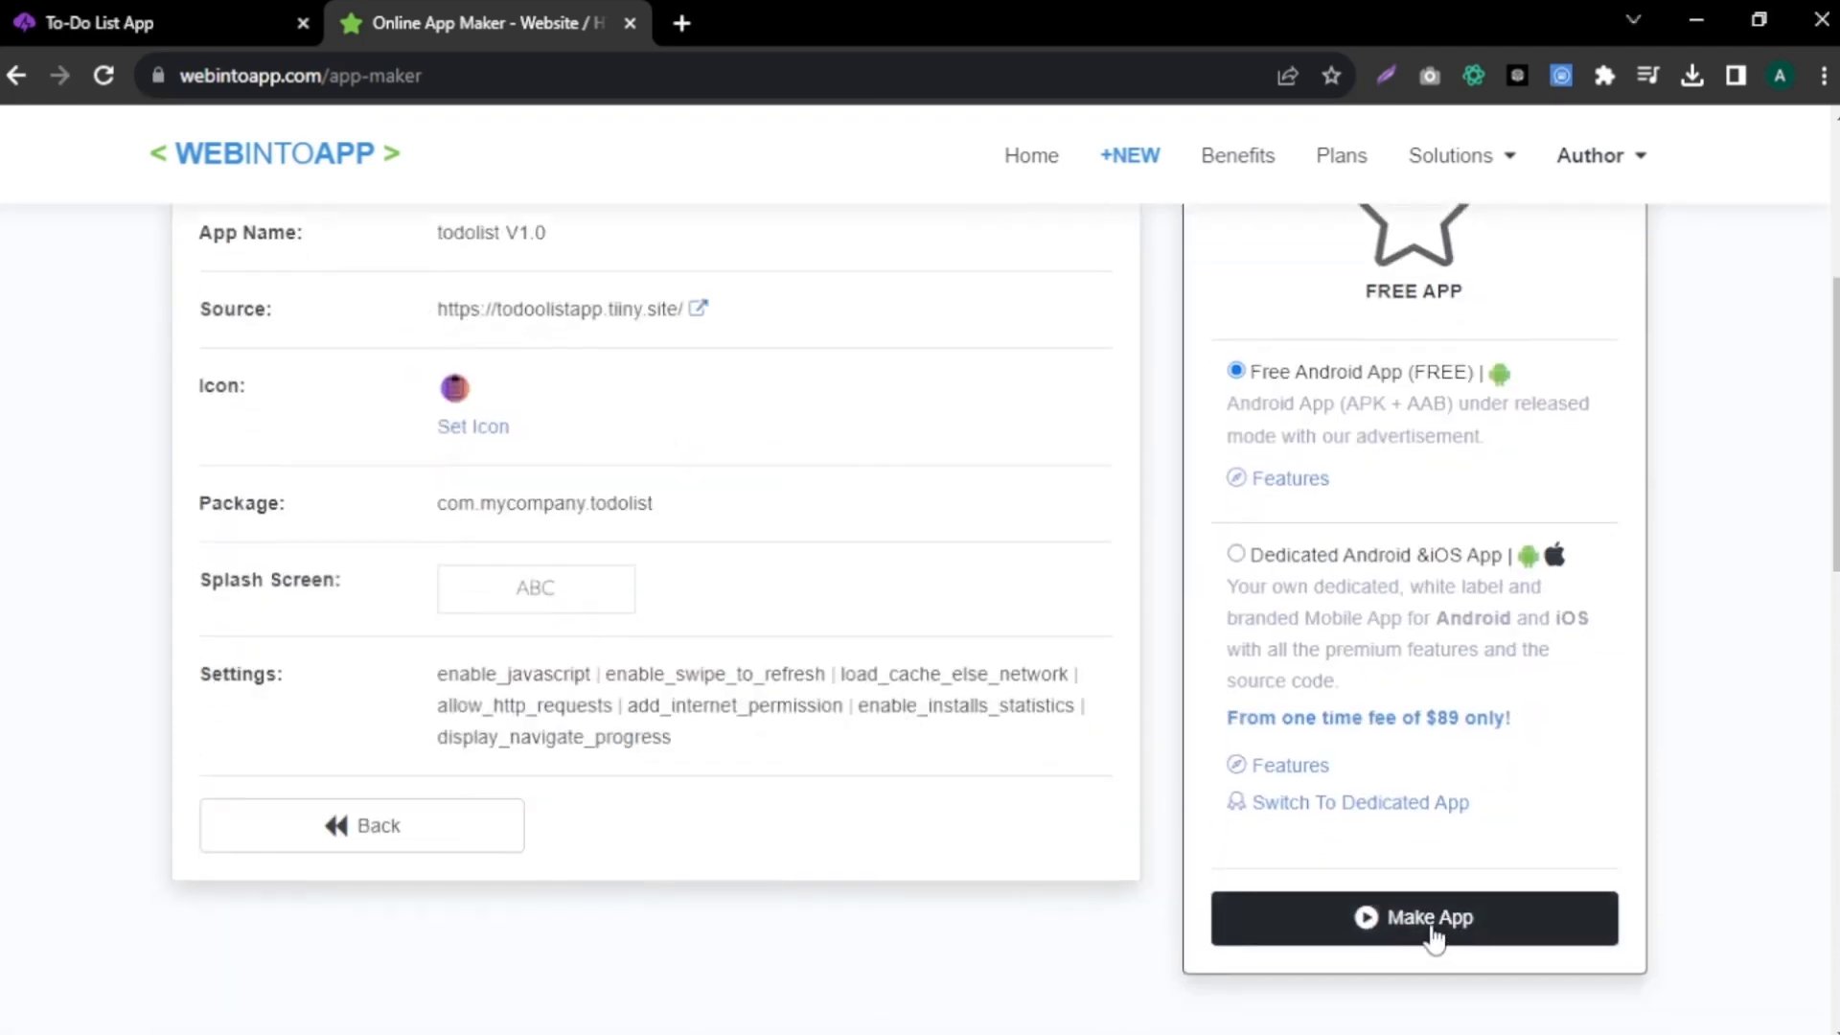
{"action": "left_click", "coordinate": [1412, 916]}
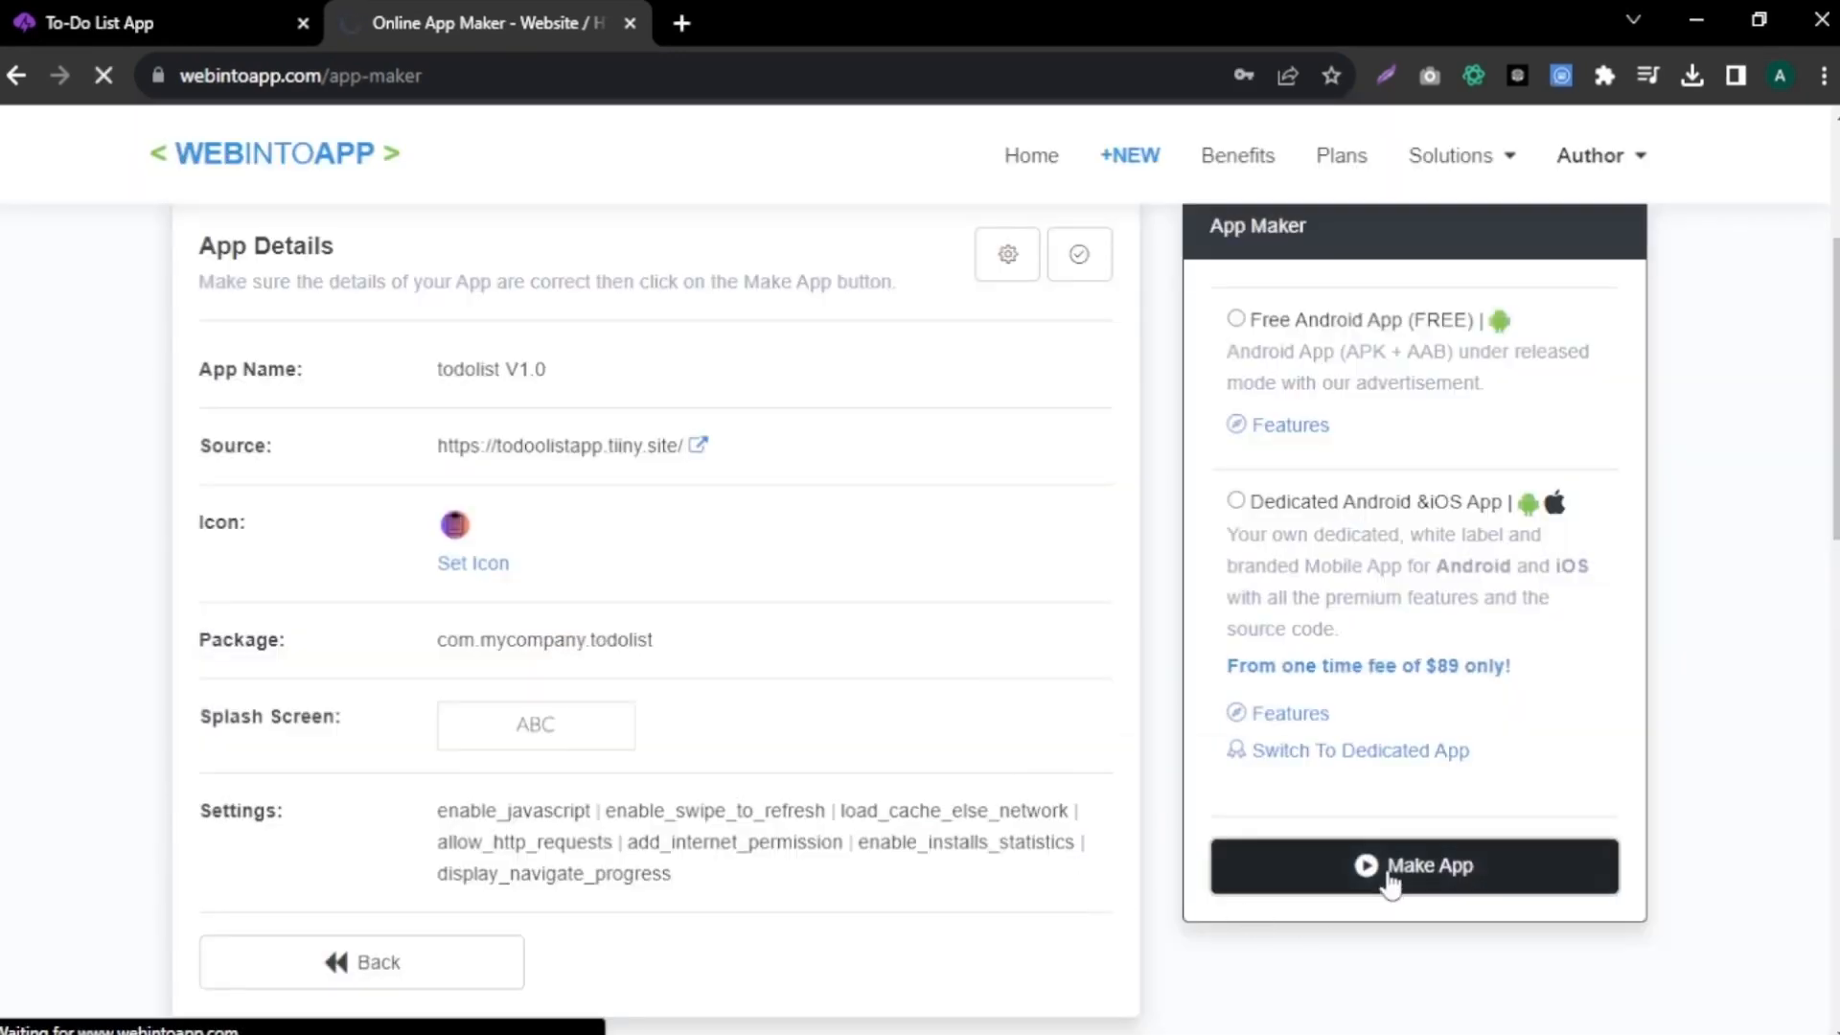
- Confirm the build and homepage settings, then download todolist v1.0's files as ZIP
{"action": "left_click", "coordinate": [1412, 865]}
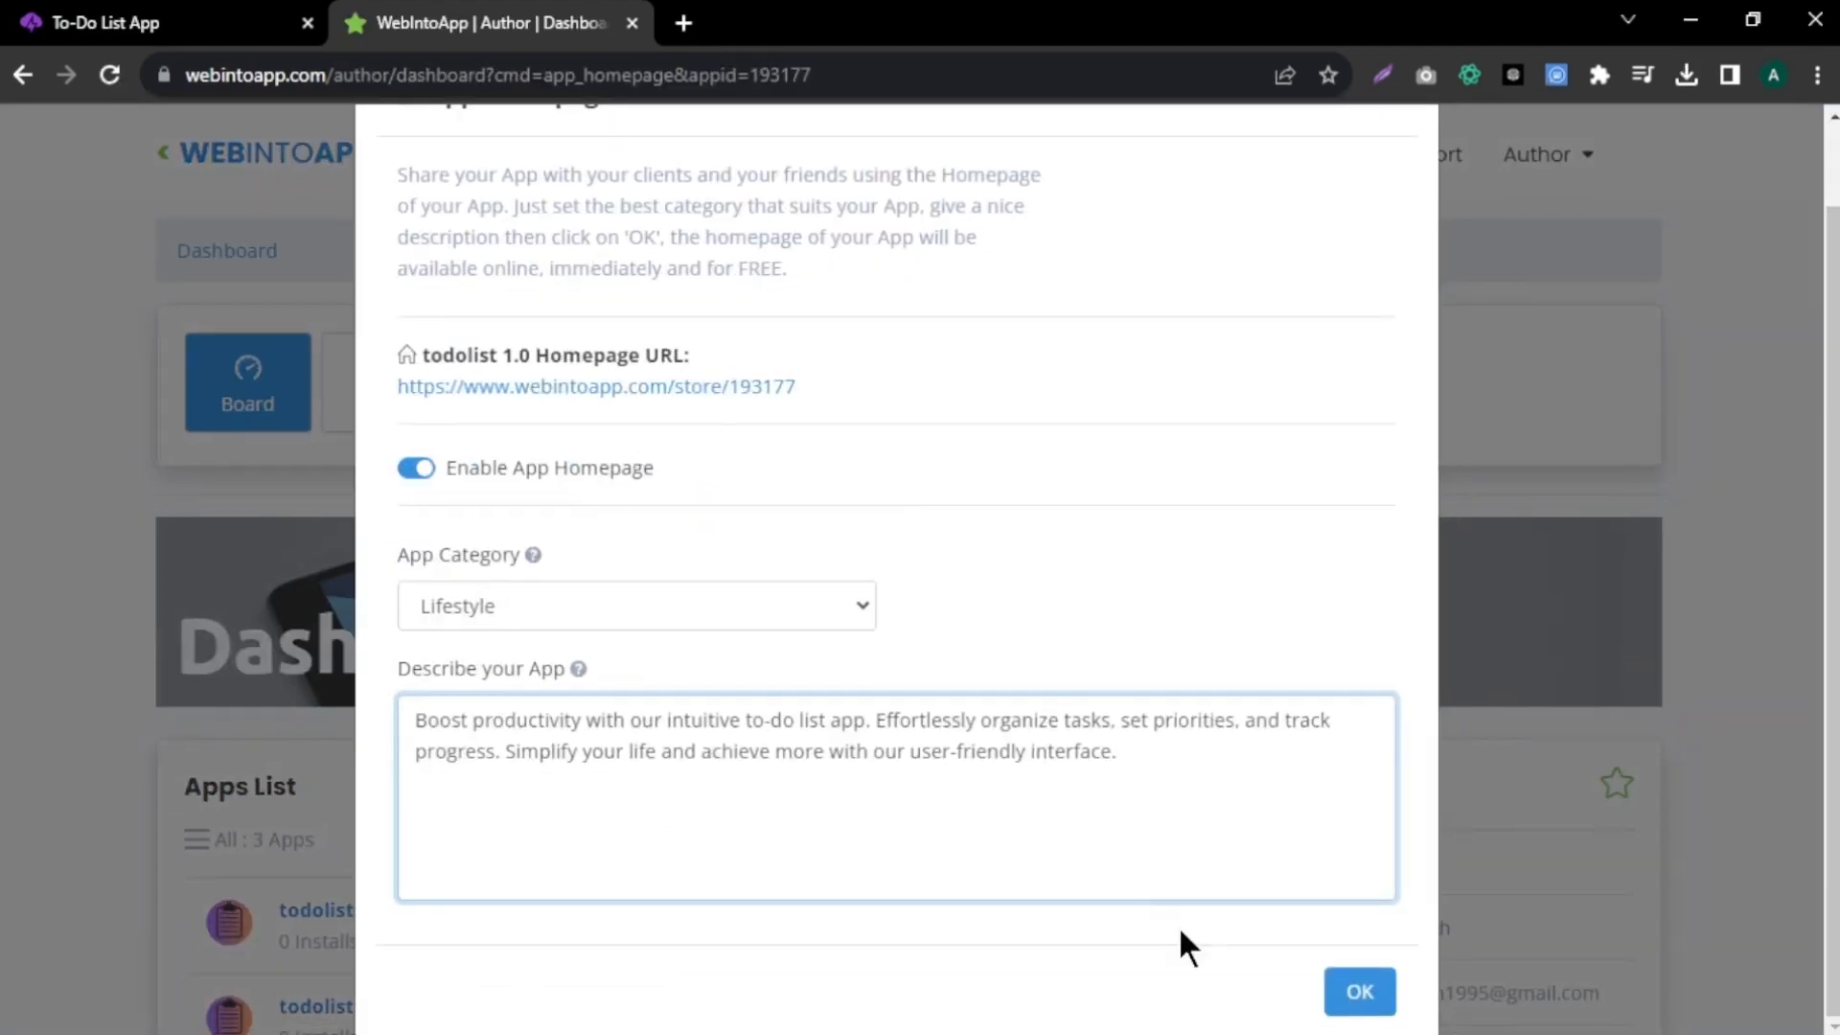
{"action": "left_click", "coordinate": [1358, 992]}
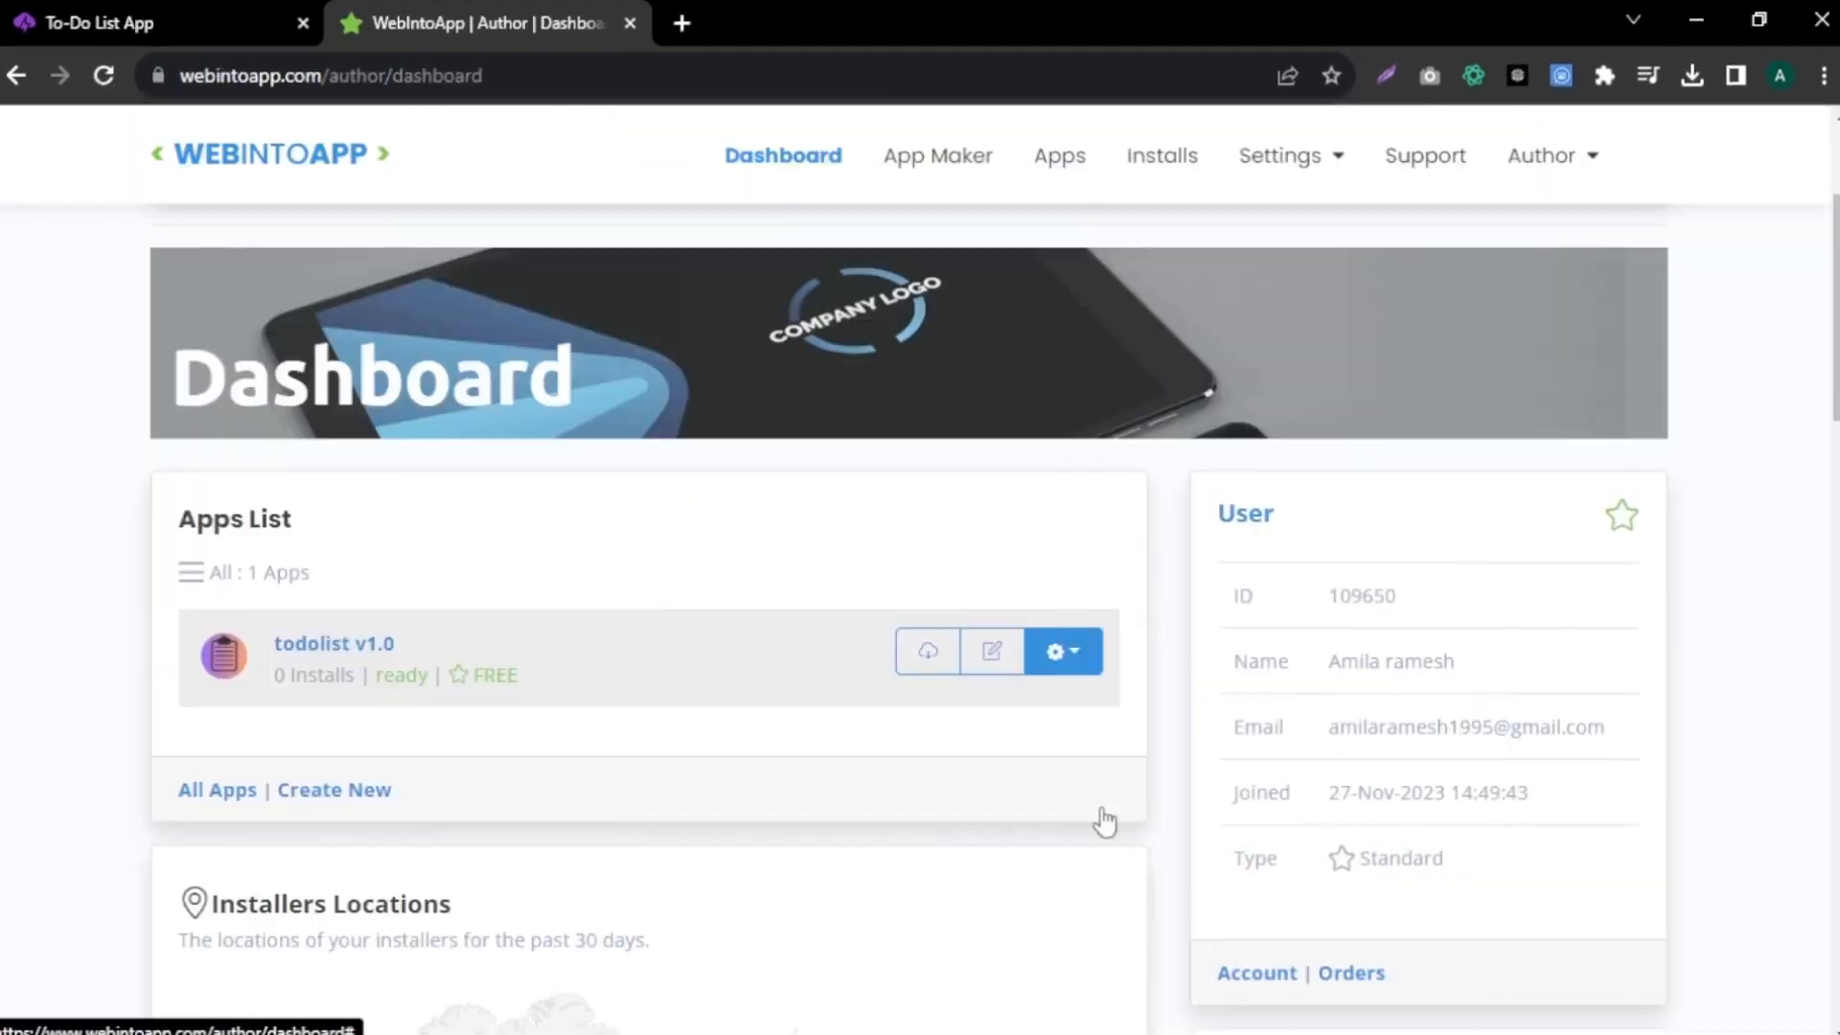
{"action": "scroll", "scroll_direction": "down", "scroll_amount": 3}
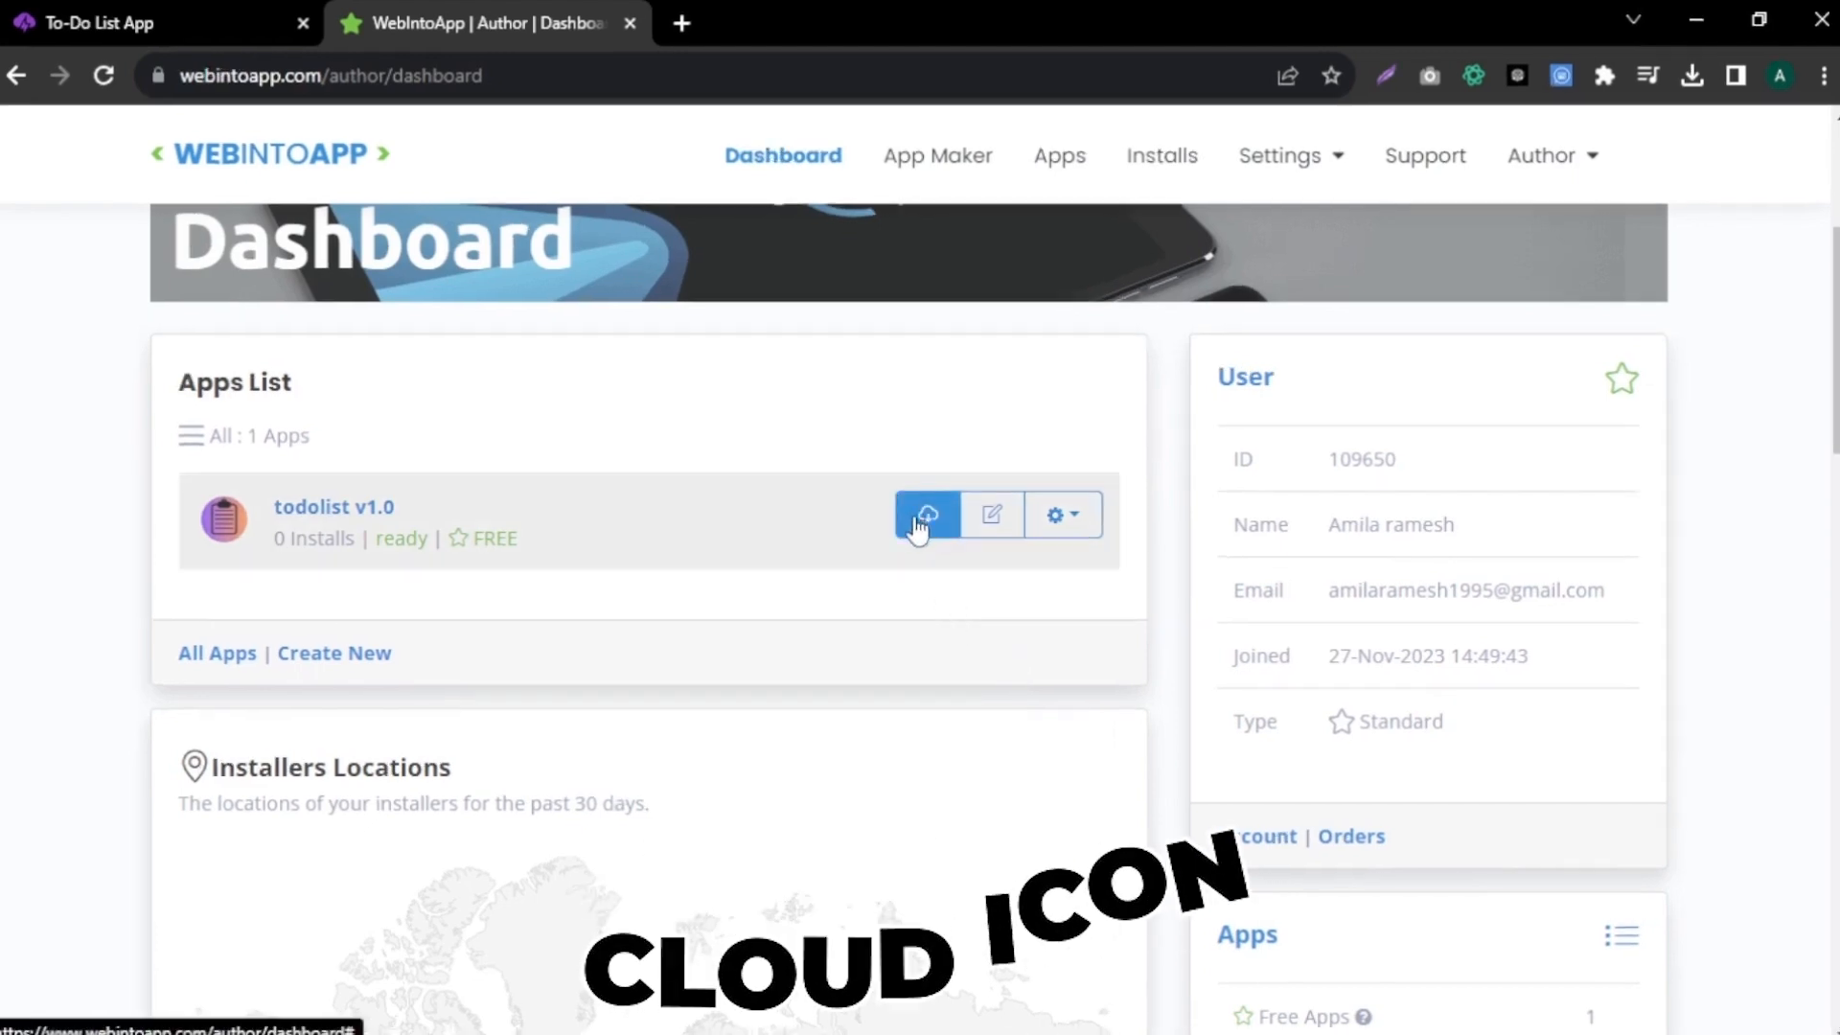
{"action": "left_click", "coordinate": [925, 513]}
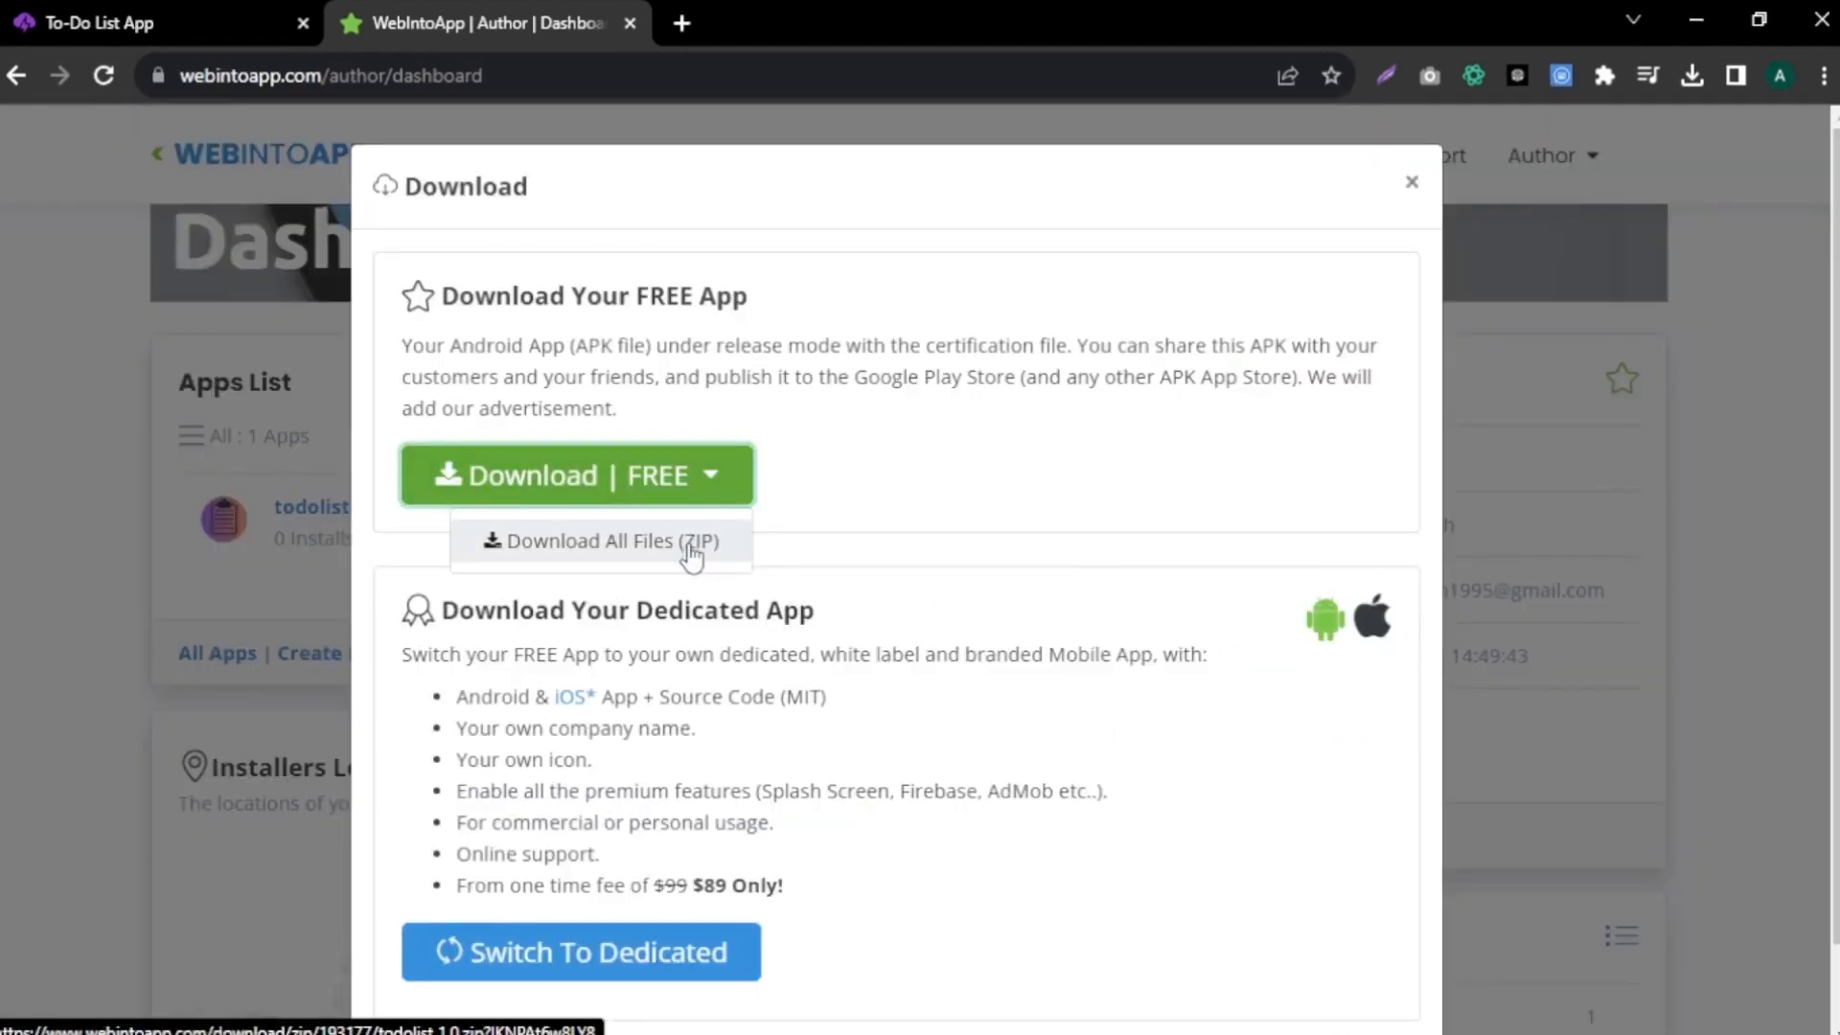
{"action": "left_click", "coordinate": [602, 540]}
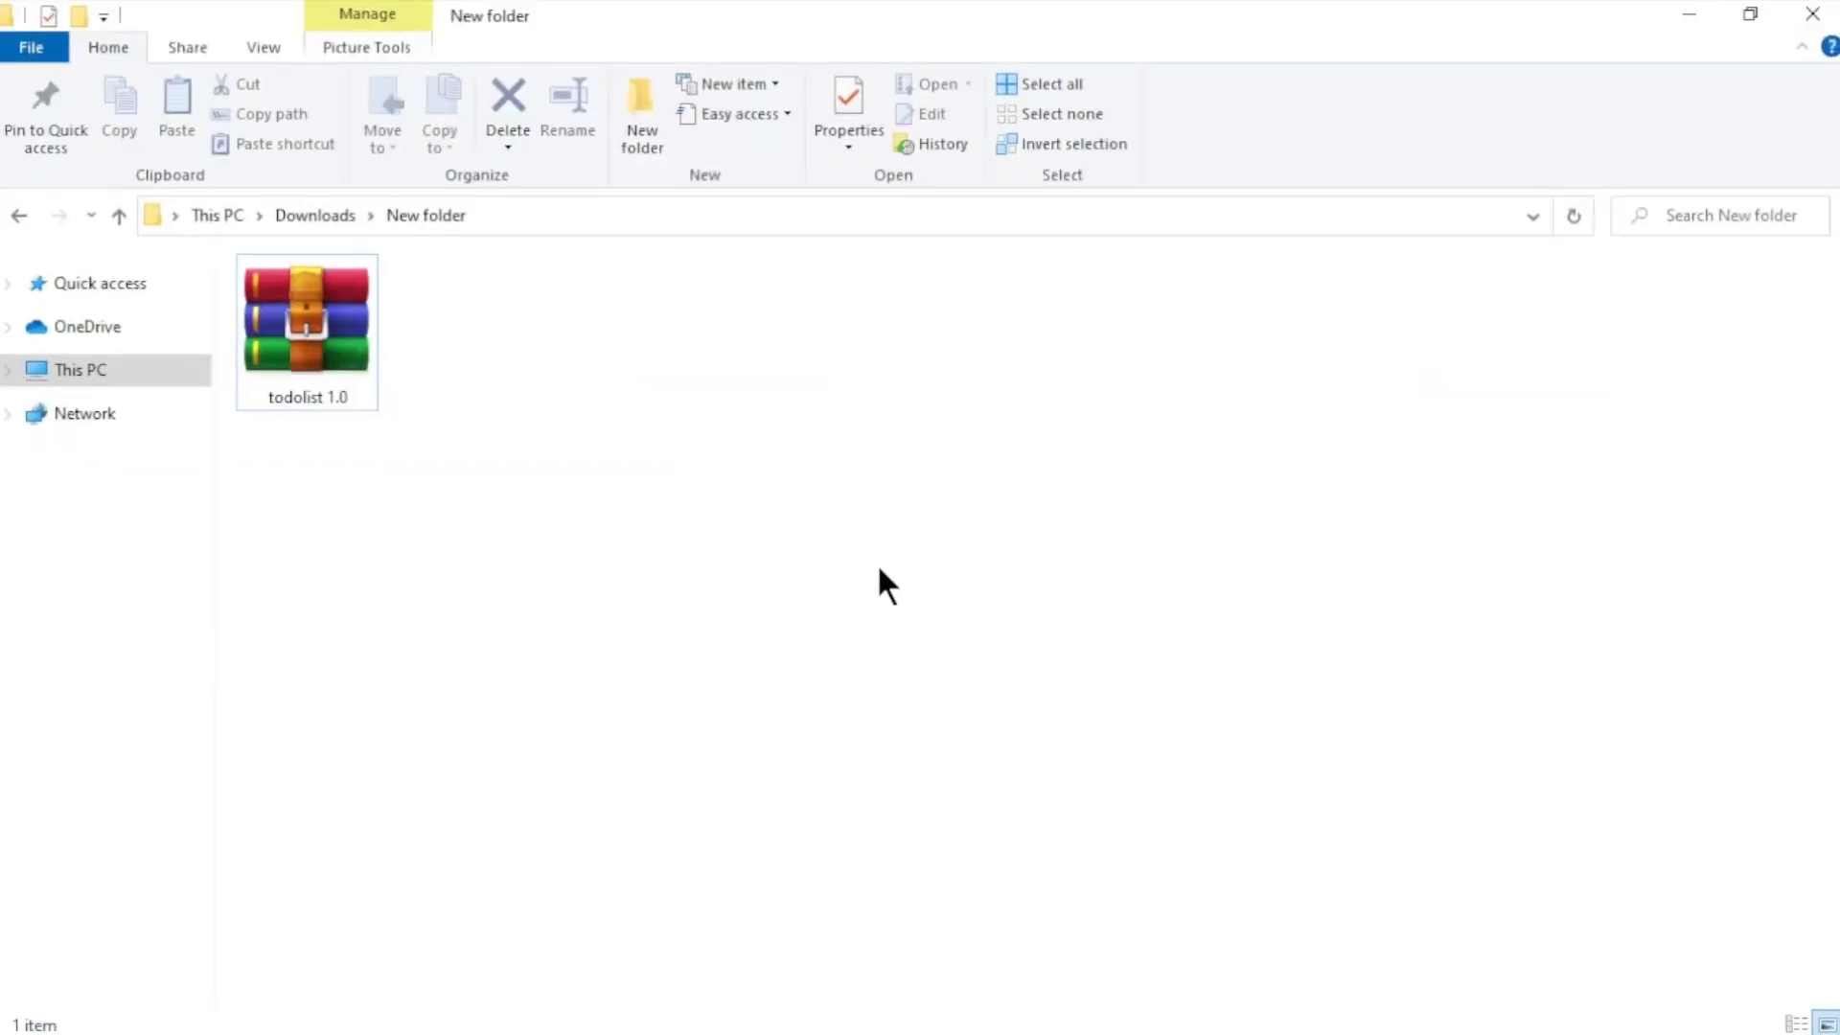
- Extract todolist 1.0.zip and open its android folder containing app-release.apk
{"action": "right_click", "coordinate": [305, 323]}
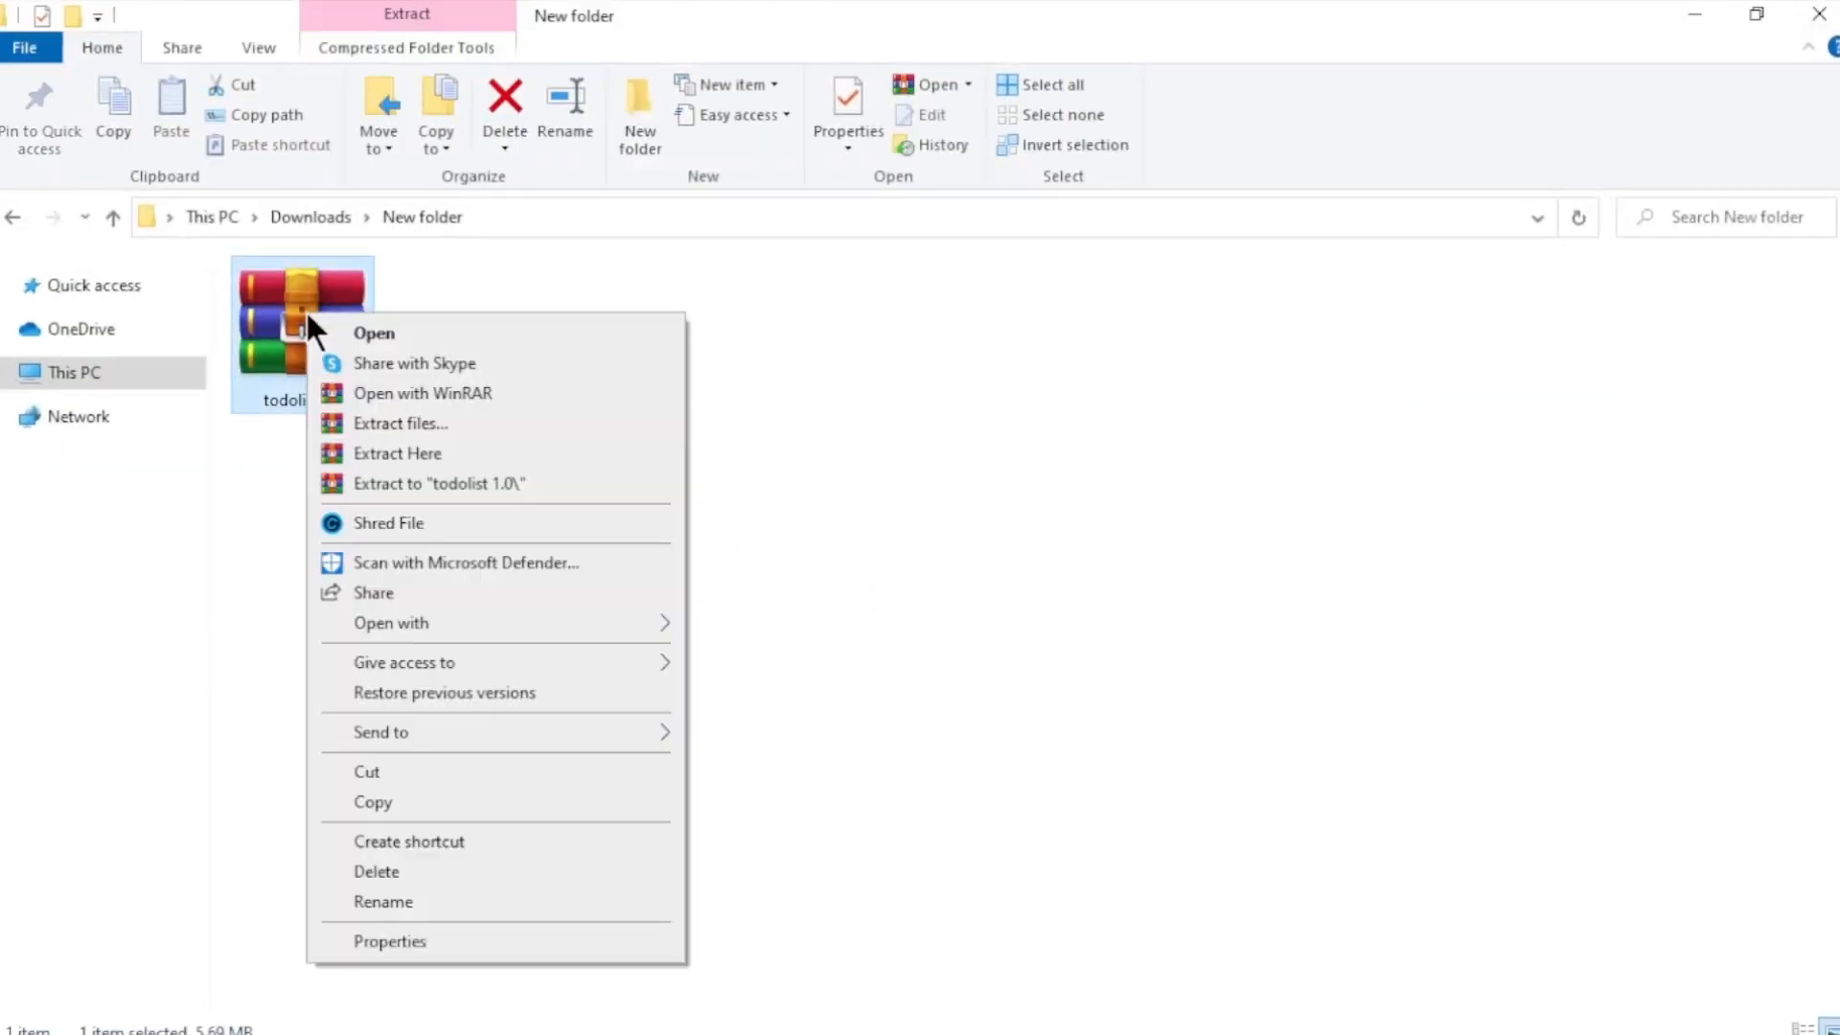
{"action": "left_click", "coordinate": [396, 454]}
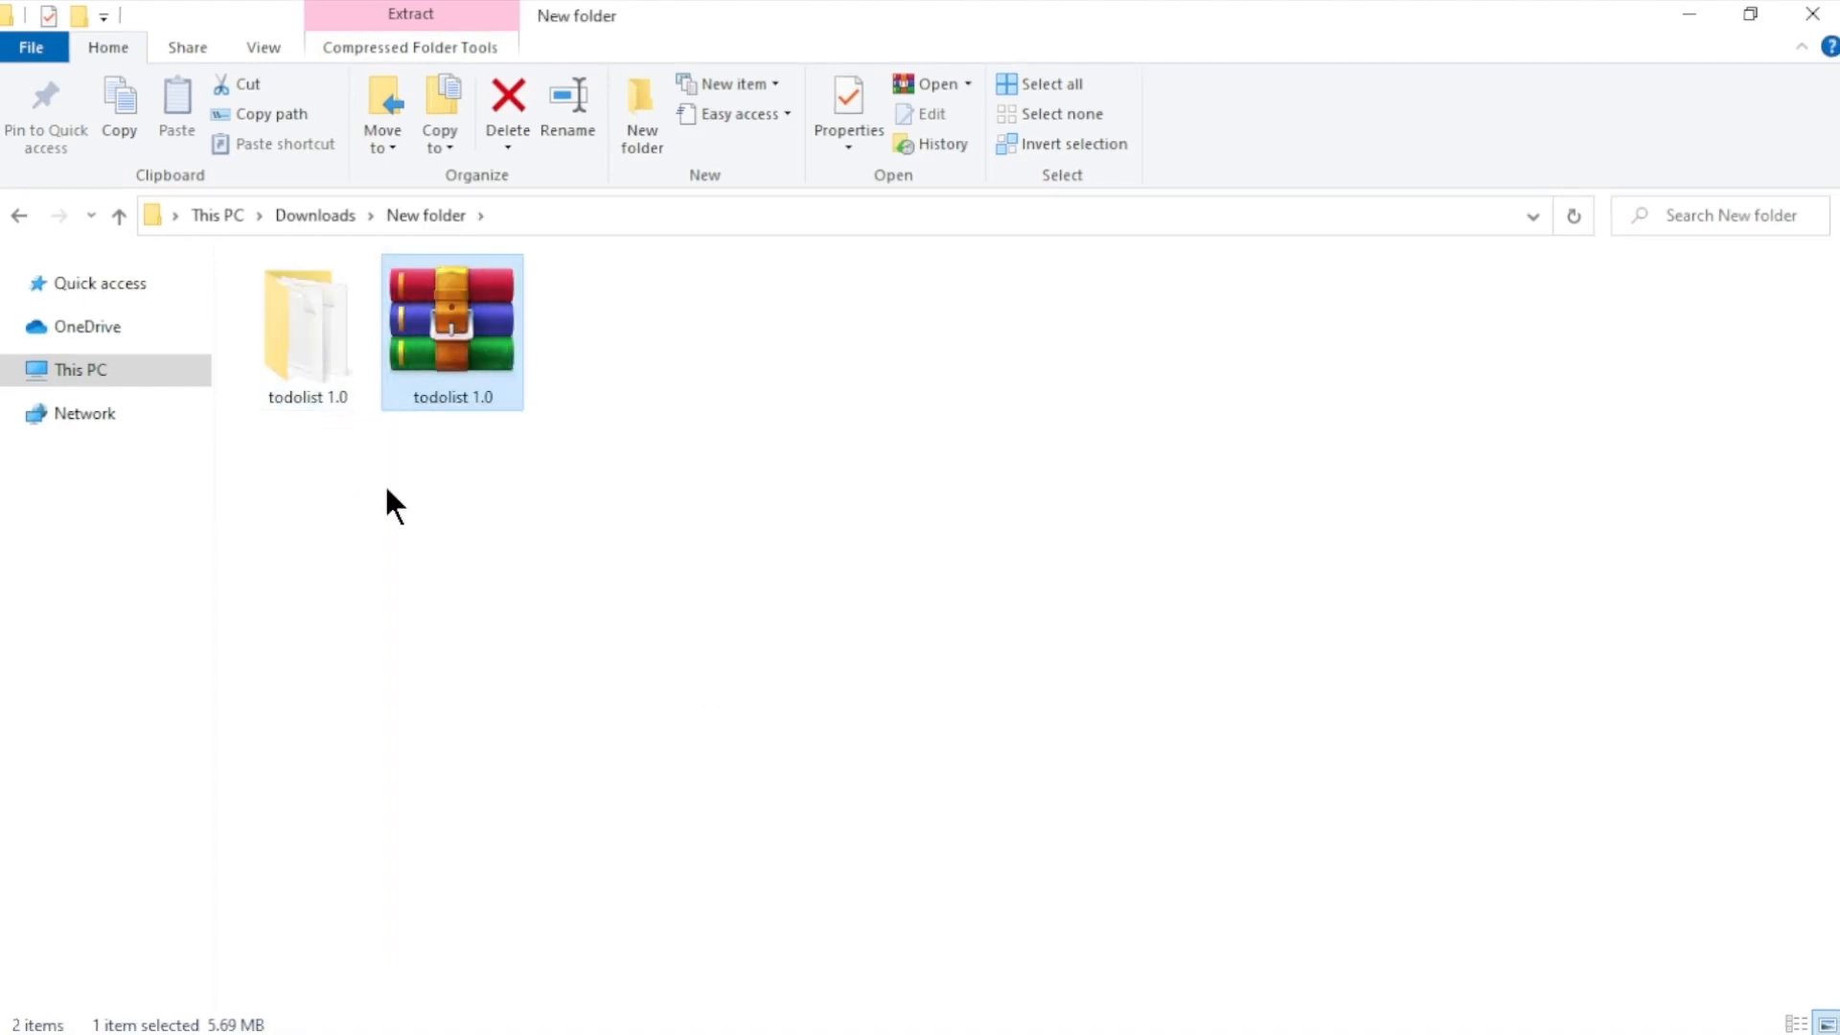
{"action": "double_click", "coordinate": [451, 317]}
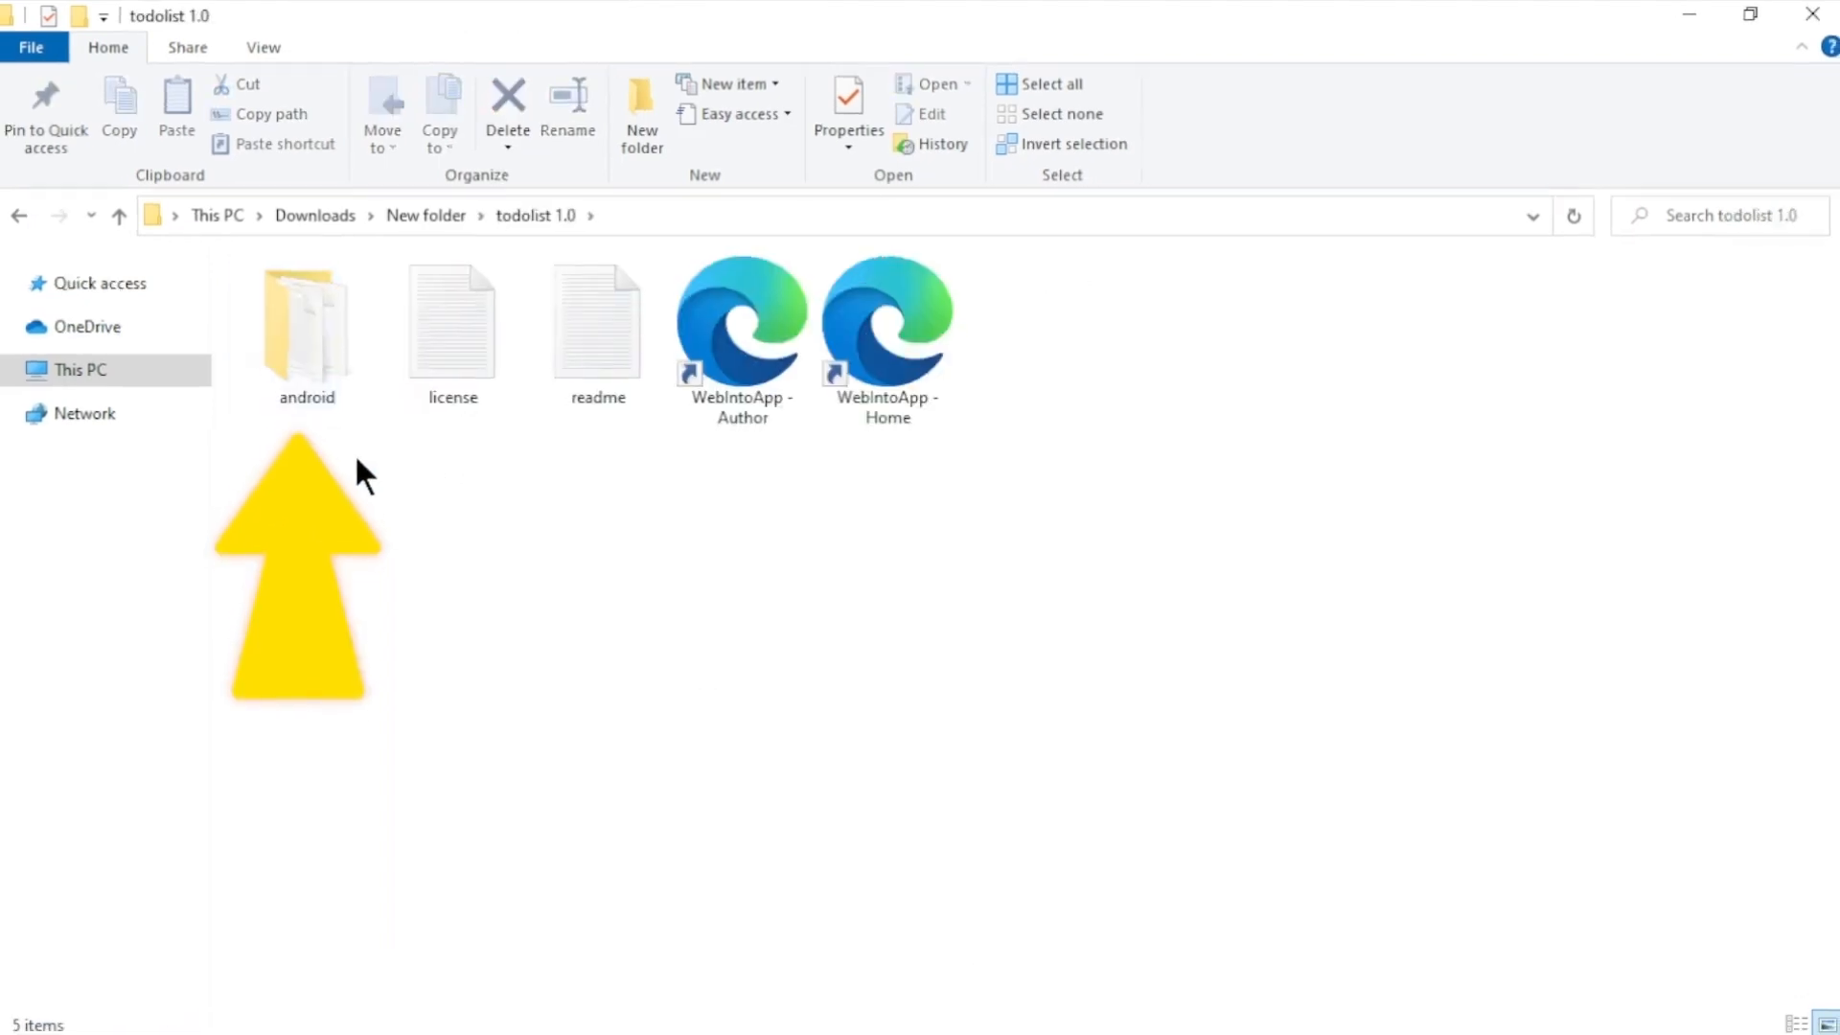
{"action": "double_click", "coordinate": [305, 317]}
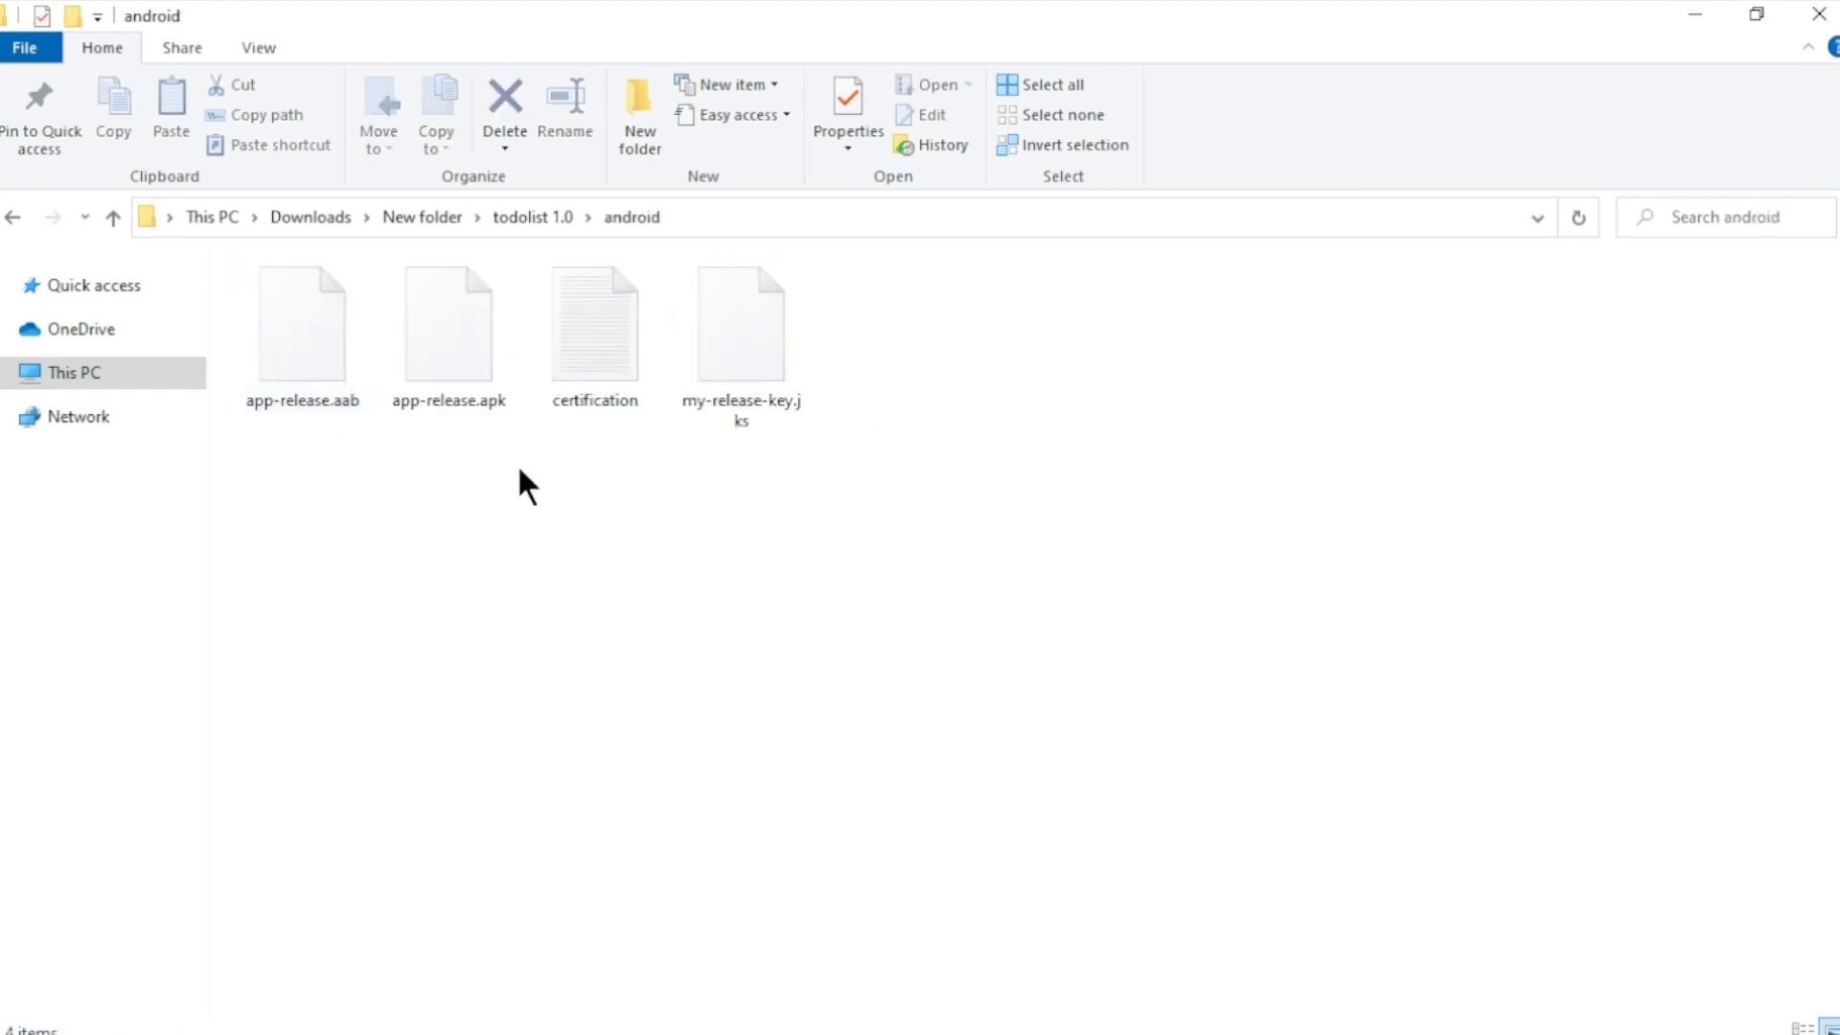
{"action": "mouse_move", "coordinate": [487, 481]}
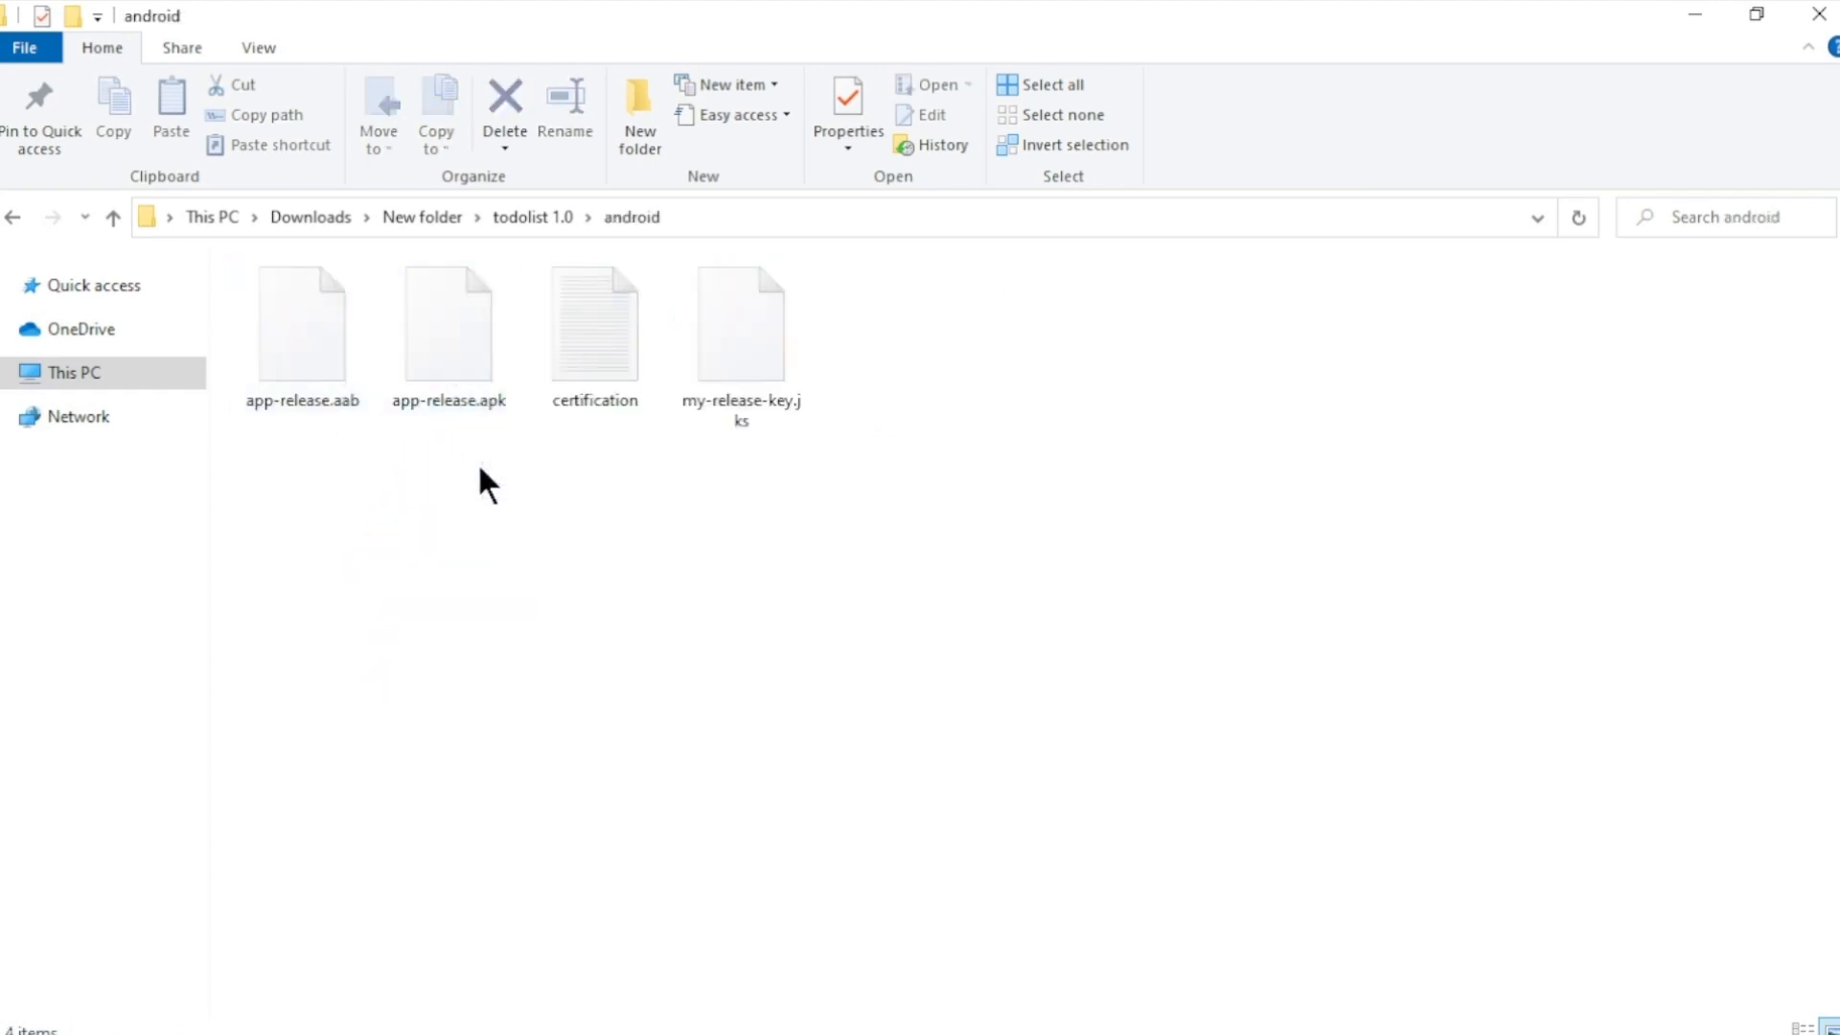
{"action": "mouse_move", "coordinate": [519, 469]}
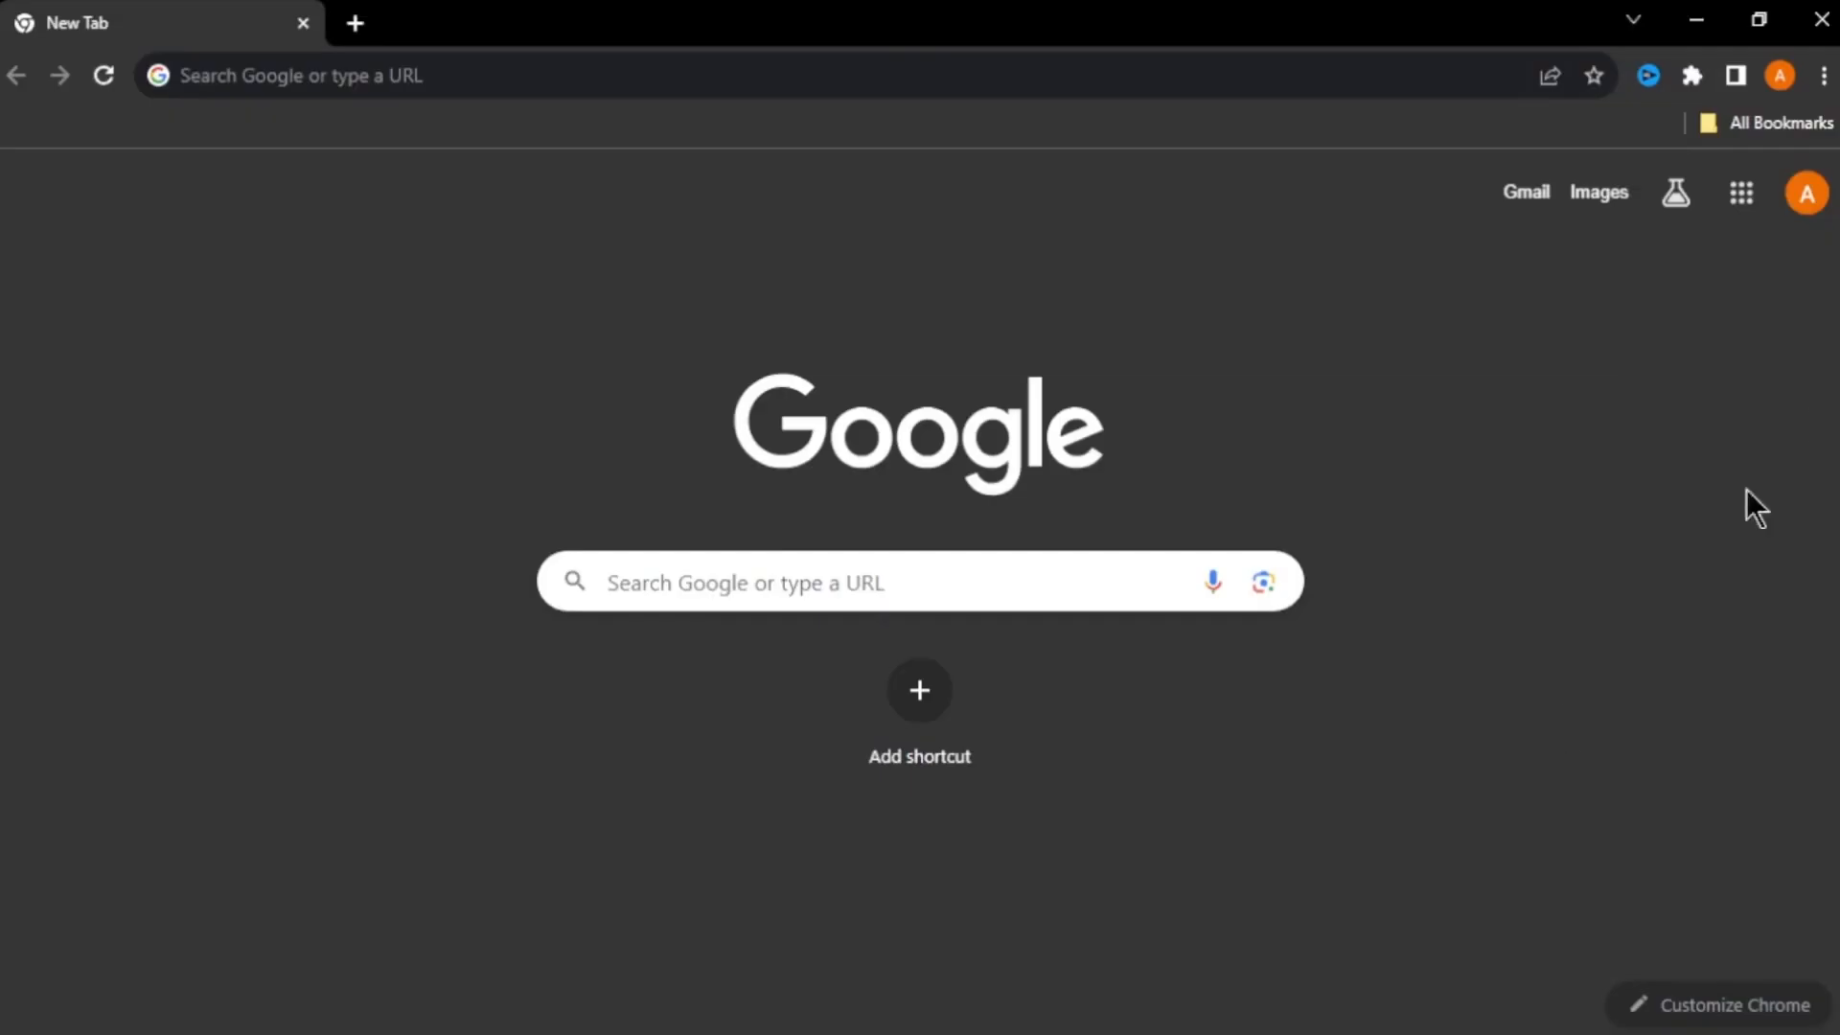
- Open Google Drive from Chrome's Google apps menu
{"action": "left_click", "coordinate": [1740, 193]}
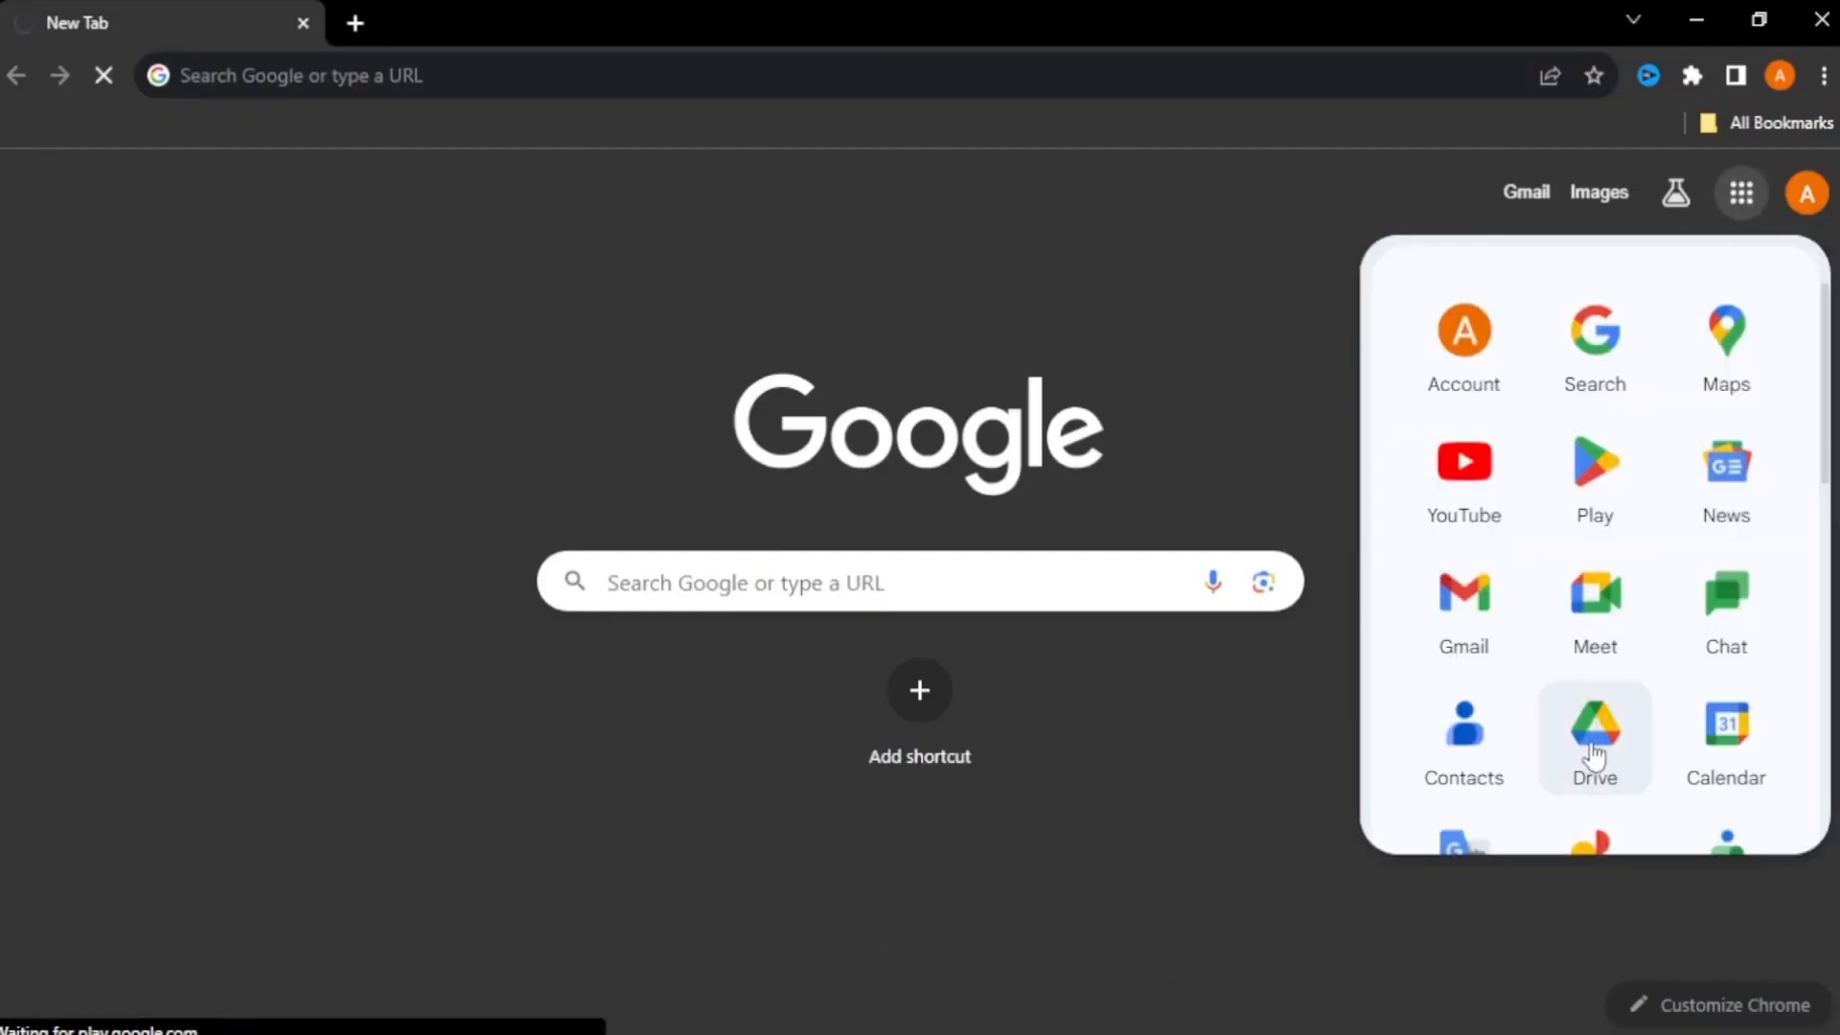
{"action": "left_click", "coordinate": [1594, 737]}
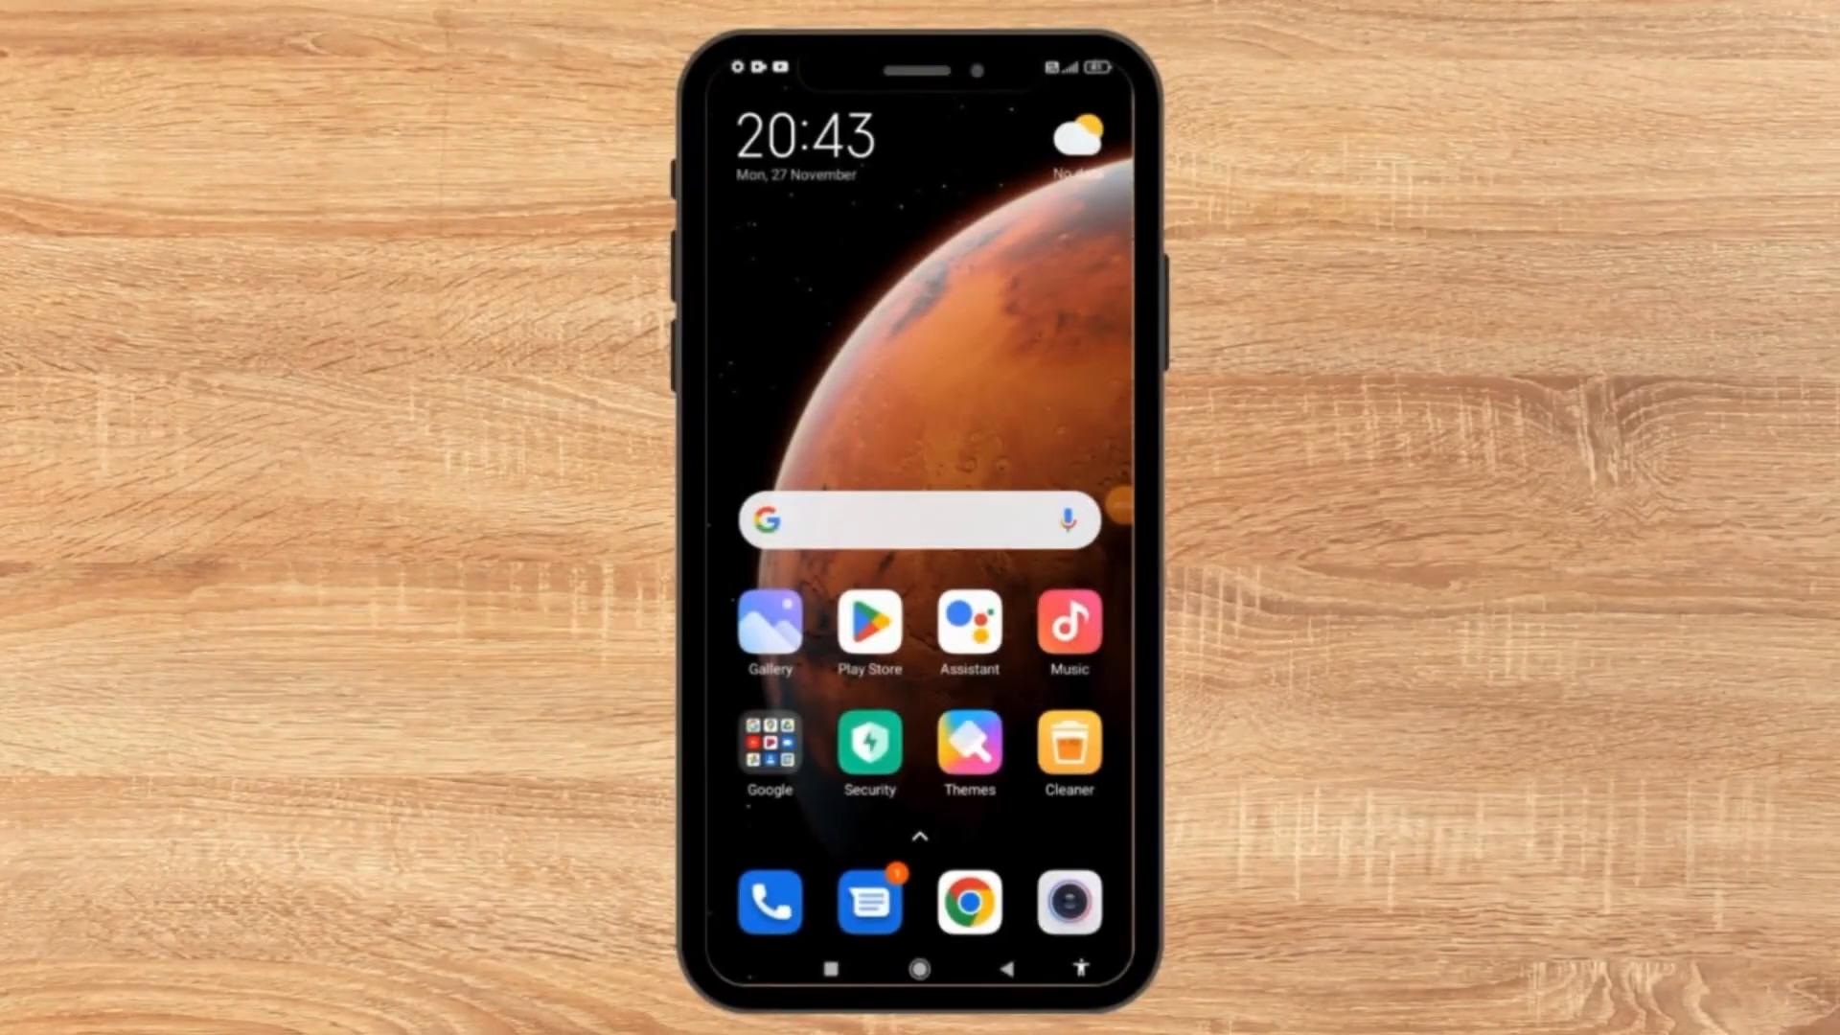
- Launch todolist and add a 'Go to gym' task dated 27 November with a time
{"action": "left_click", "coordinate": [767, 751]}
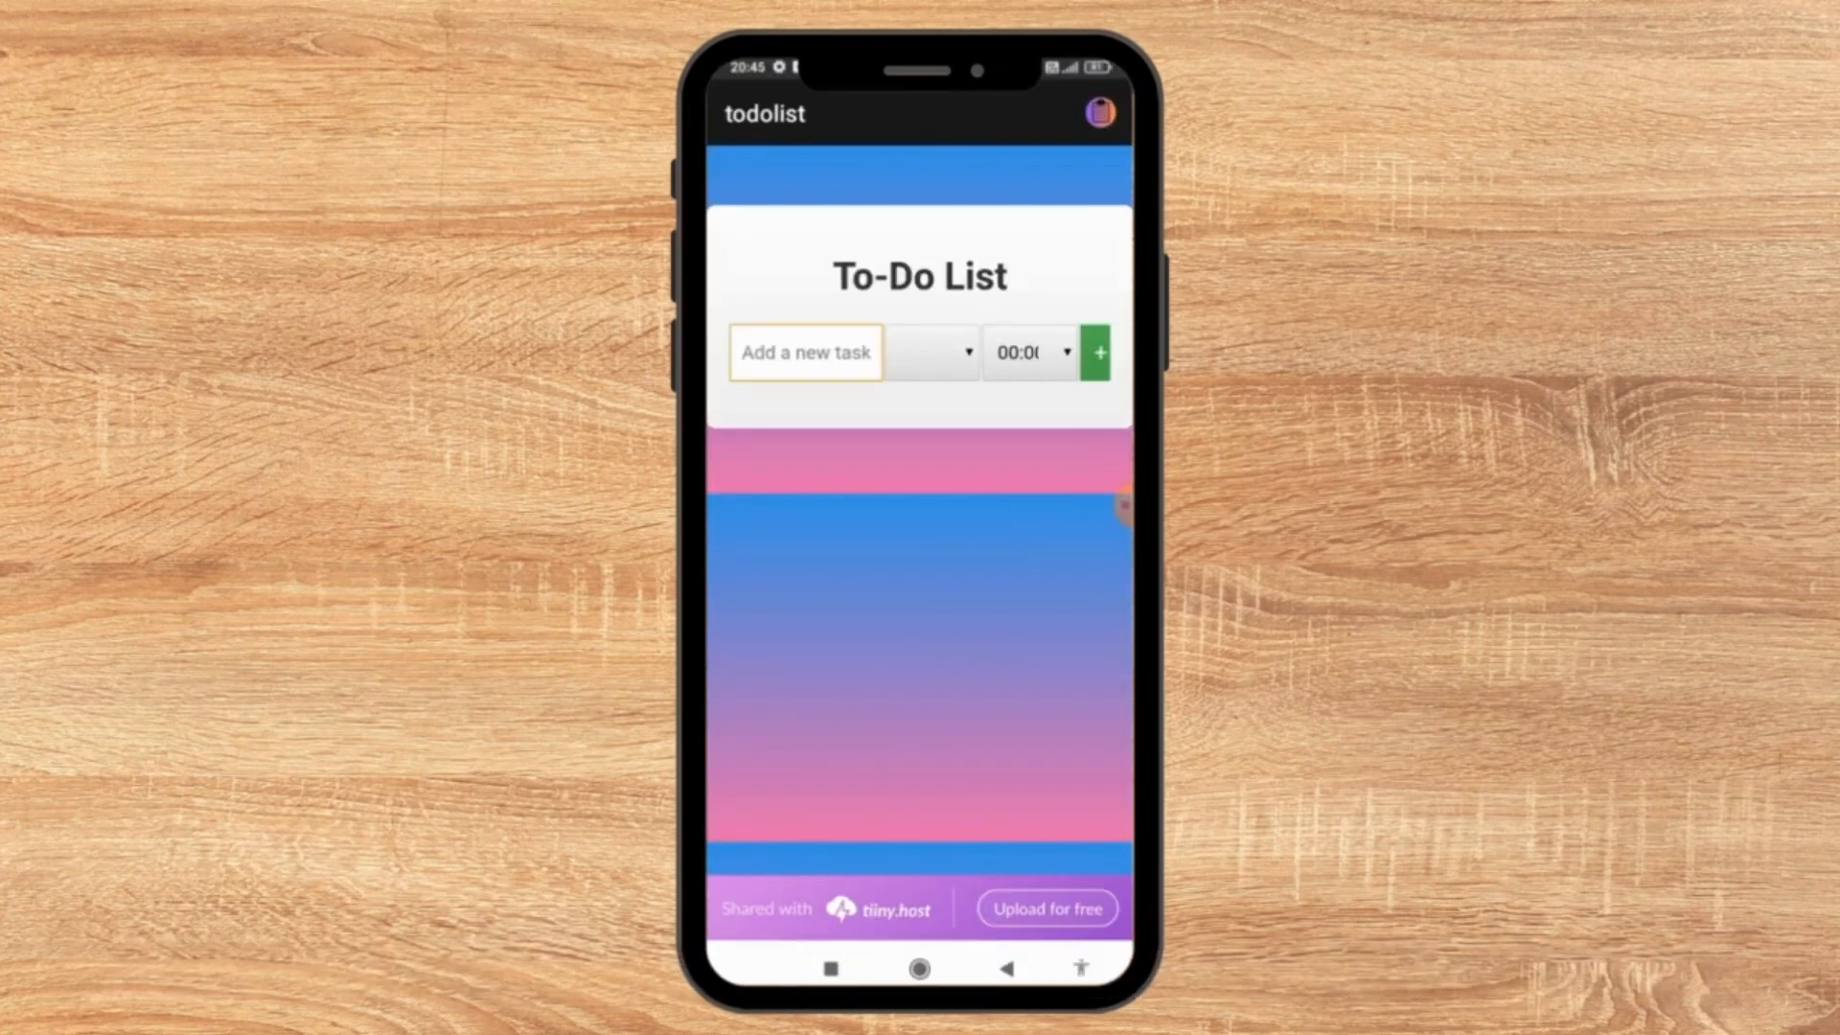
{"action": "type", "text": "g"}
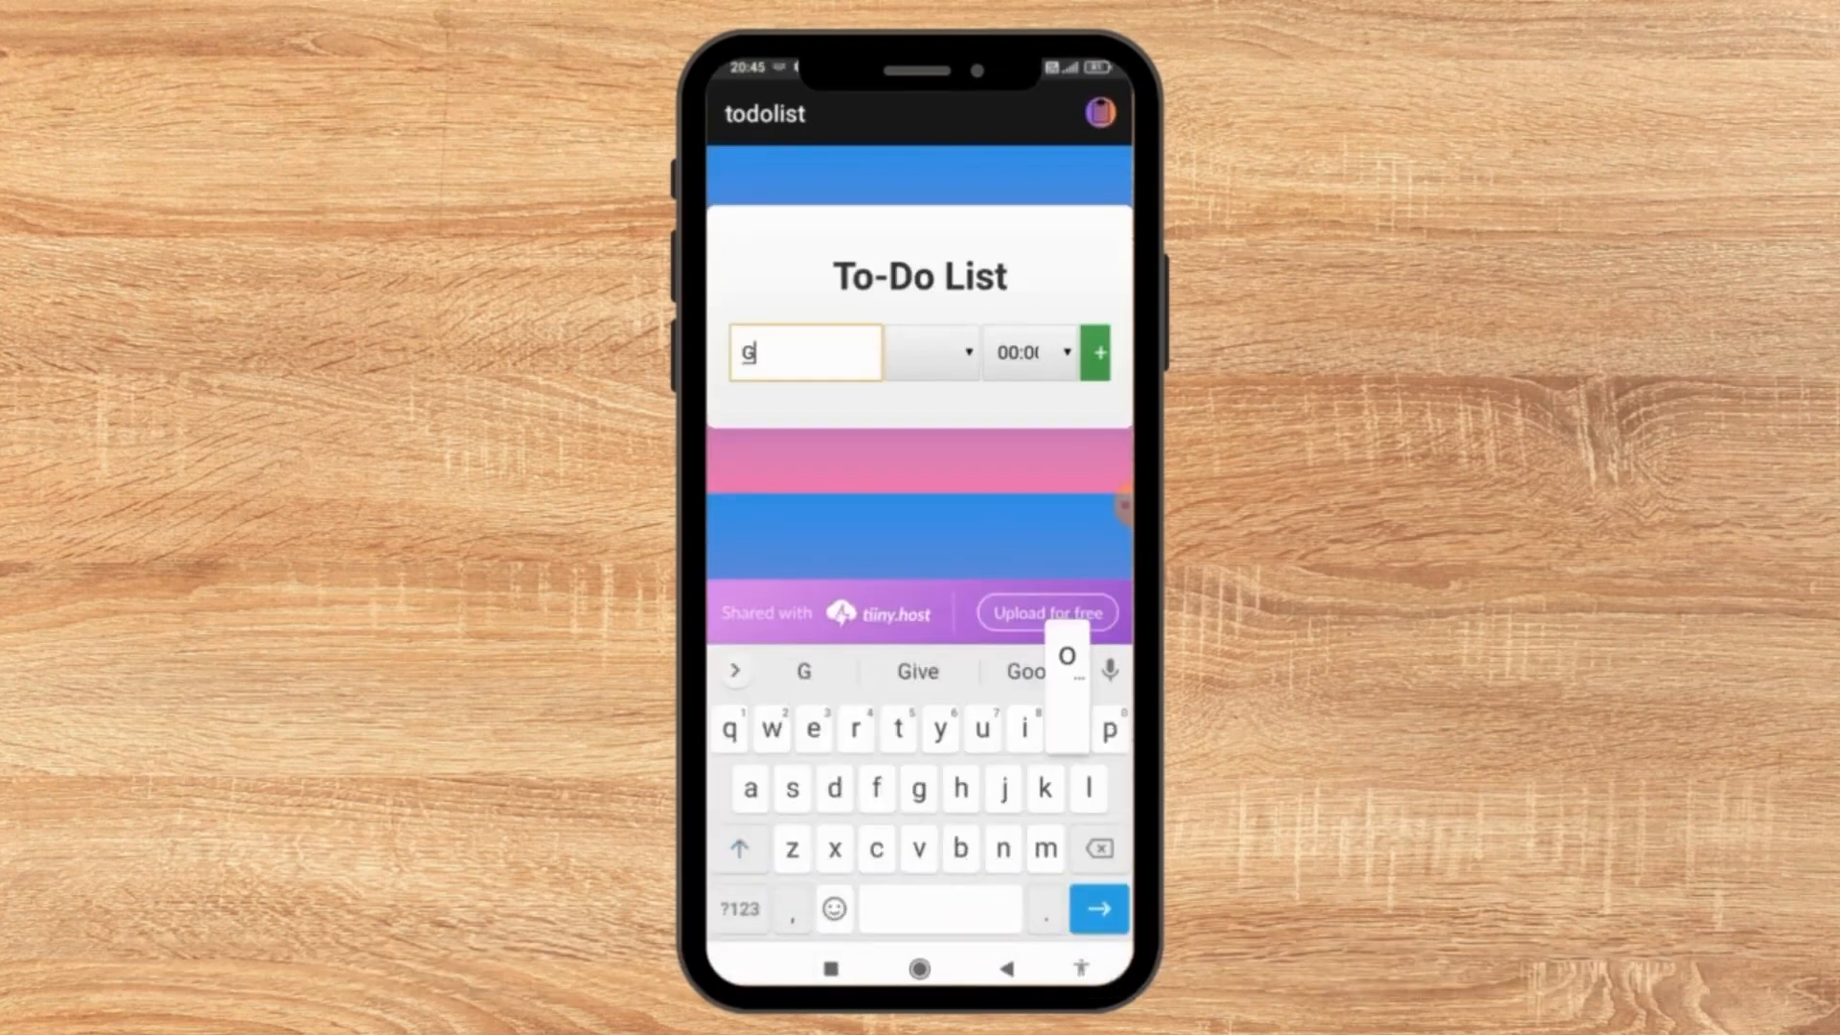
{"action": "left_click", "coordinate": [932, 352]}
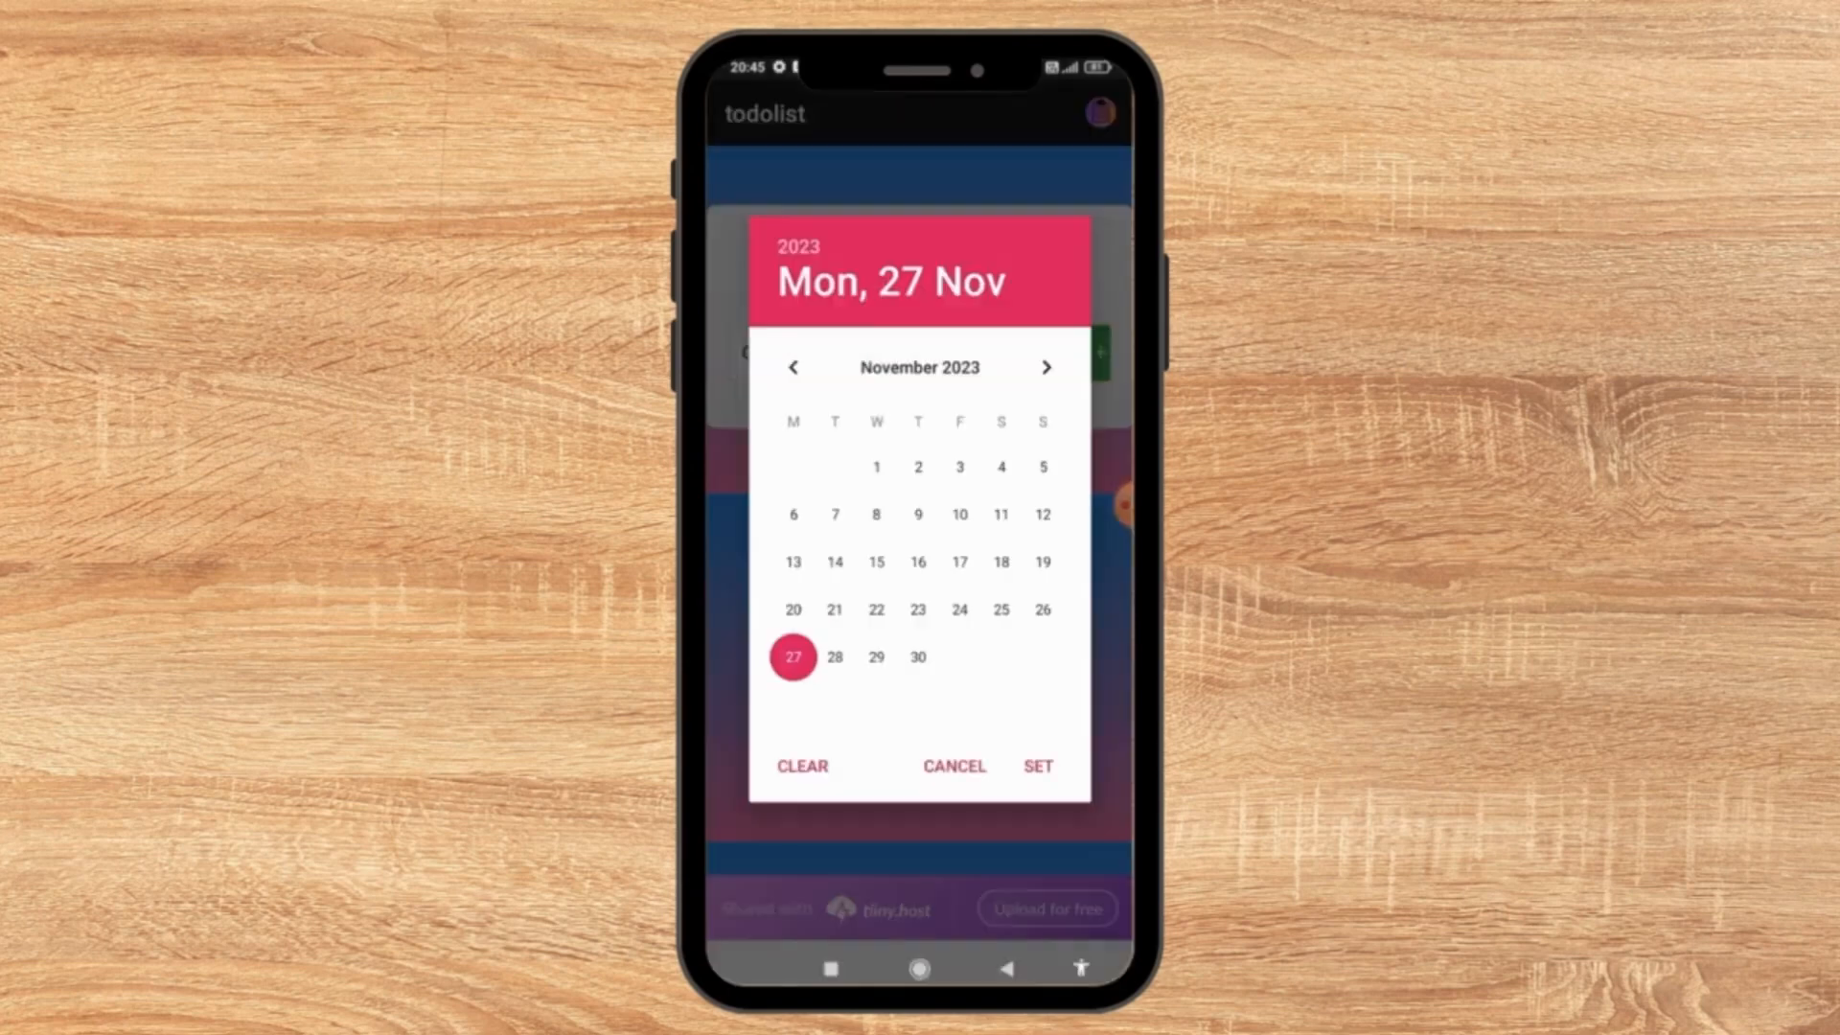
{"action": "left_click", "coordinate": [1036, 767]}
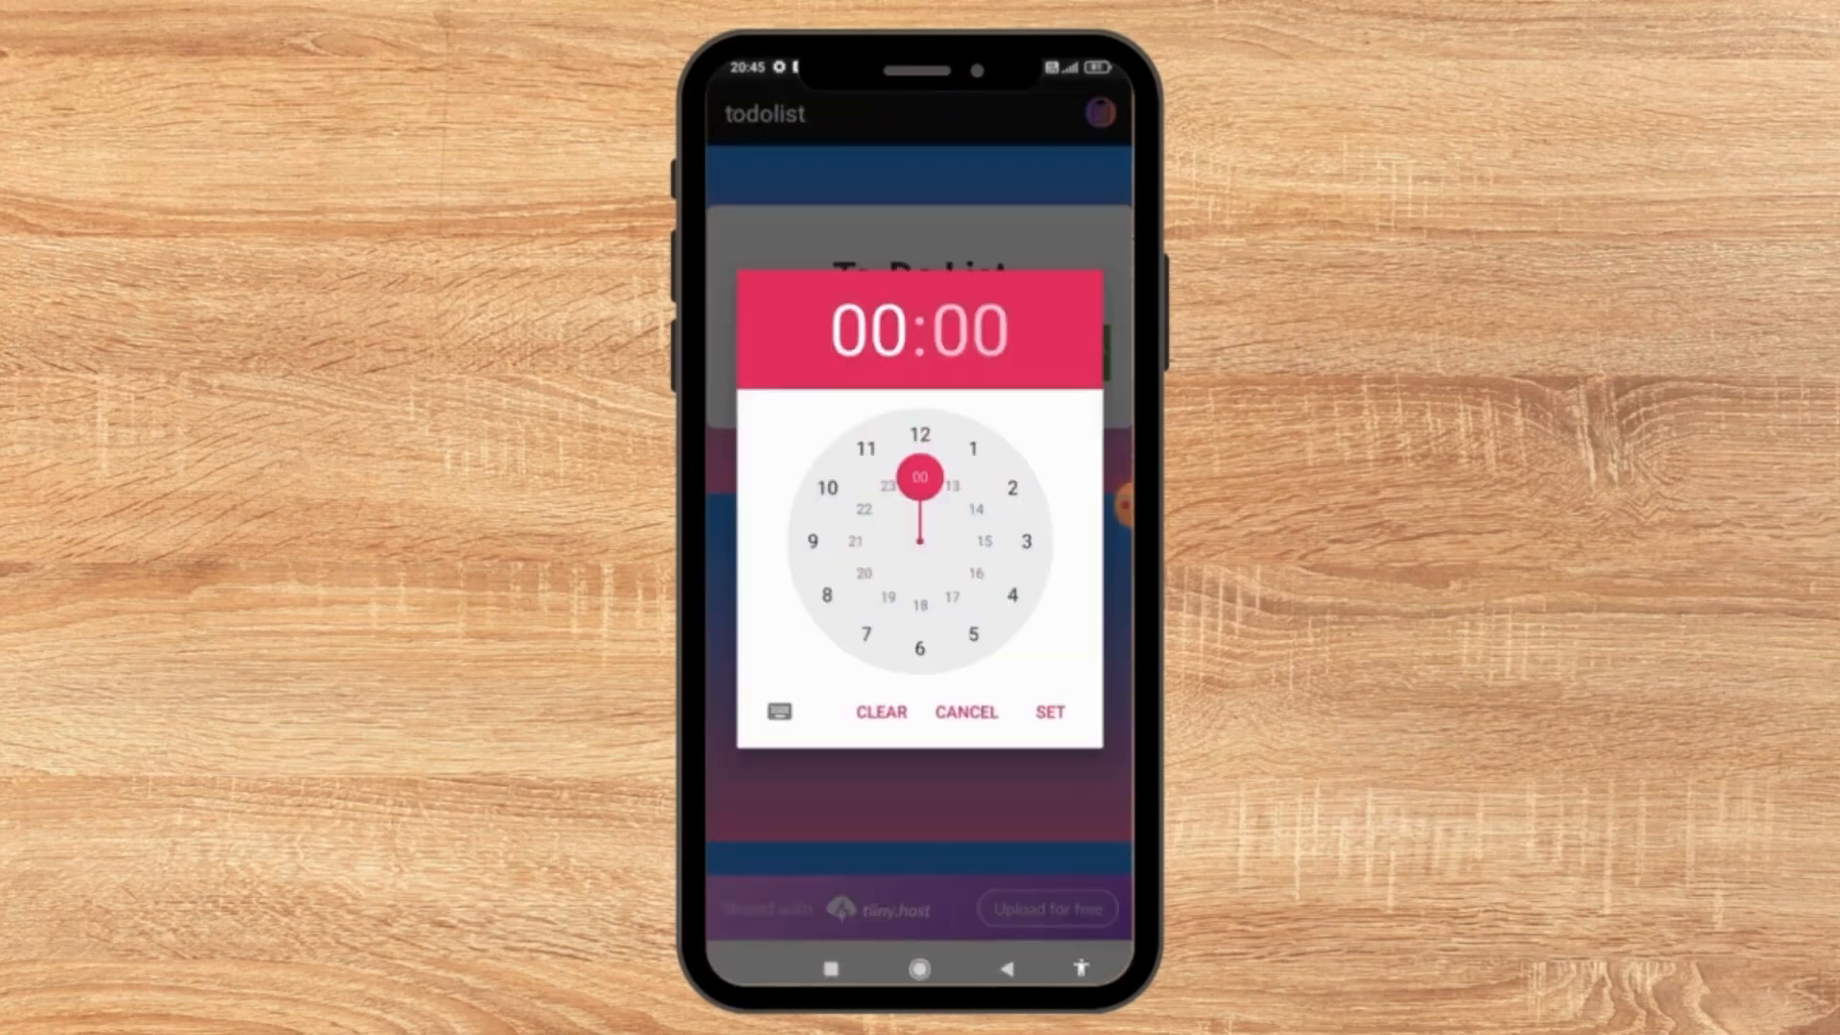
{"action": "left_click", "coordinate": [965, 712]}
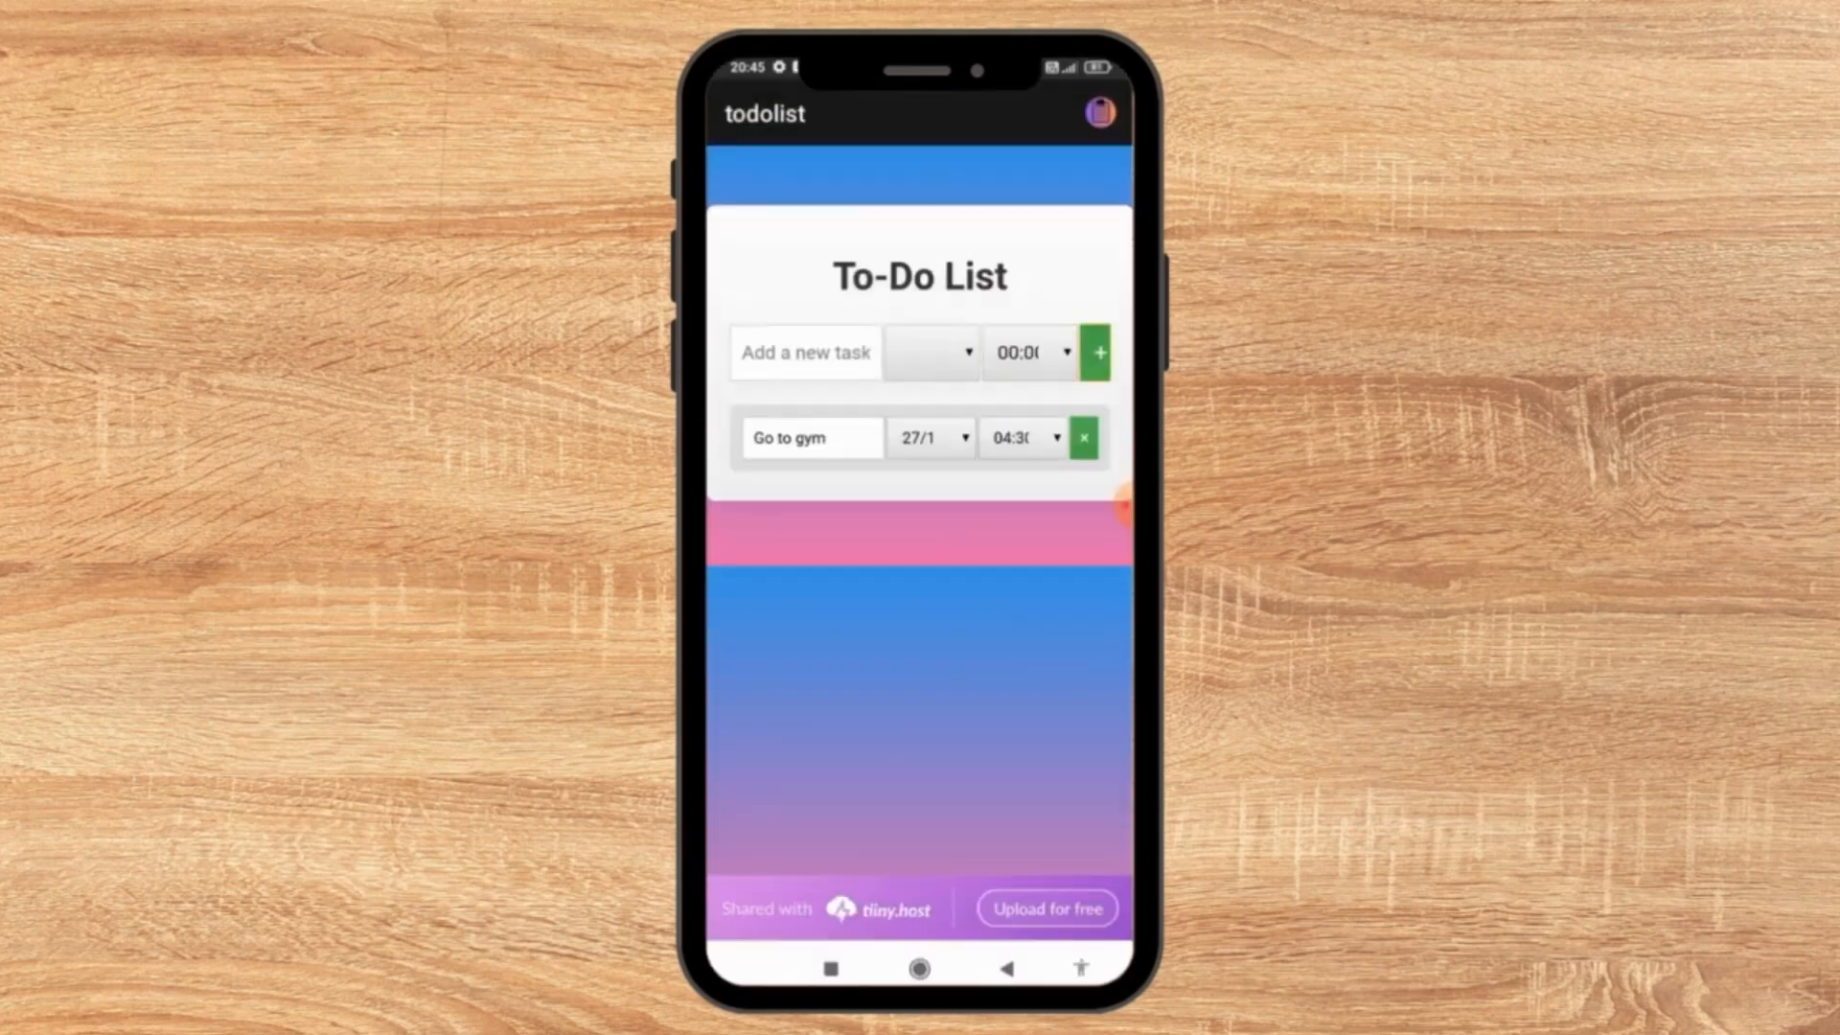